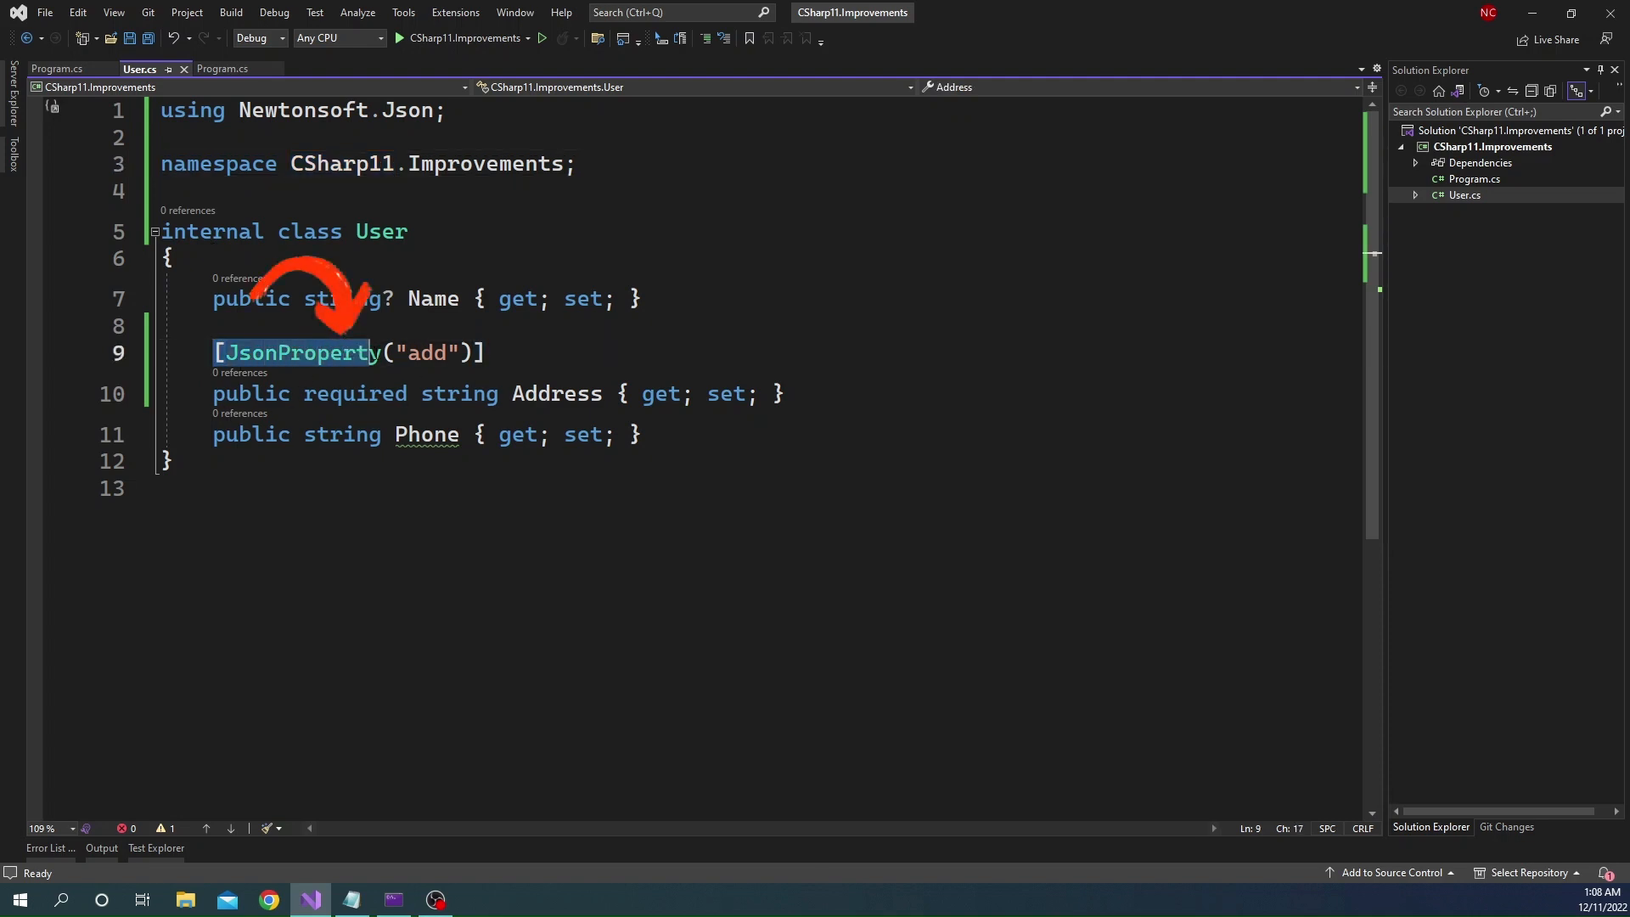
{"action": "mouse_move", "coordinate": [307, 353]}
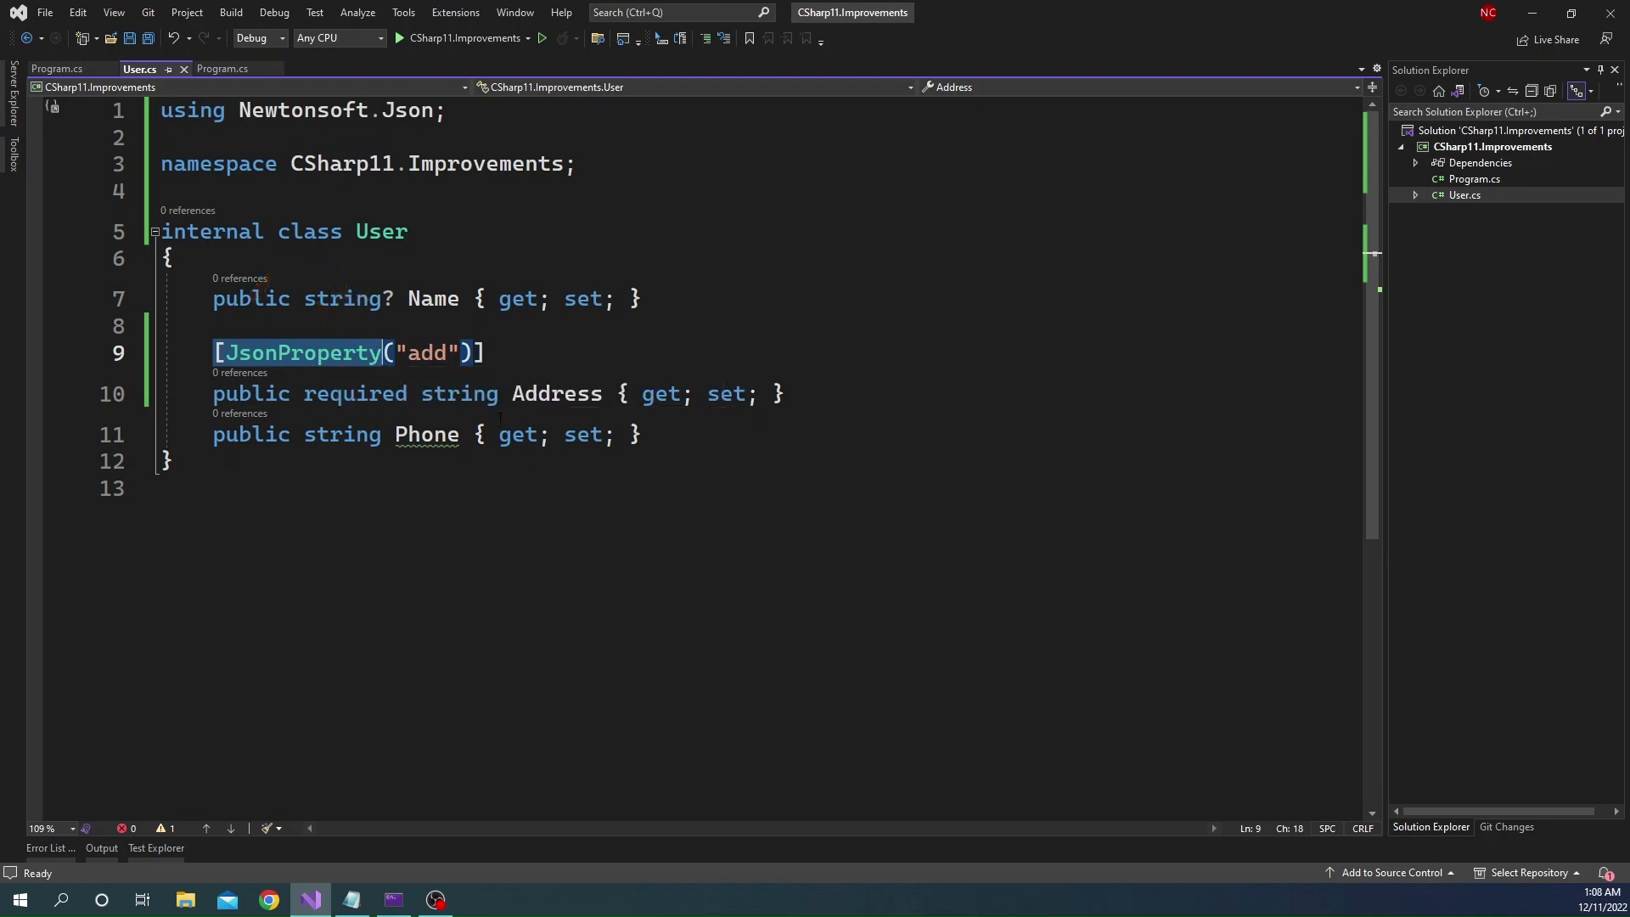
Open the existing project files from Solution Explorer
{"action": "double_click", "coordinate": [426, 353]}
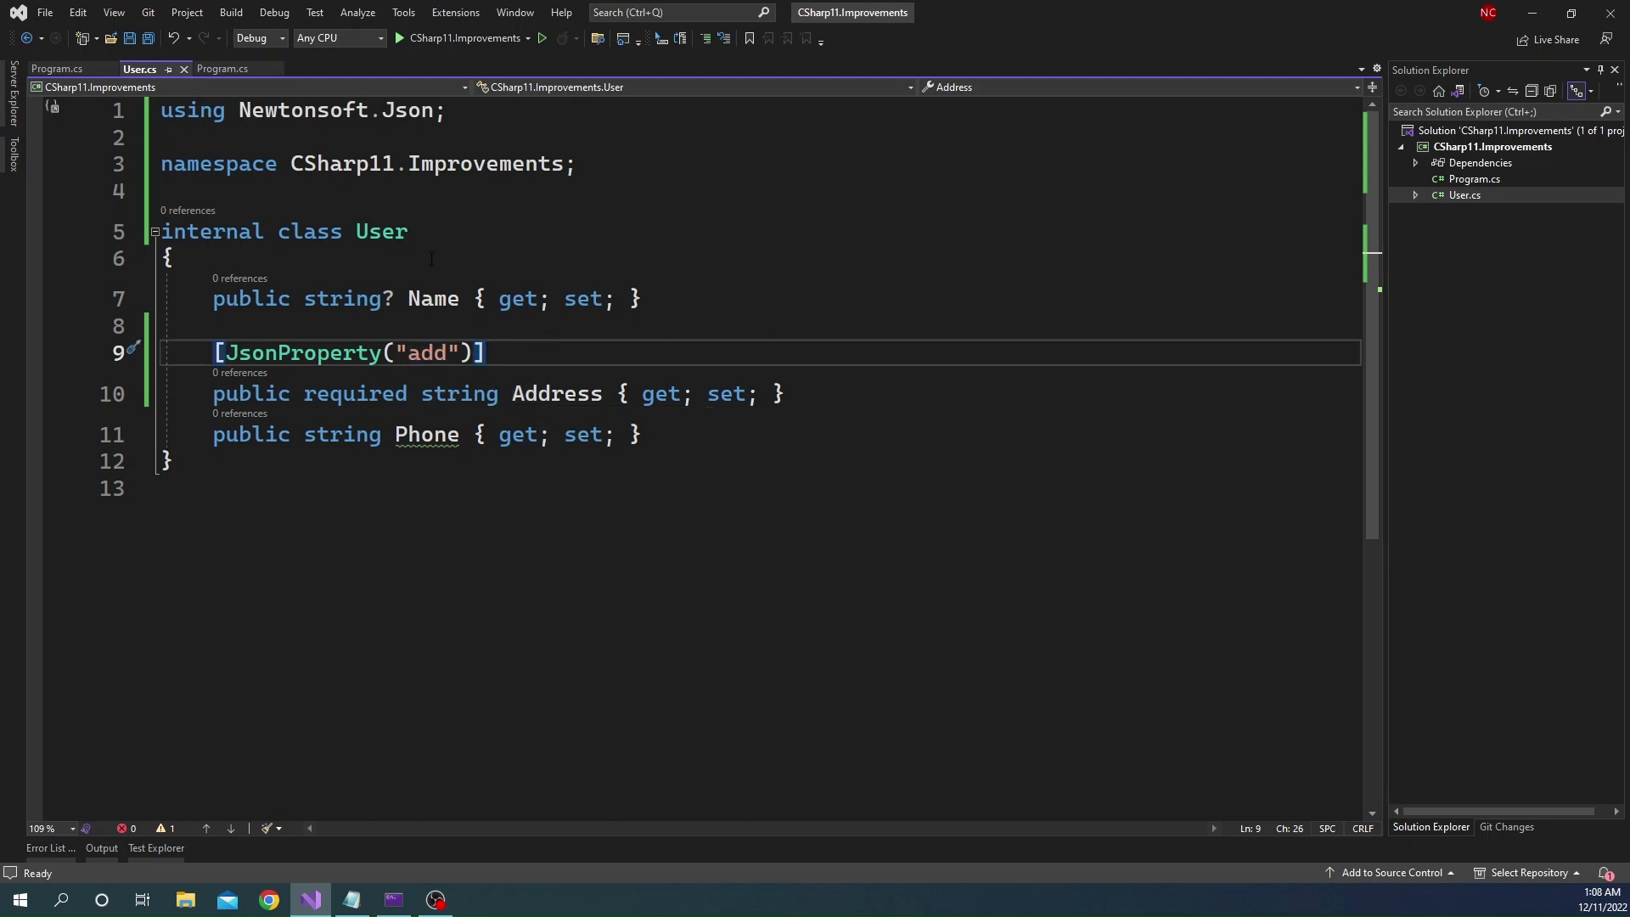
{"action": "double_click", "coordinate": [380, 231]}
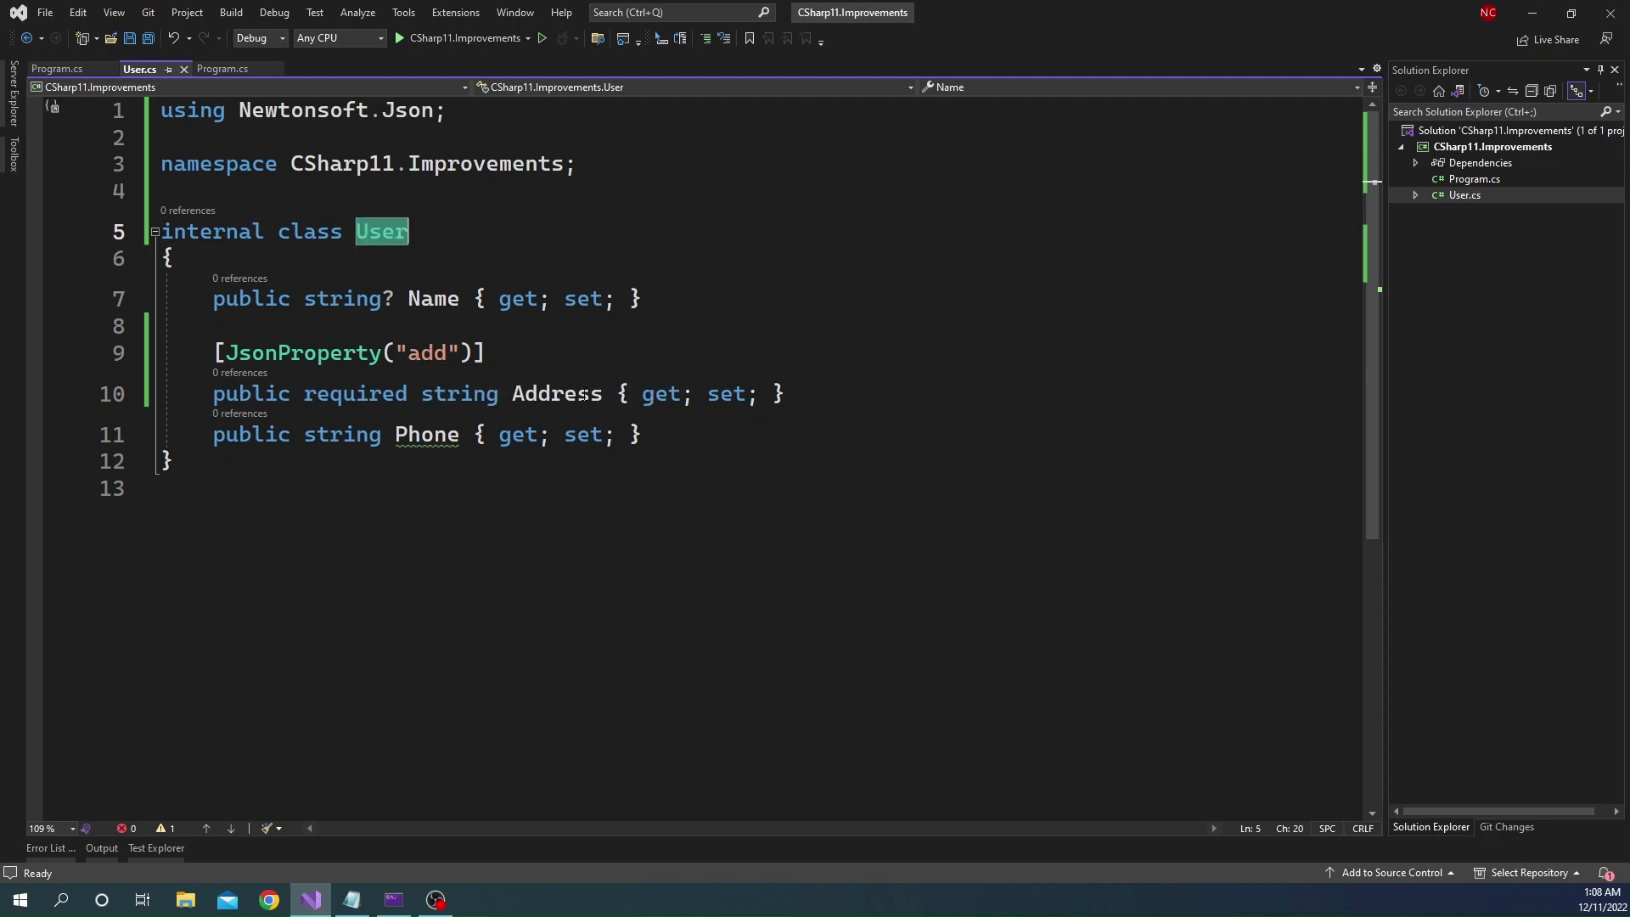
{"action": "double_click", "coordinate": [425, 353]}
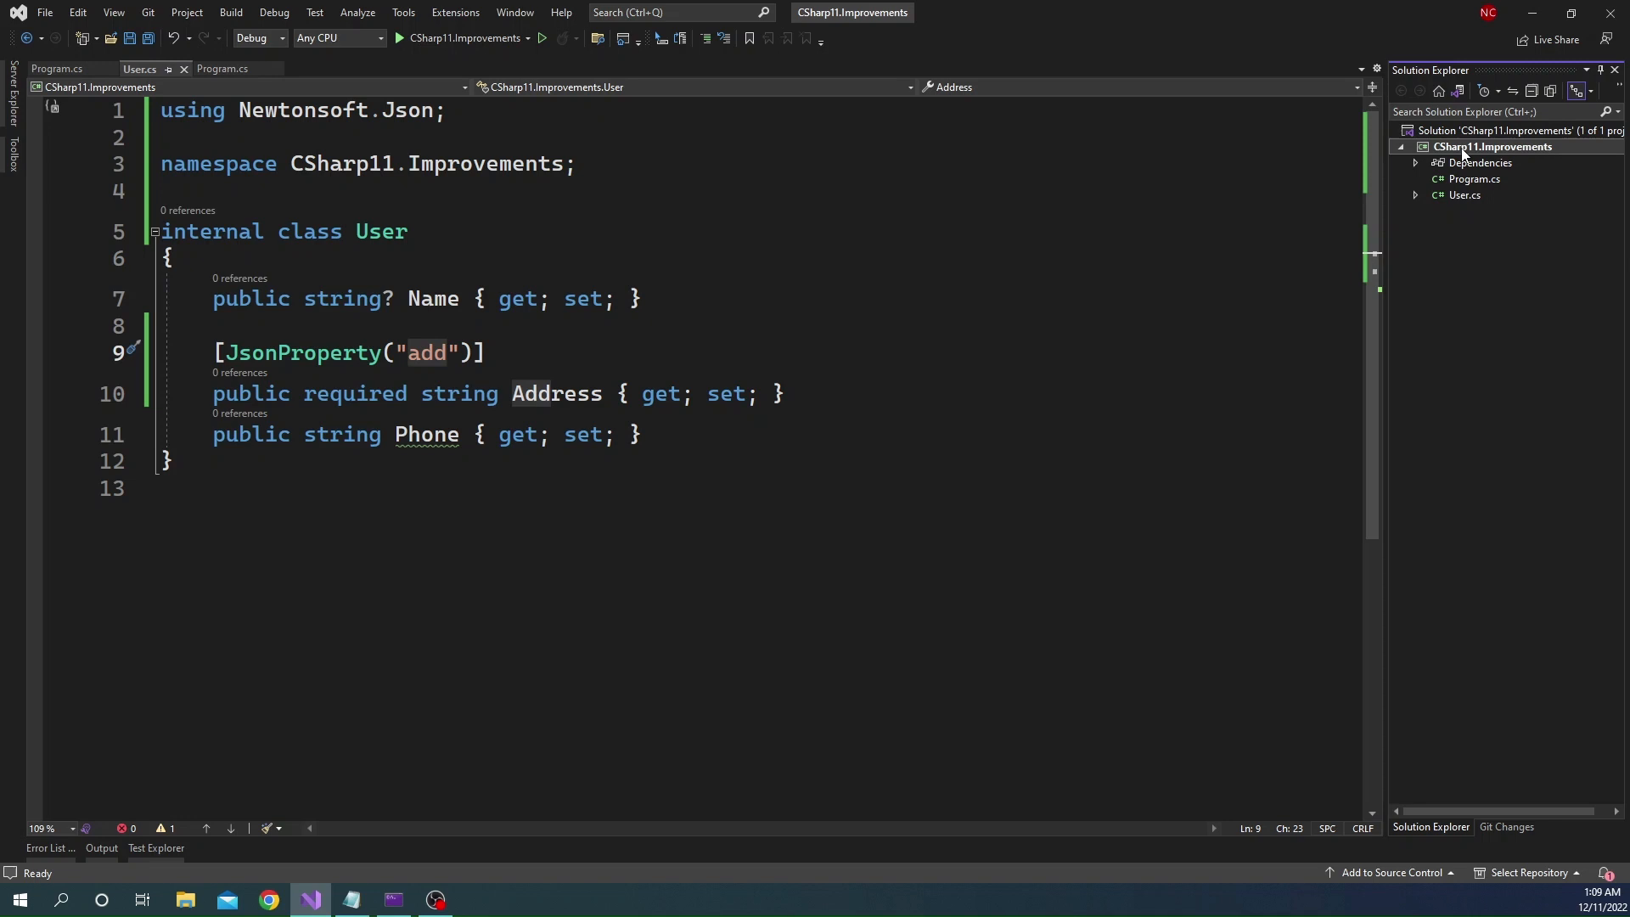
Add a new class file named CustomAttribute.cs to the project
{"action": "right_click", "coordinate": [1494, 146]}
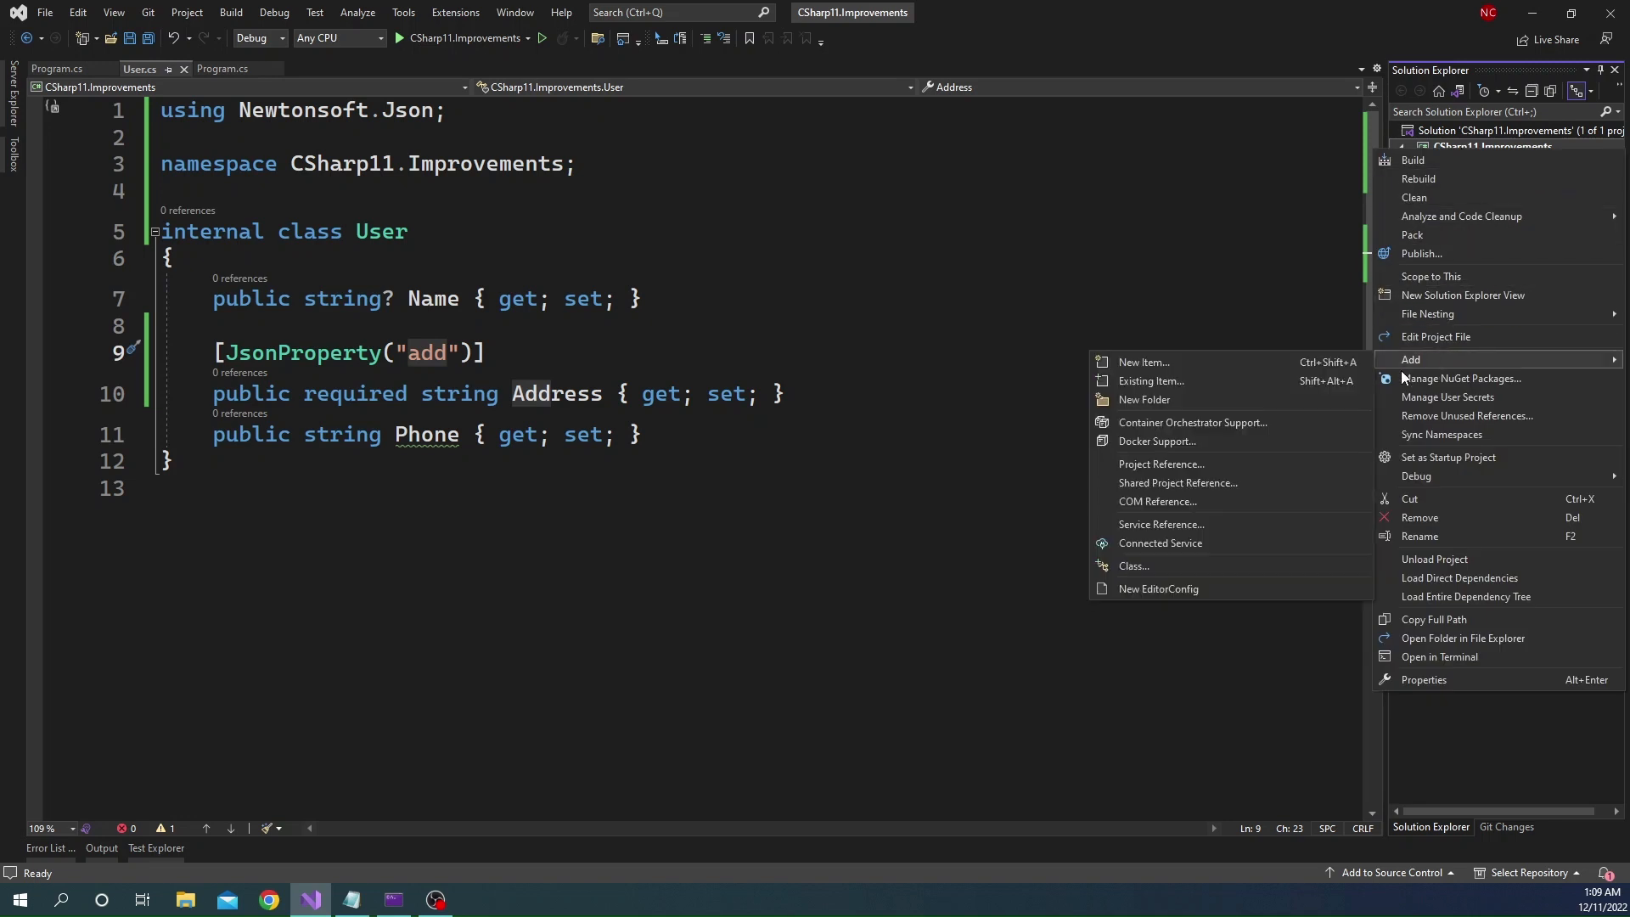
{"action": "left_click", "coordinate": [1142, 361]}
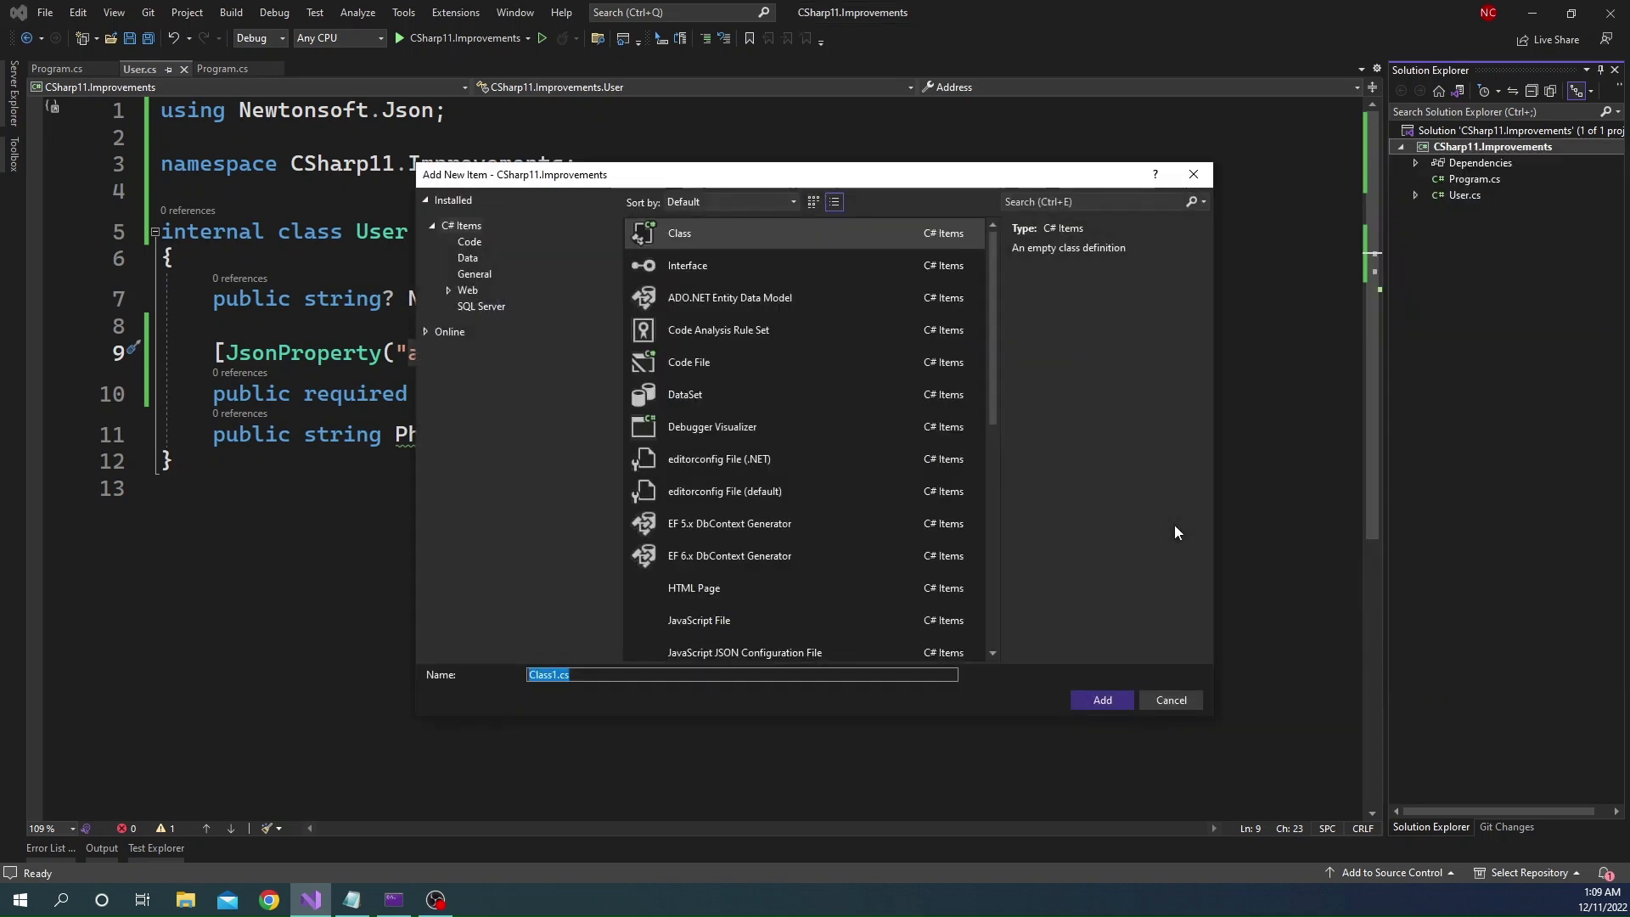
{"action": "type", "text": "CustomAttrib"}
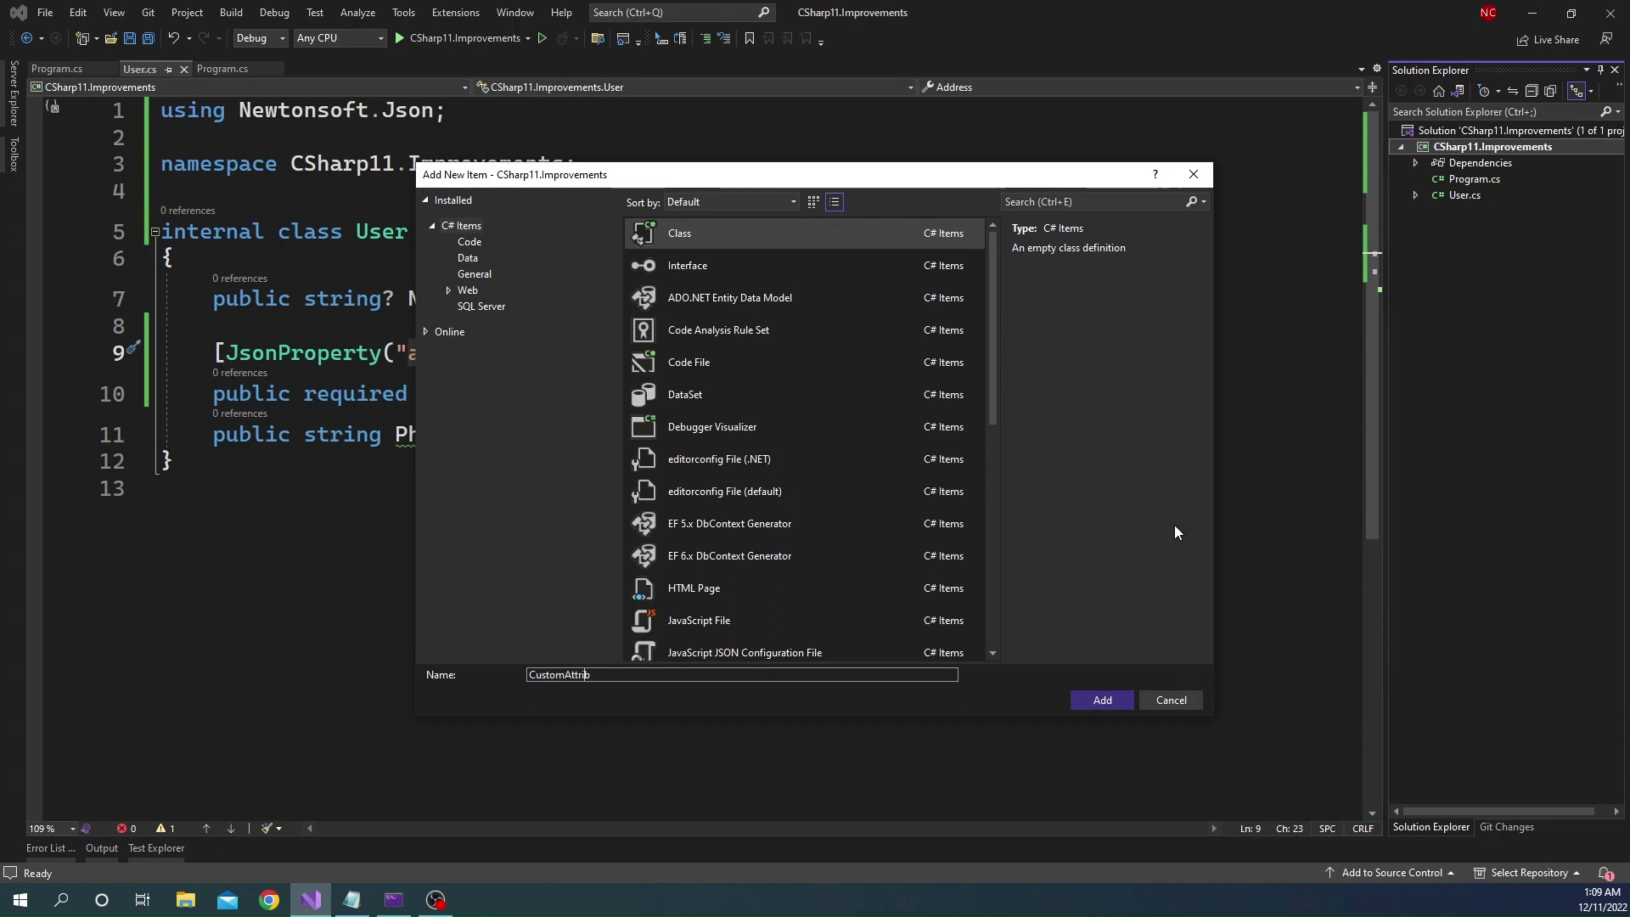
{"action": "left_click", "coordinate": [1100, 699]}
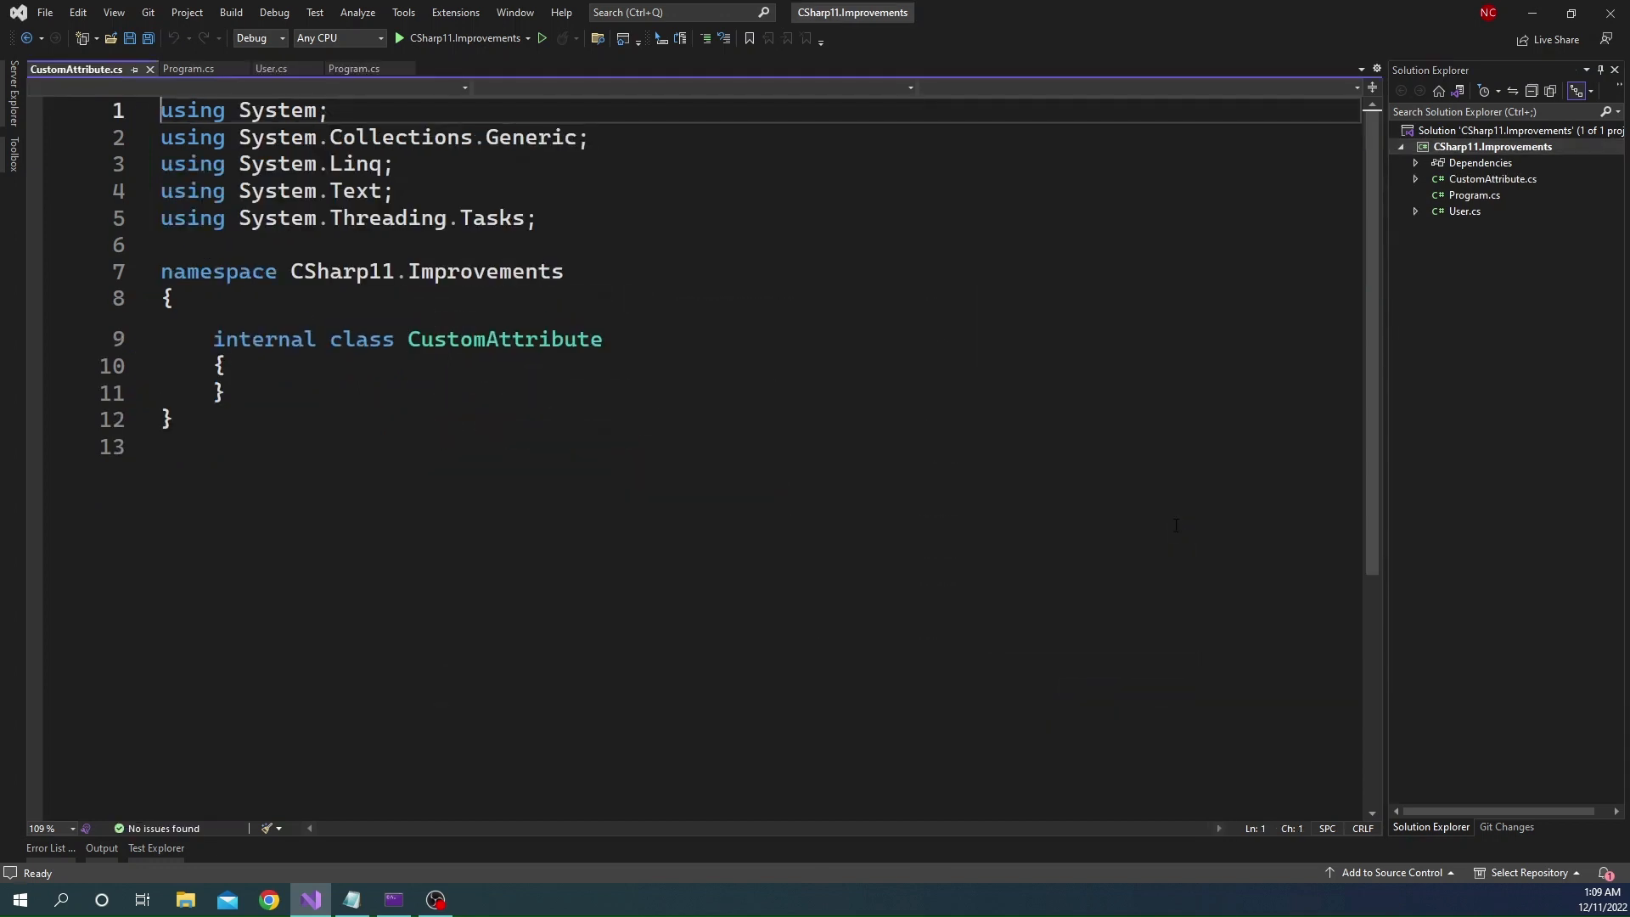
Make CustomAttribute derive from Attribute with a constructor taking a Type
{"action": "double_click", "coordinate": [484, 272]}
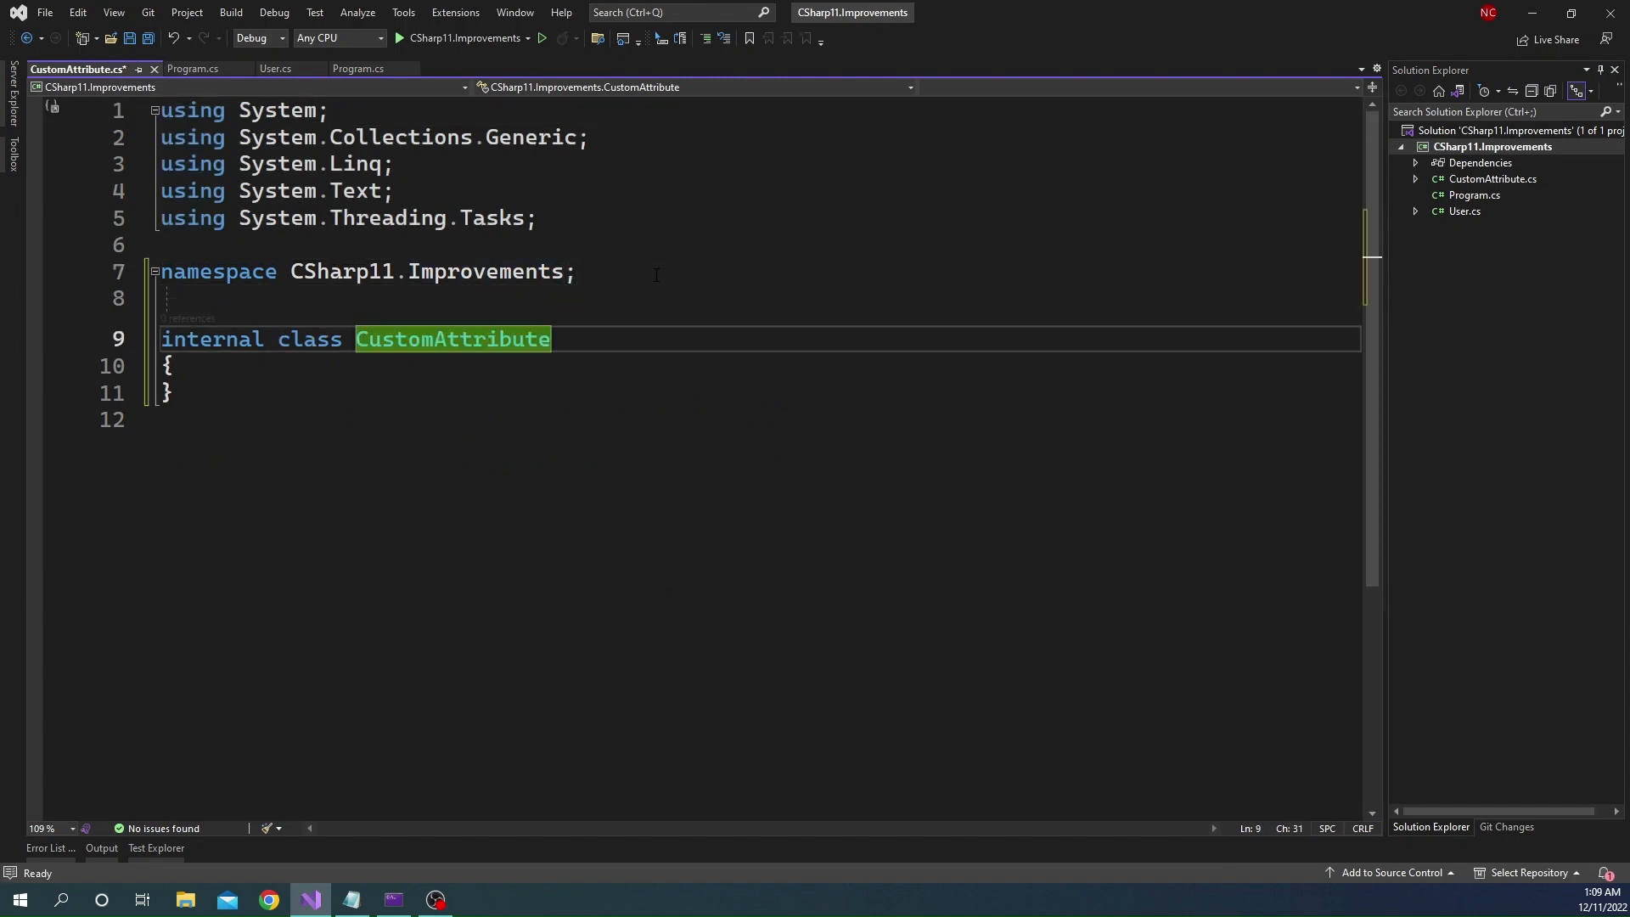
{"action": "type", "text": ": Attribute"}
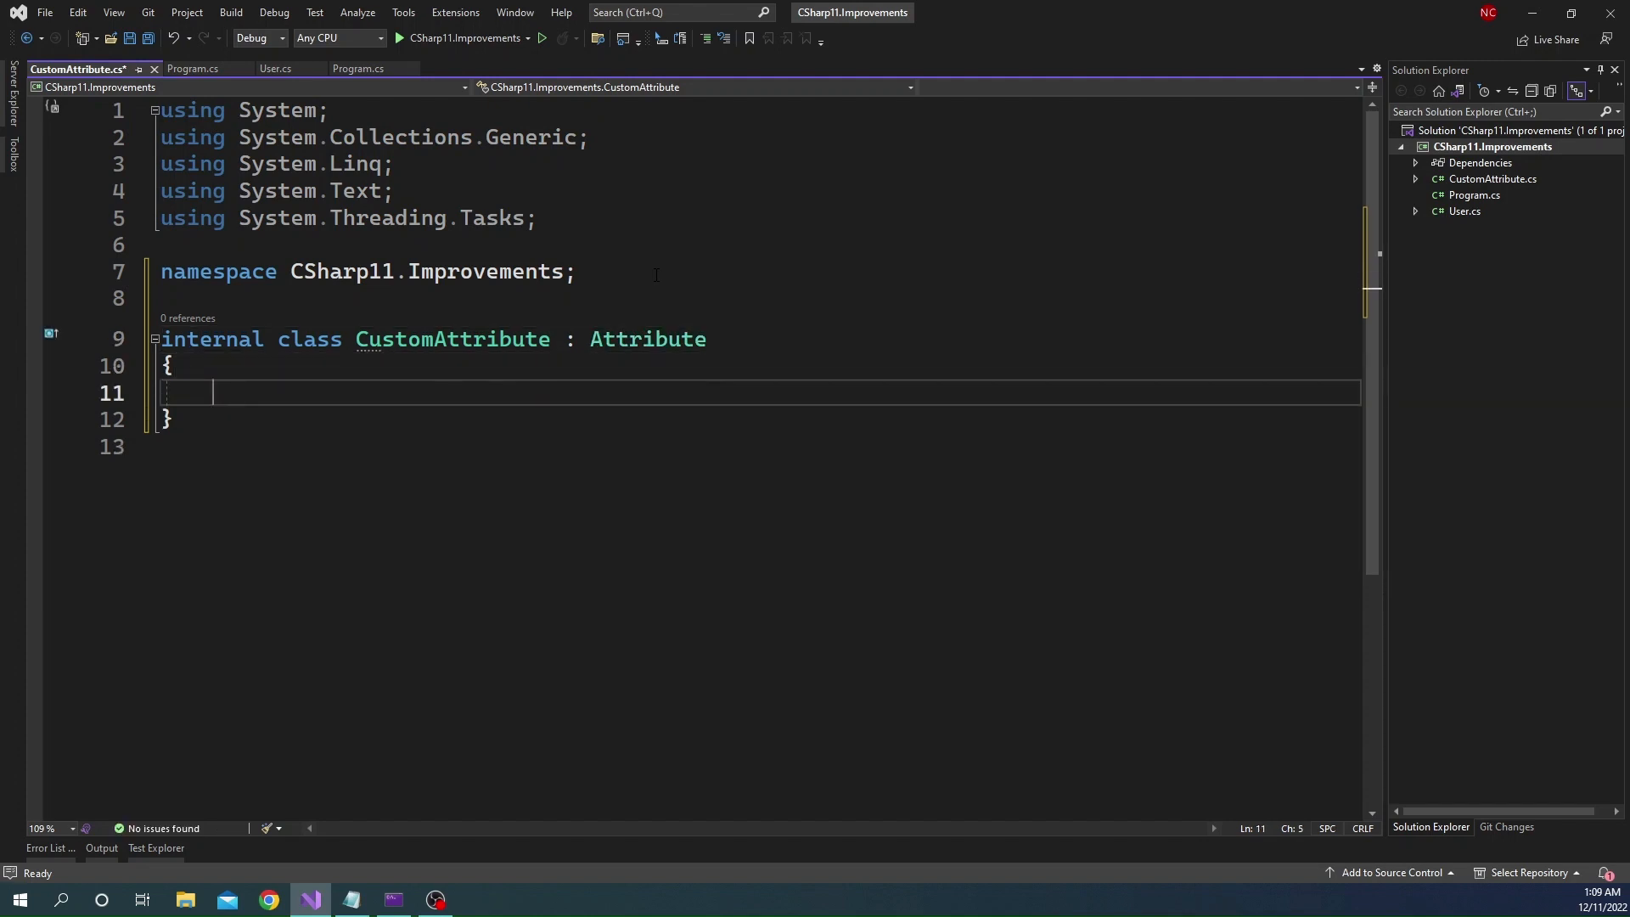
{"action": "type", "text": "ct"}
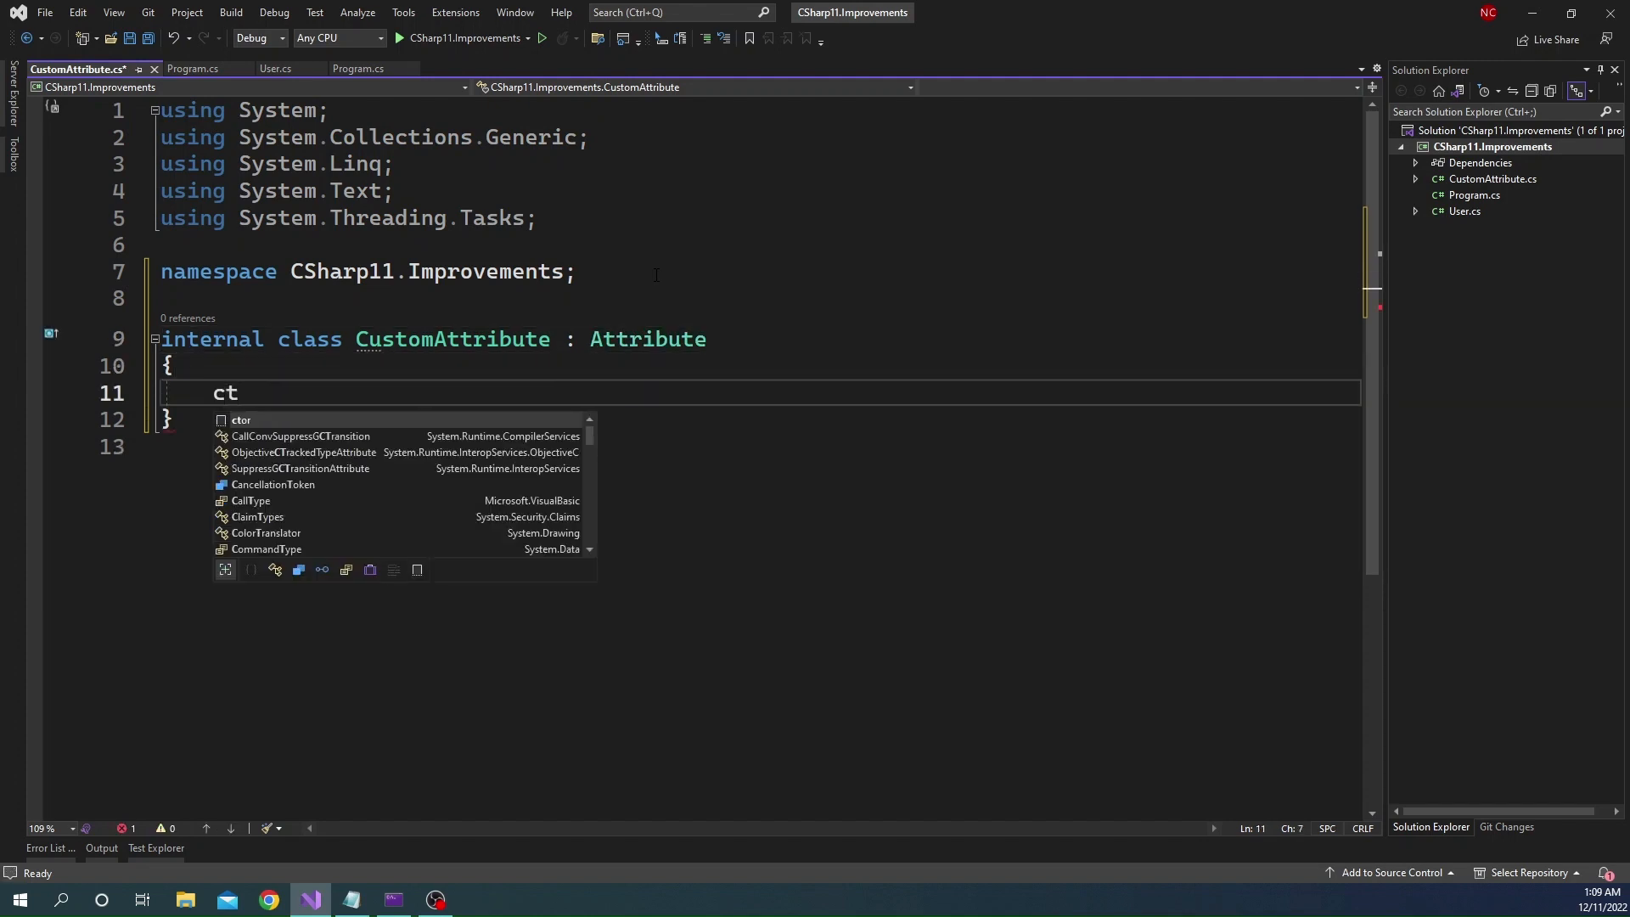
{"action": "key", "text": "Tab"}
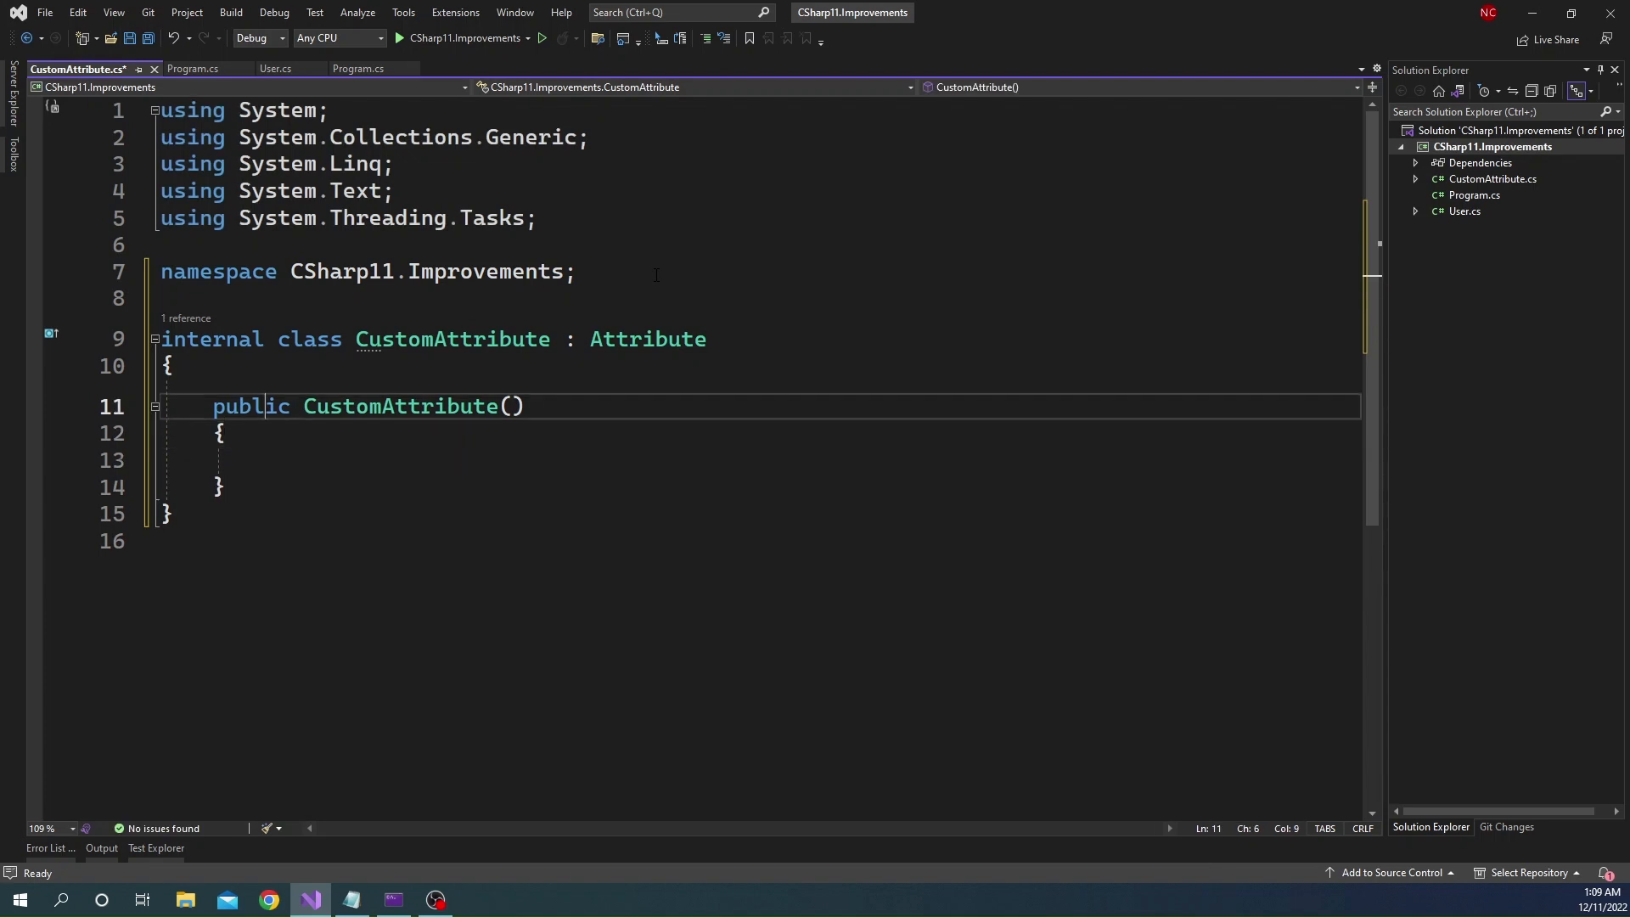
{"action": "type", "text": "Type type"}
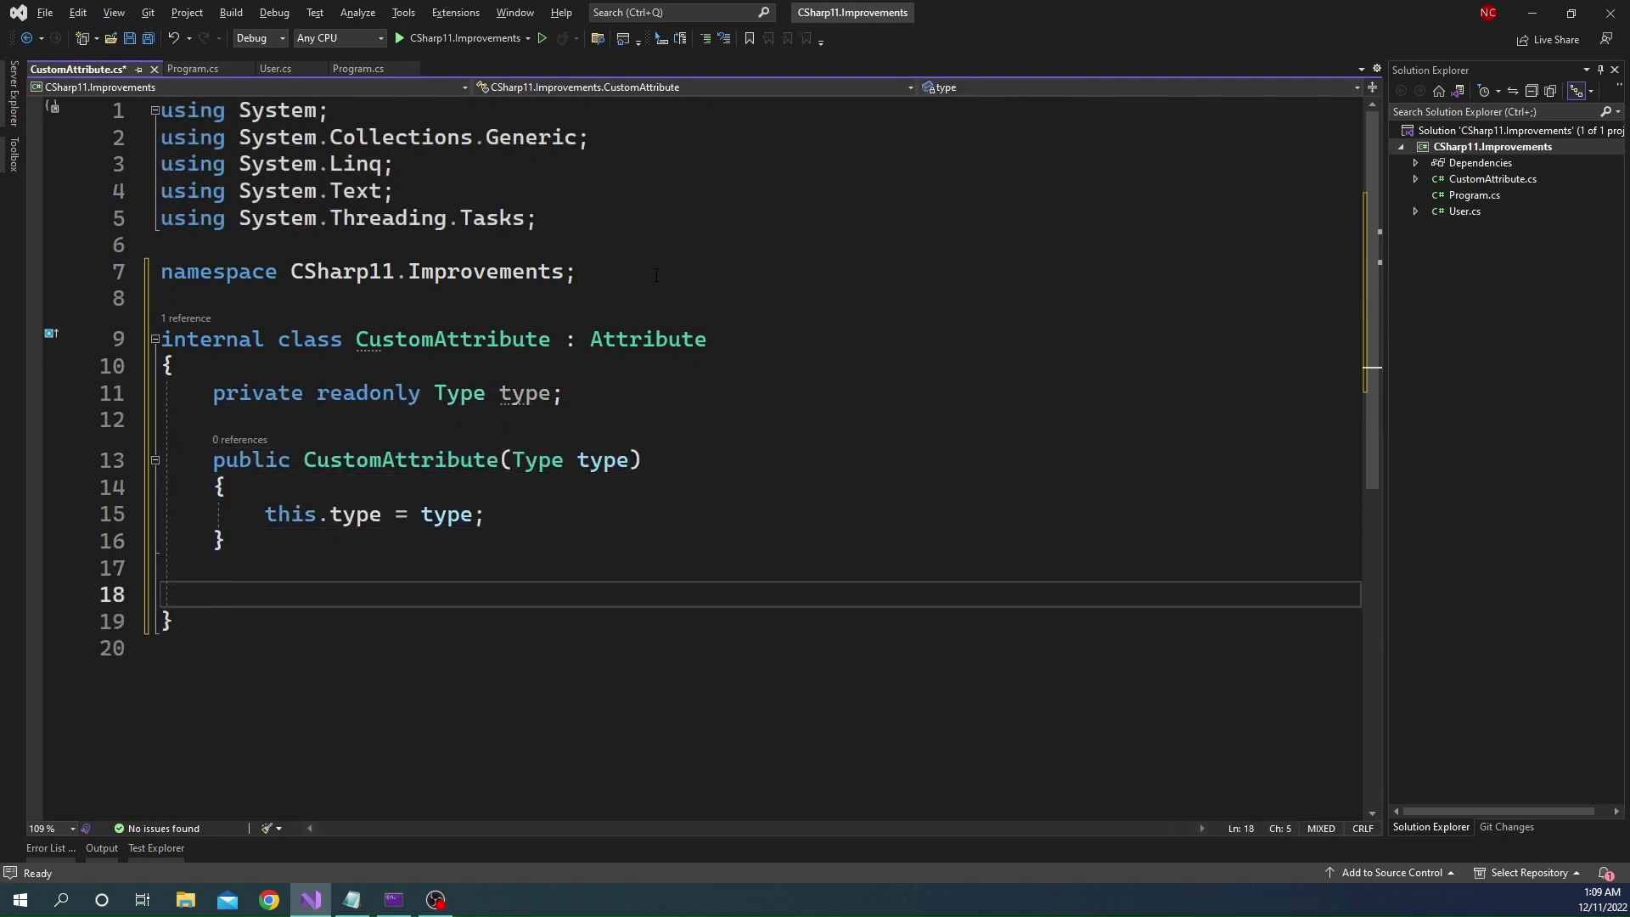
{"action": "type", "text": "p"}
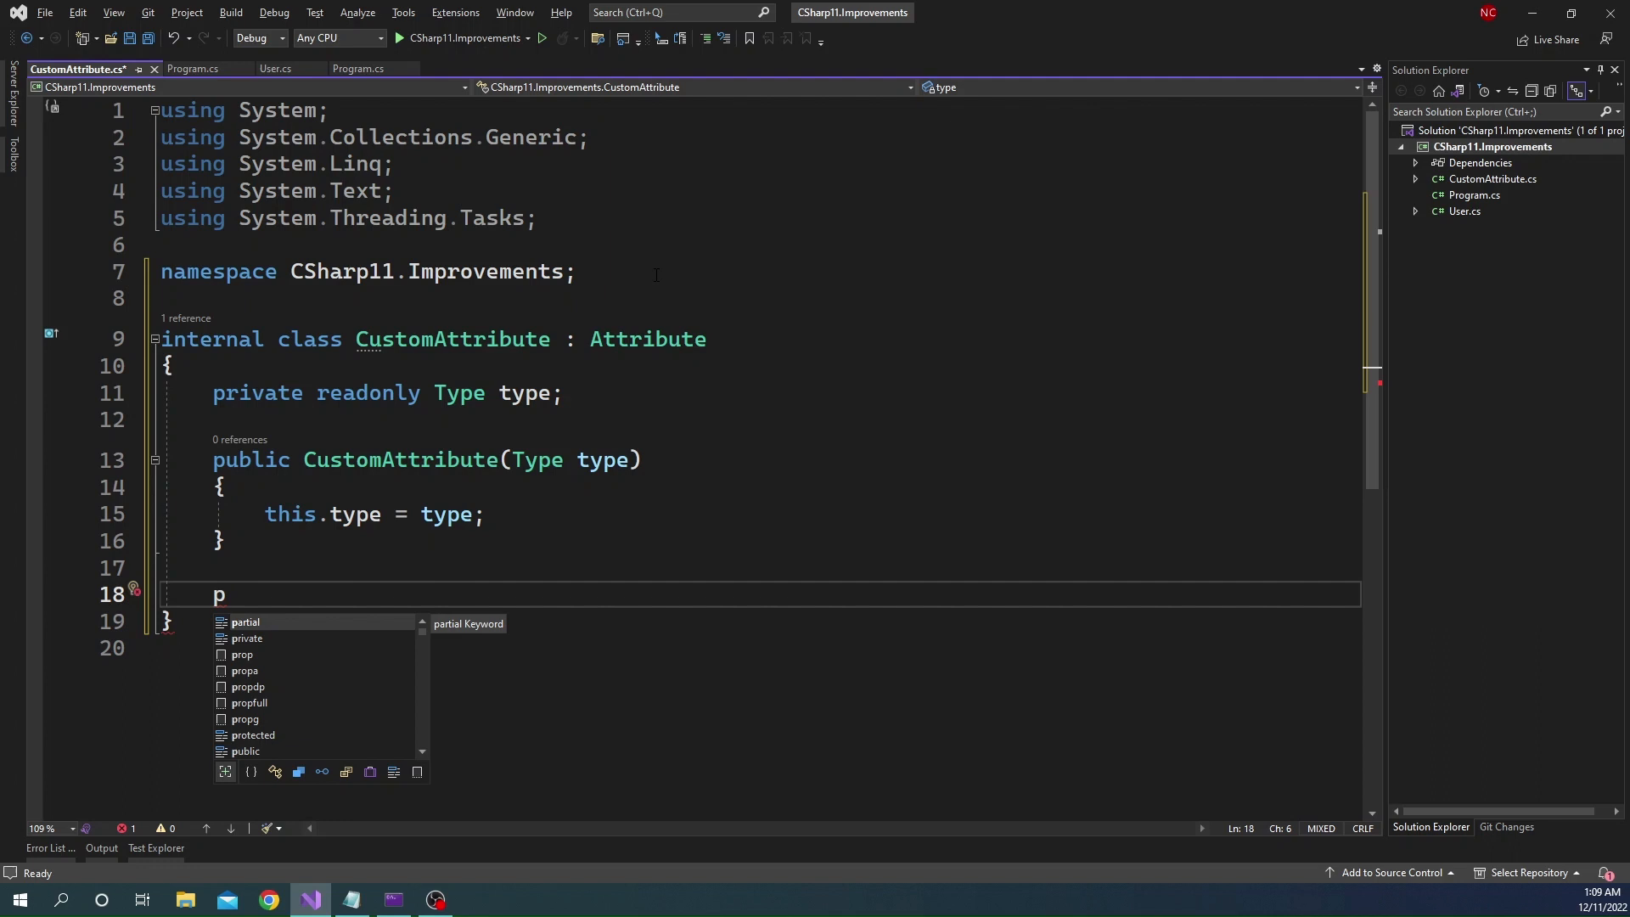
{"action": "type", "text": "public CustomAttribute(string name, Type type) {"}
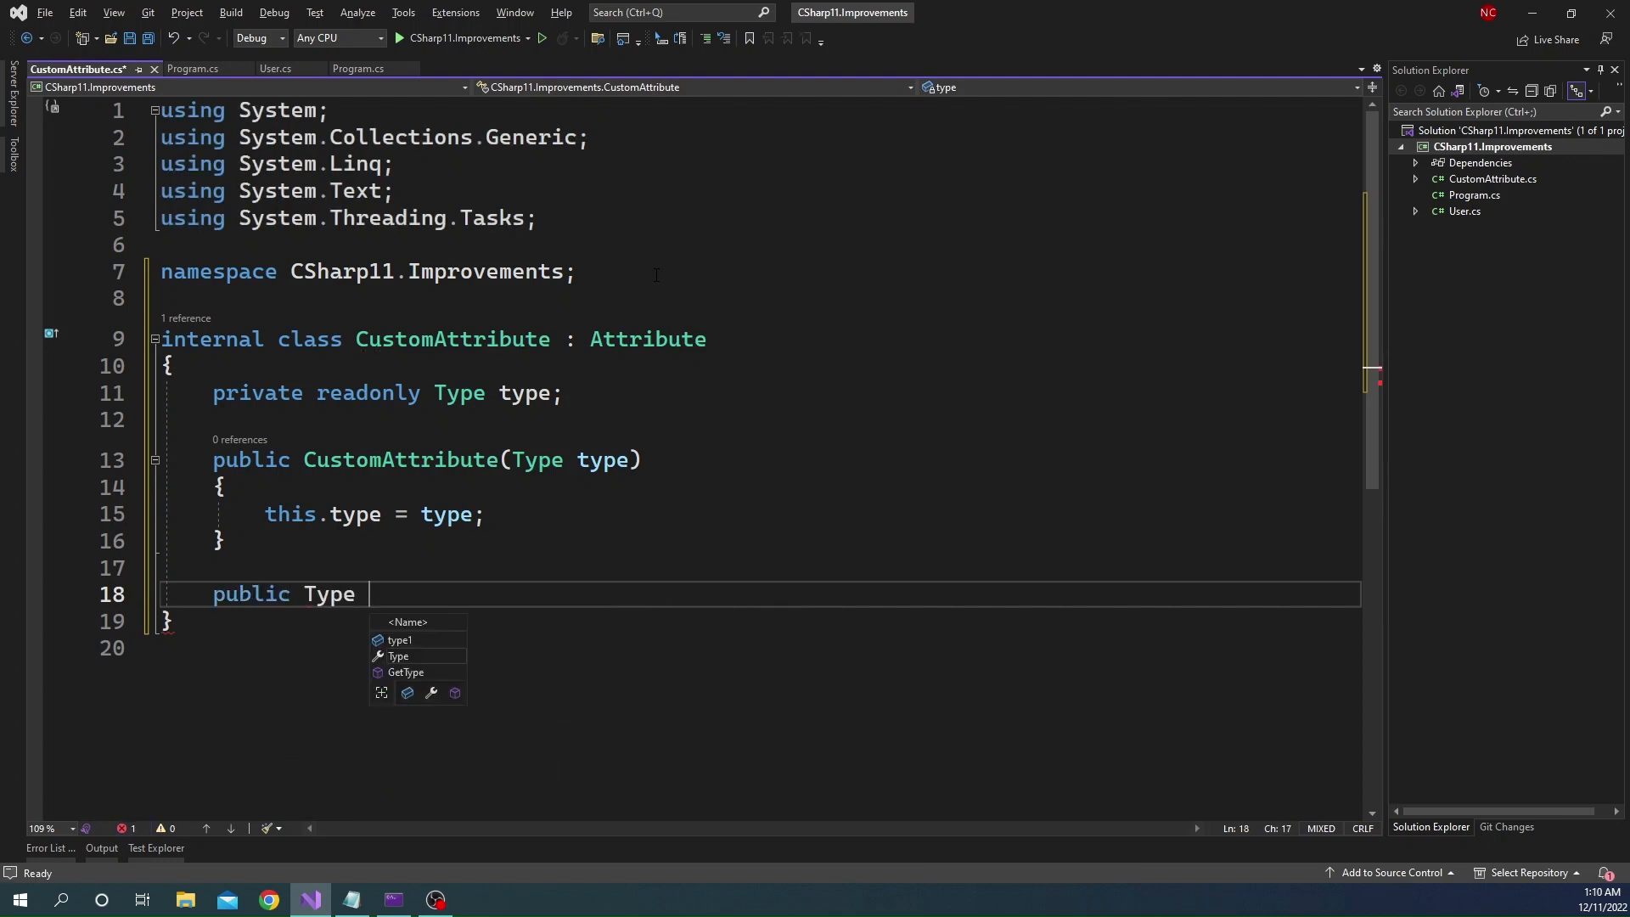
Expose the stored Type as a CurrentType expression-bodied property
{"action": "type", "text": "Cur"}
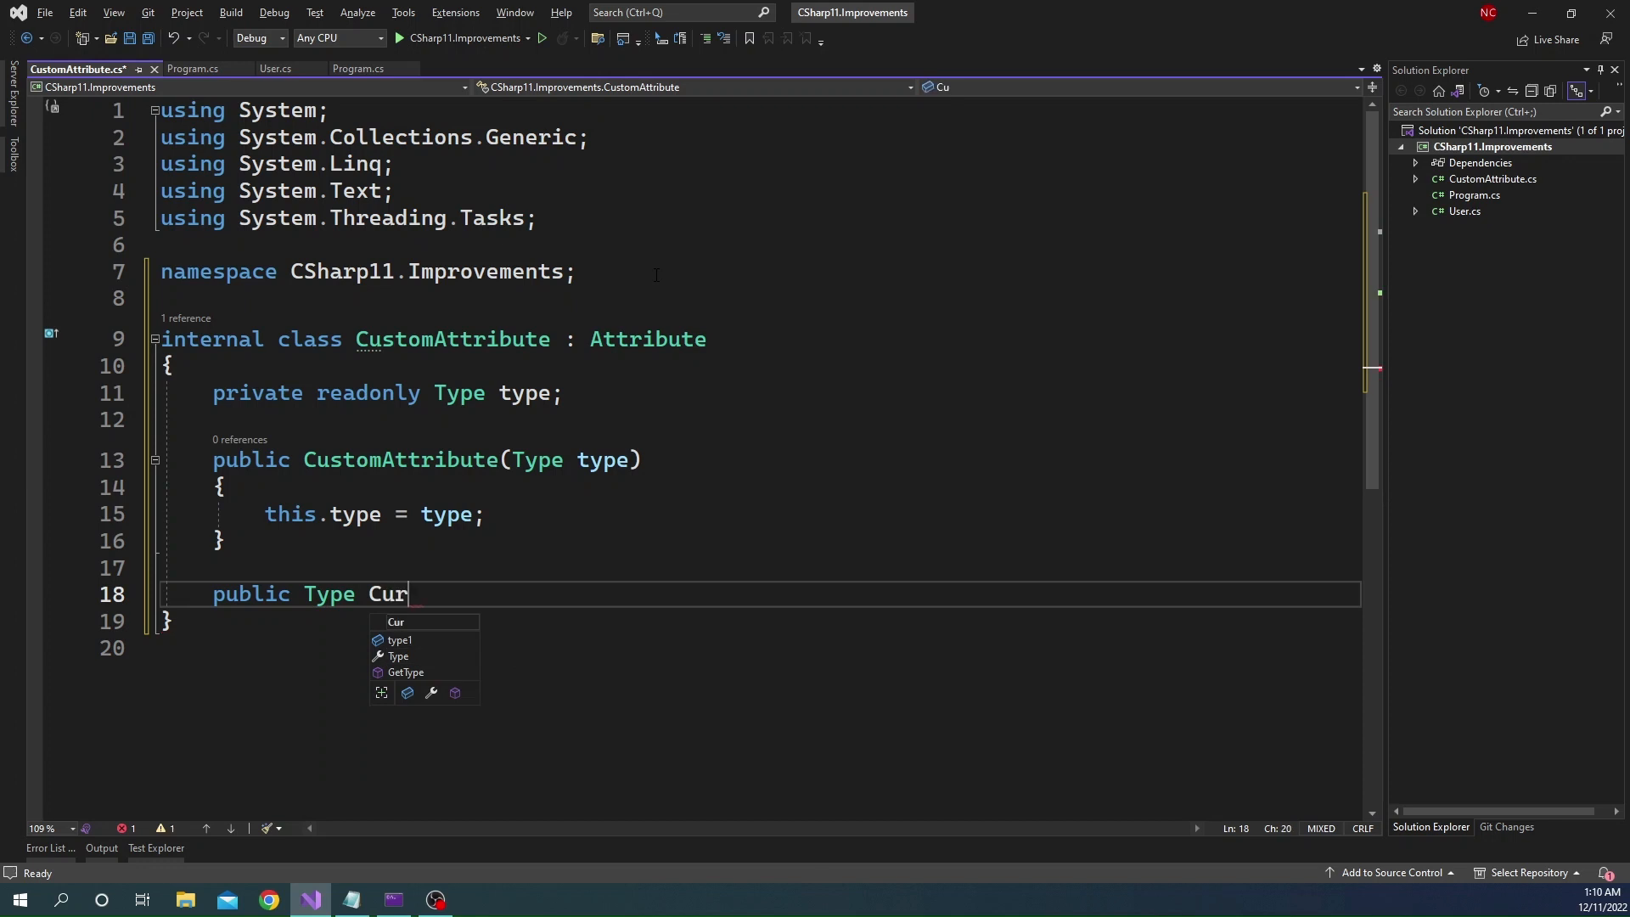
{"action": "type", "text": "rentType"}
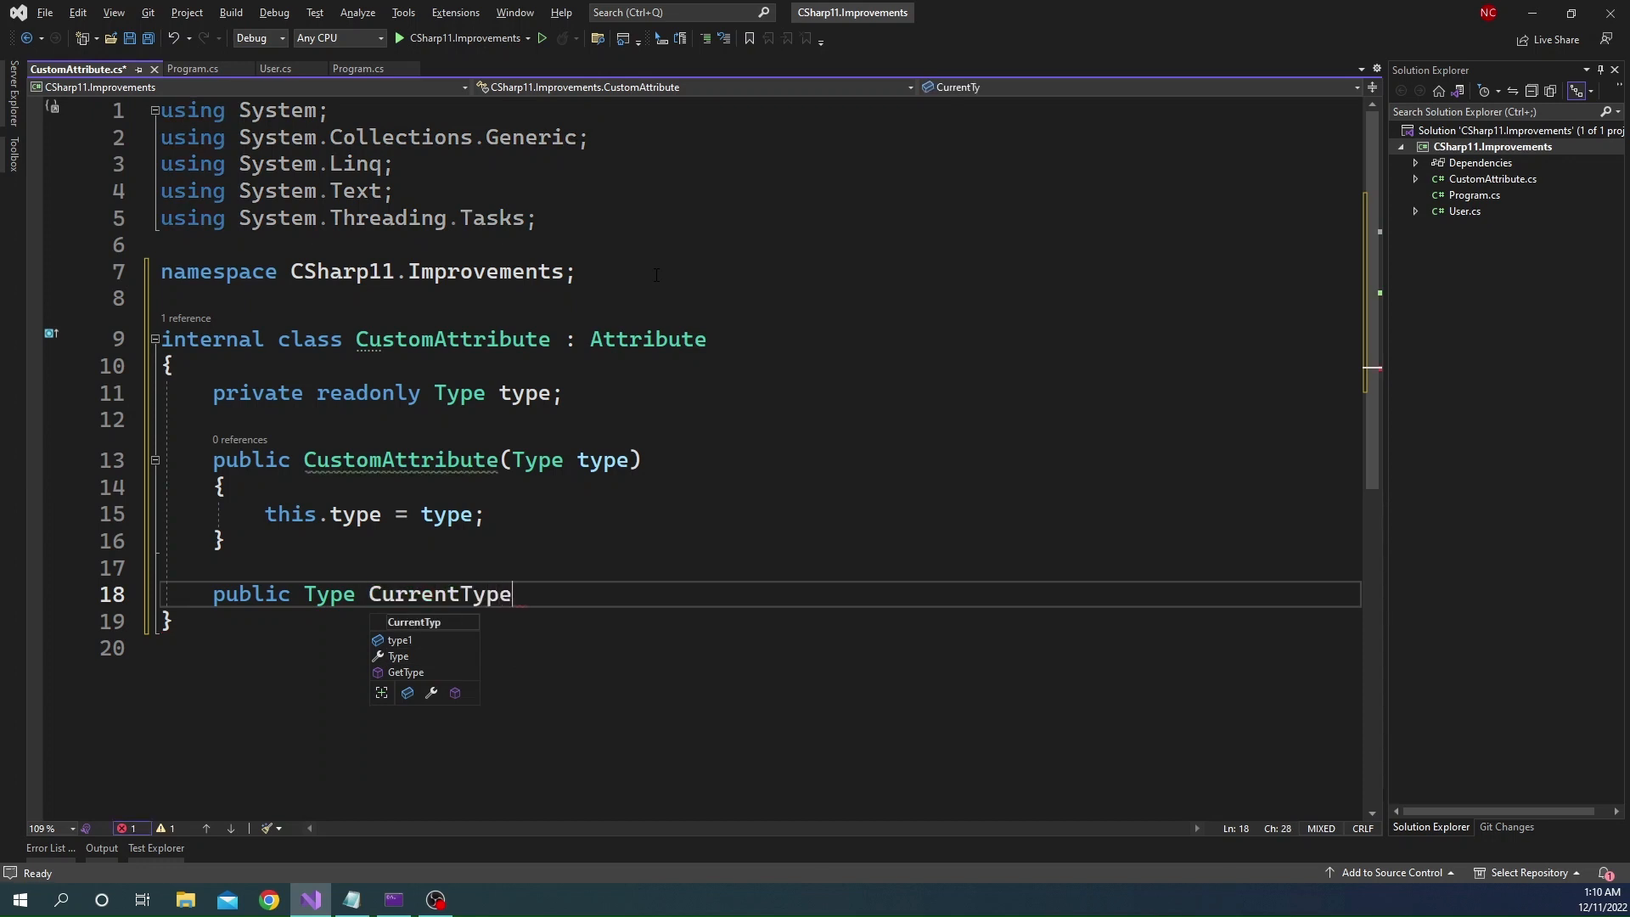
{"action": "type", "text": "=>"}
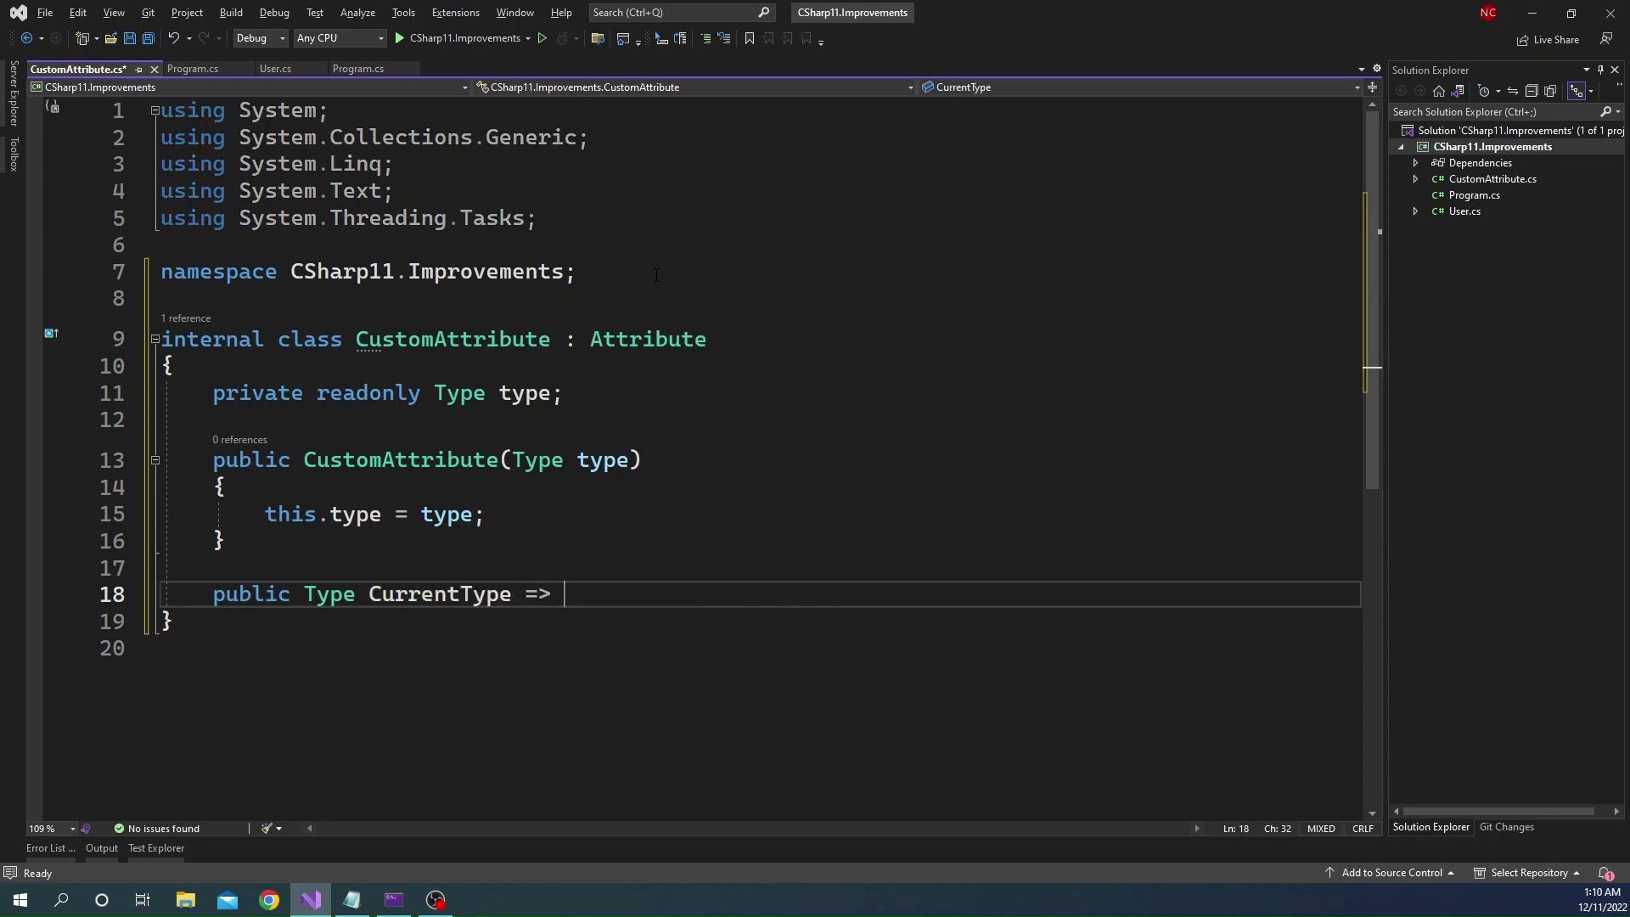
{"action": "type", "text": "type;"}
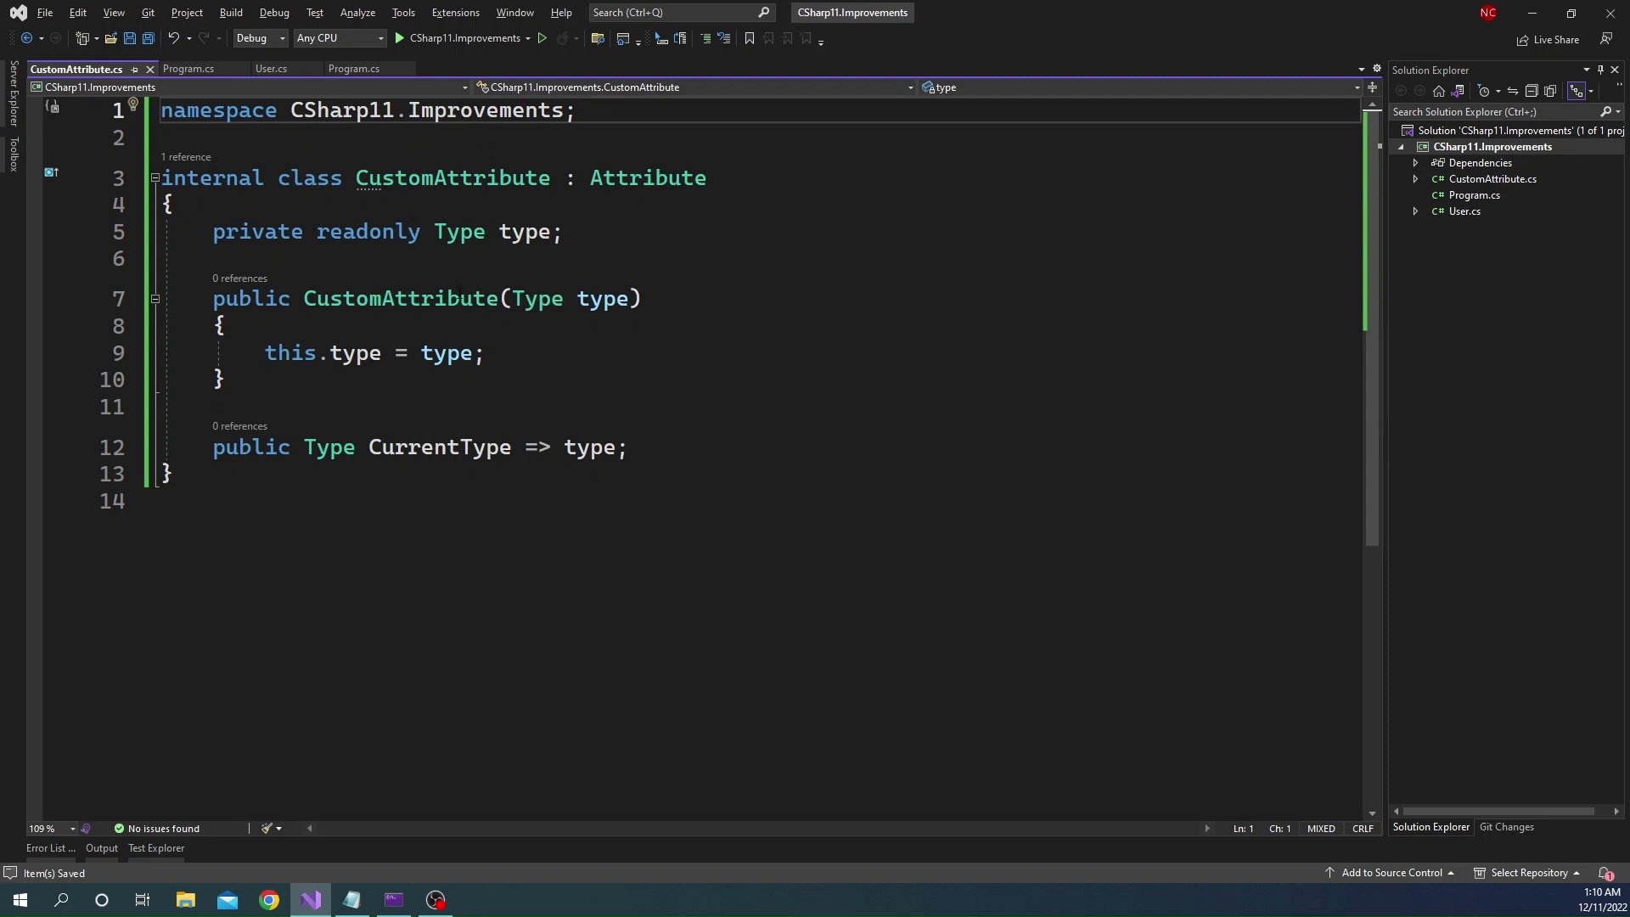
{"action": "mouse_move", "coordinate": [451, 178]}
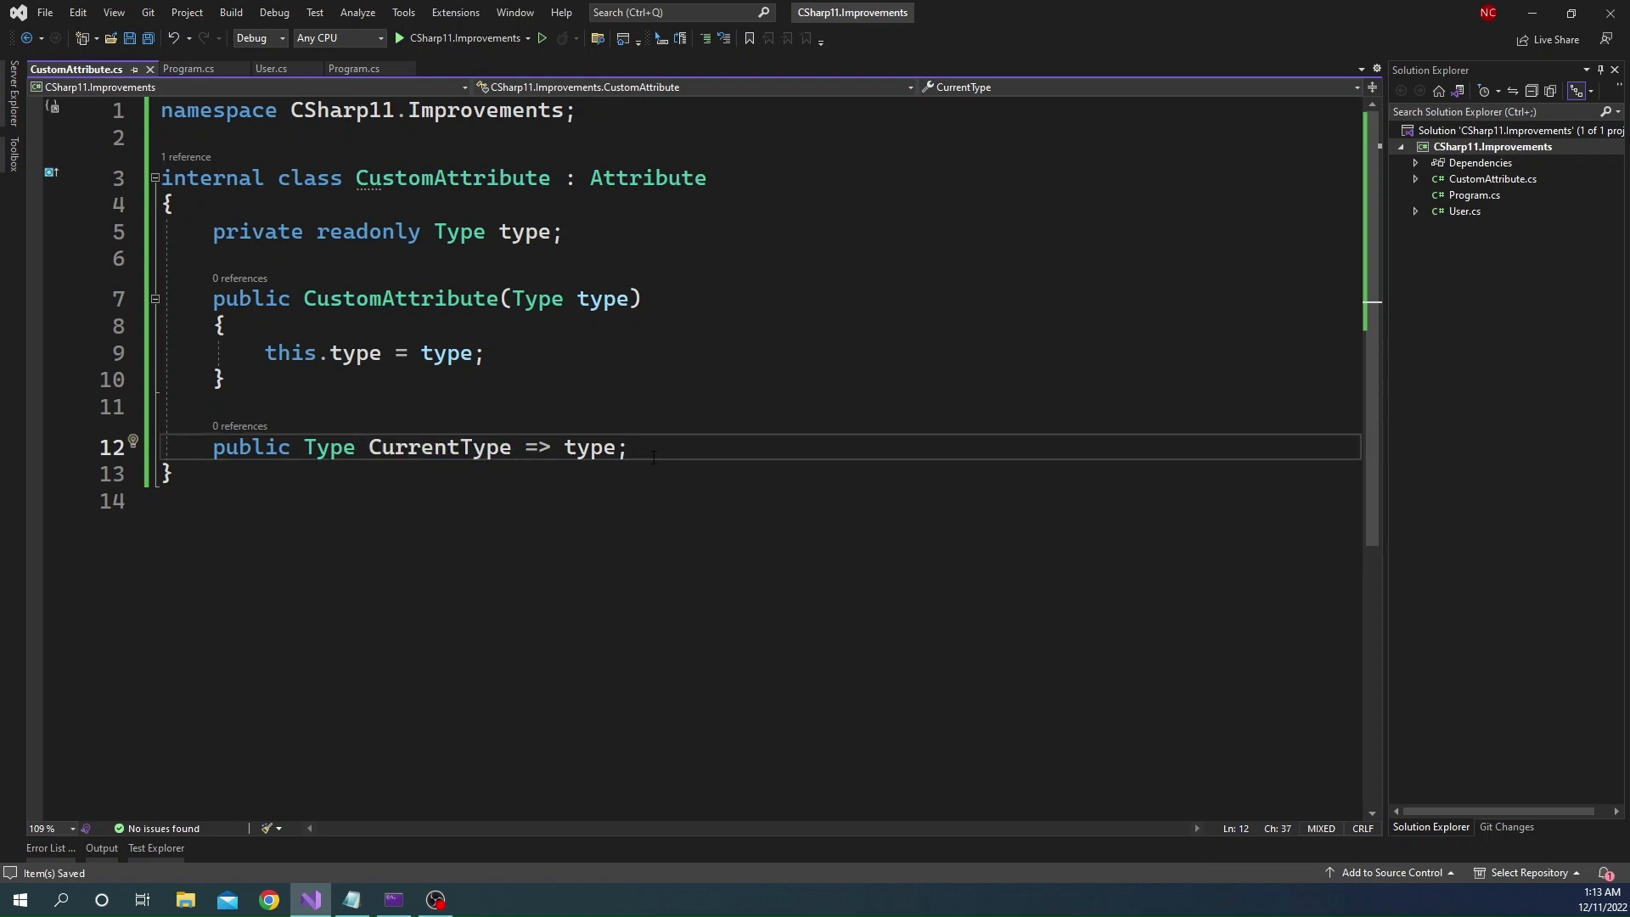
{"action": "mouse_move", "coordinate": [655, 386]}
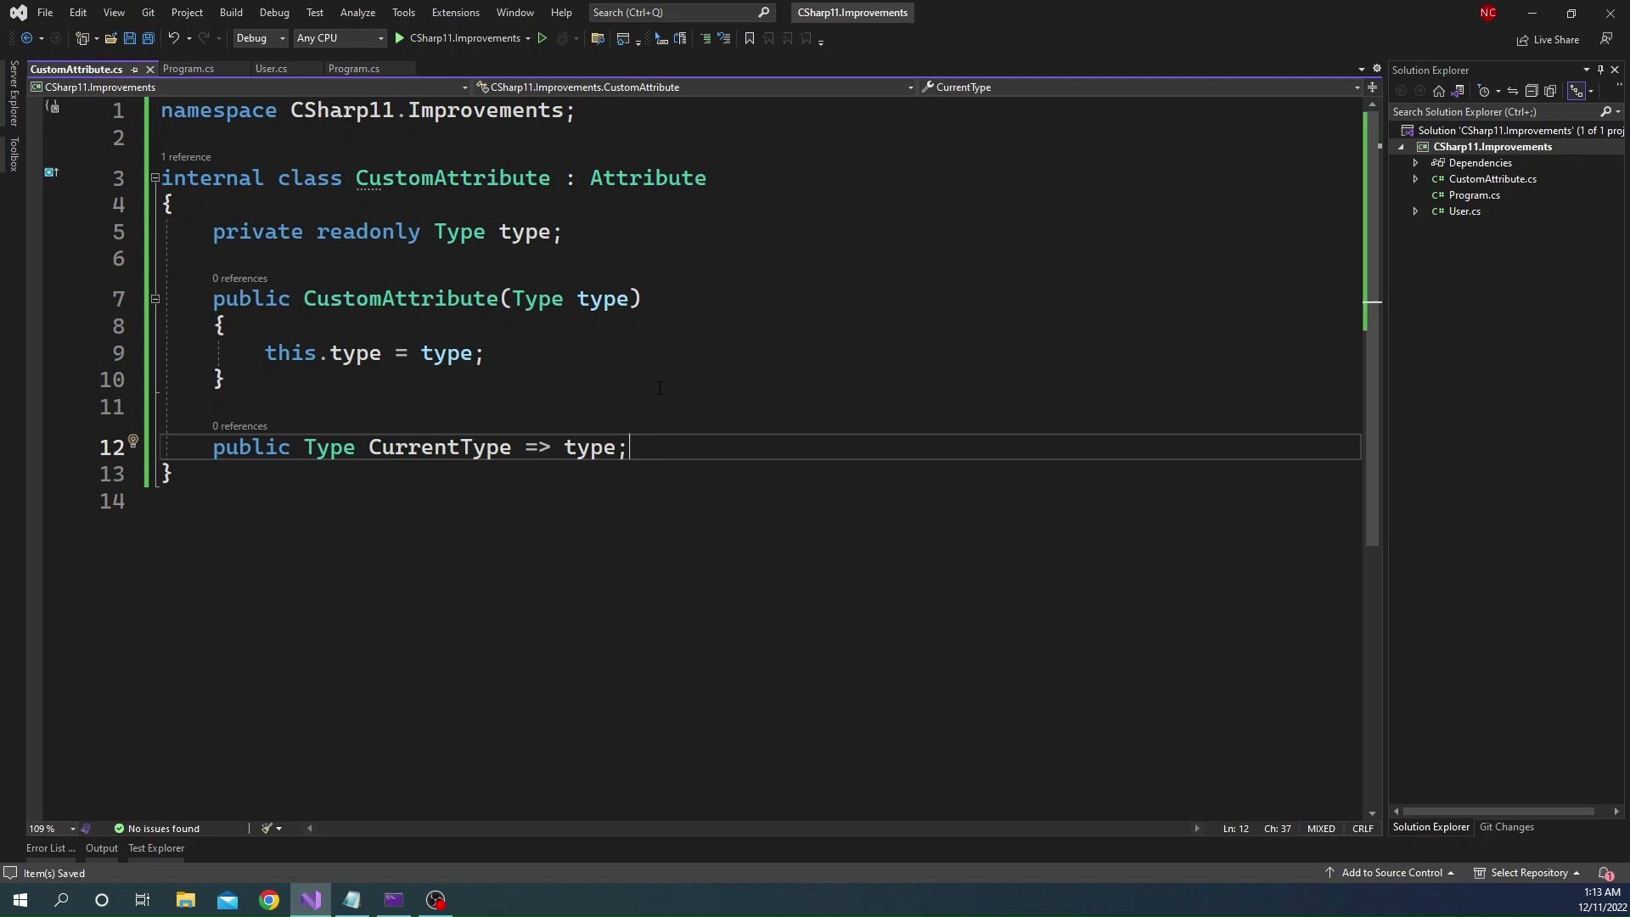
Decorate the User class with [Custom(typeof(string))] and save User.cs
{"action": "left_click", "coordinate": [1465, 211]}
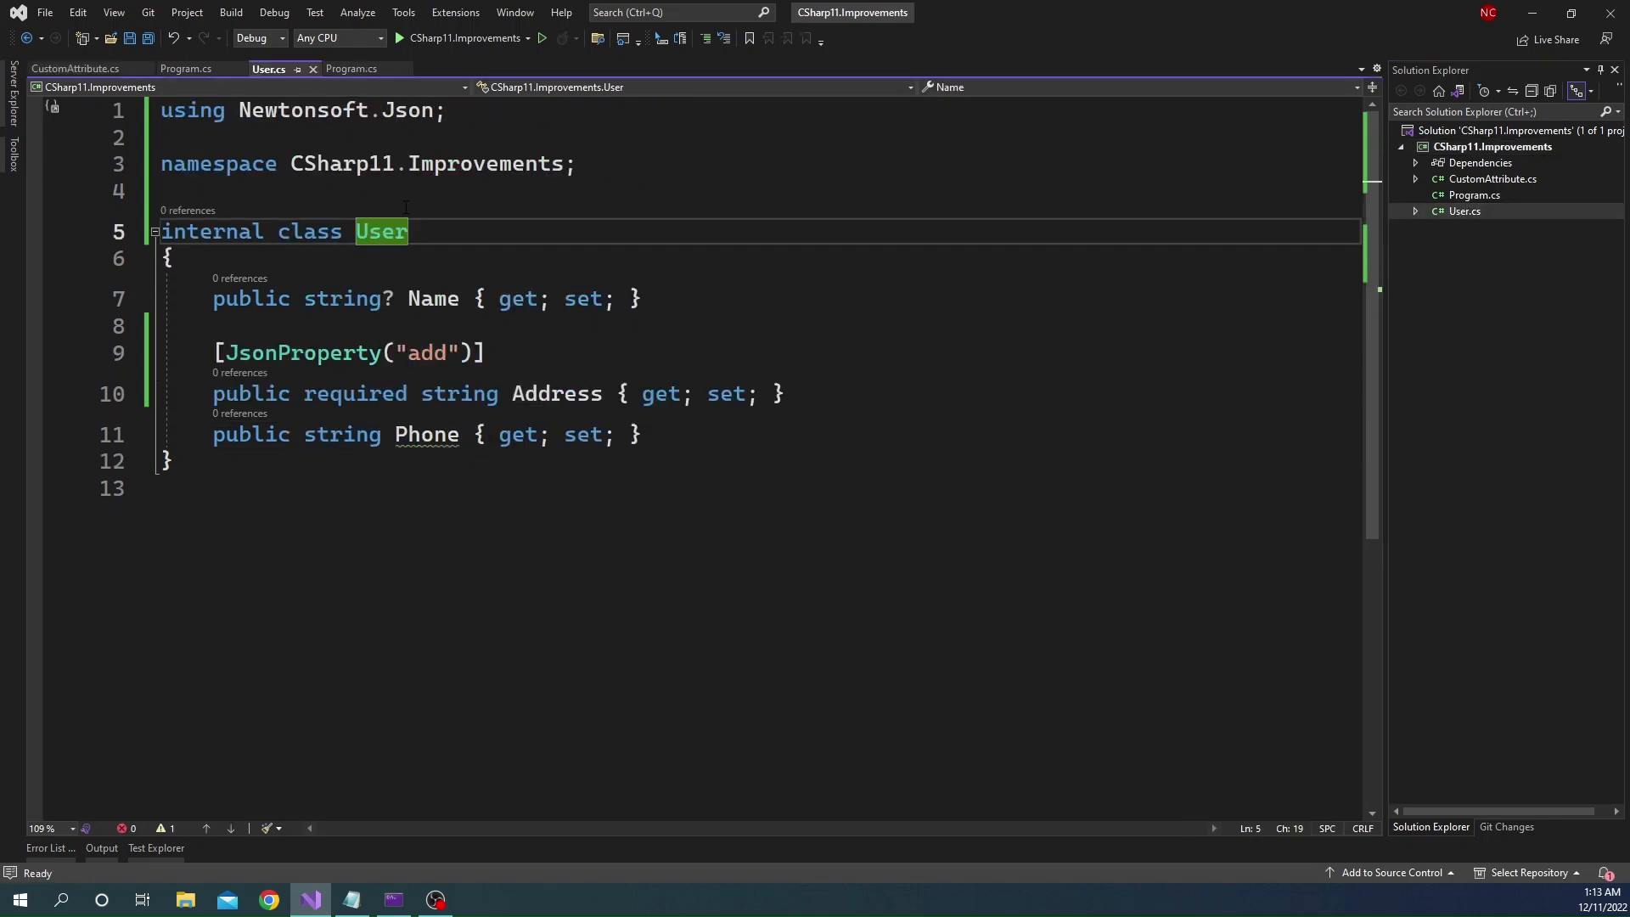
{"action": "type", "text": "[]"}
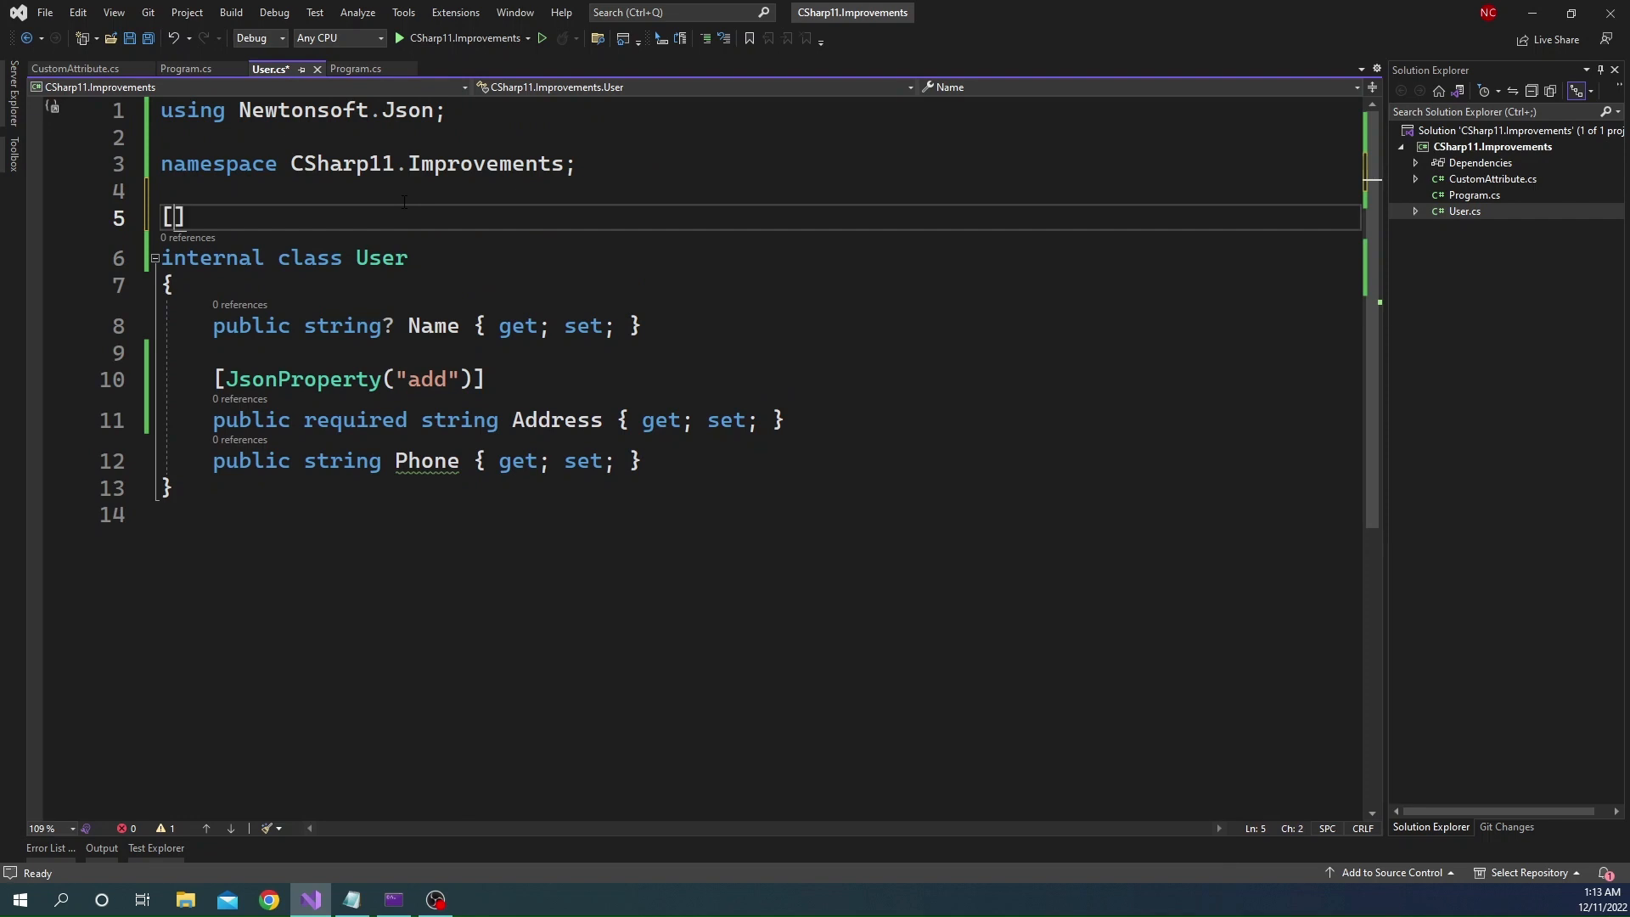
{"action": "type", "text": "Cu"}
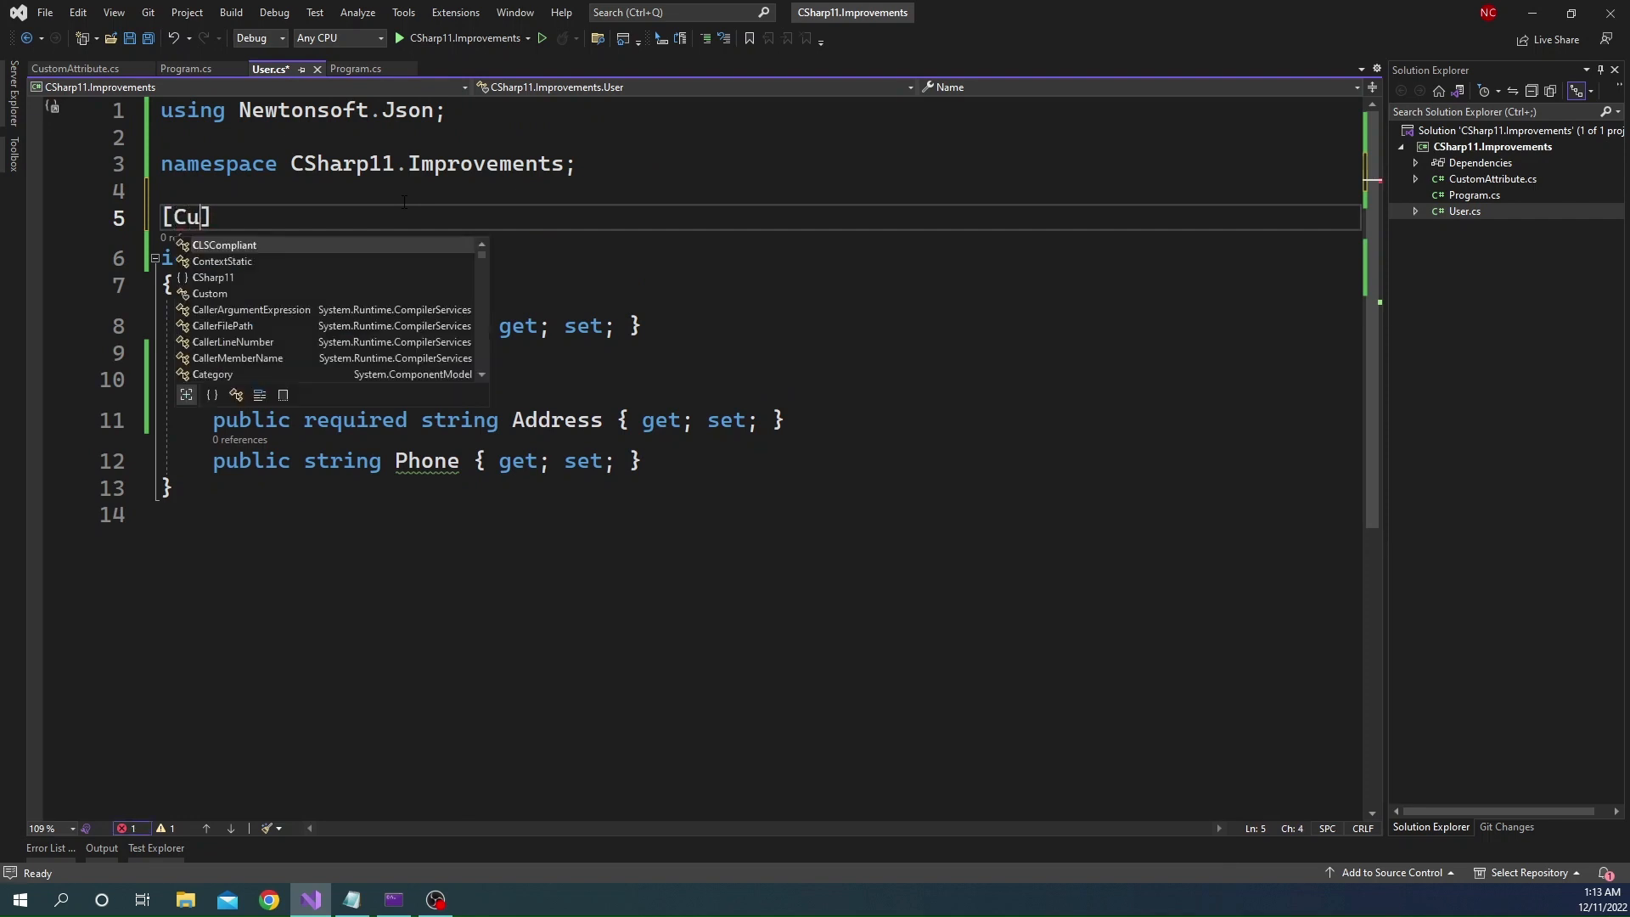
{"action": "type", "text": "stom("}
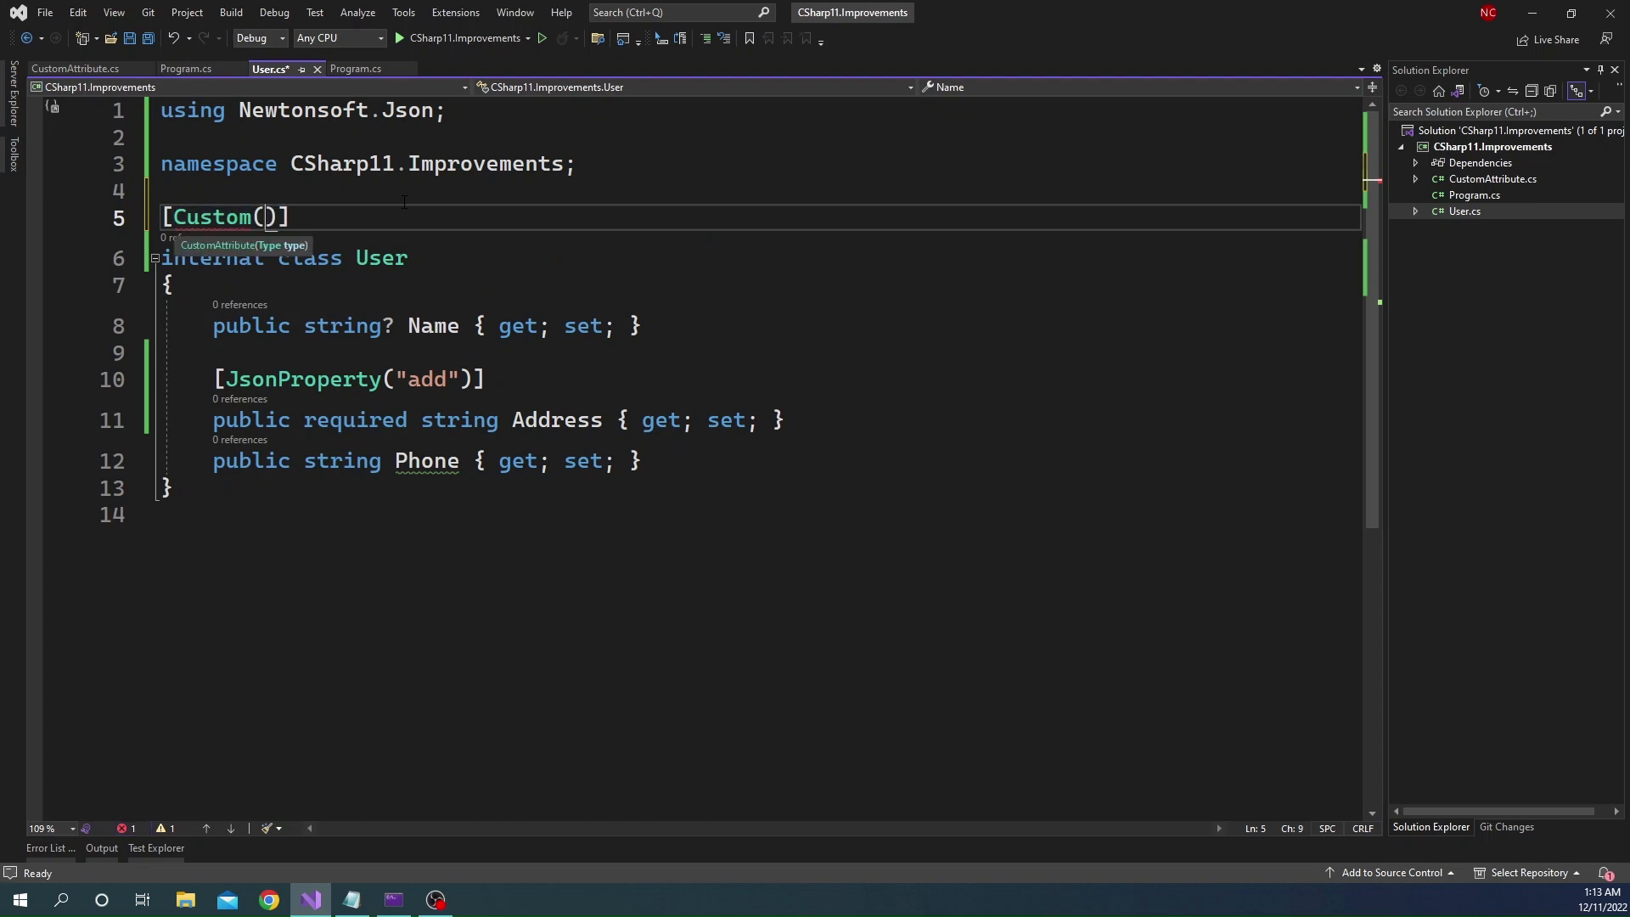
{"action": "type", "text": "ty"}
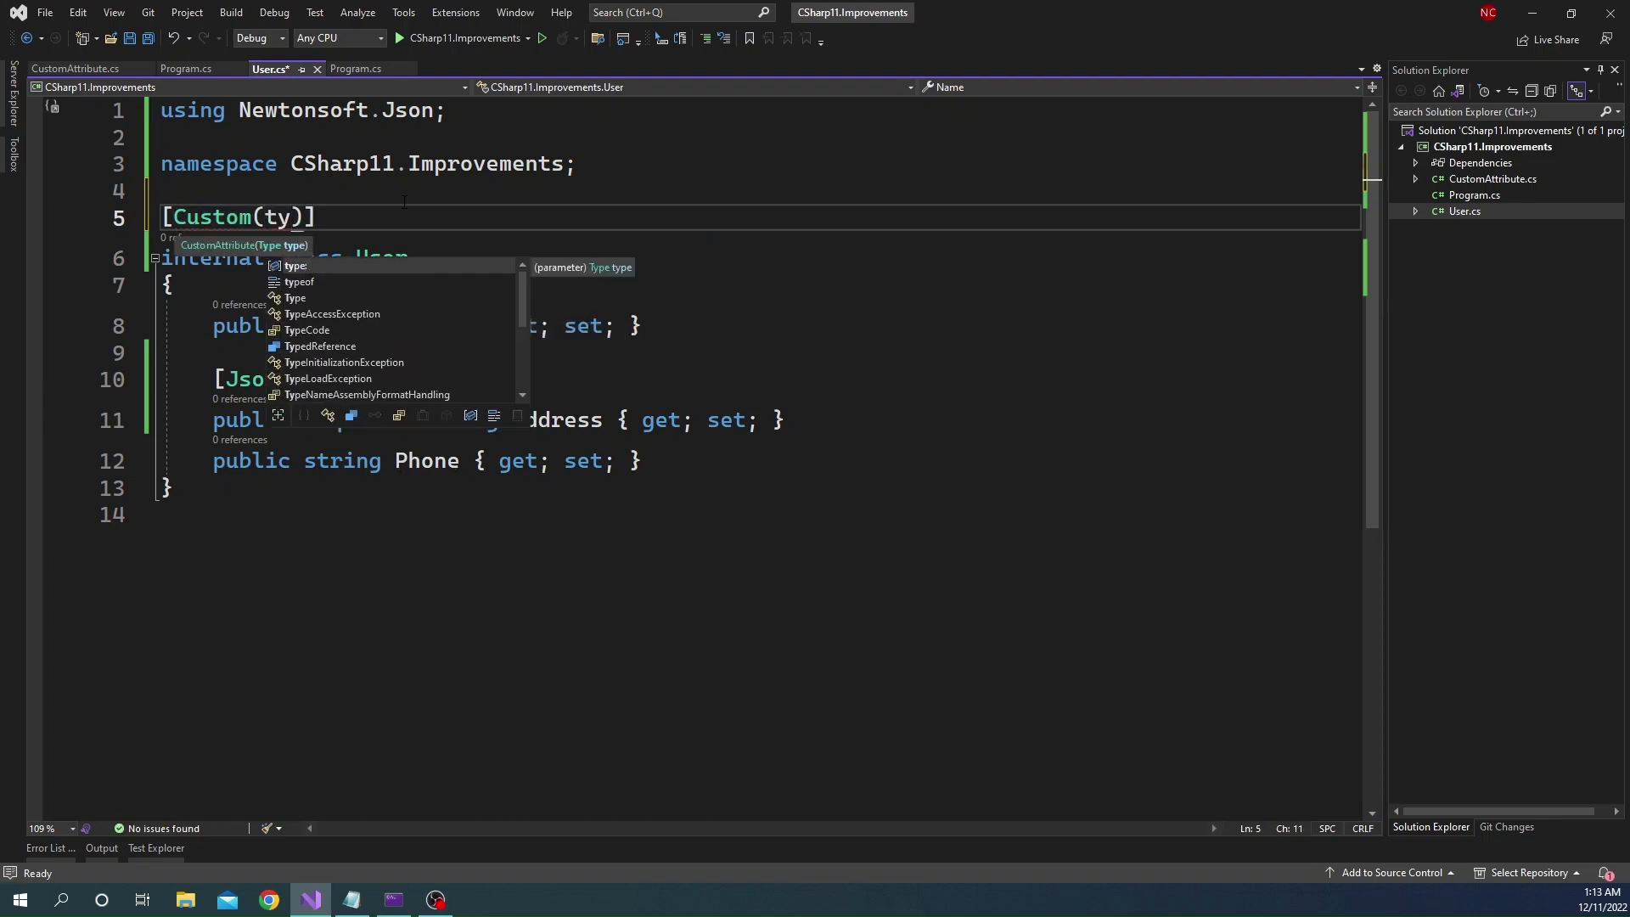
{"action": "type", "text": "typeof("}
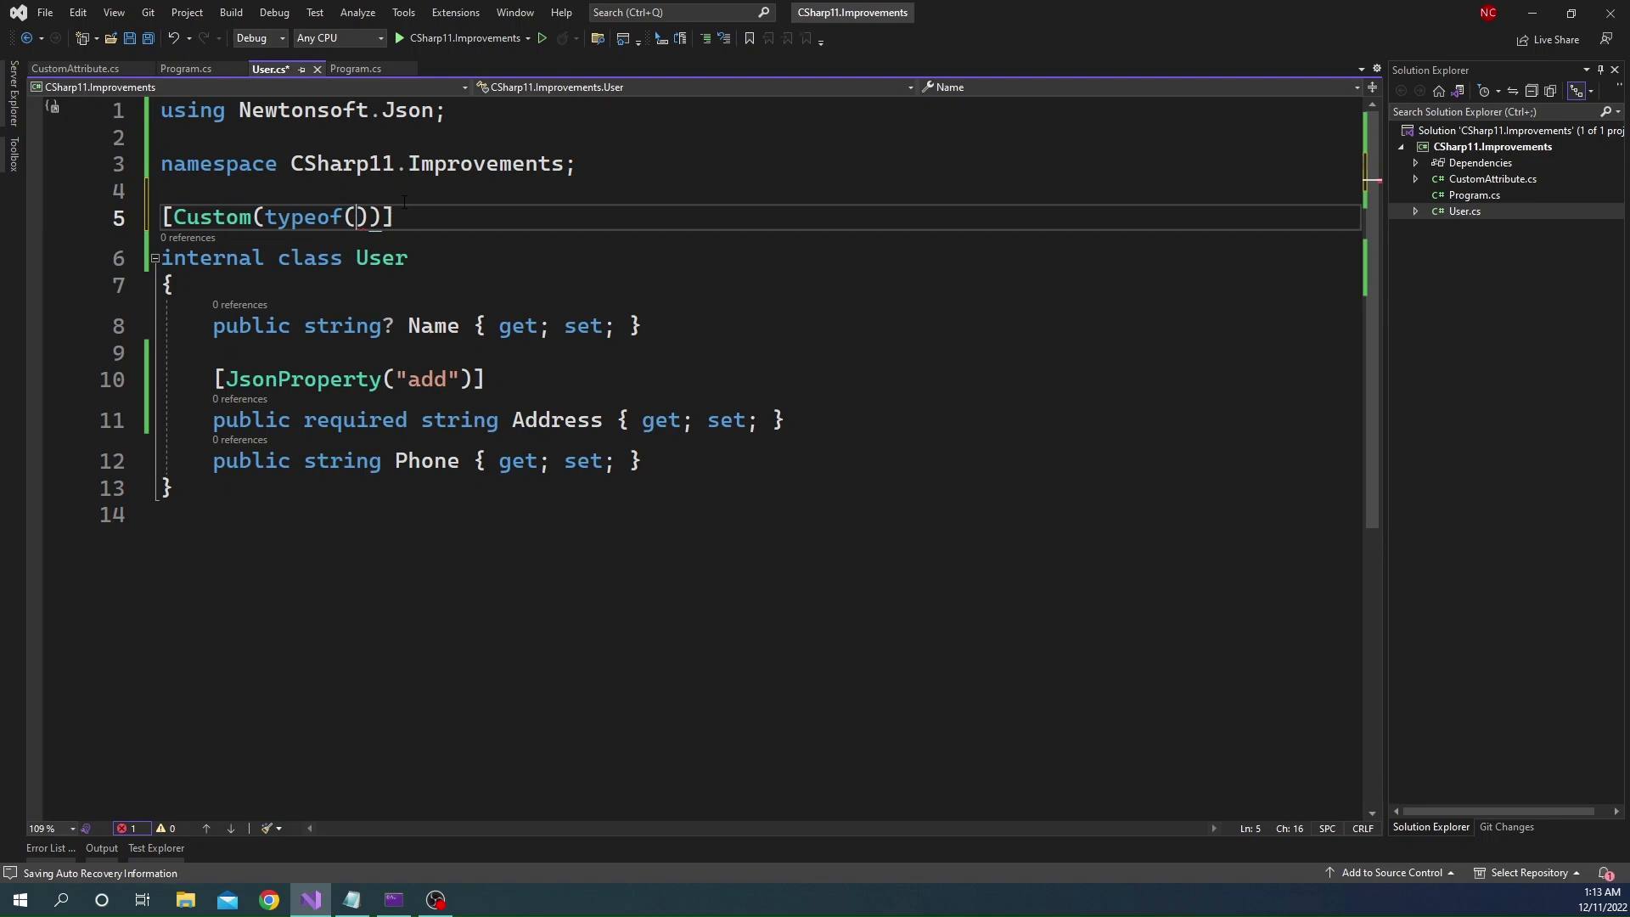
{"action": "type", "text": "string"}
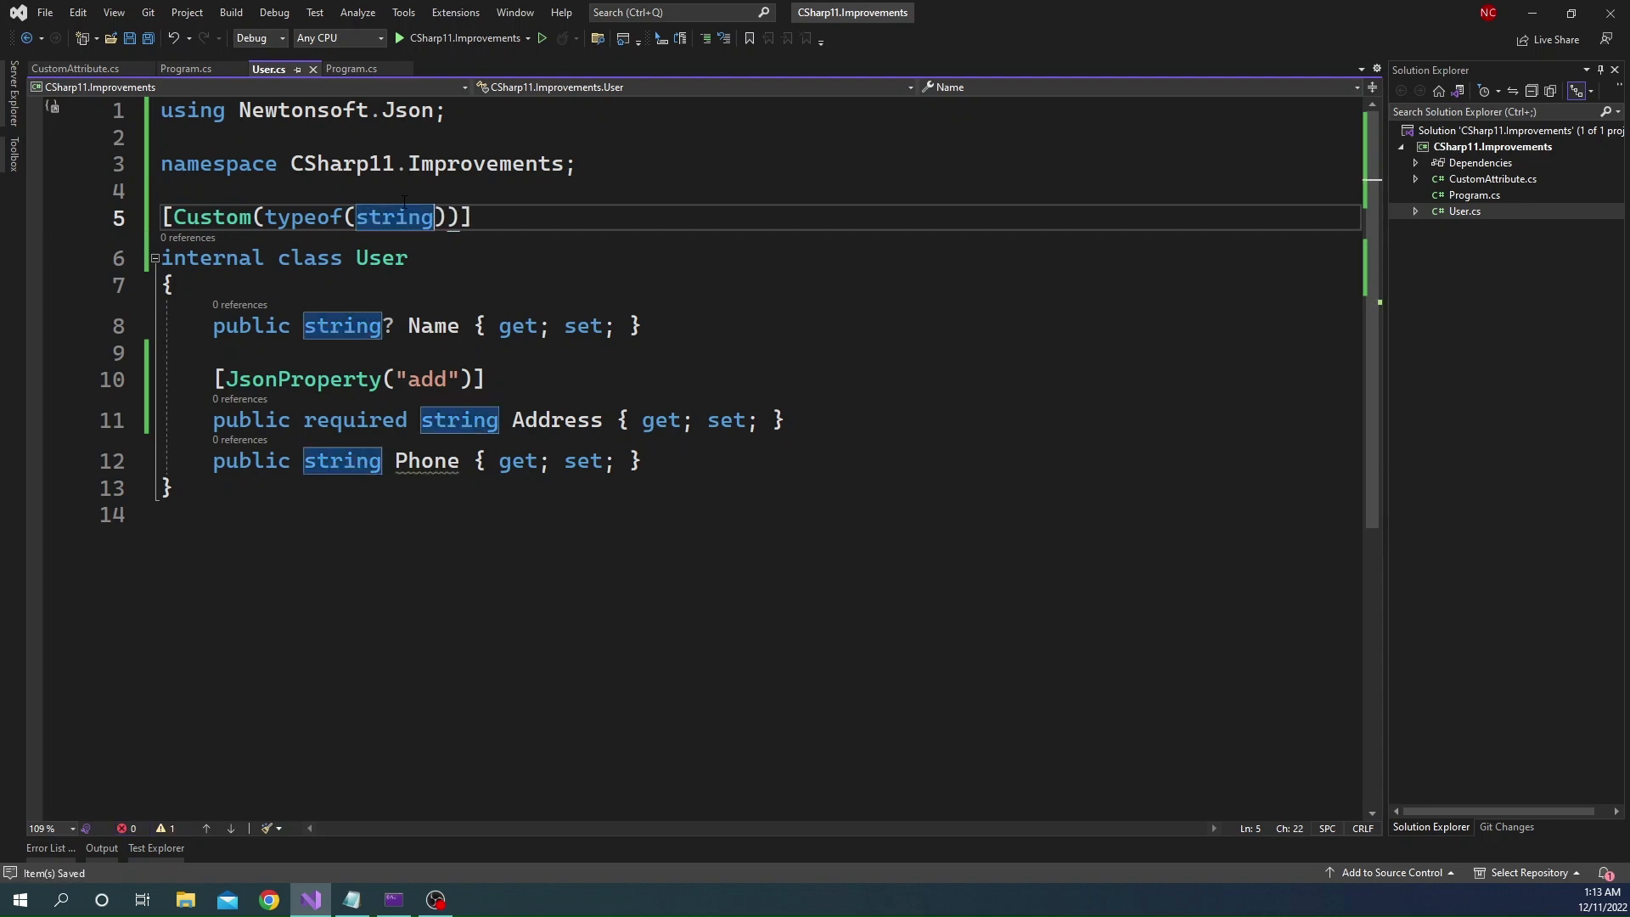
{"action": "mouse_move", "coordinate": [386, 258]}
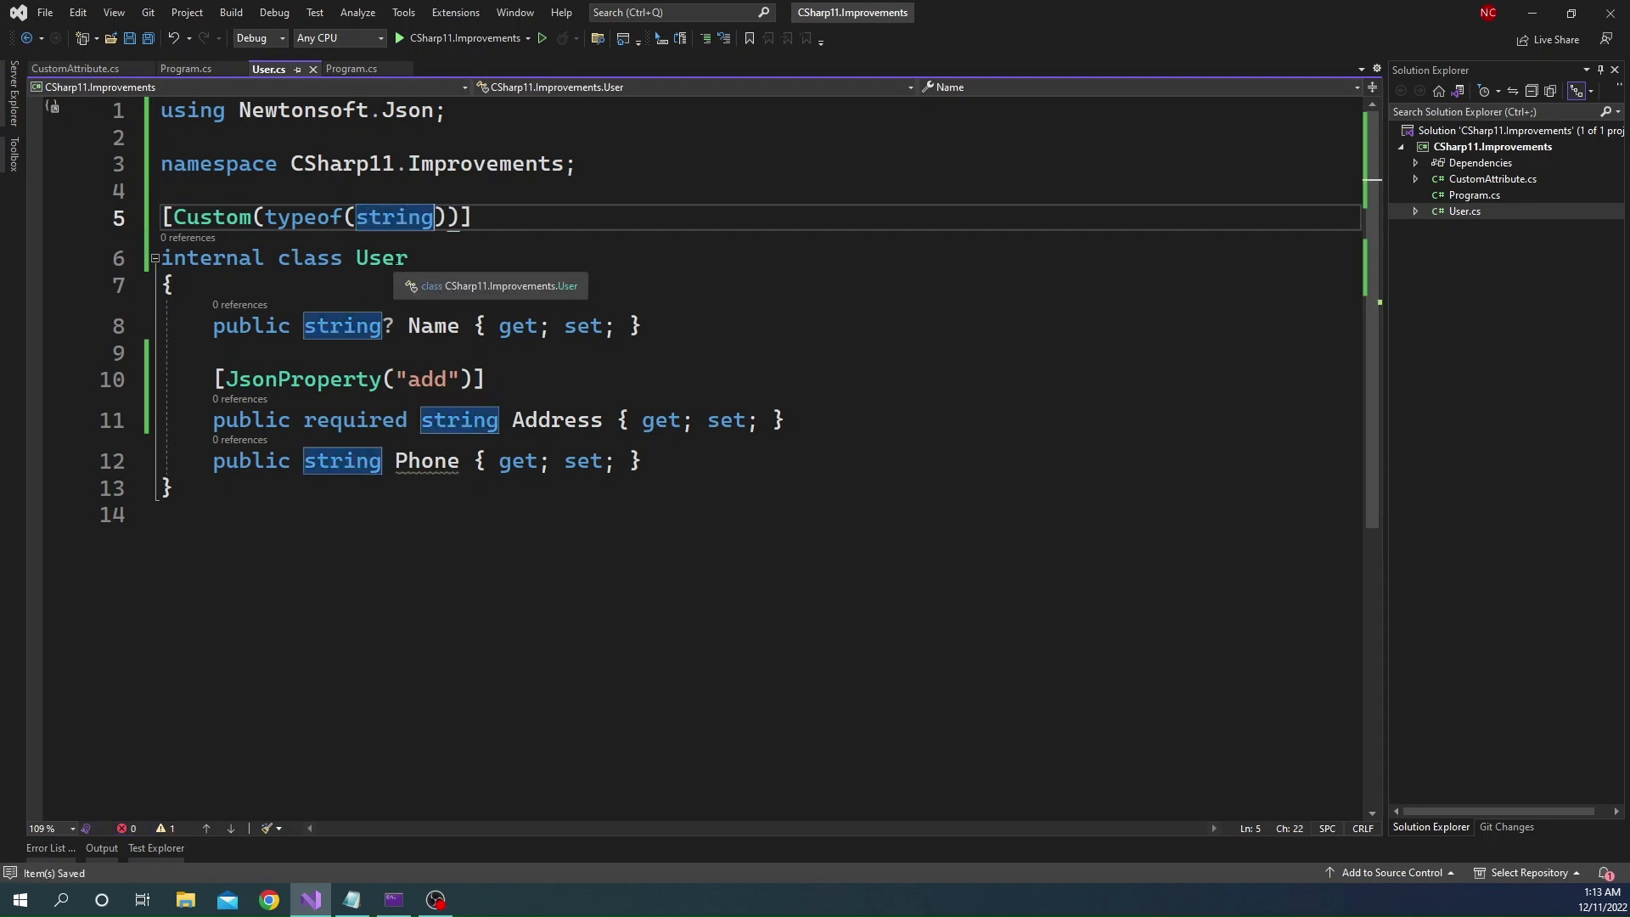
{"action": "left_click", "coordinate": [214, 217]}
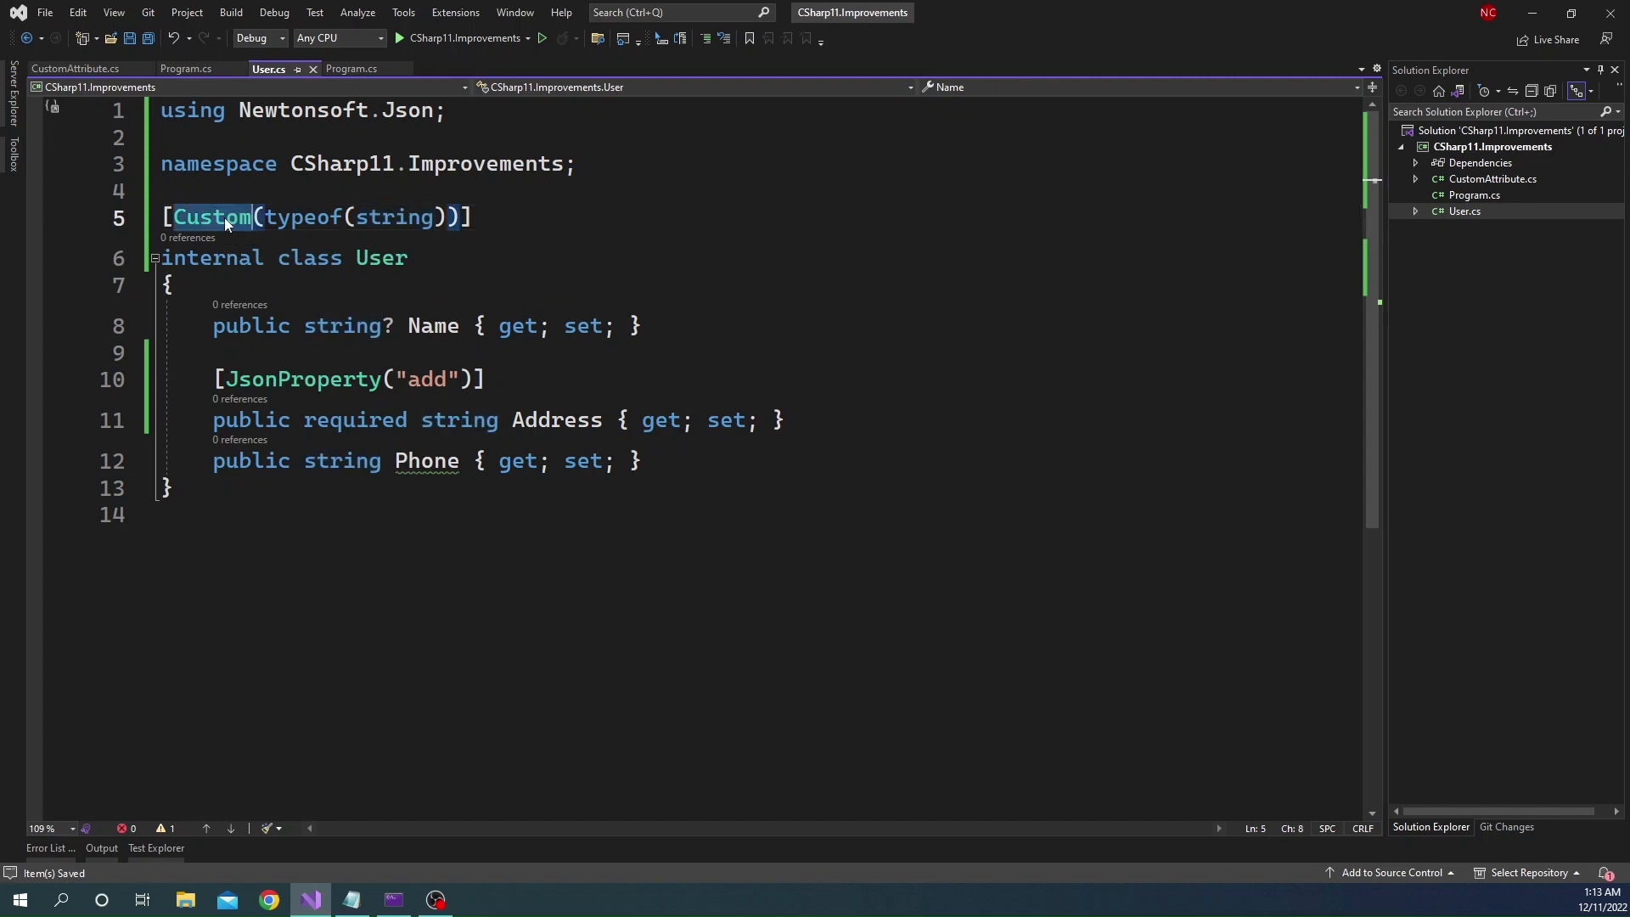
In Program.cs, store typeof(User) in a type variable
{"action": "left_click", "coordinate": [185, 68]}
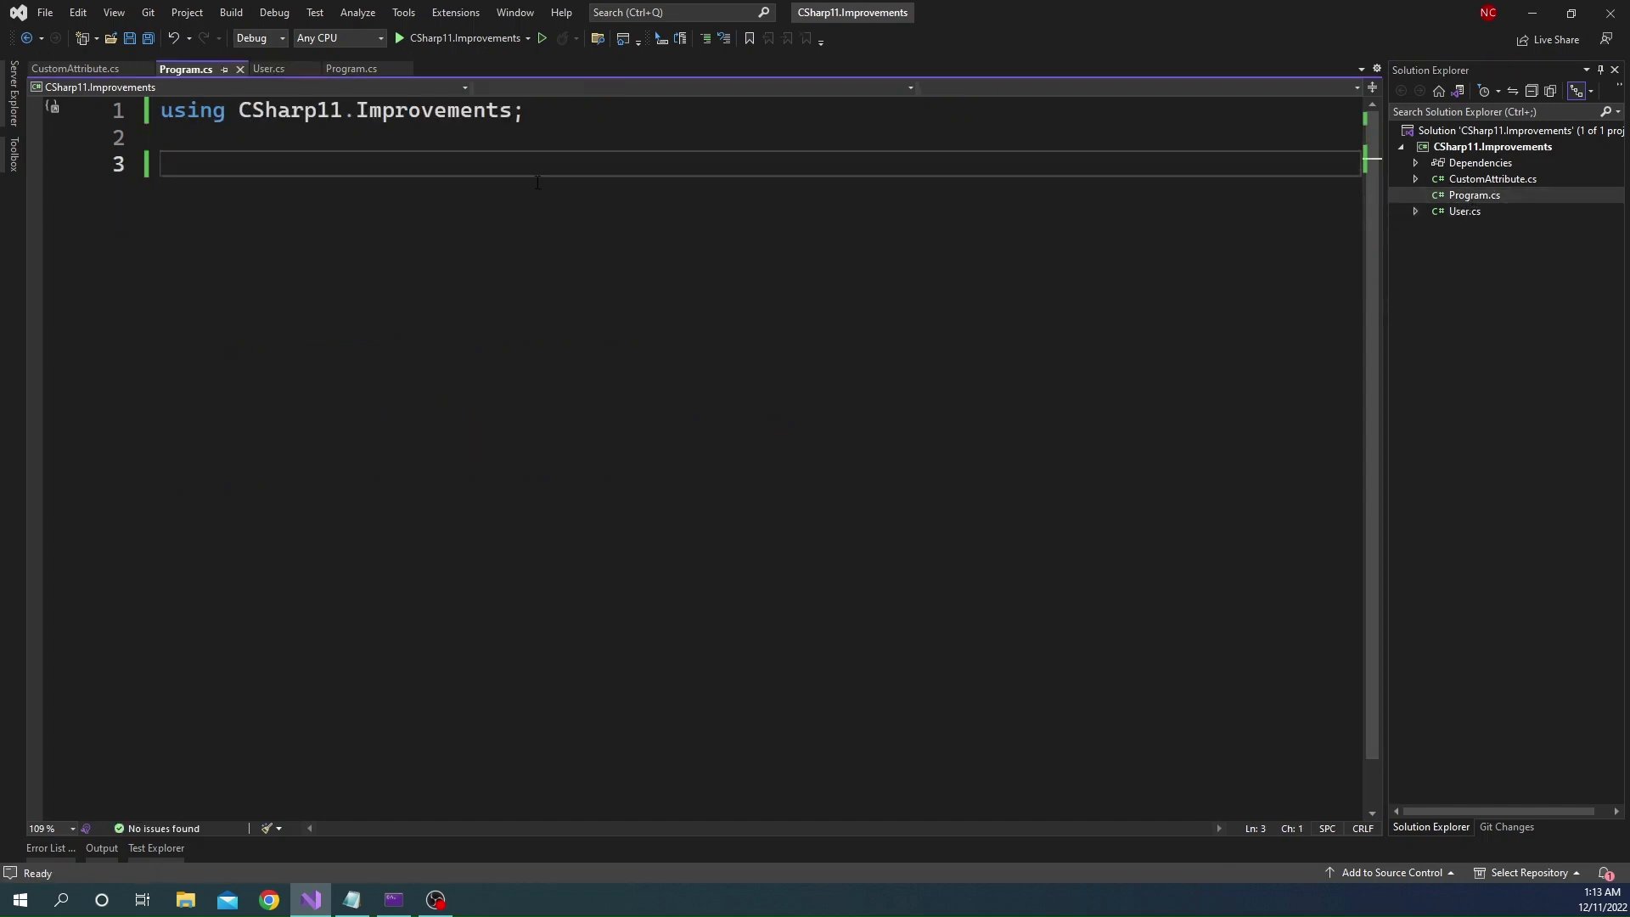
{"action": "mouse_move", "coordinate": [542, 173]}
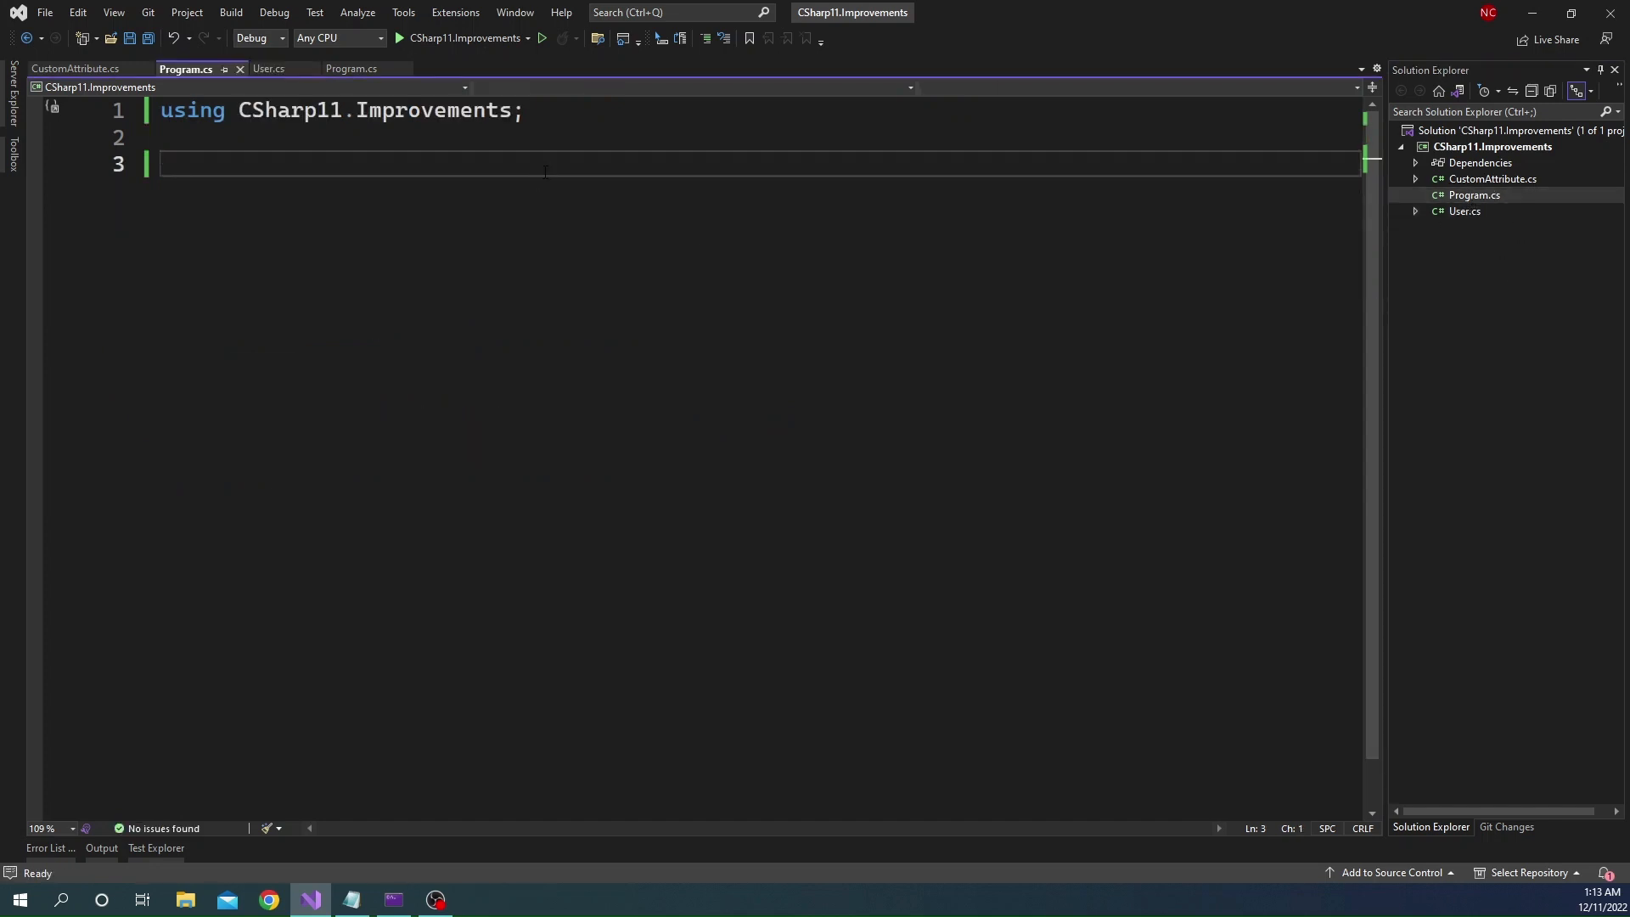
{"action": "type", "text": "var type ="}
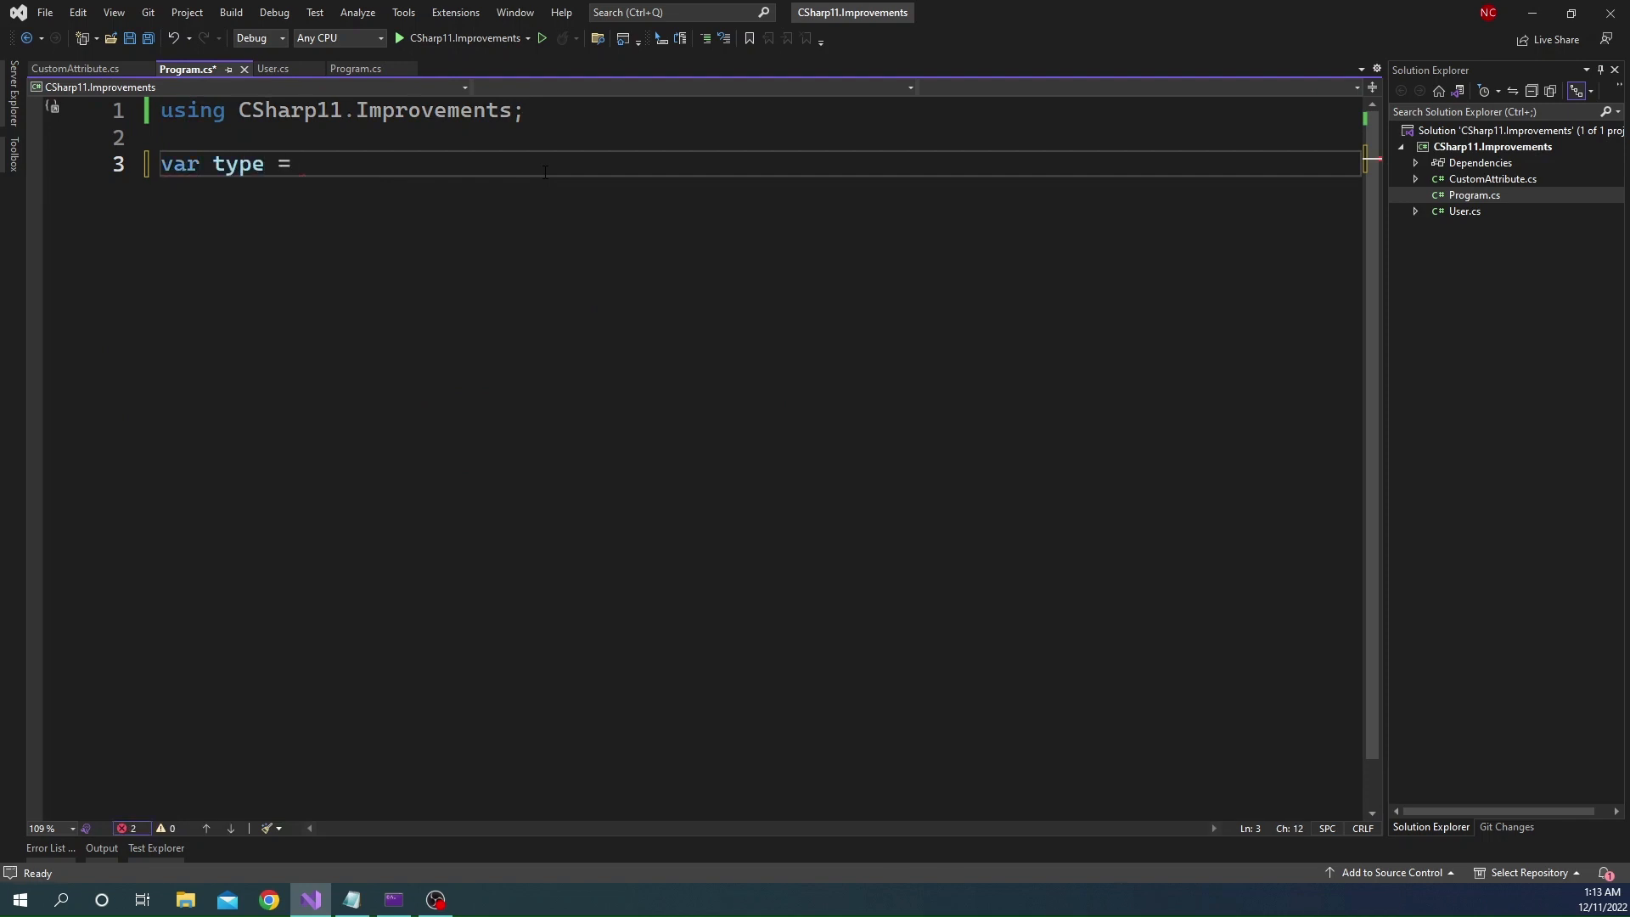
{"action": "type", "text": "typeof("}
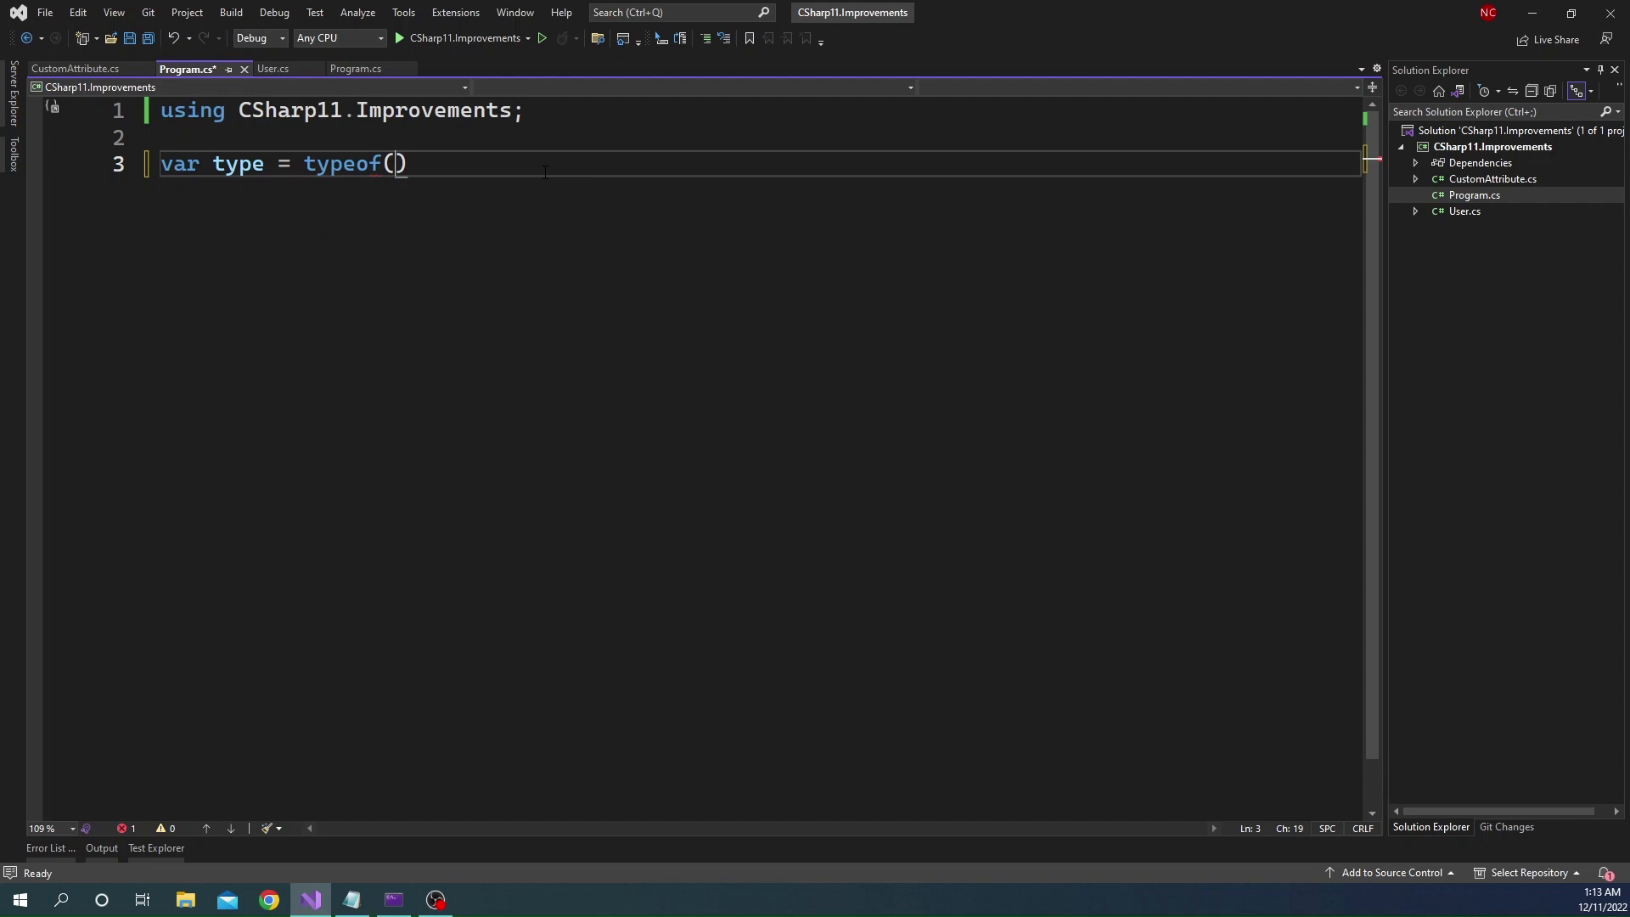
{"action": "type", "text": "User"}
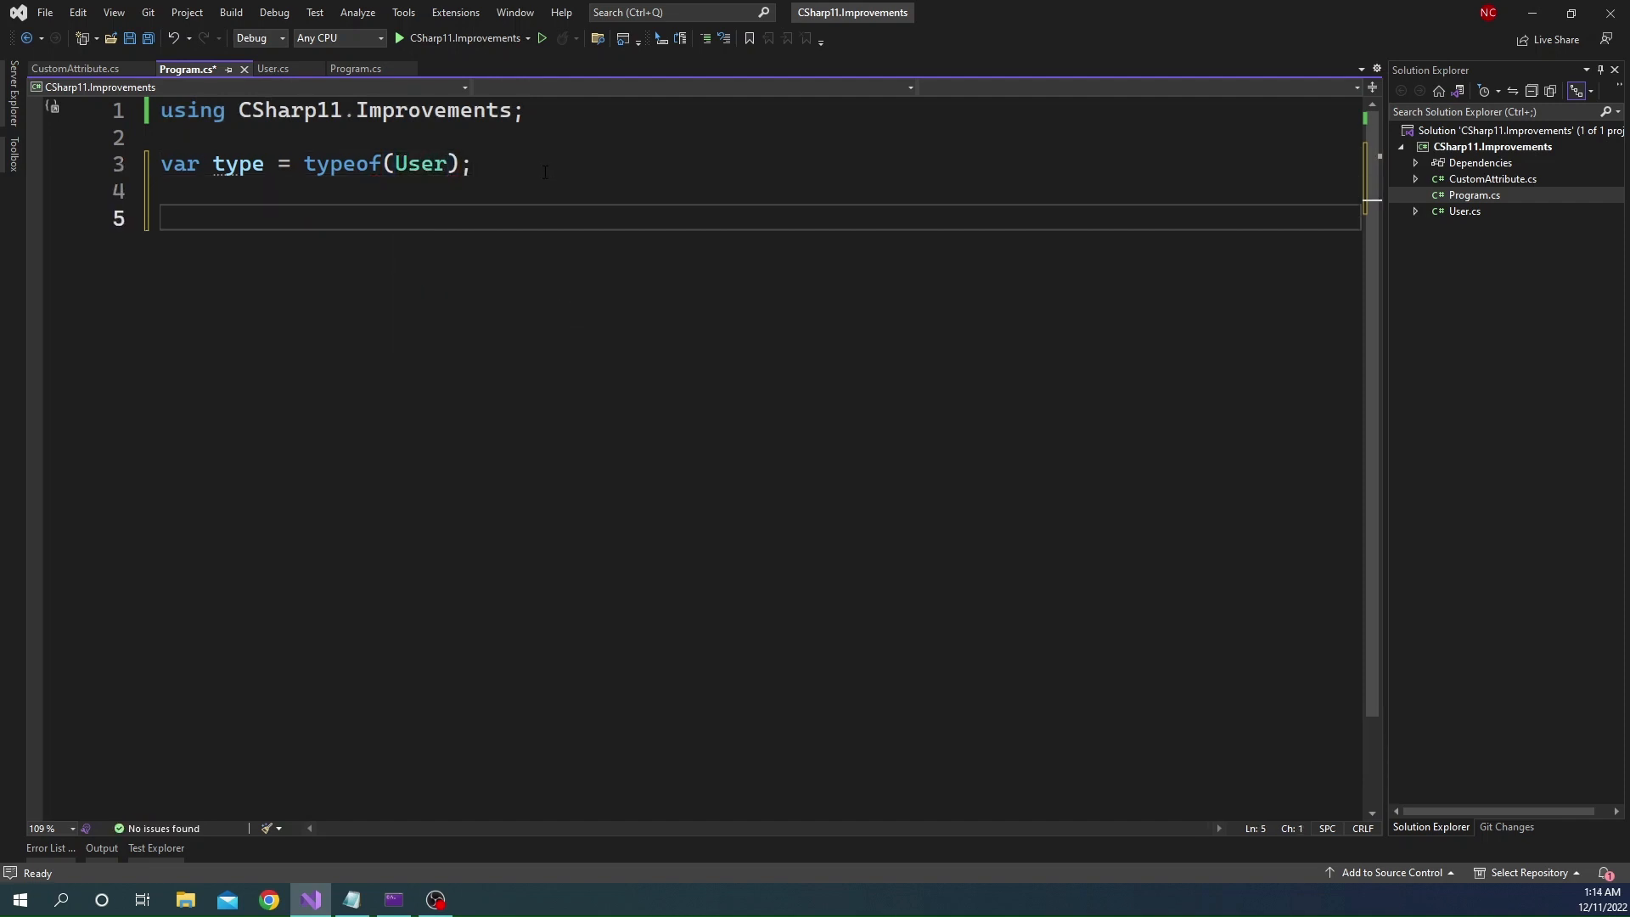
Store type.GetCustomAttributes(false) in customAttributes and begin a foreach over them
{"action": "type", "text": "v"}
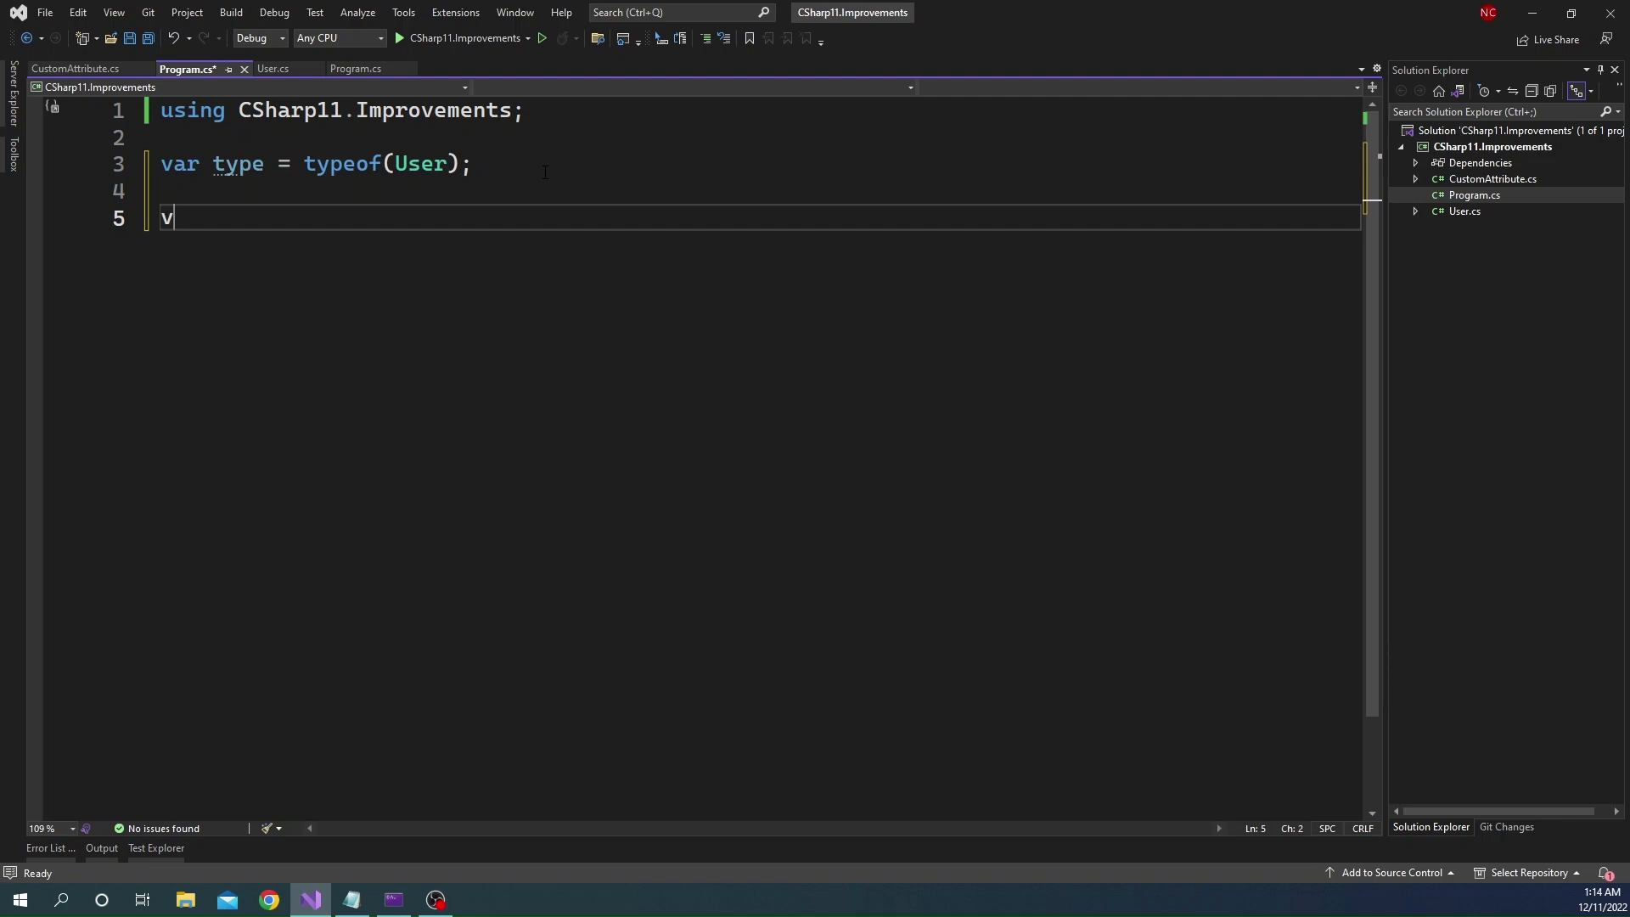
{"action": "type", "text": "ar custom"}
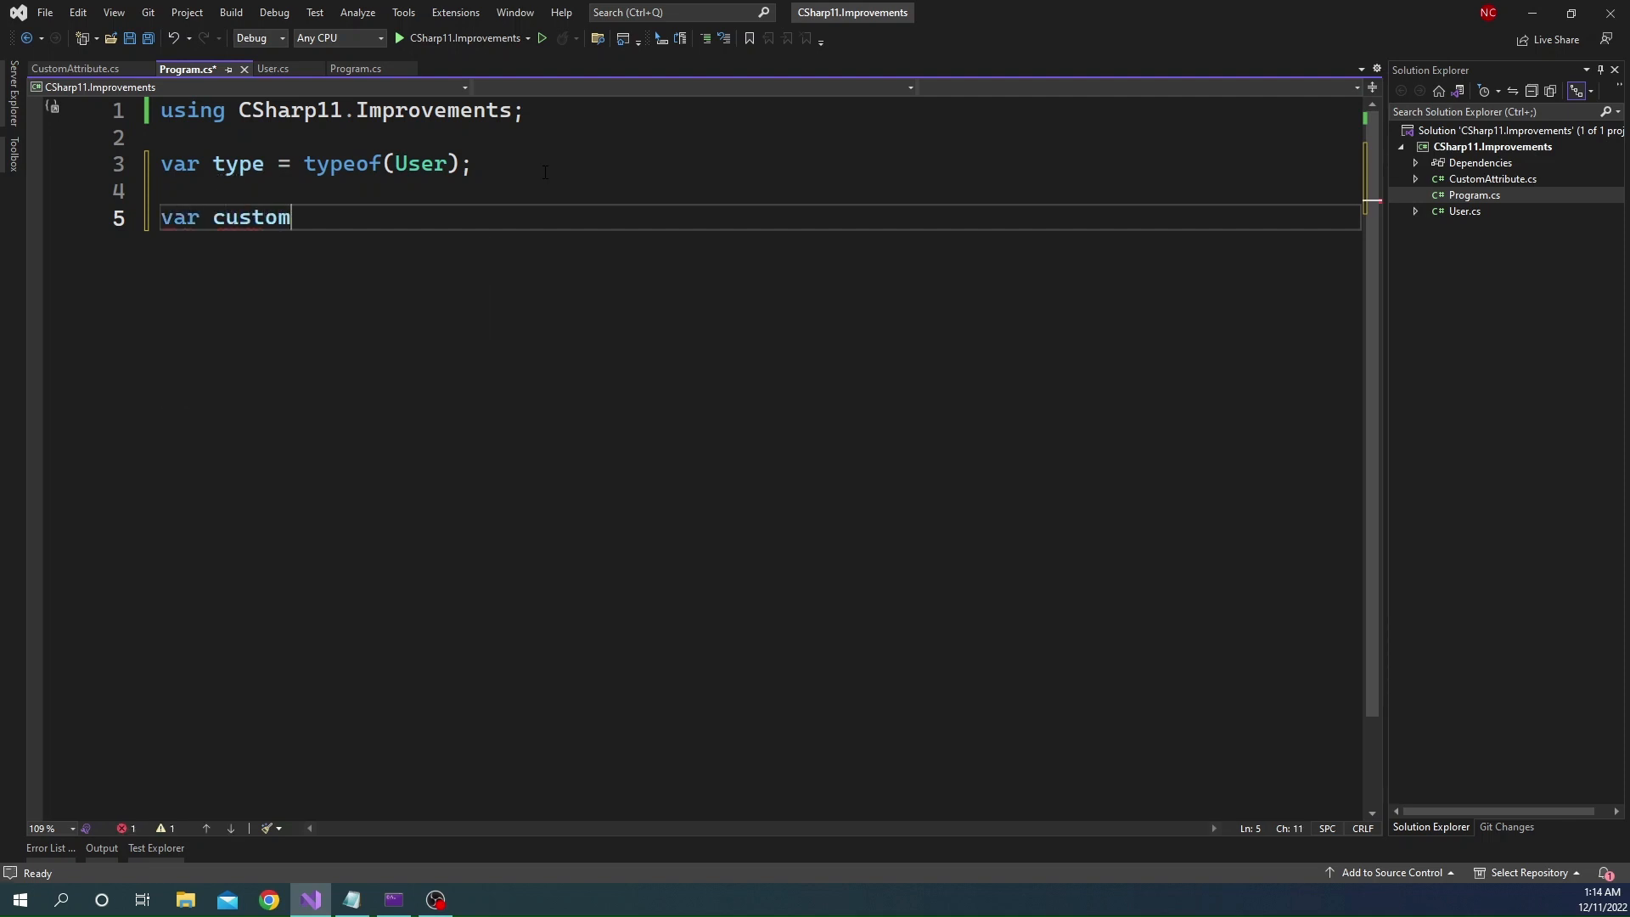
{"action": "type", "text": "Attributes"}
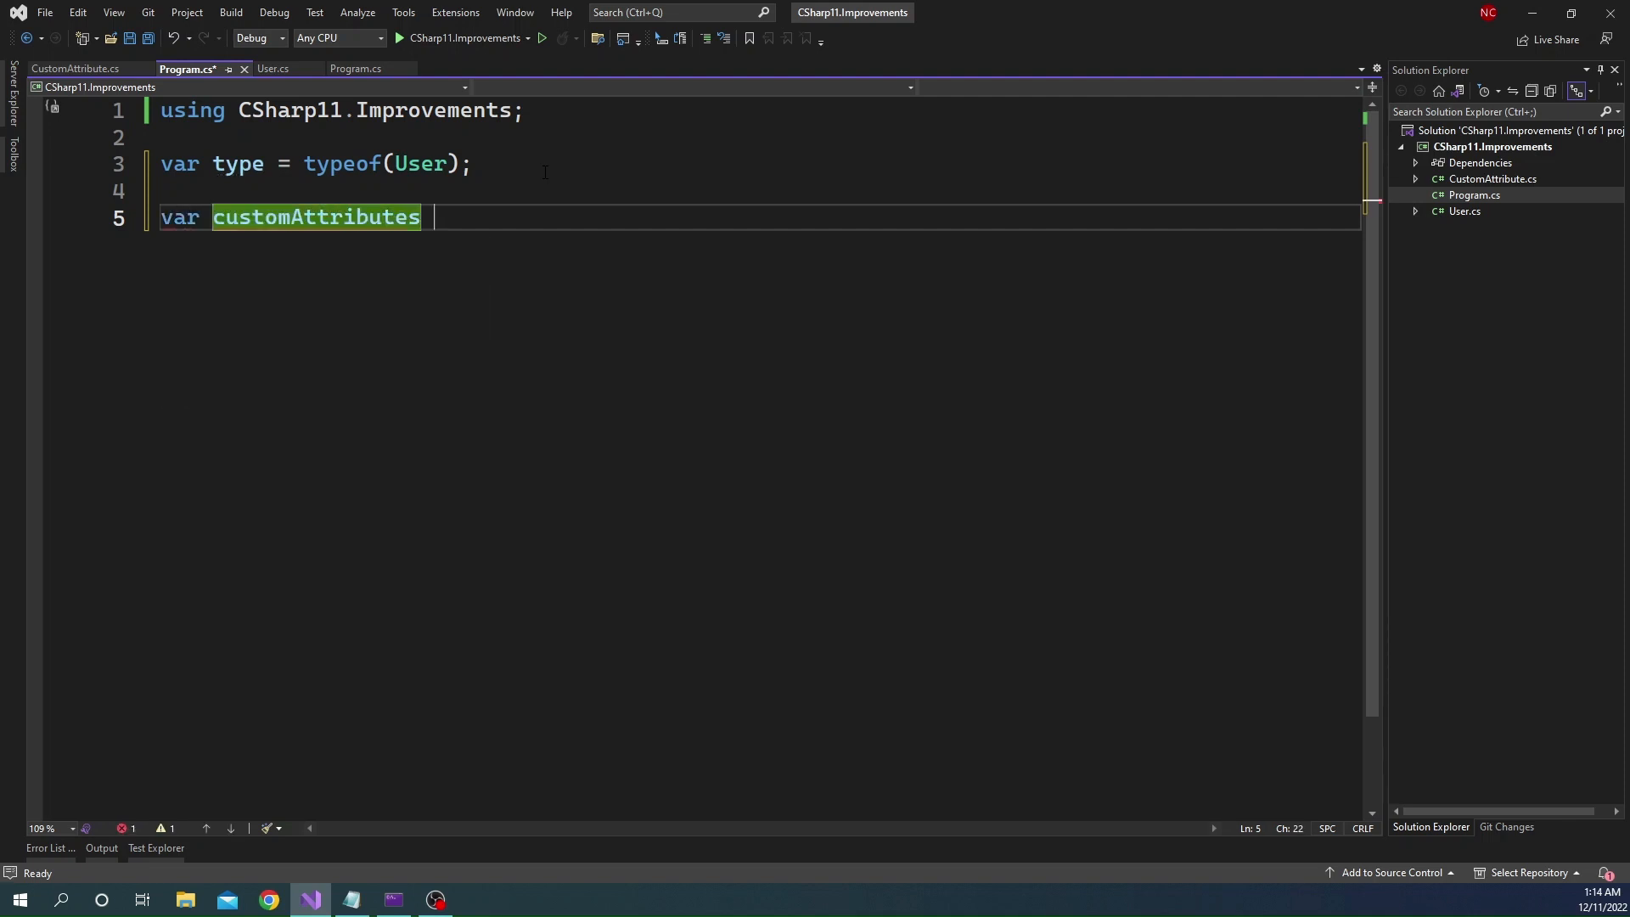
{"action": "type", "text": "= type.GetCustomAttributes(typeof(CustomAttribute),"}
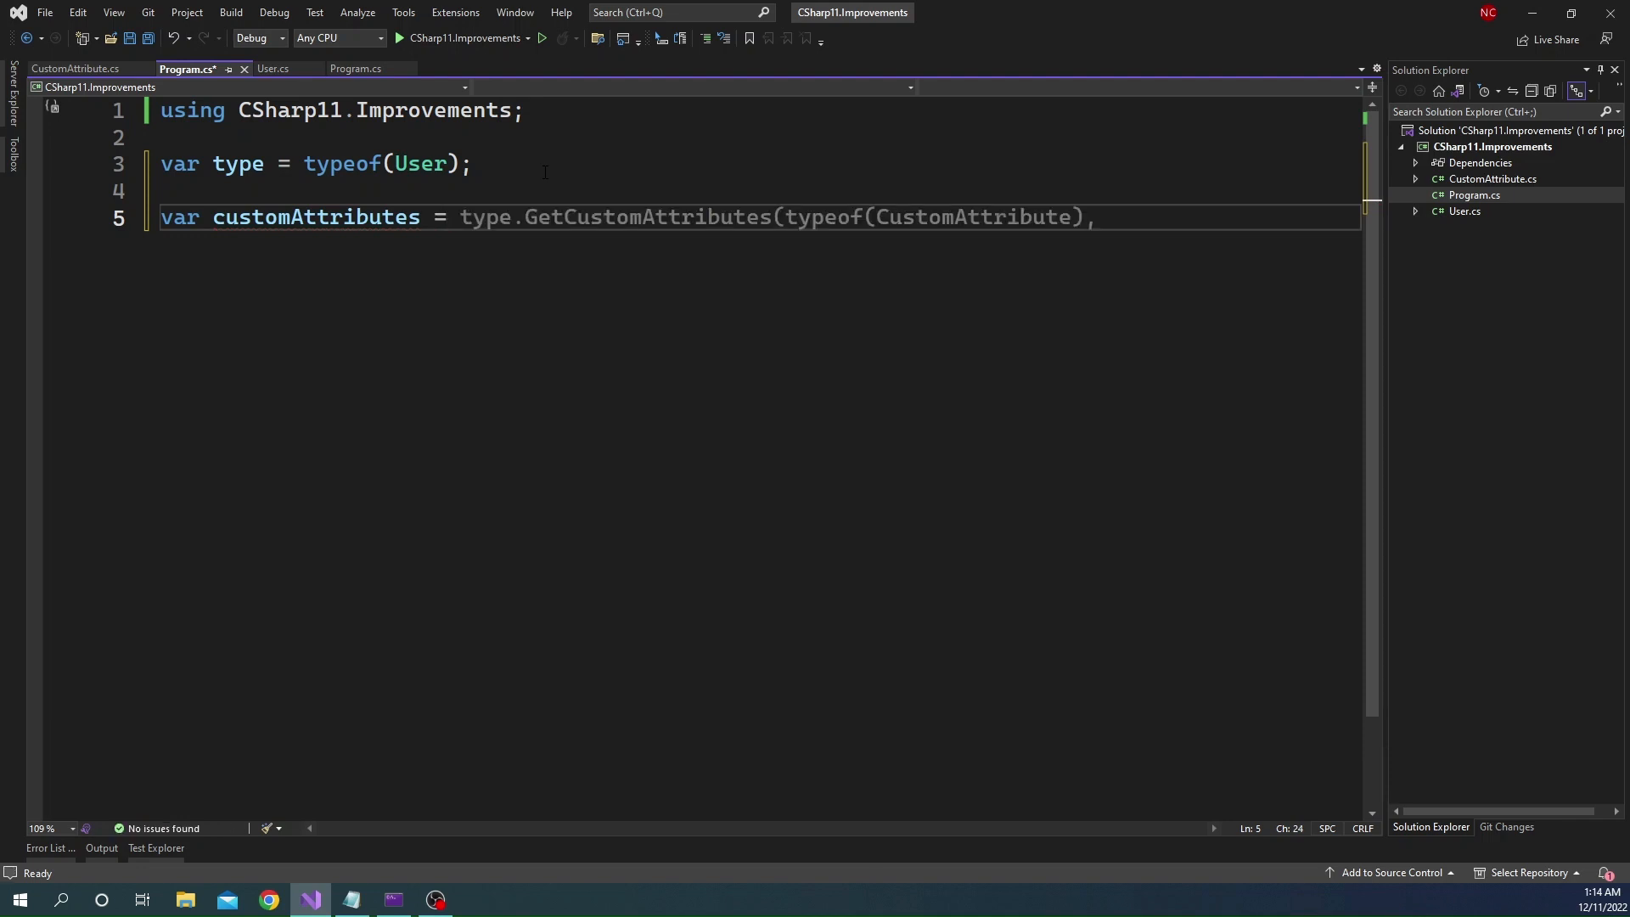
{"action": "type", "text": "GetCustomAttributes("}
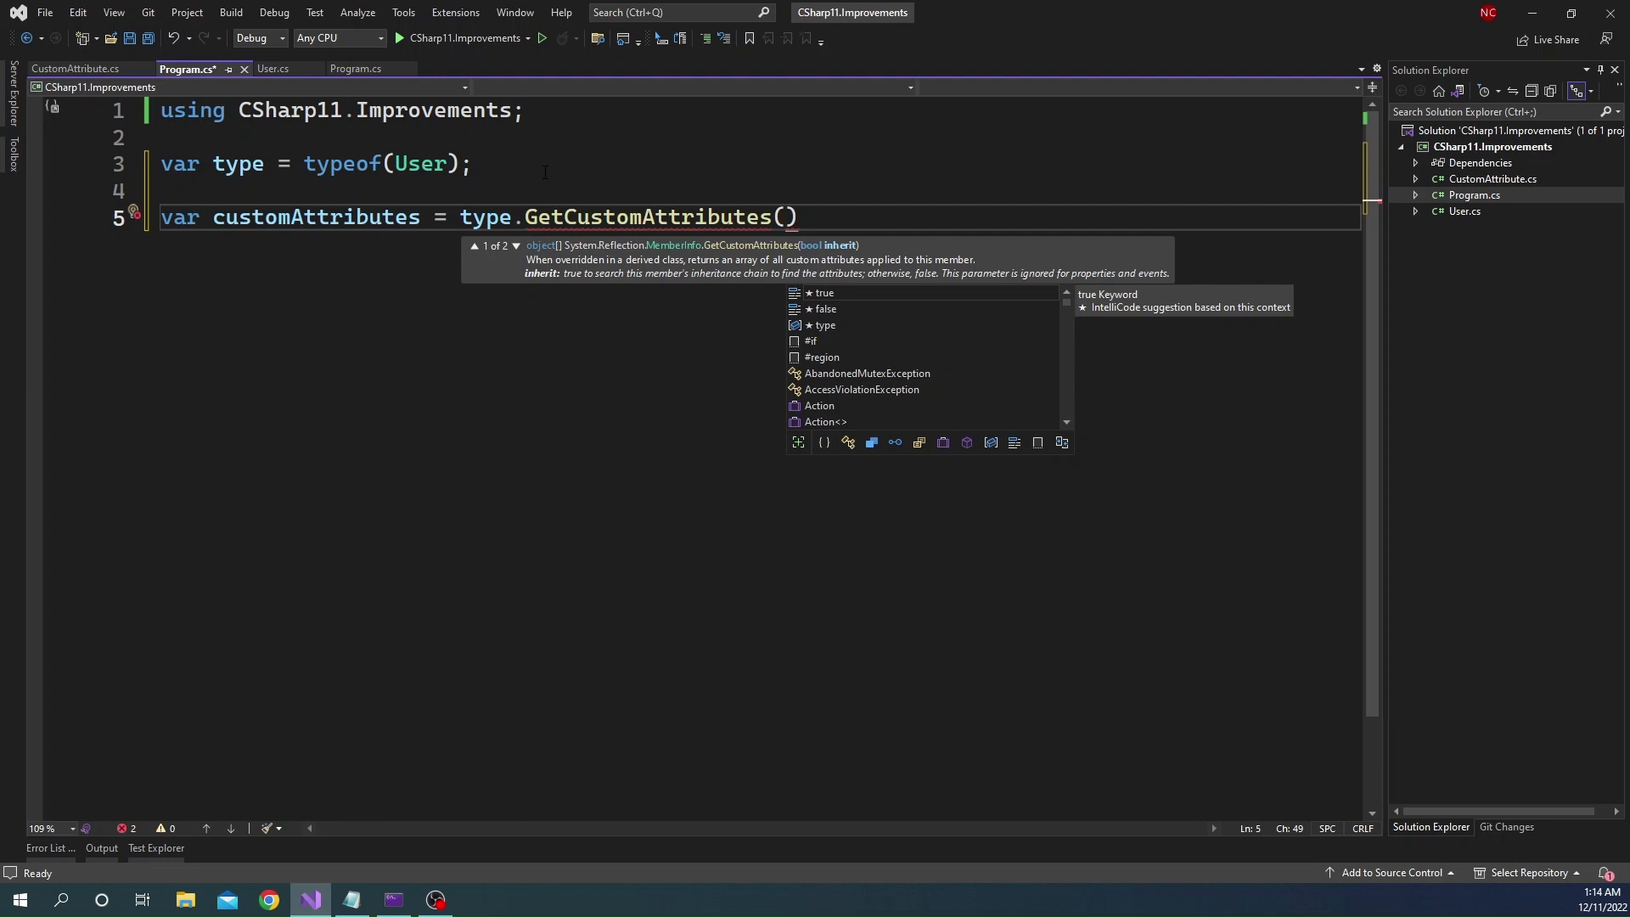
{"action": "type", "text": "false"}
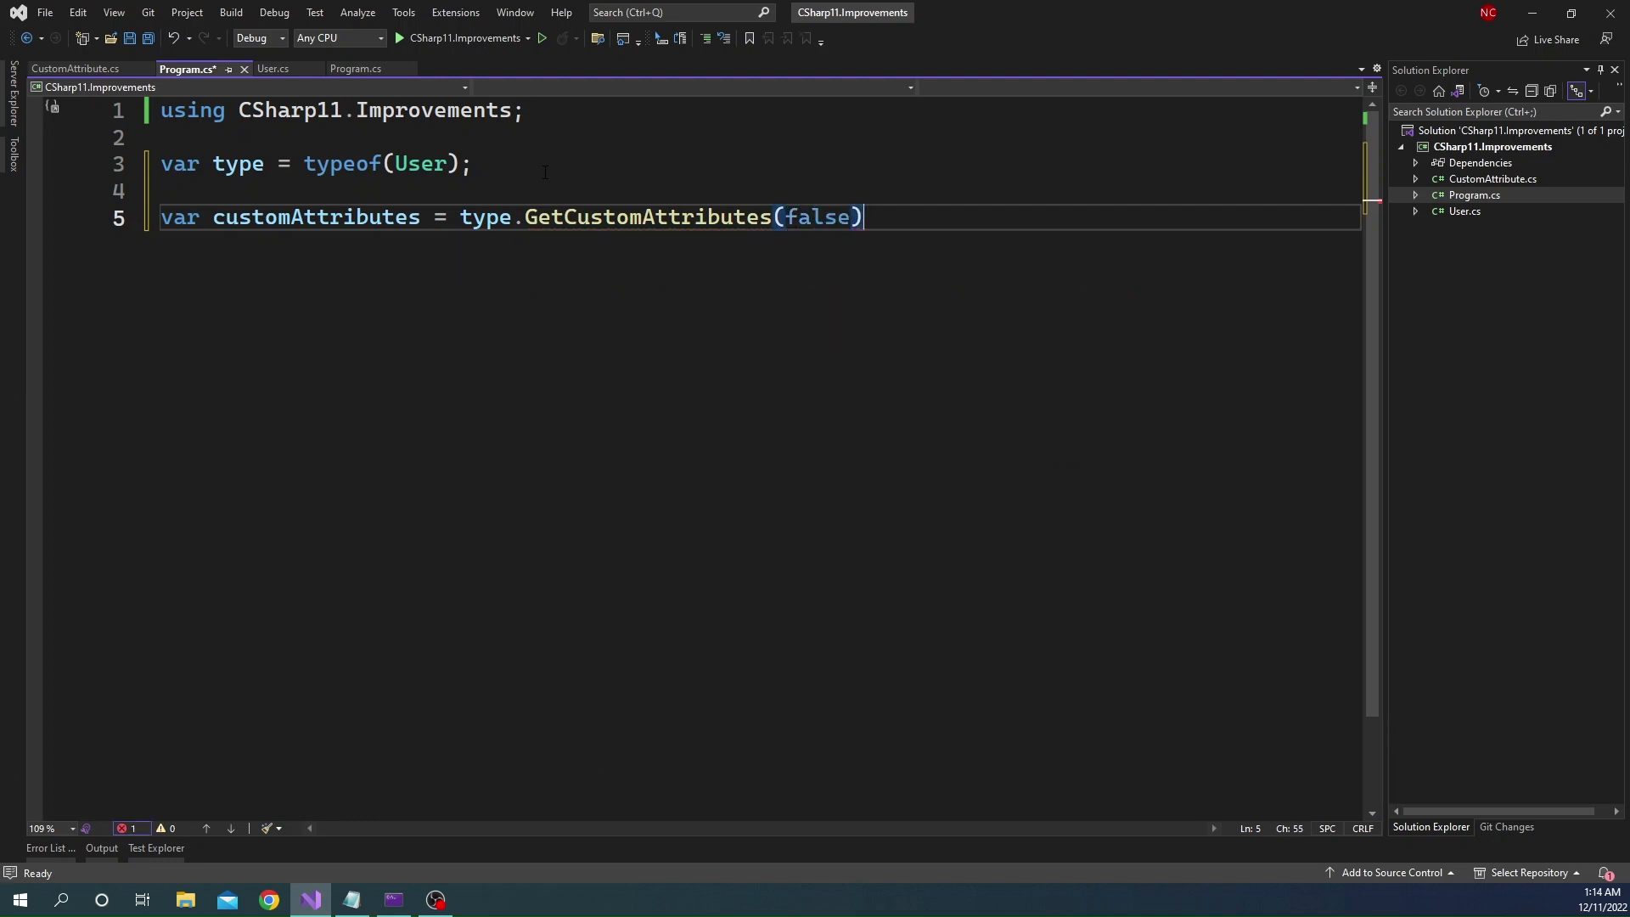
{"action": "type", "text": ";"}
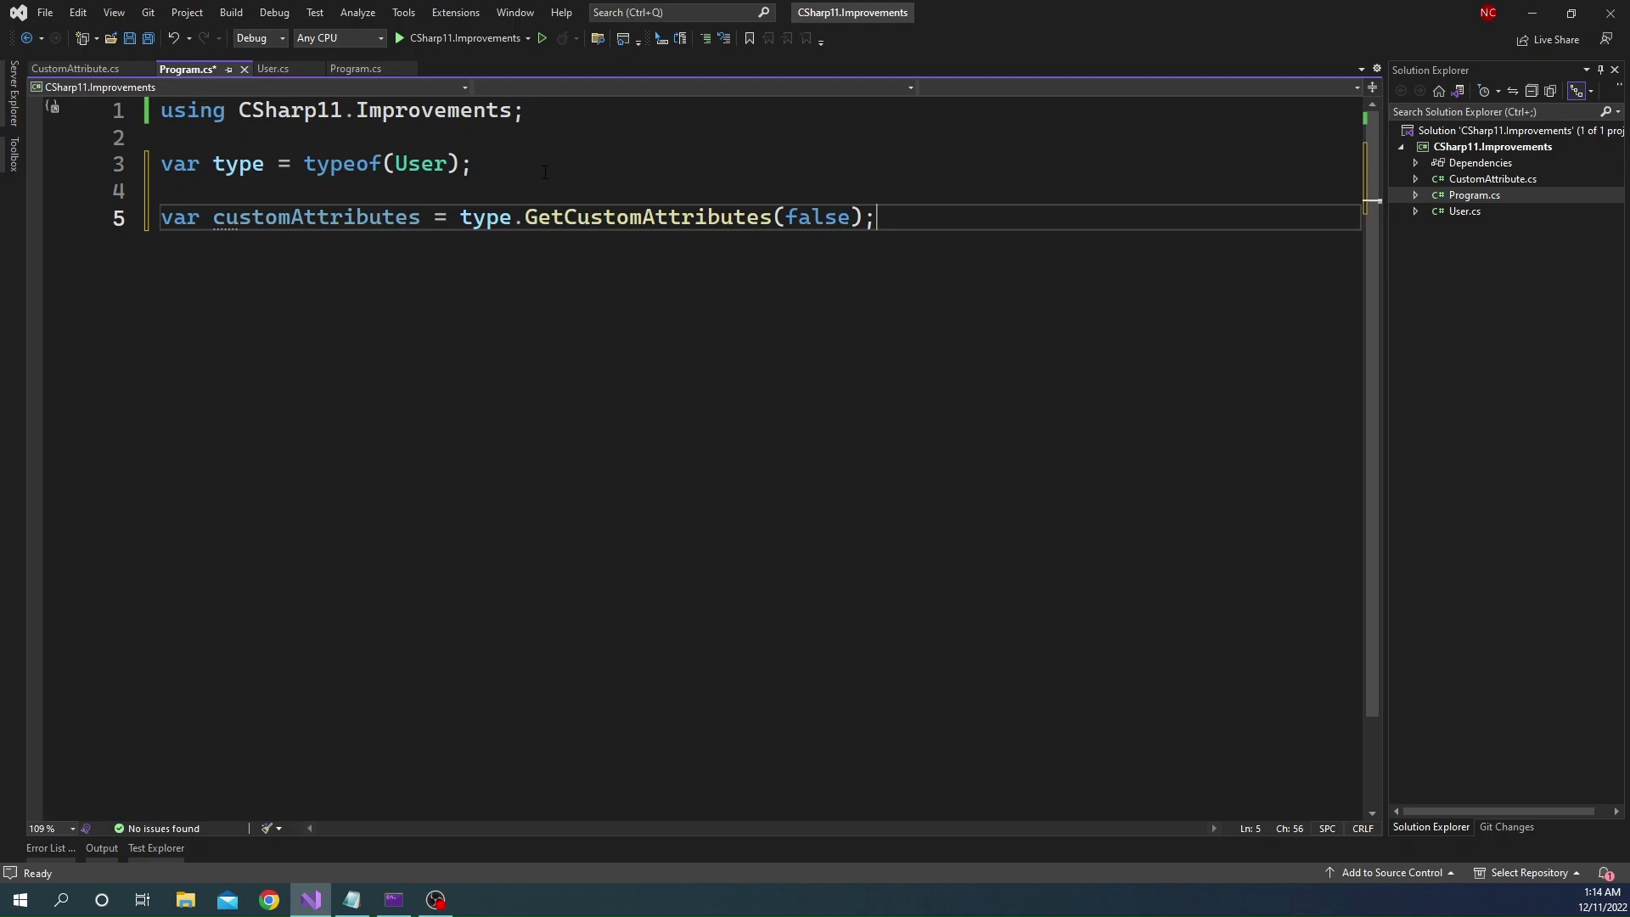
{"action": "type", "text": "foreach (var customAttribute in customAttributes)"}
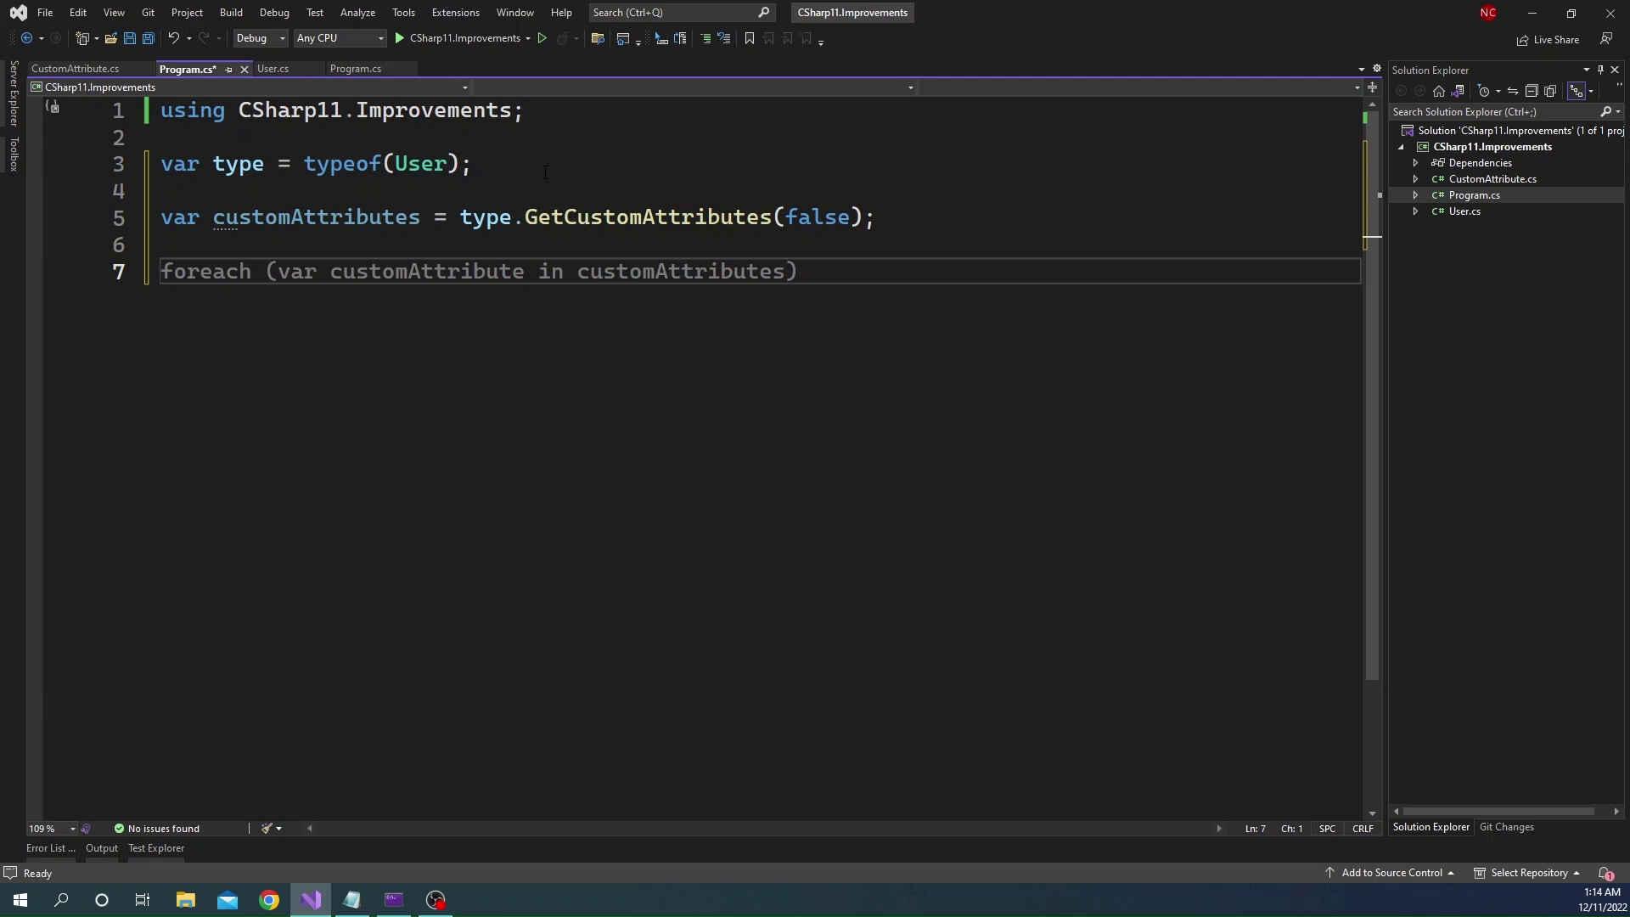
Inside the loop, check whether customAttribute is a CustomAttribute
{"action": "type", "text": "{ }"}
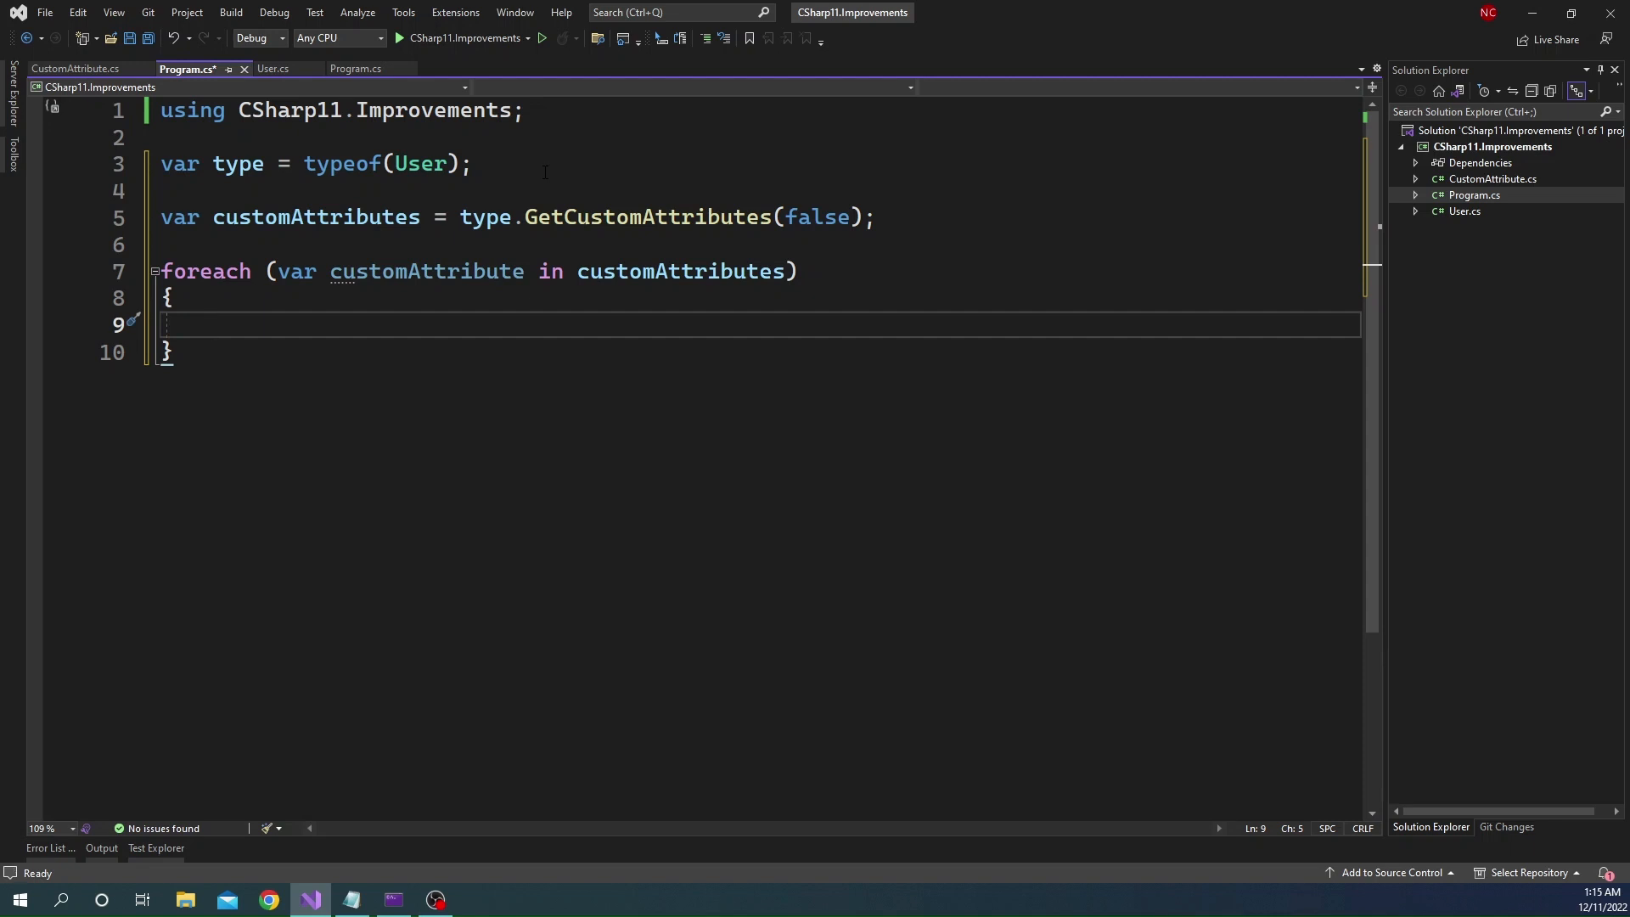
{"action": "type", "text": "if()"}
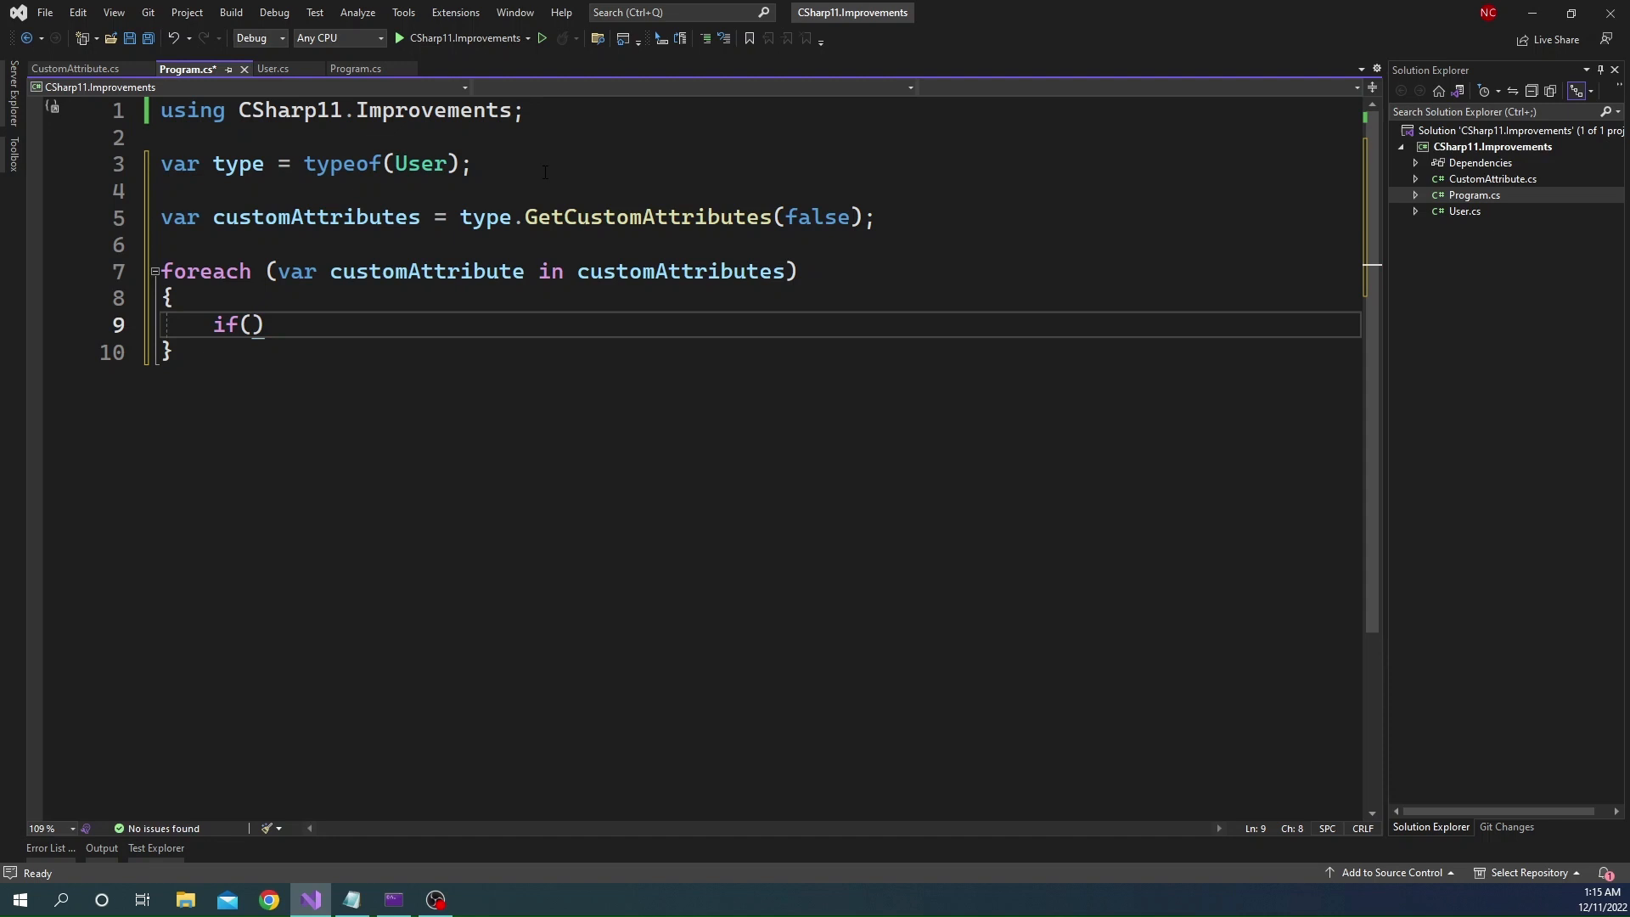
{"action": "type", "text": "customAttribute"}
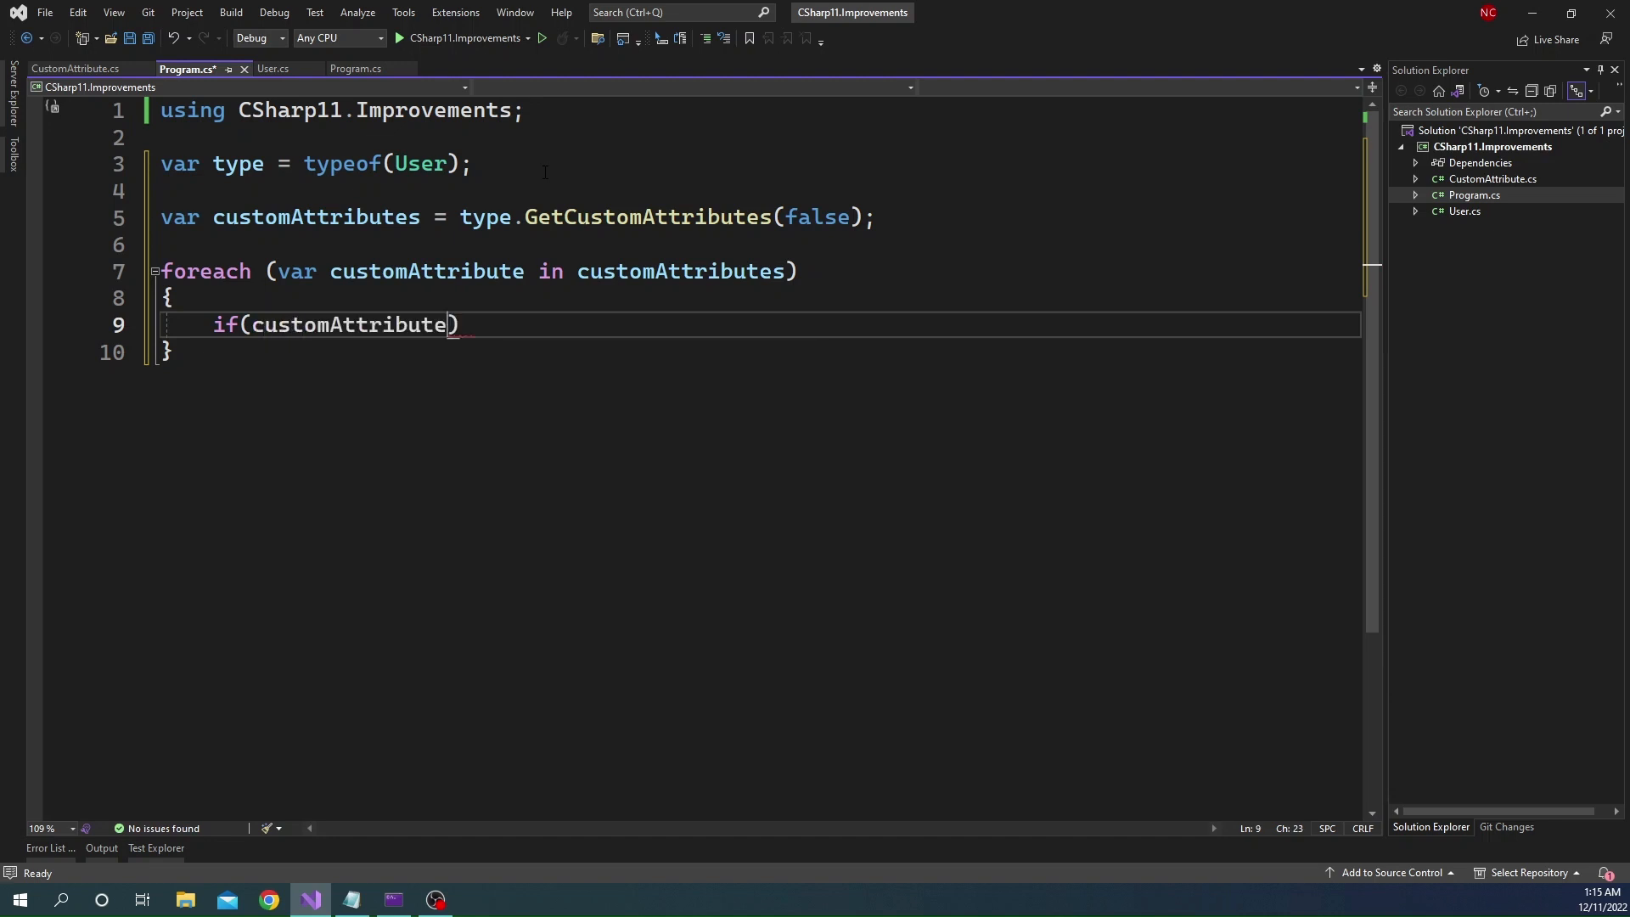
{"action": "type", "text": "is CustomAttribute"}
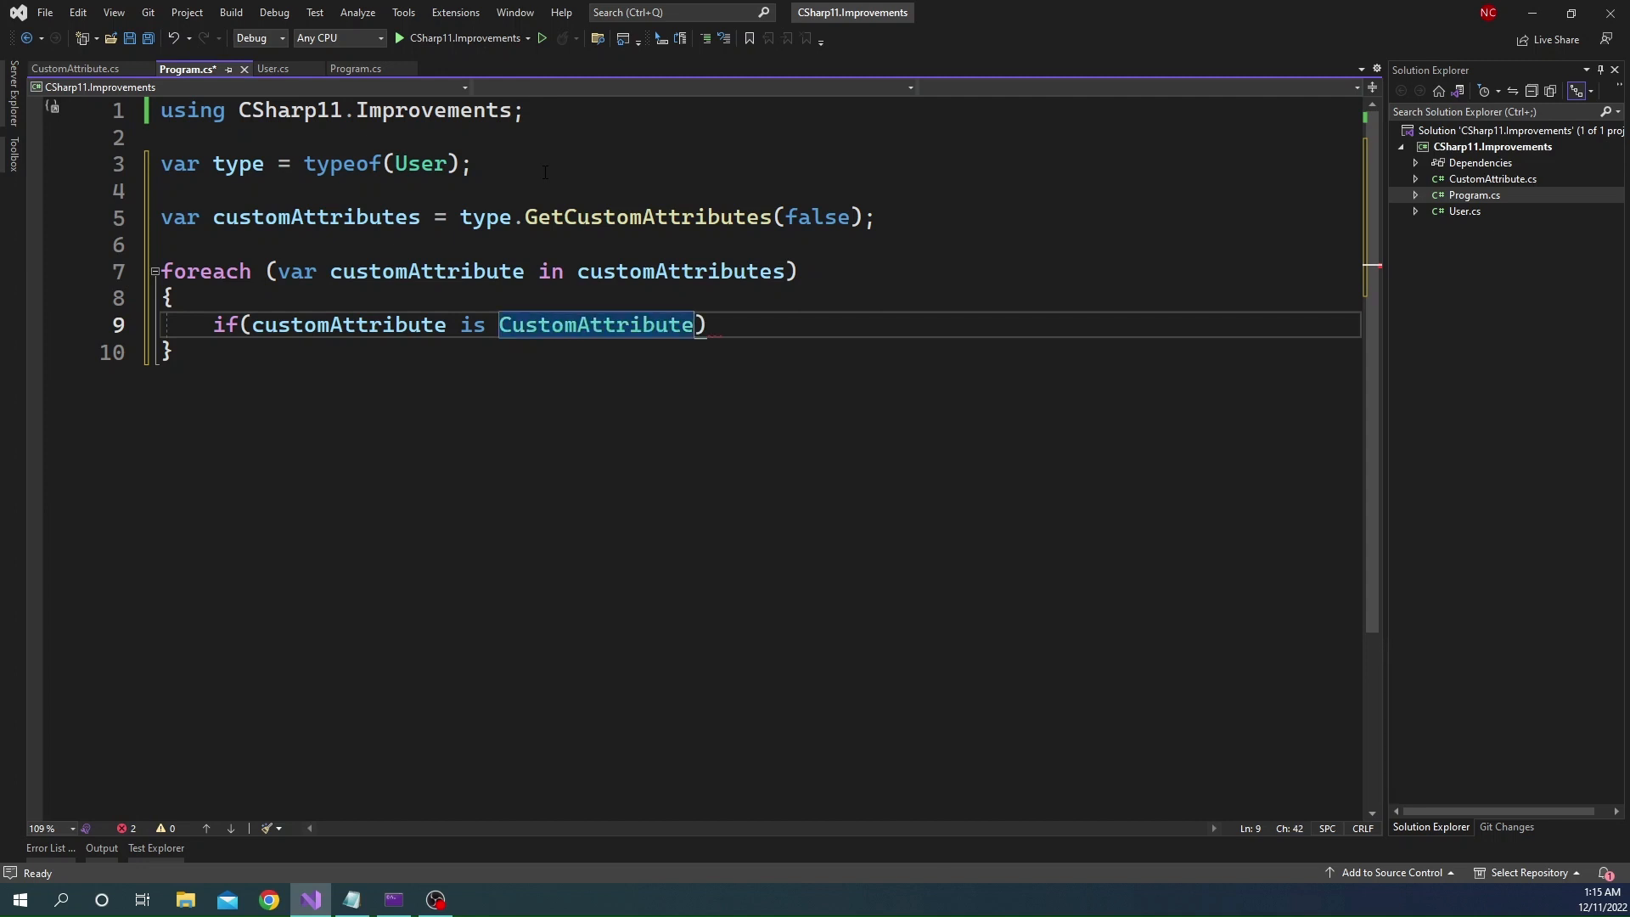
{"action": "type", "text": "{ }"}
{"action": "type", "text": "Console.WriteLine("}
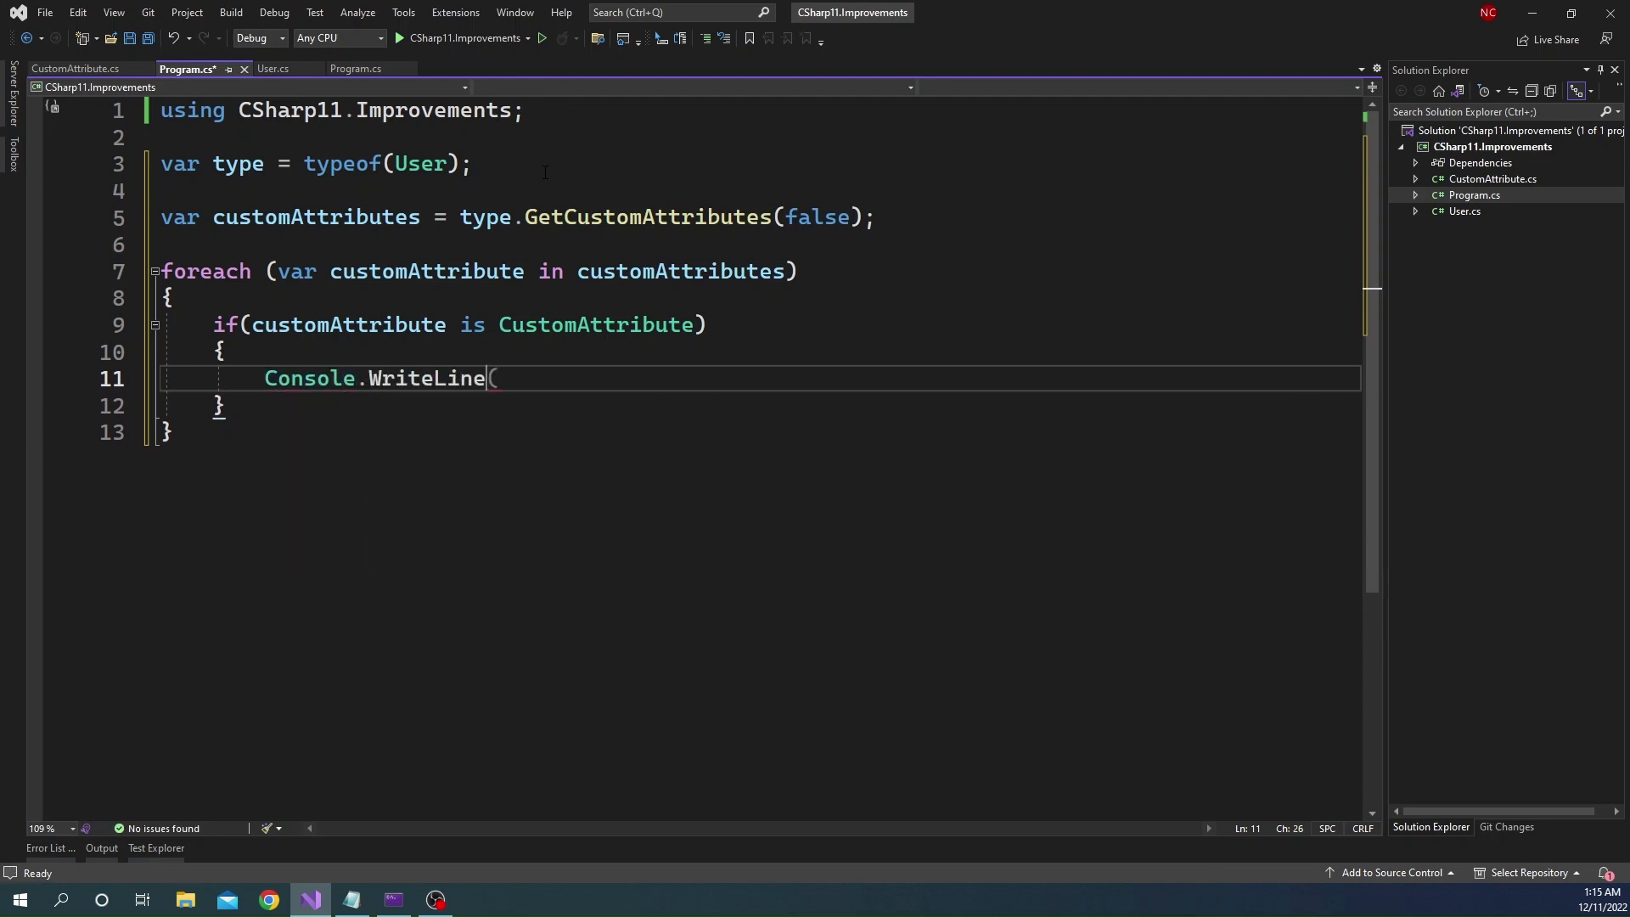
Print ((CustomAttribute)customAttribute).CurrentType.Name and save Program.cs
{"action": "type", "text": ")"}
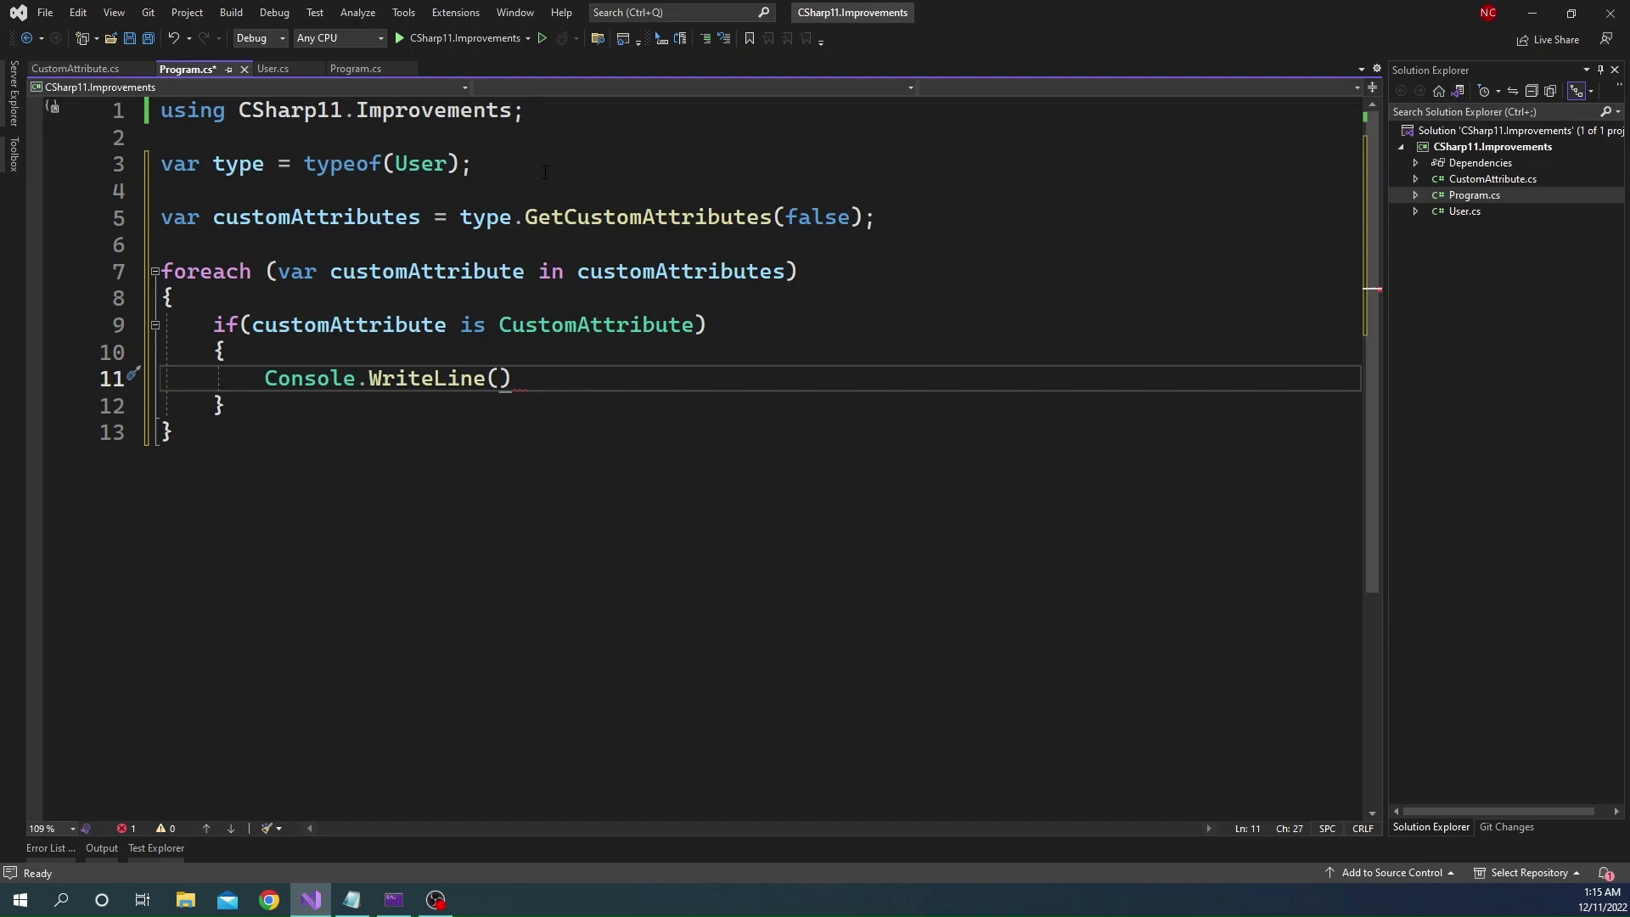
{"action": "type", "text": "("}
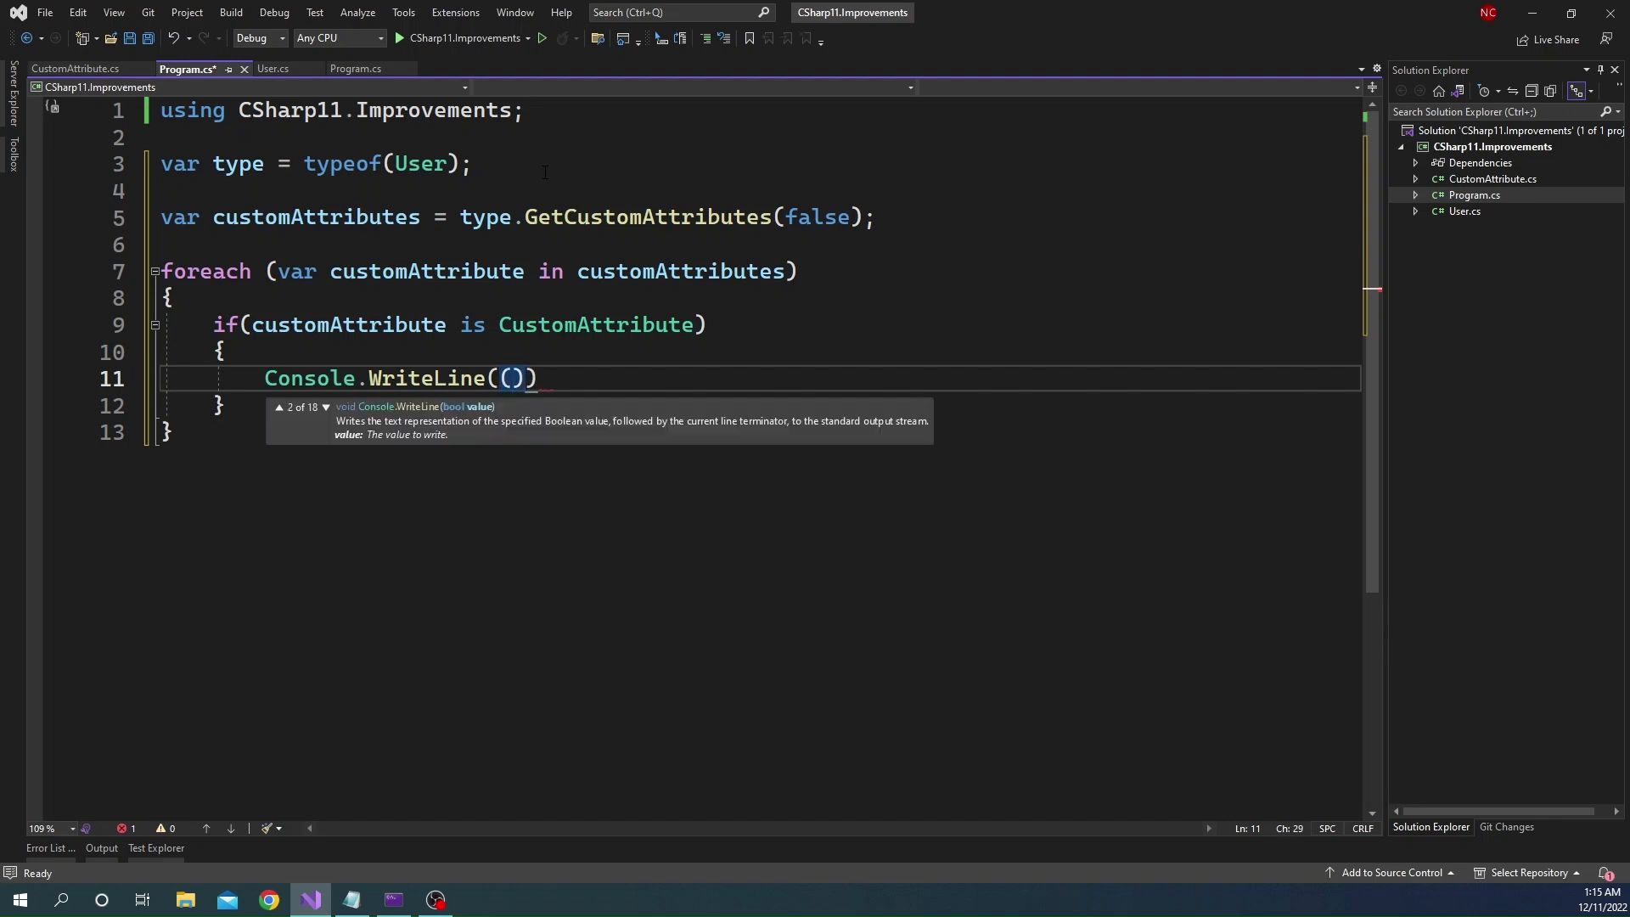
{"action": "type", "text": "(("}
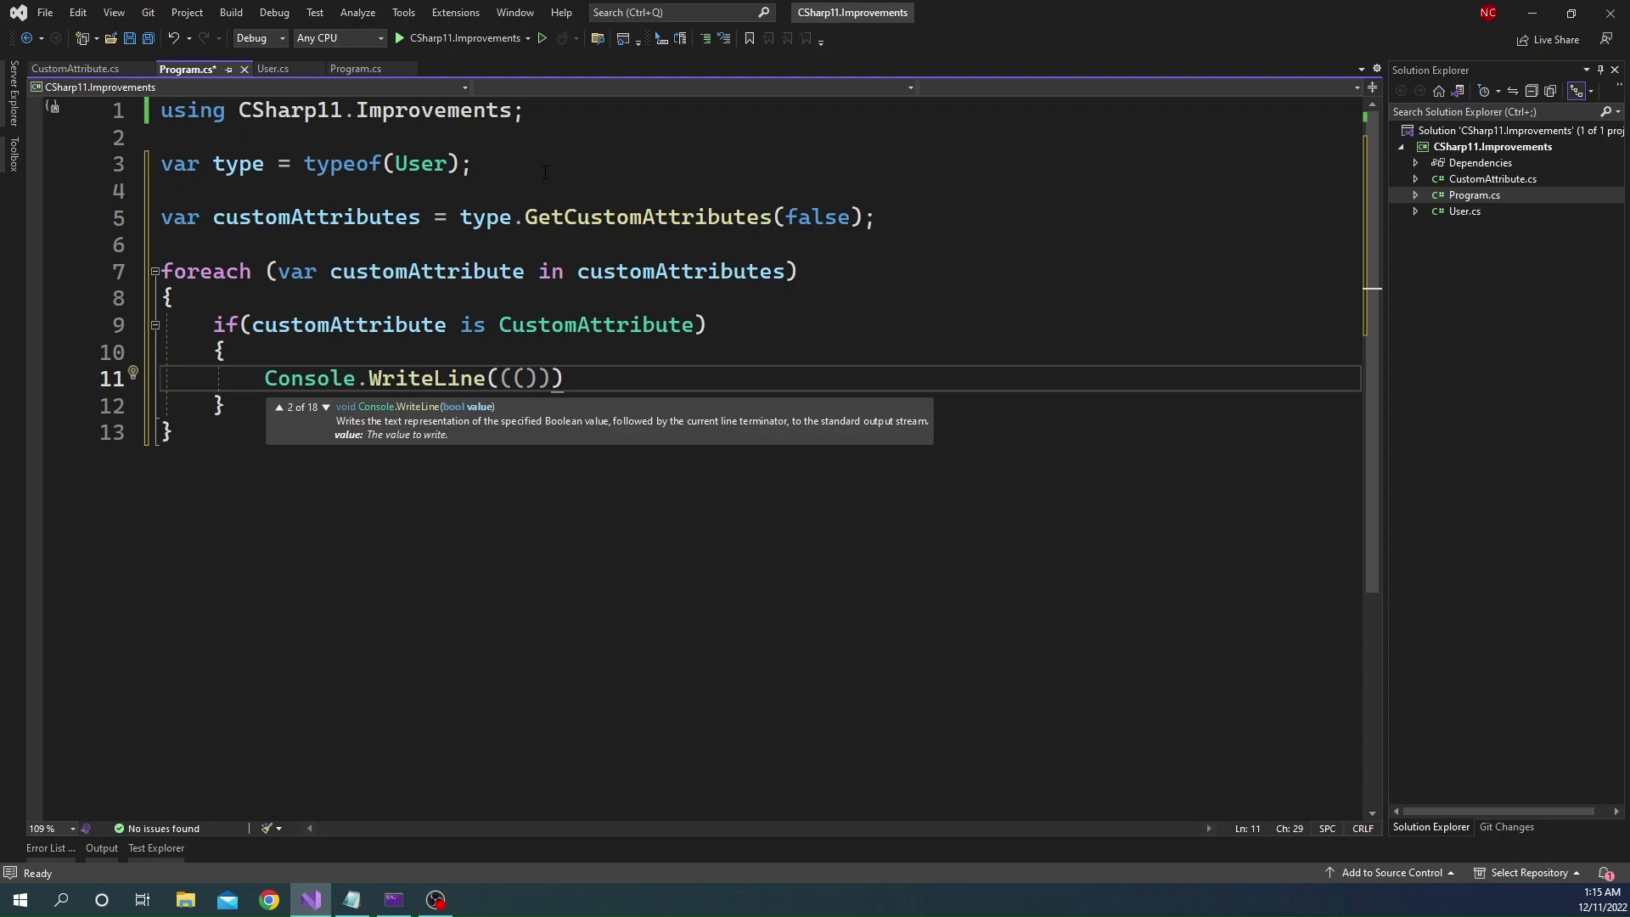
{"action": "type", "text": "CustomAttribute"}
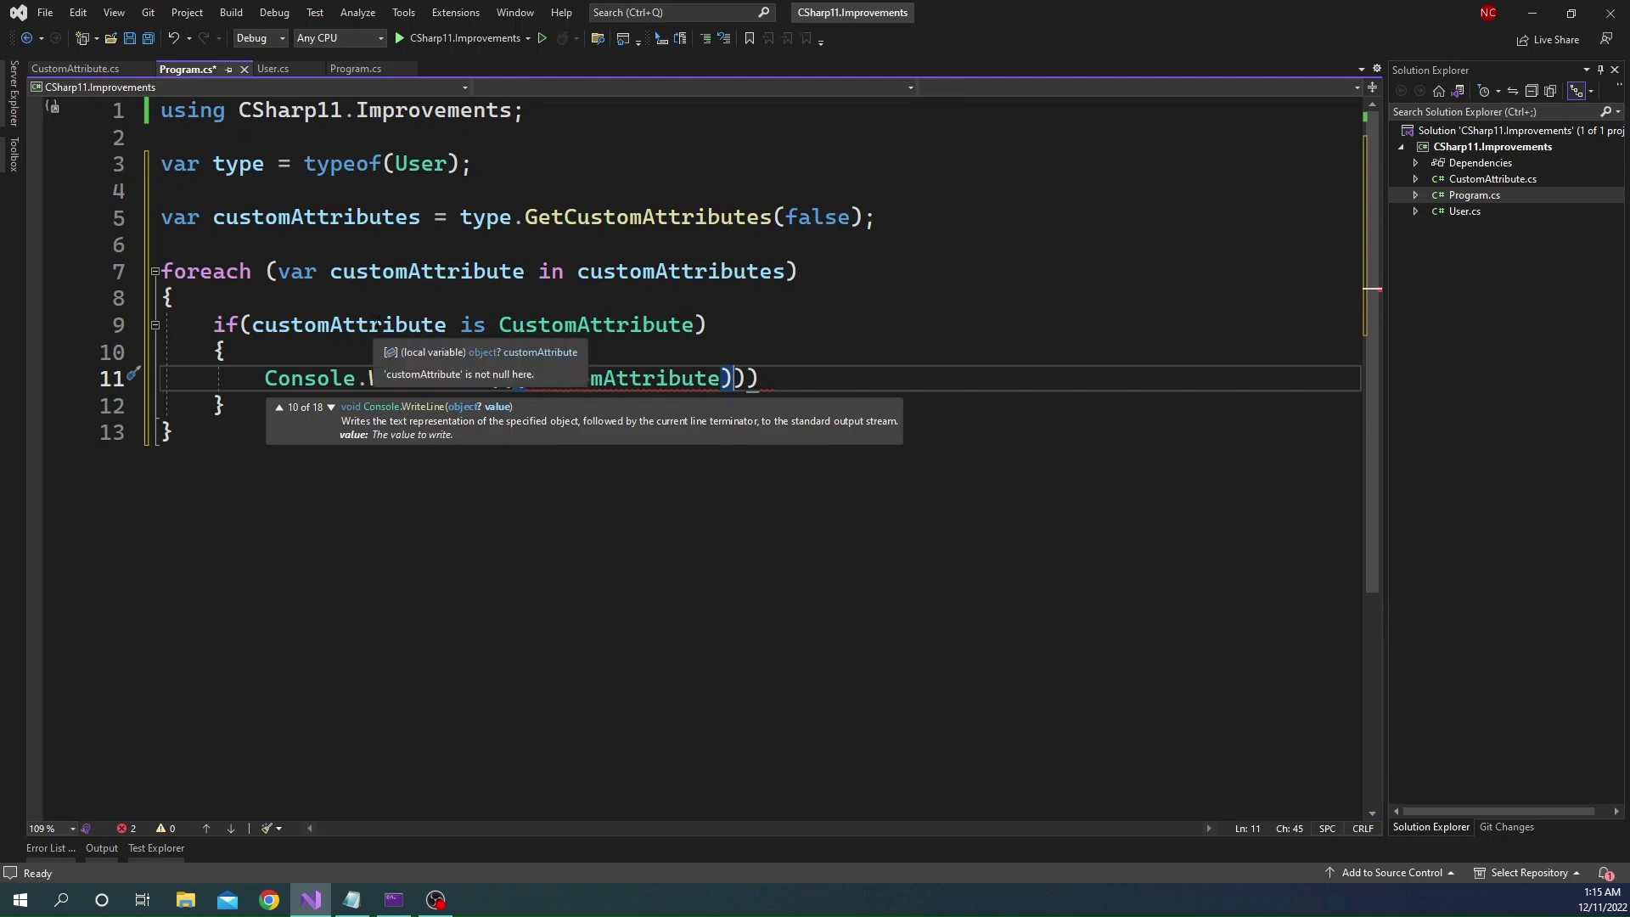
{"action": "type", "text": "customAttribute"}
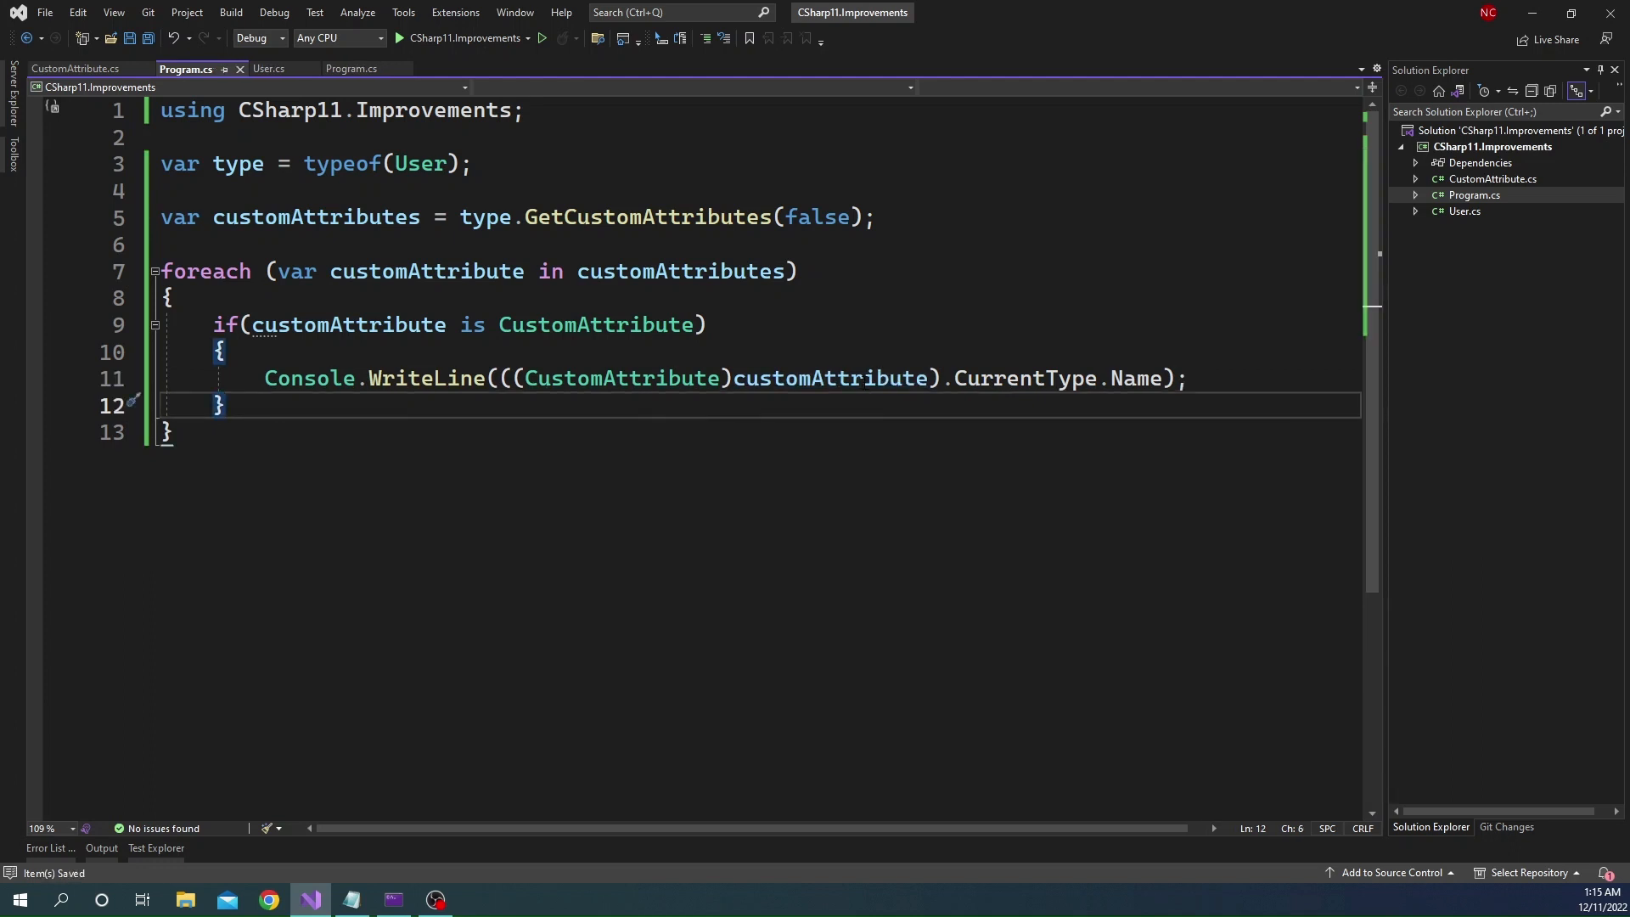
{"action": "left_click", "coordinate": [539, 39]}
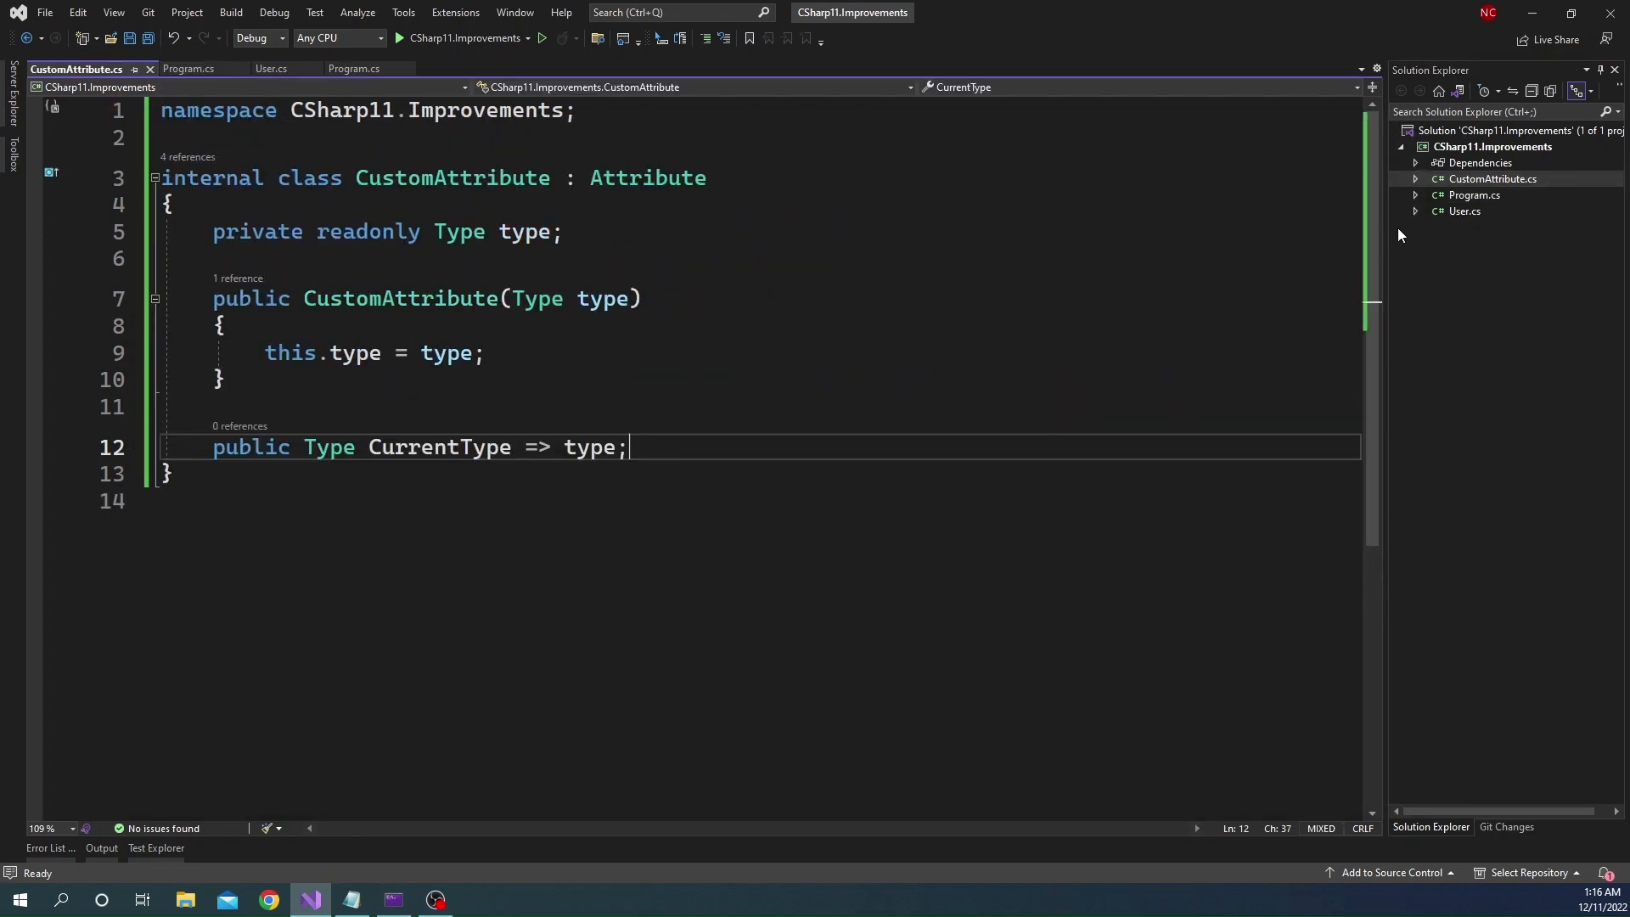
Make the class CustomAttribute<T>, delete the field and constructor, return typeof(T), and save
{"action": "left_click", "coordinate": [269, 68]}
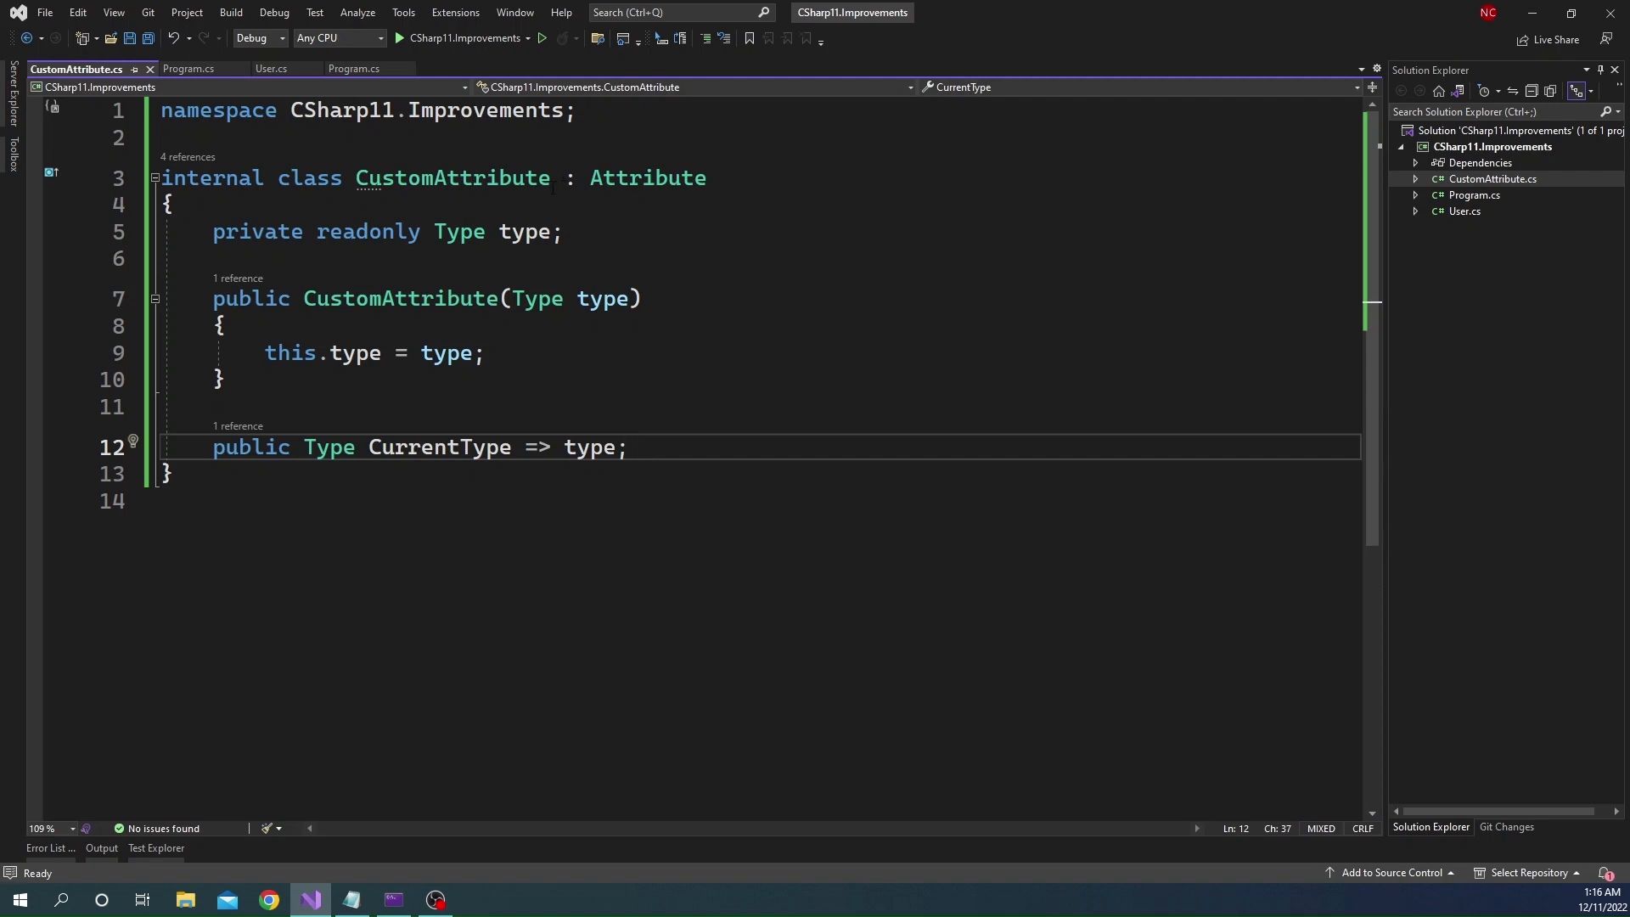
{"action": "type", "text": "<>"}
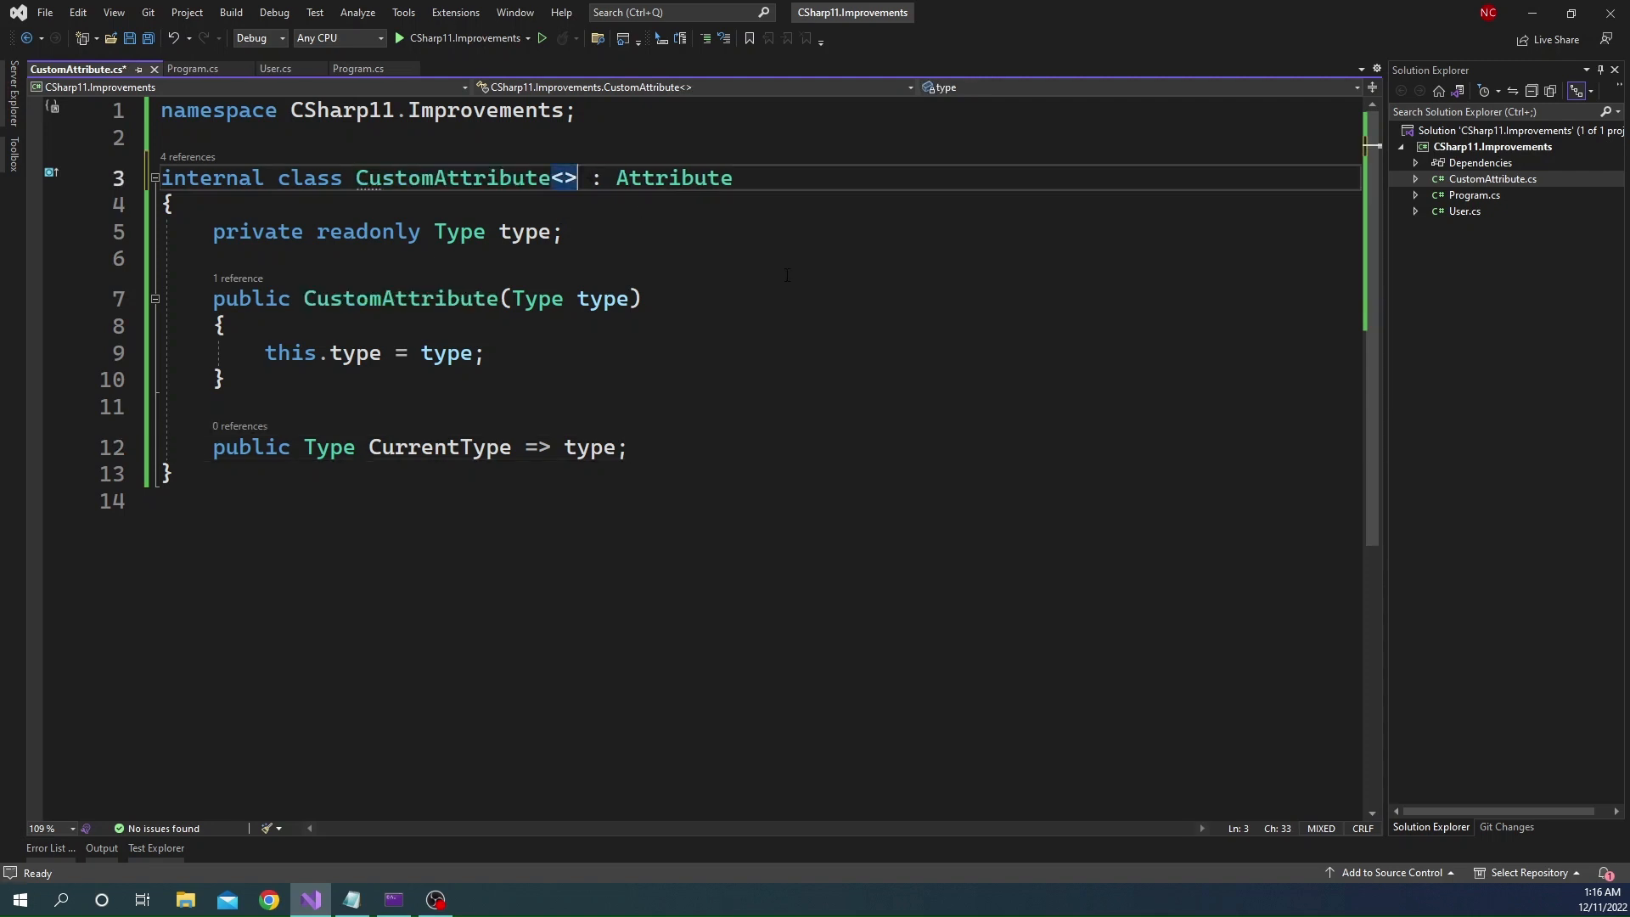
{"action": "type", "text": "T"}
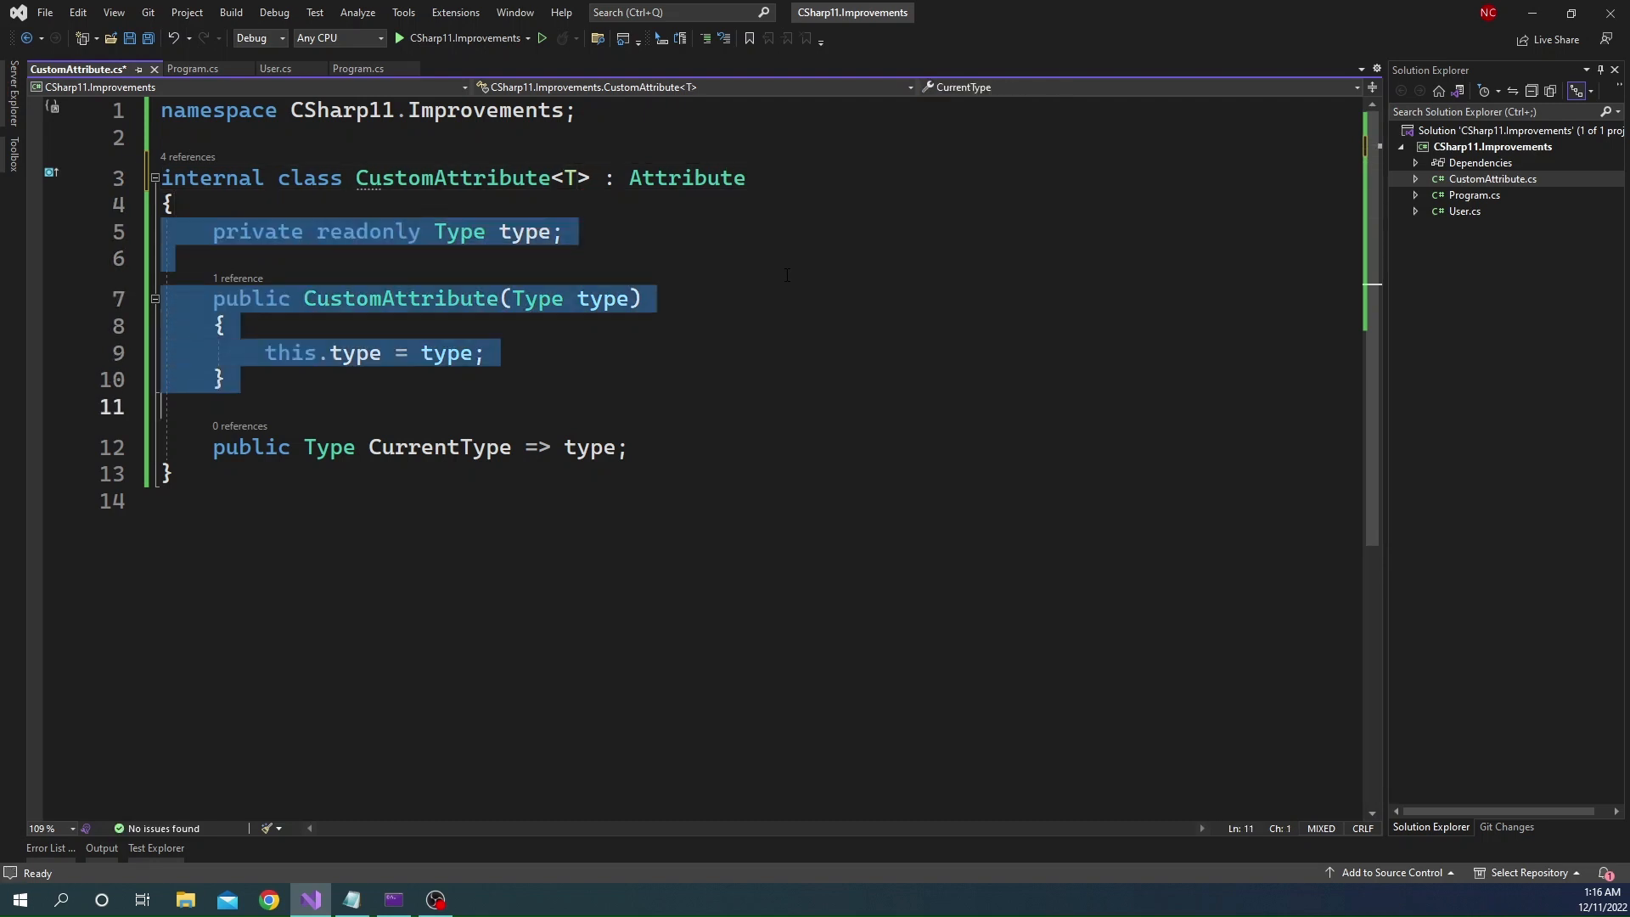
{"action": "key", "text": "Delete"}
{"action": "type", "text": "of("}
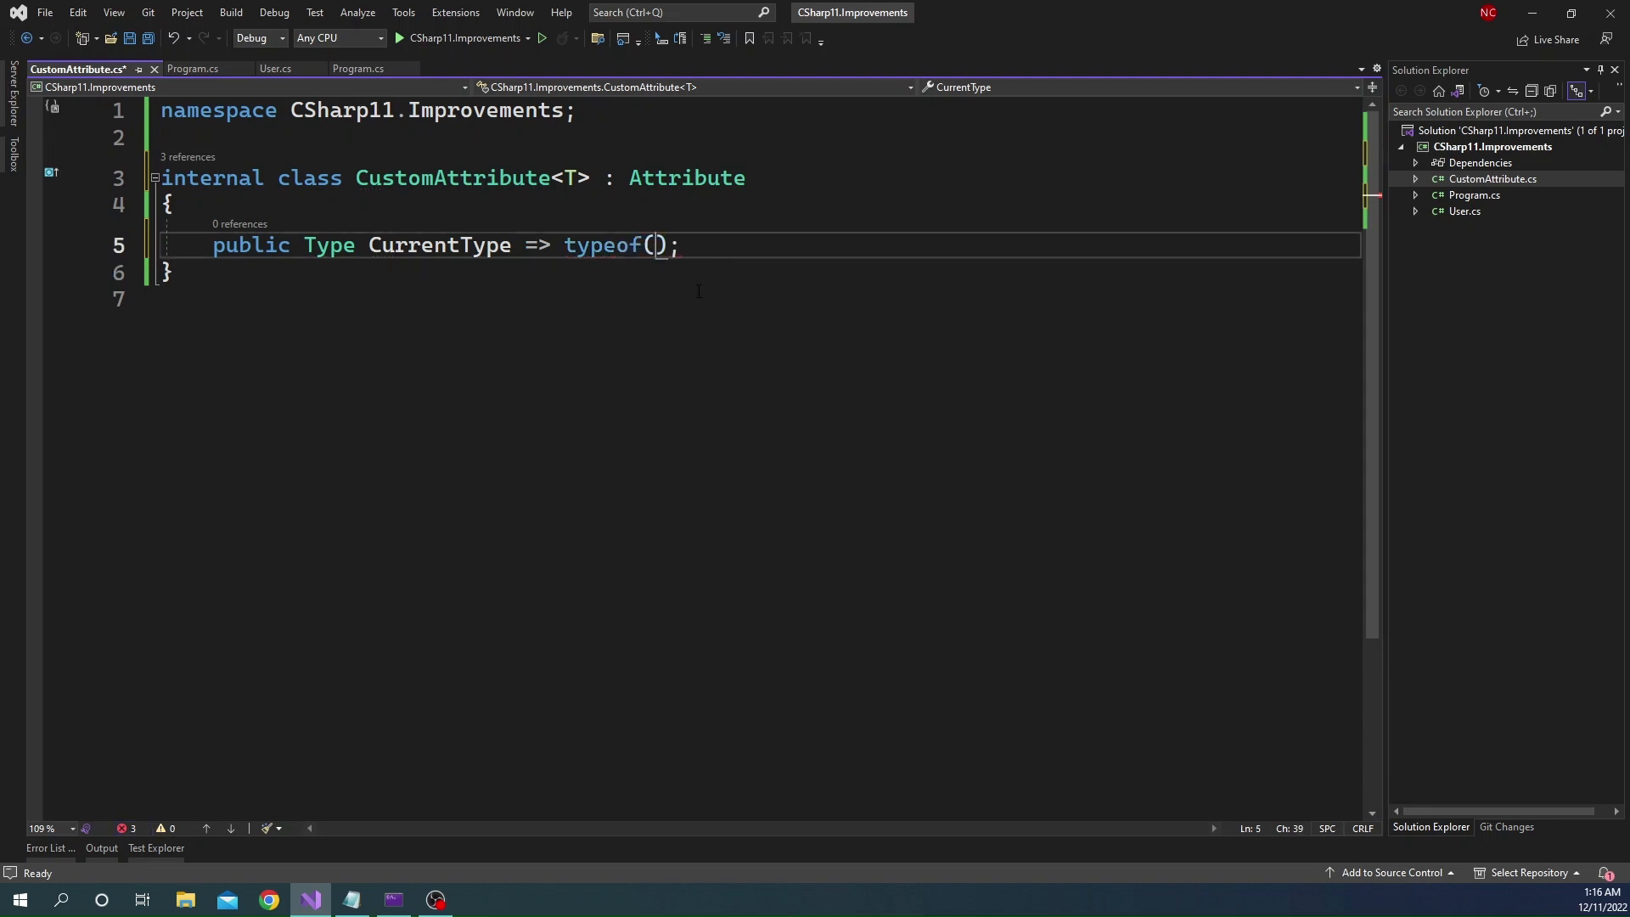
{"action": "type", "text": "T"}
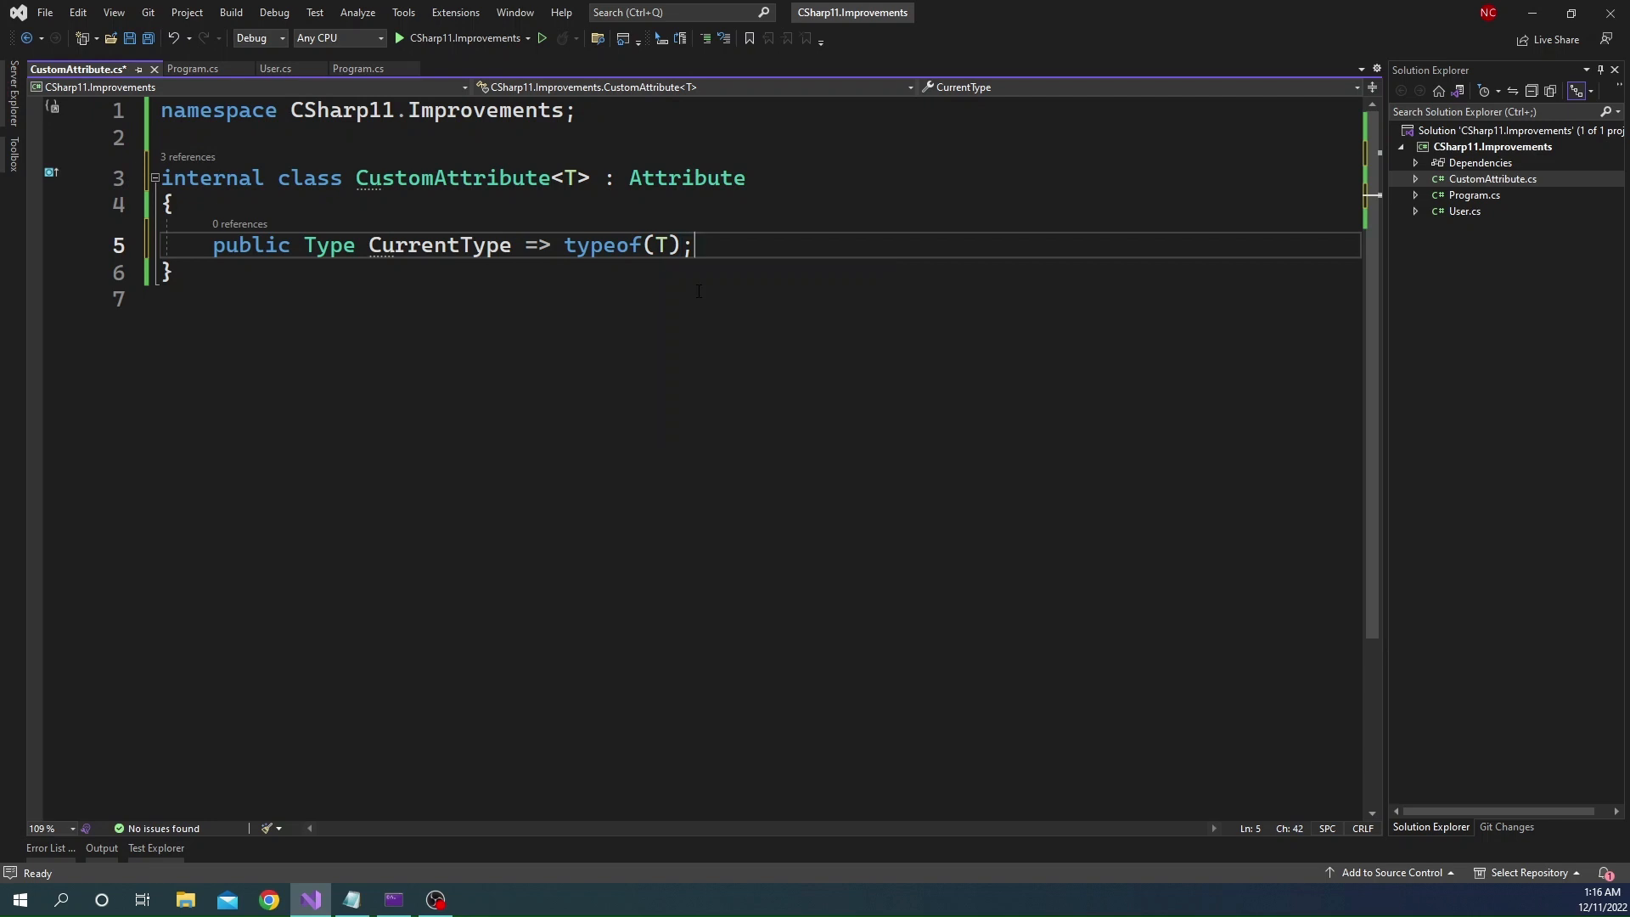
{"action": "key", "text": "ctrl+s"}
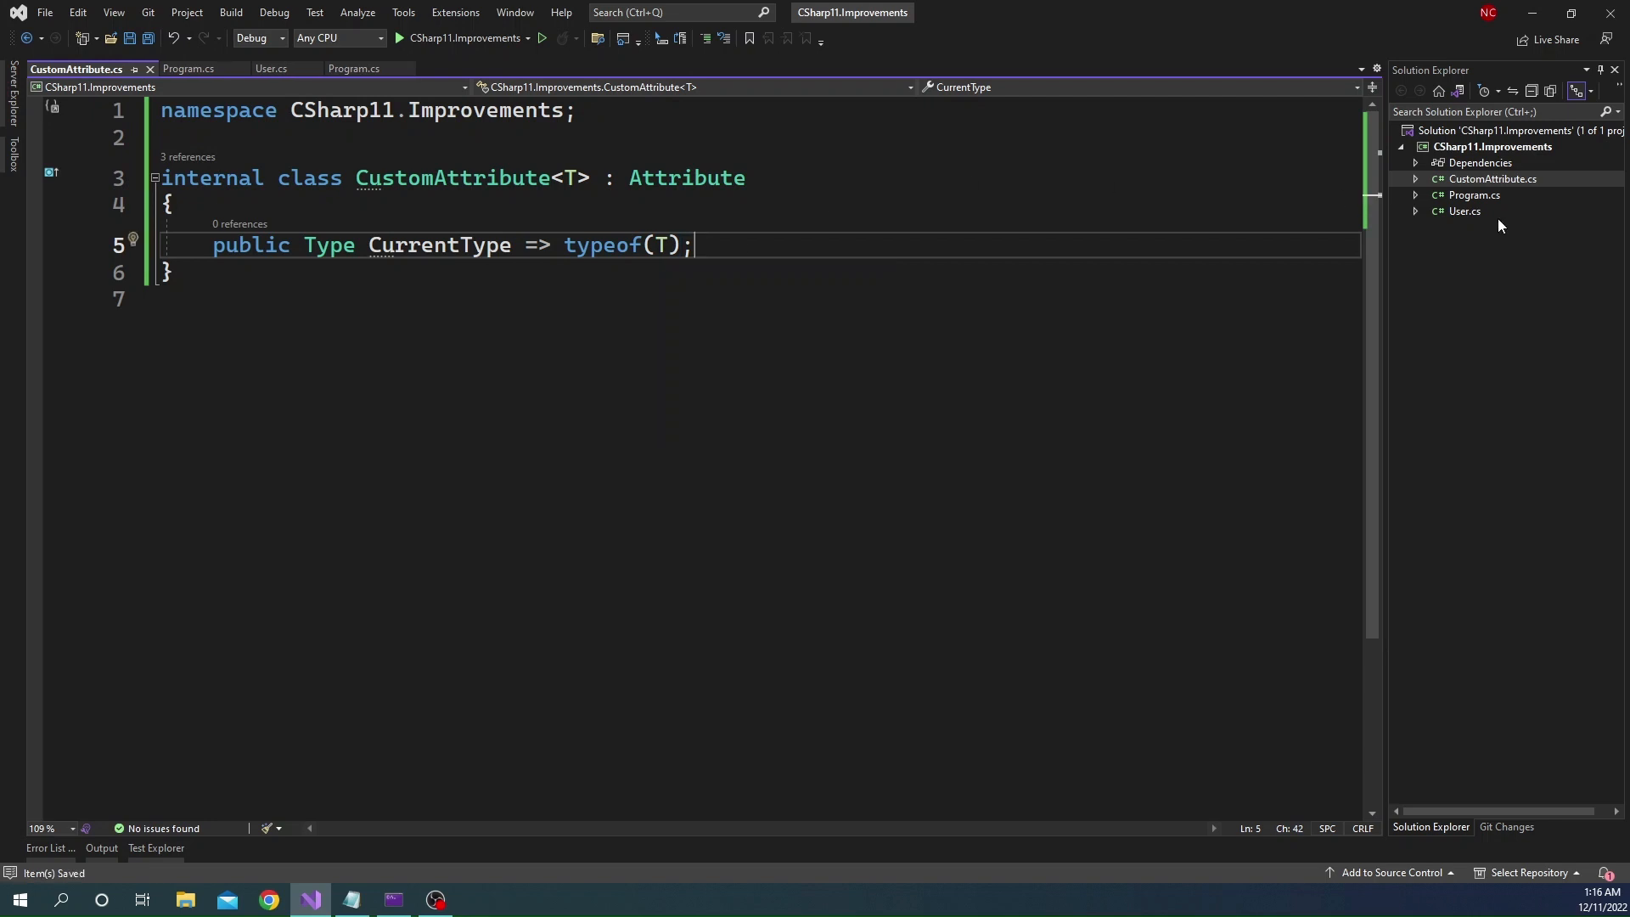
{"action": "left_click", "coordinate": [270, 68]}
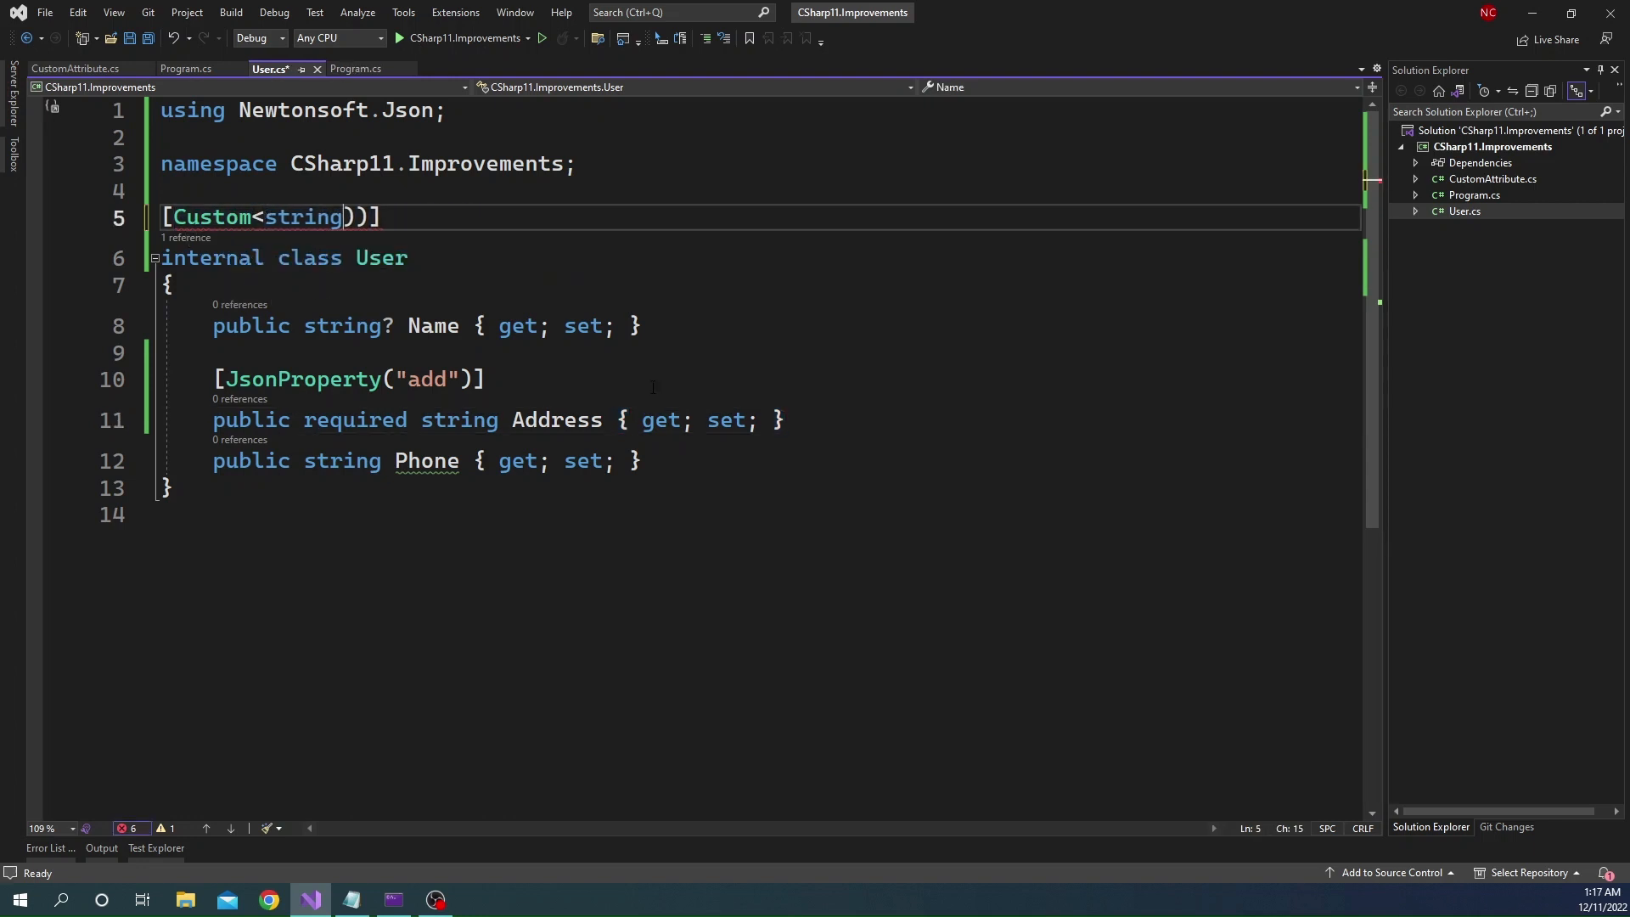
Use [Custom<string>()] on User and CustomAttribute<string> in Program.cs's check and cast, then build
{"action": "type", "text": ">("}
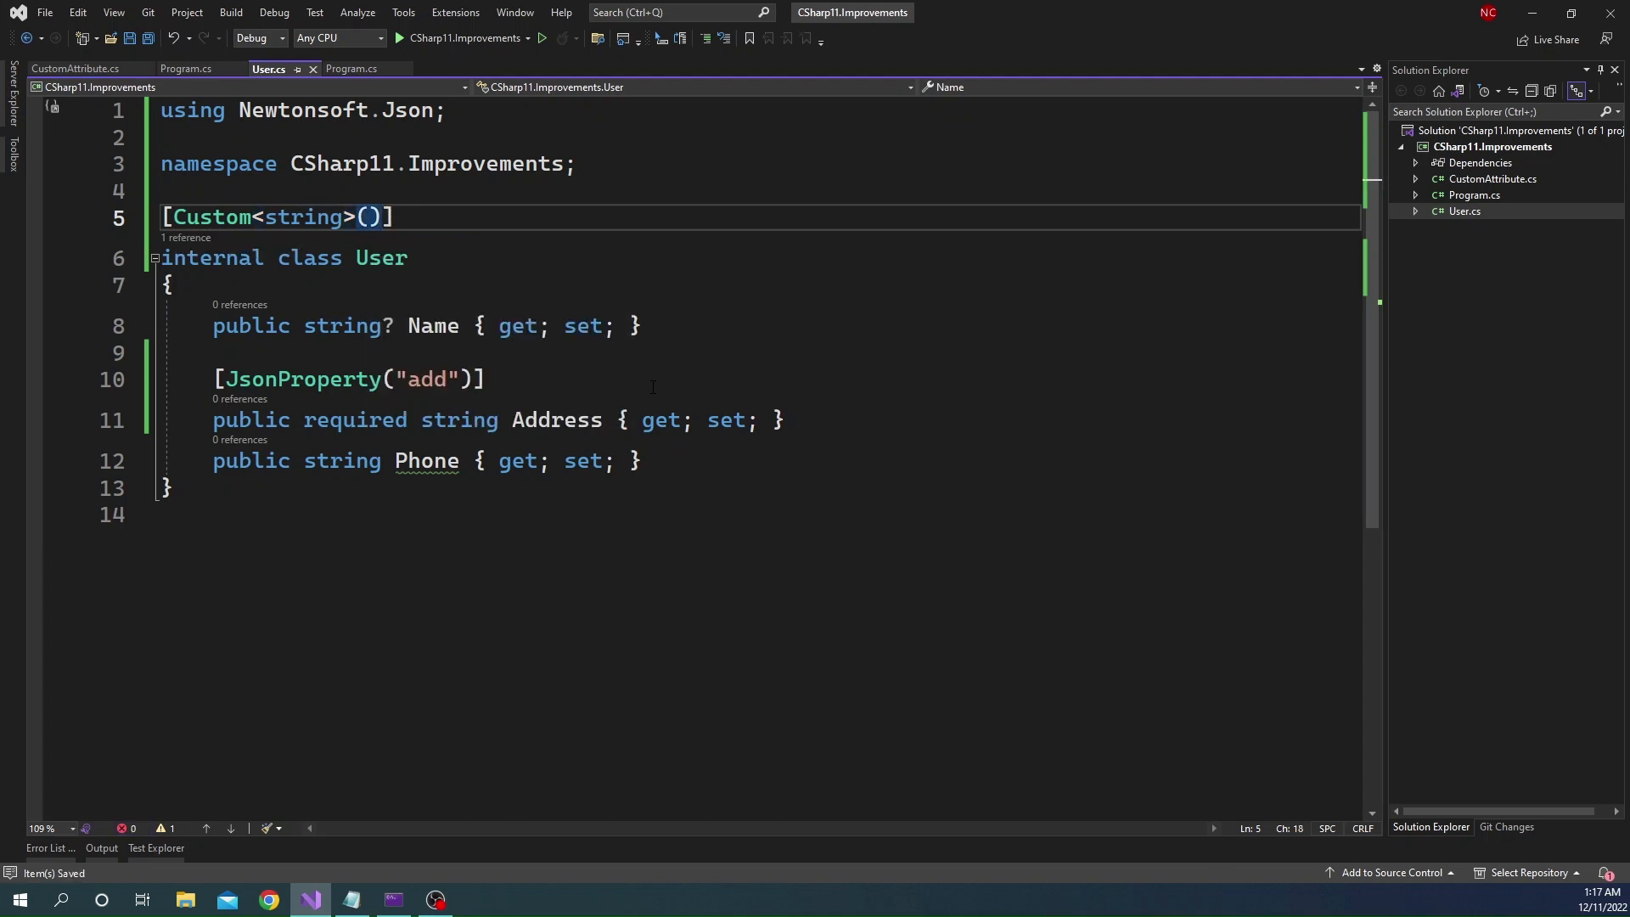
{"action": "left_click", "coordinate": [185, 68]}
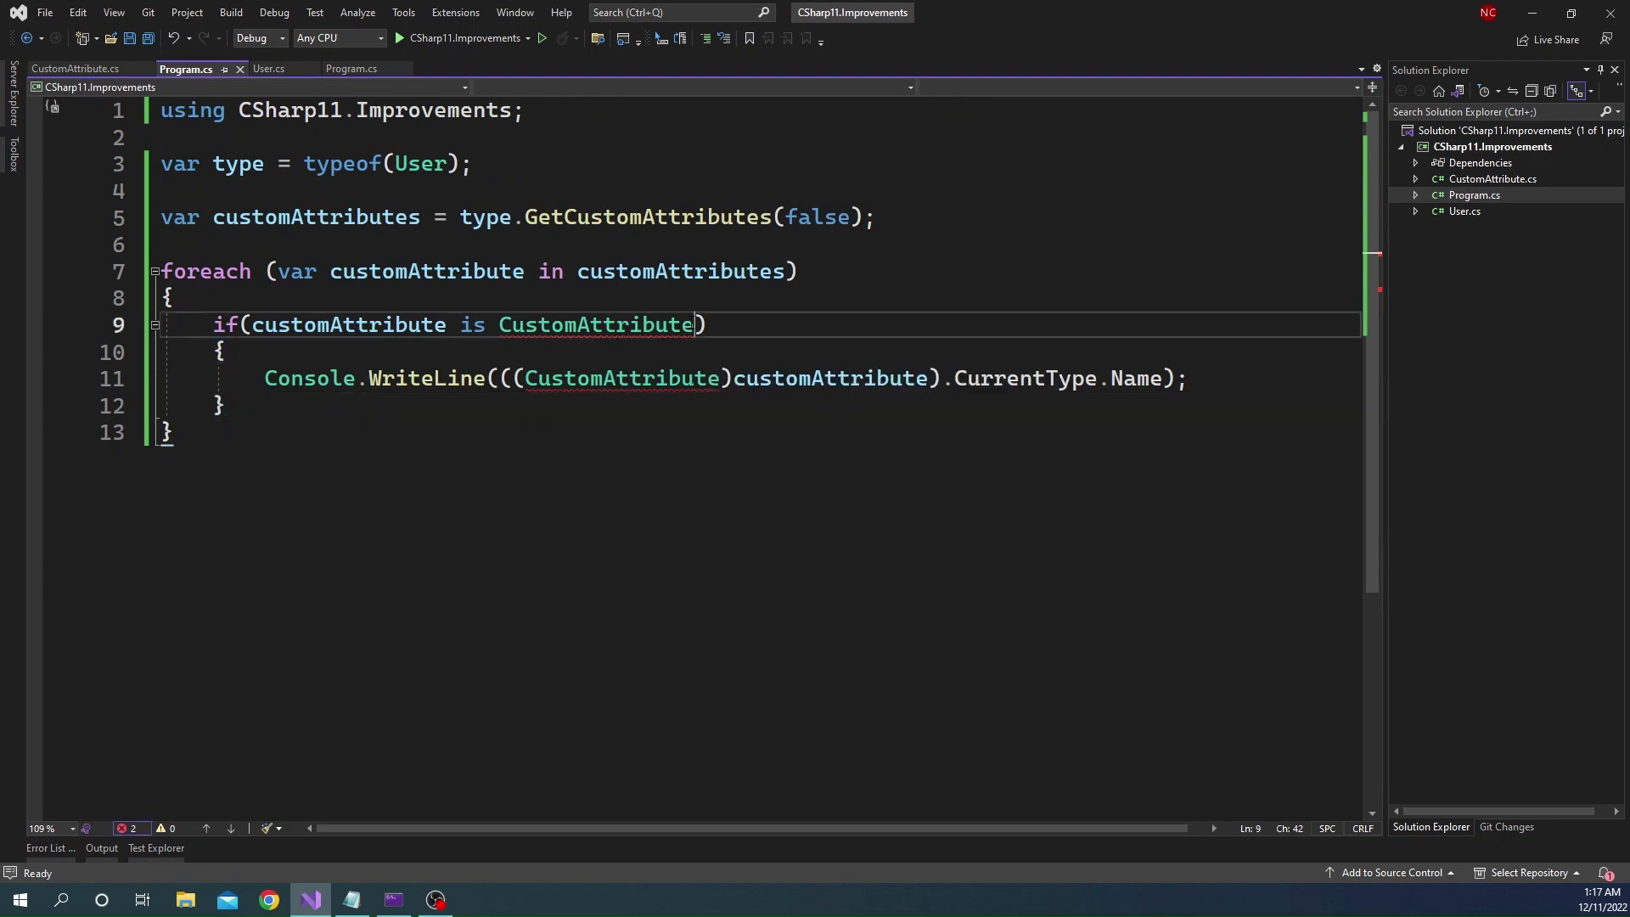
{"action": "type", "text": "<>"}
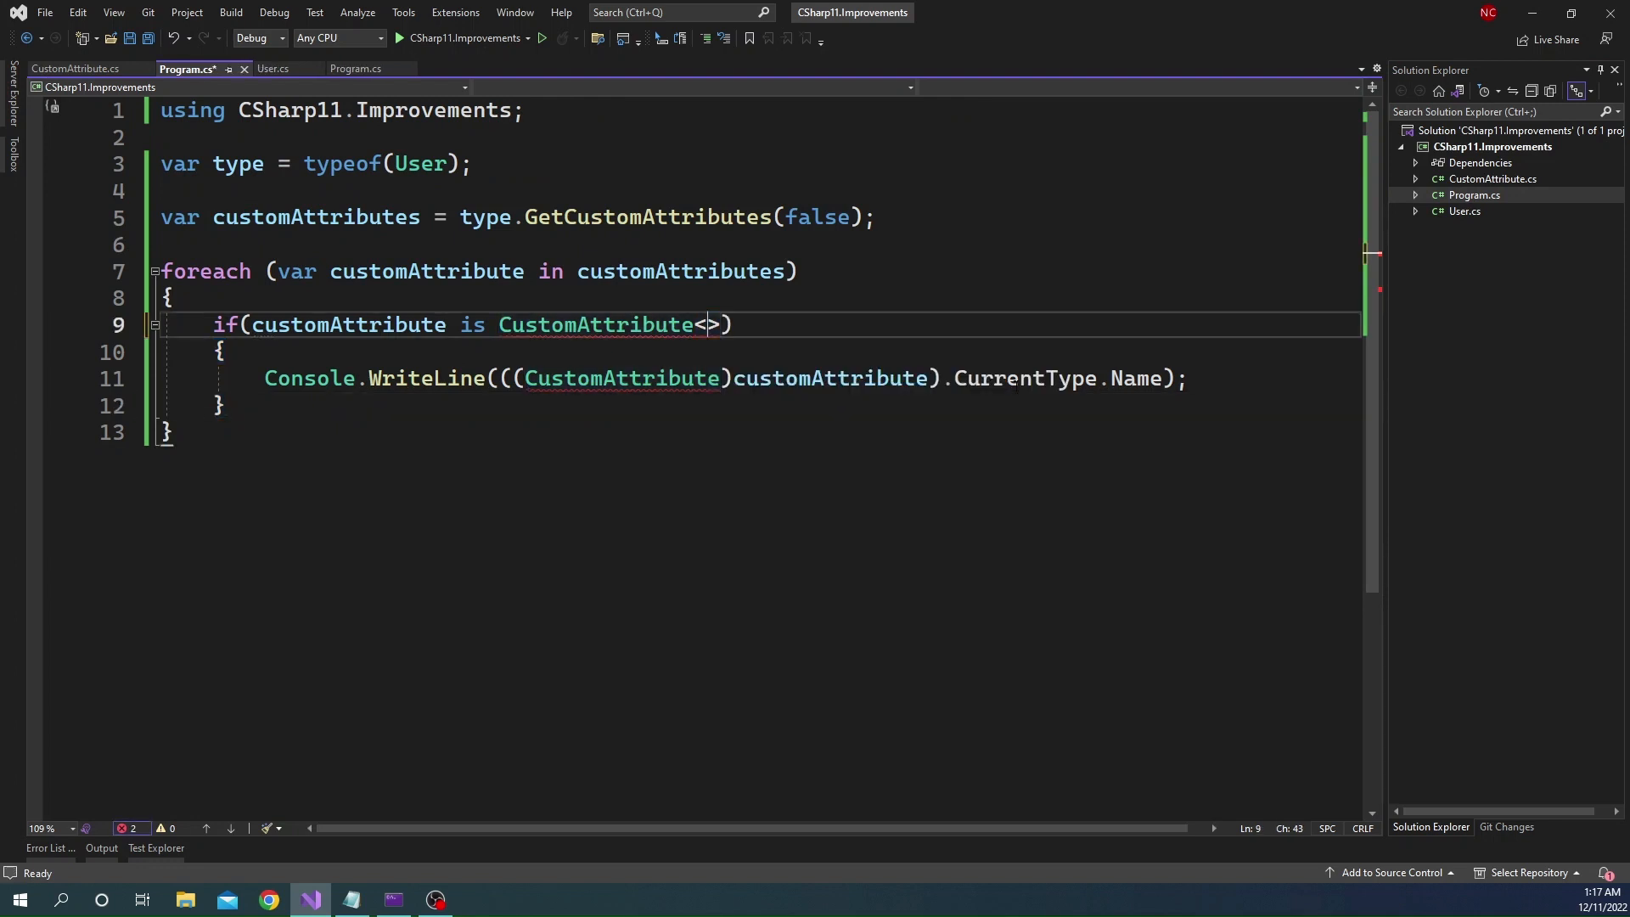
{"action": "type", "text": "string"}
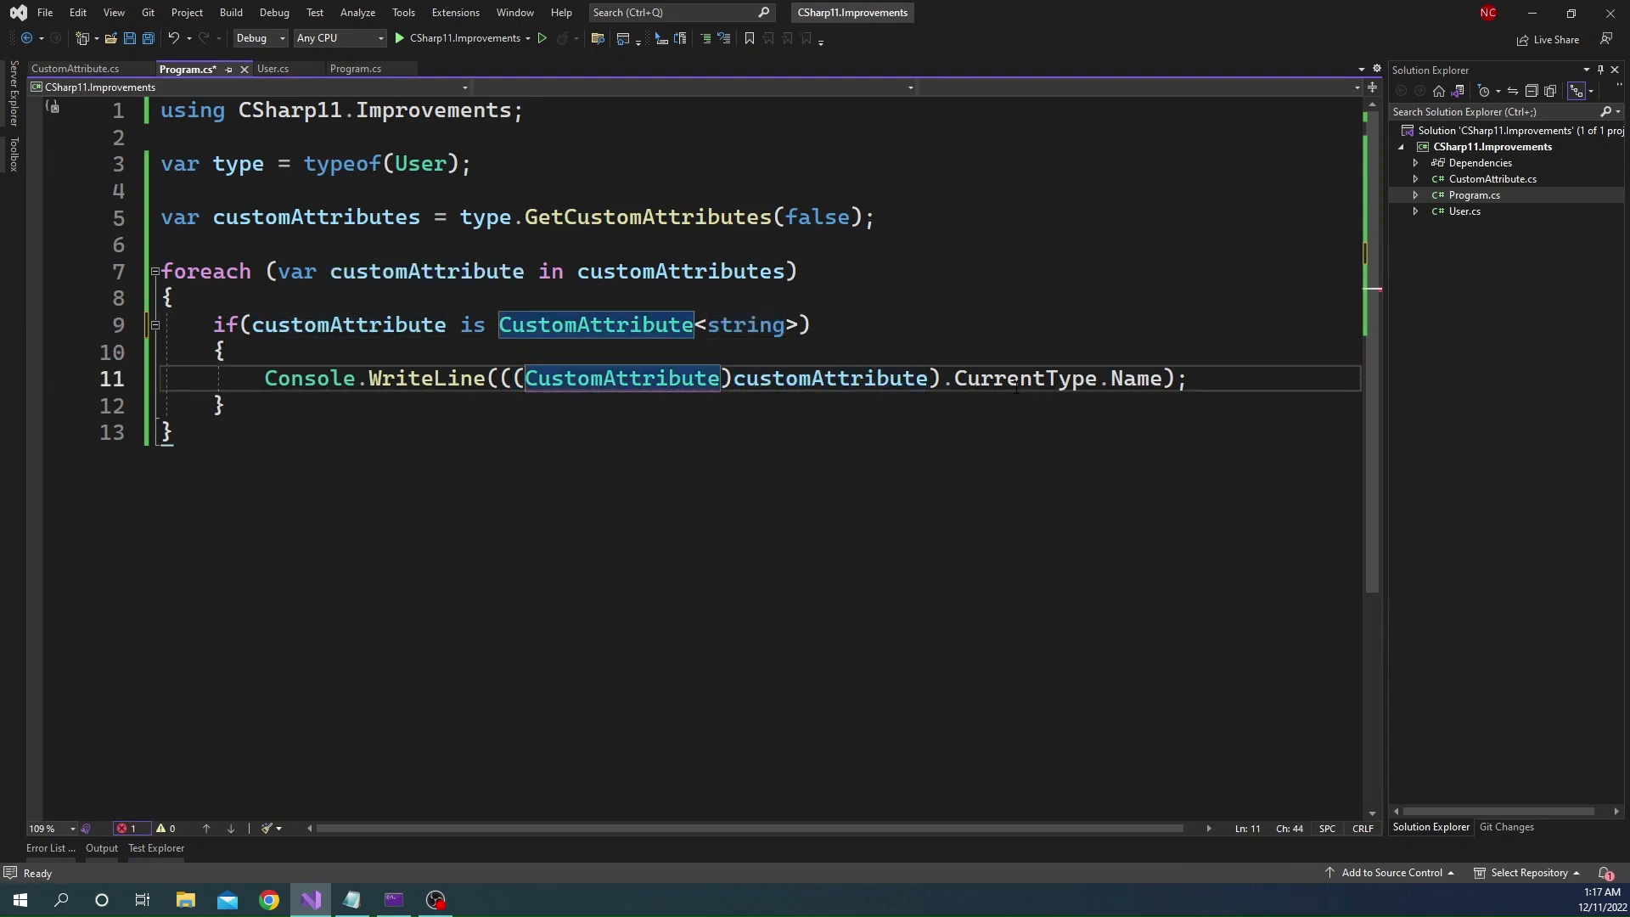
{"action": "type", "text": "<string>"}
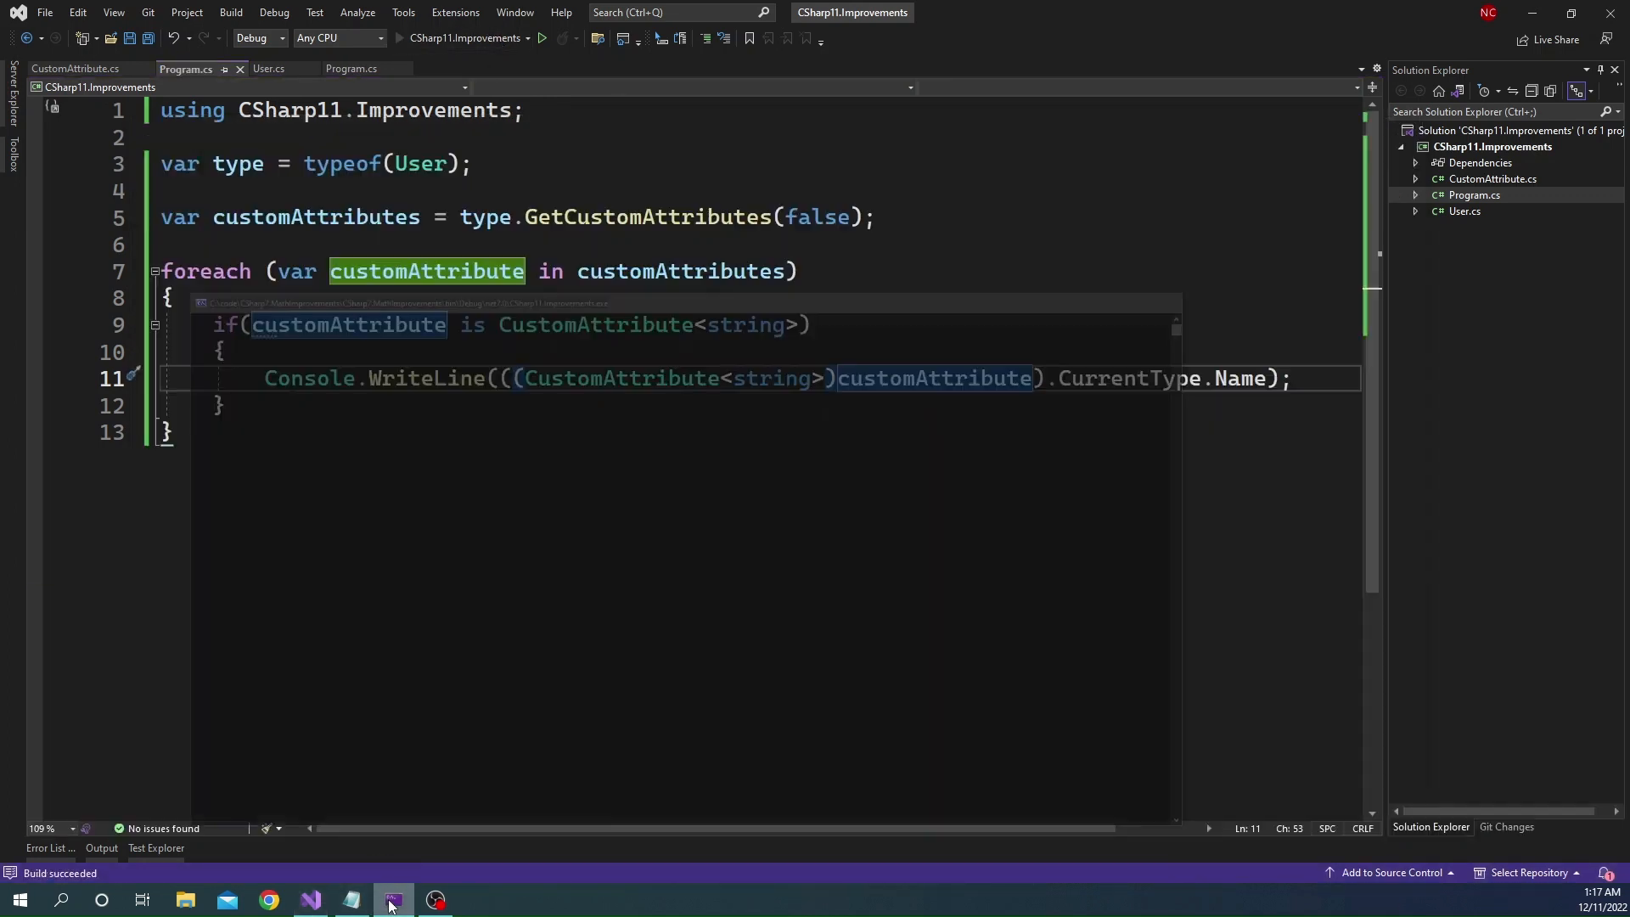
{"action": "left_click", "coordinate": [539, 40]}
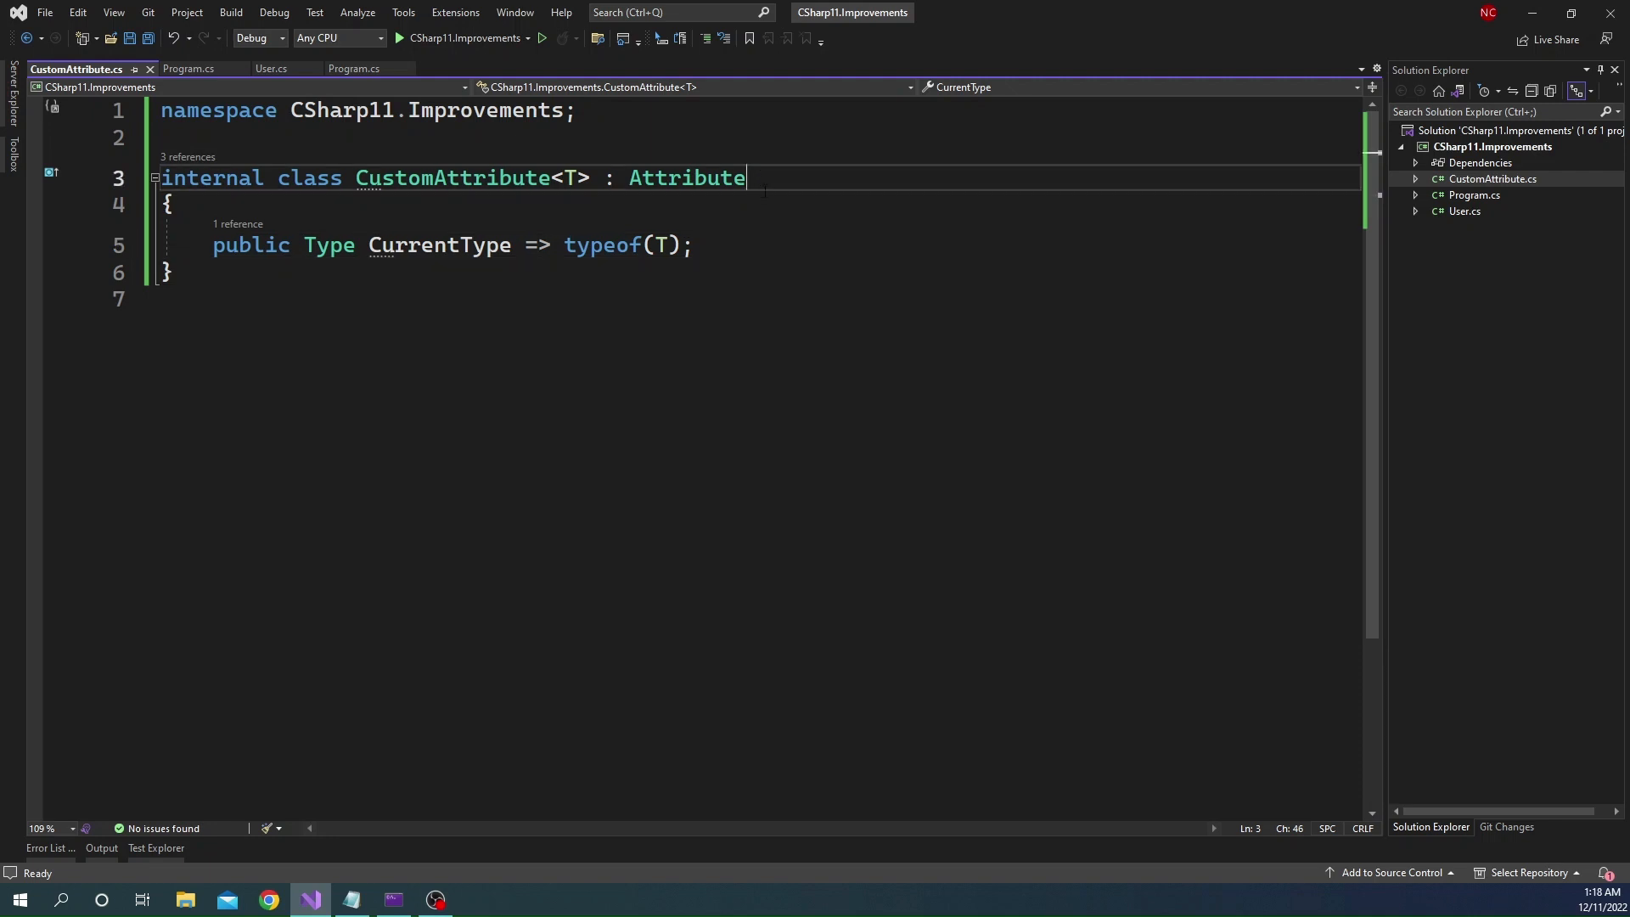
Constrain CustomAttribute's T with 'where T : class' and change User's attribute to Custom<int>()
{"action": "type", "text": "where T : Attribute"}
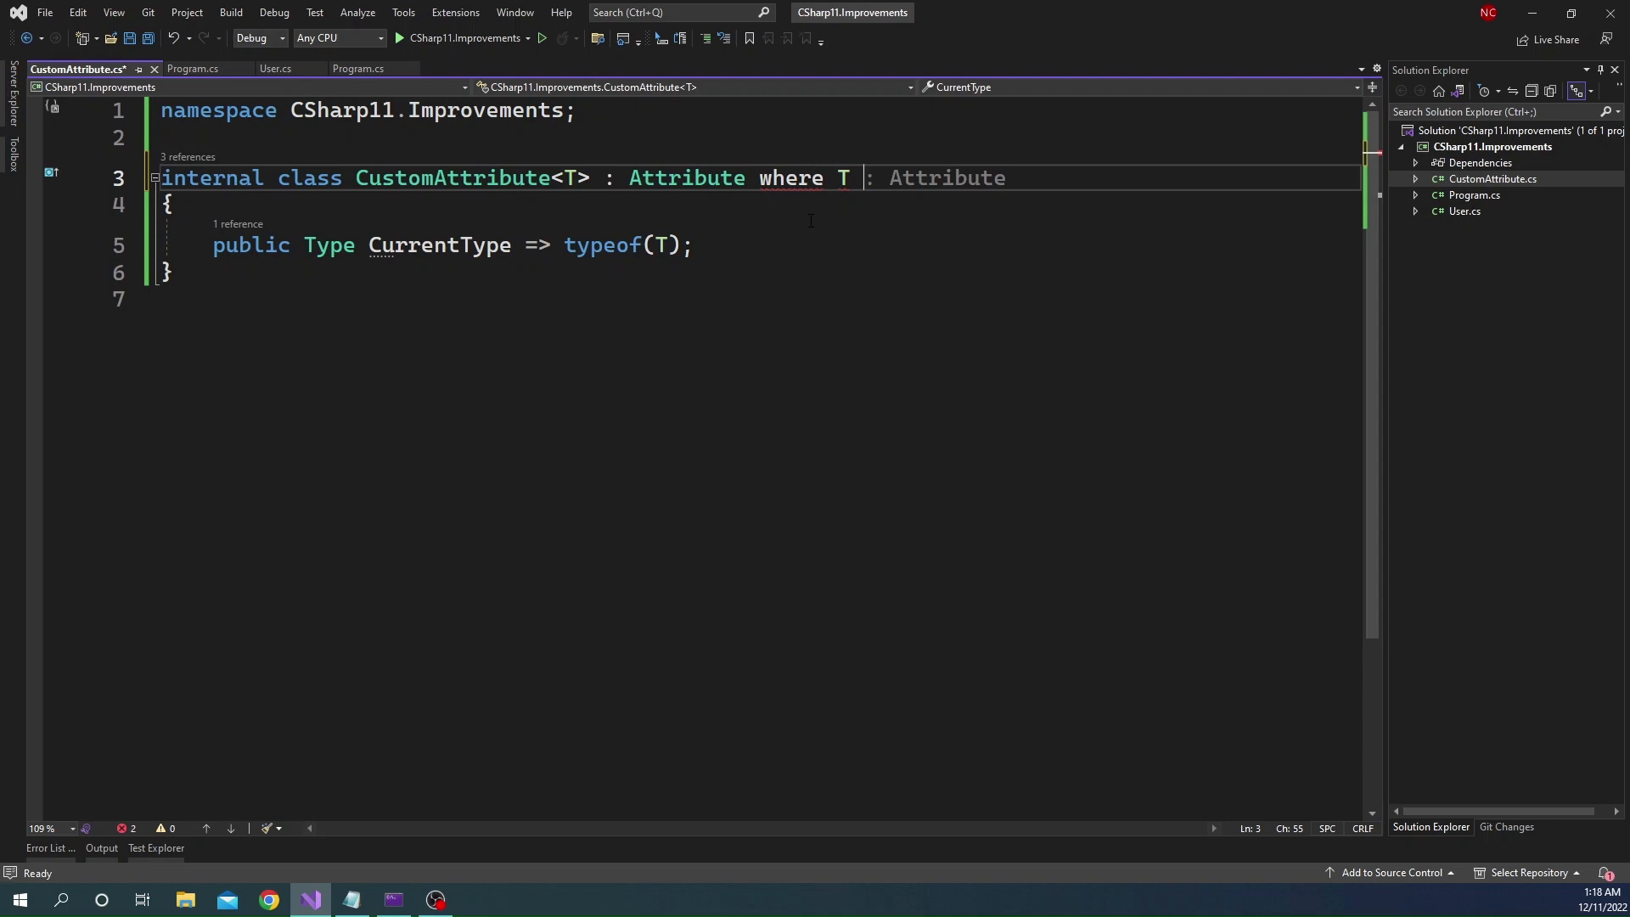
{"action": "type", "text": "class"}
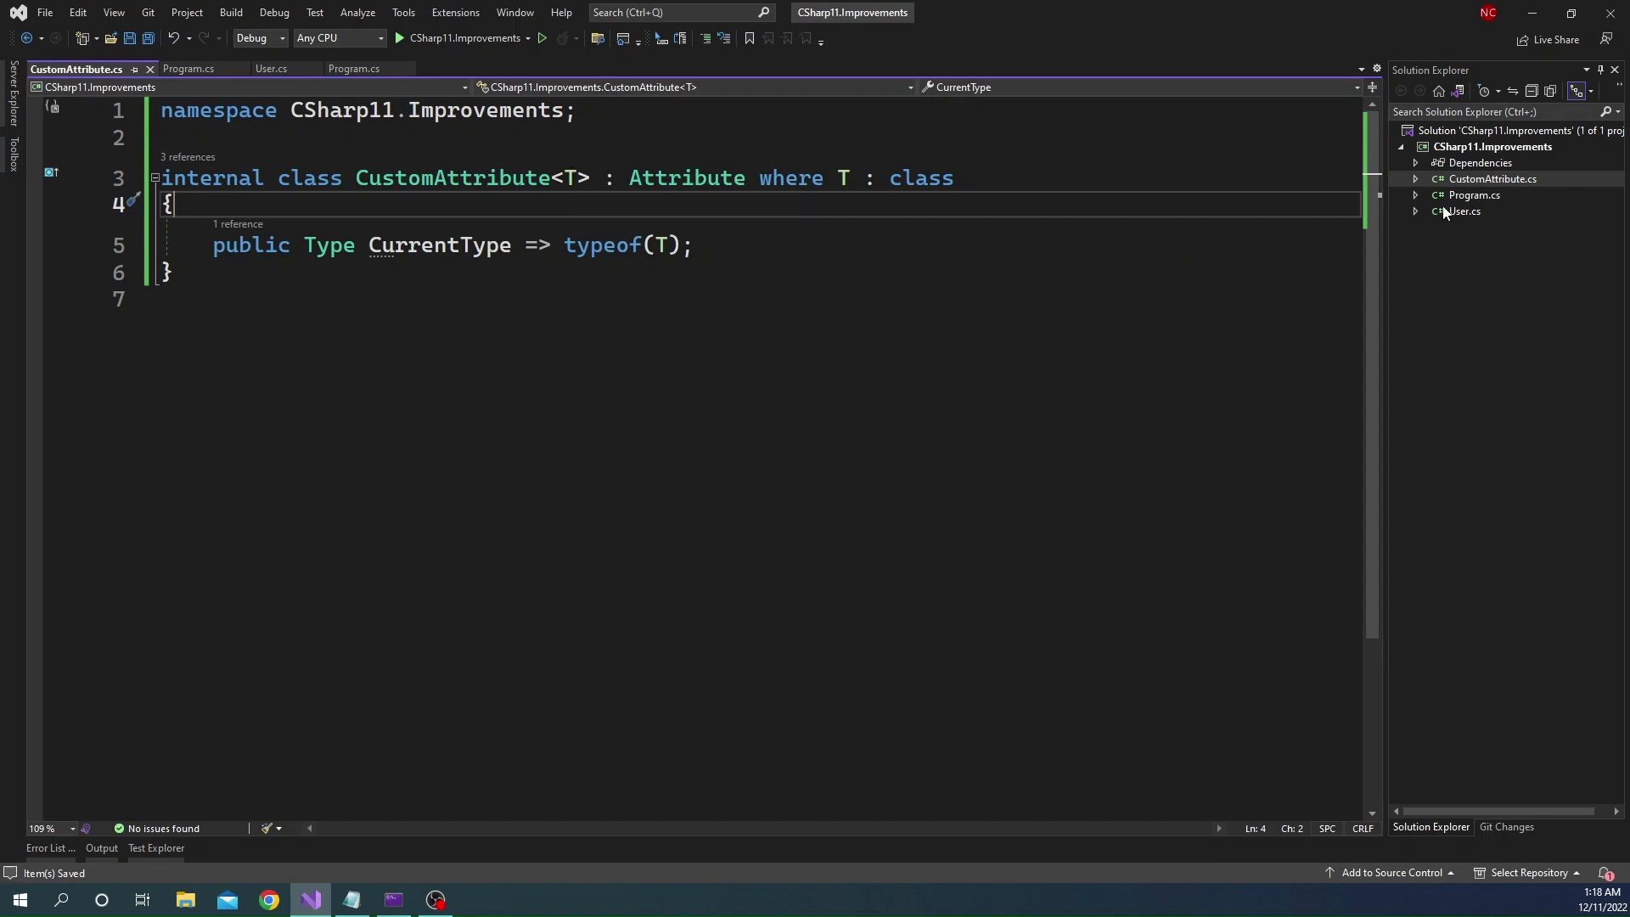
{"action": "left_click", "coordinate": [269, 68]}
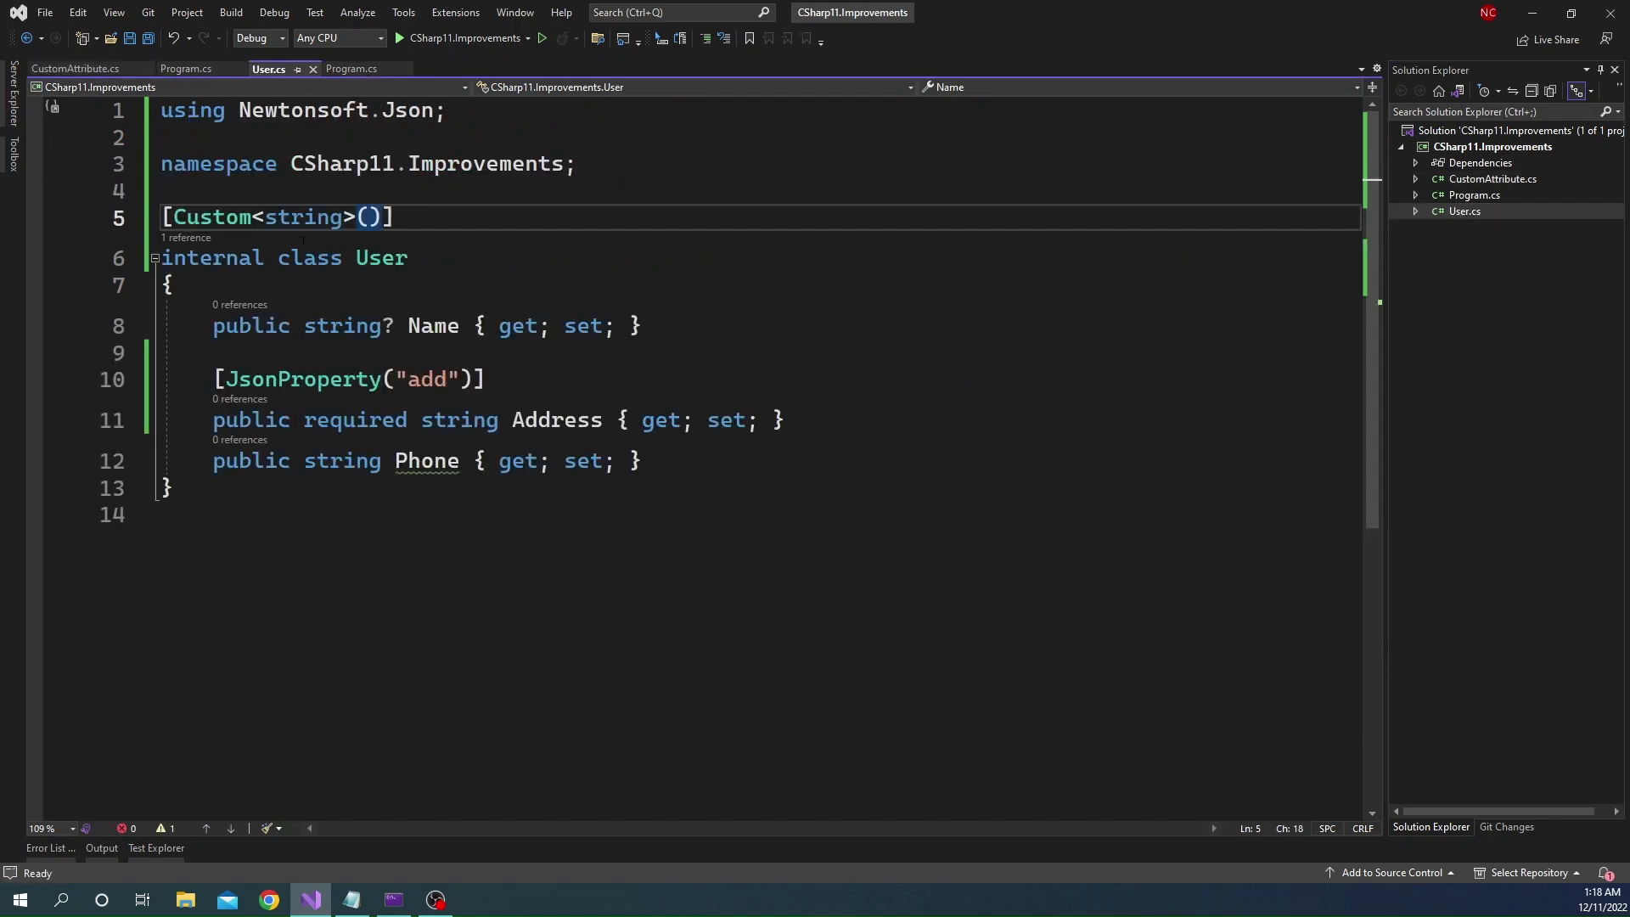
{"action": "type", "text": "in"}
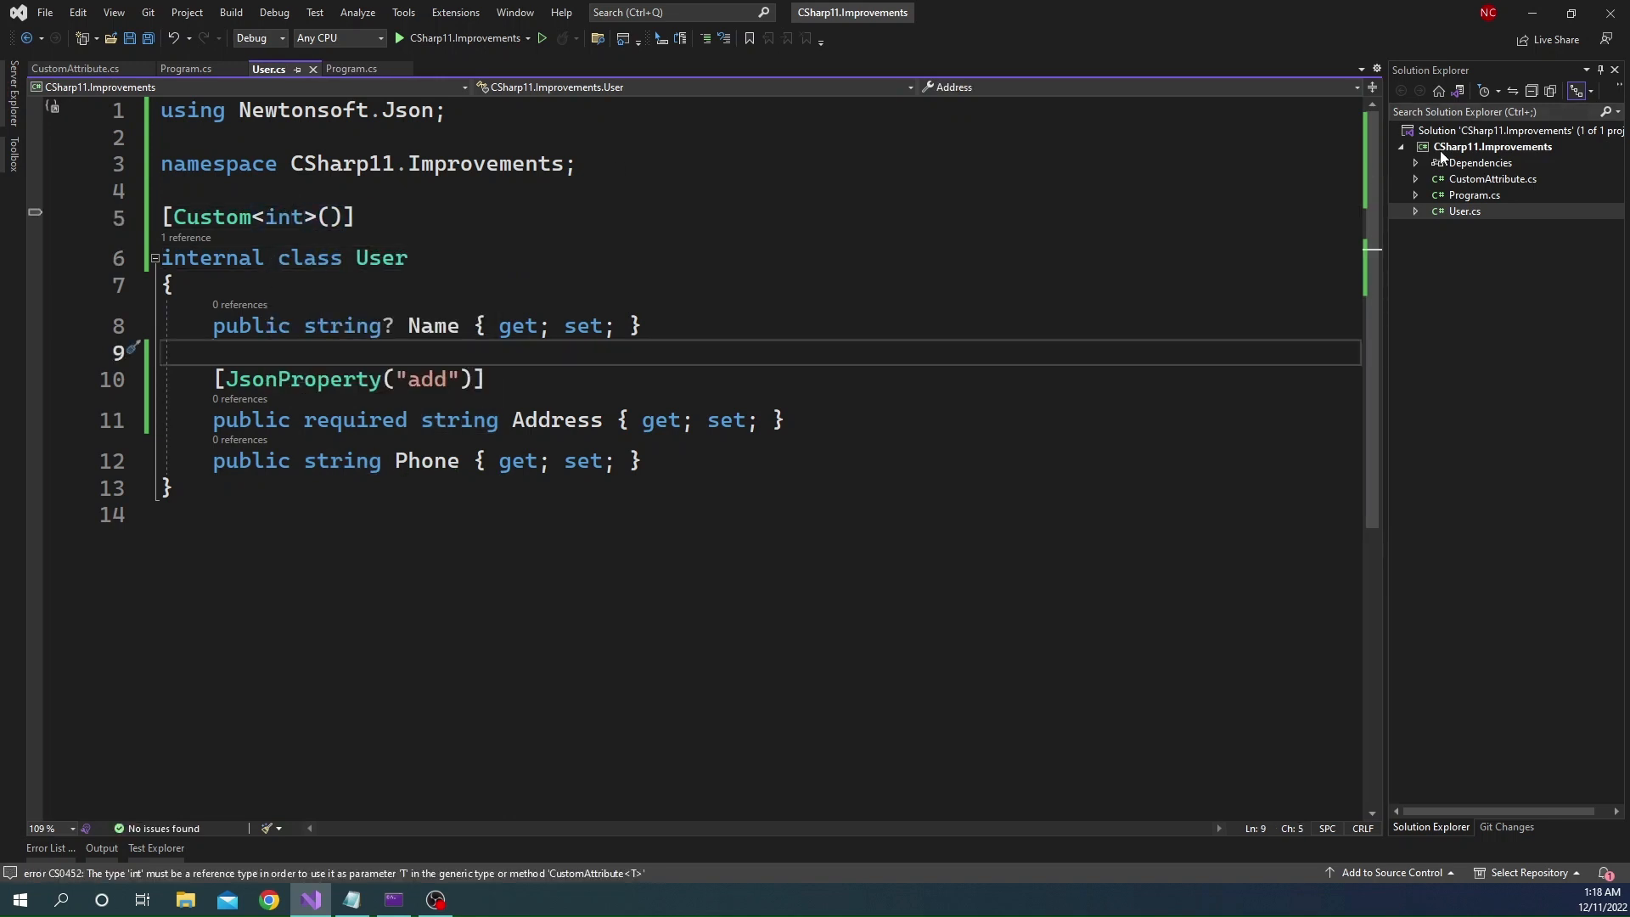
Build the project to show the Custom<int>() attribute fails the class constraint
{"action": "right_click", "coordinate": [1492, 146]}
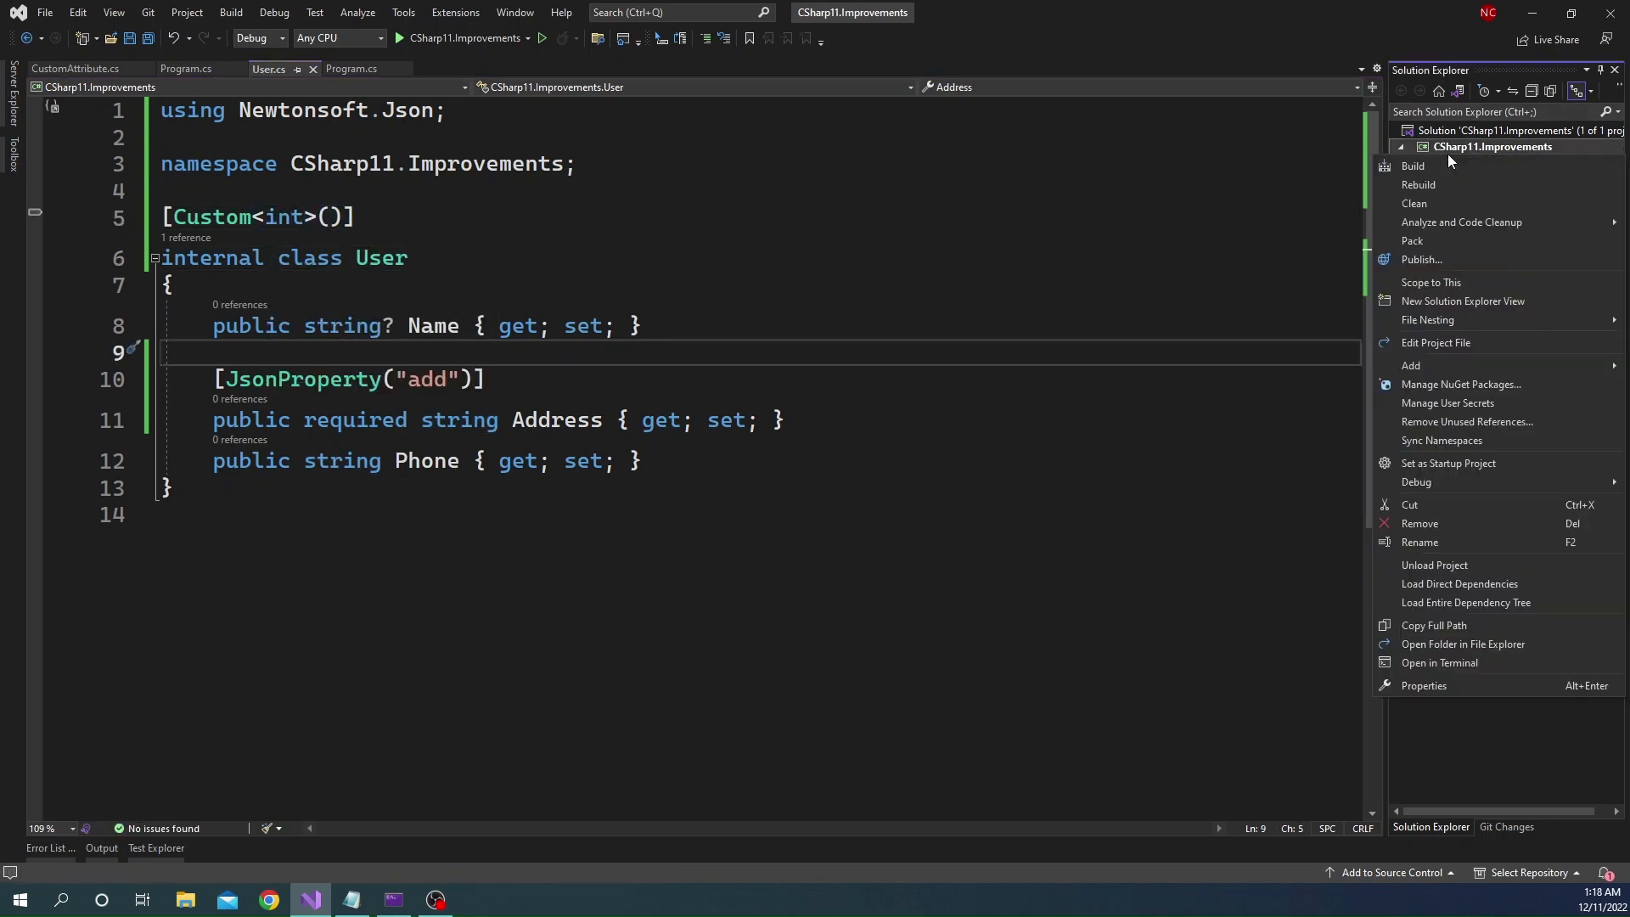
{"action": "left_click", "coordinate": [1414, 165]}
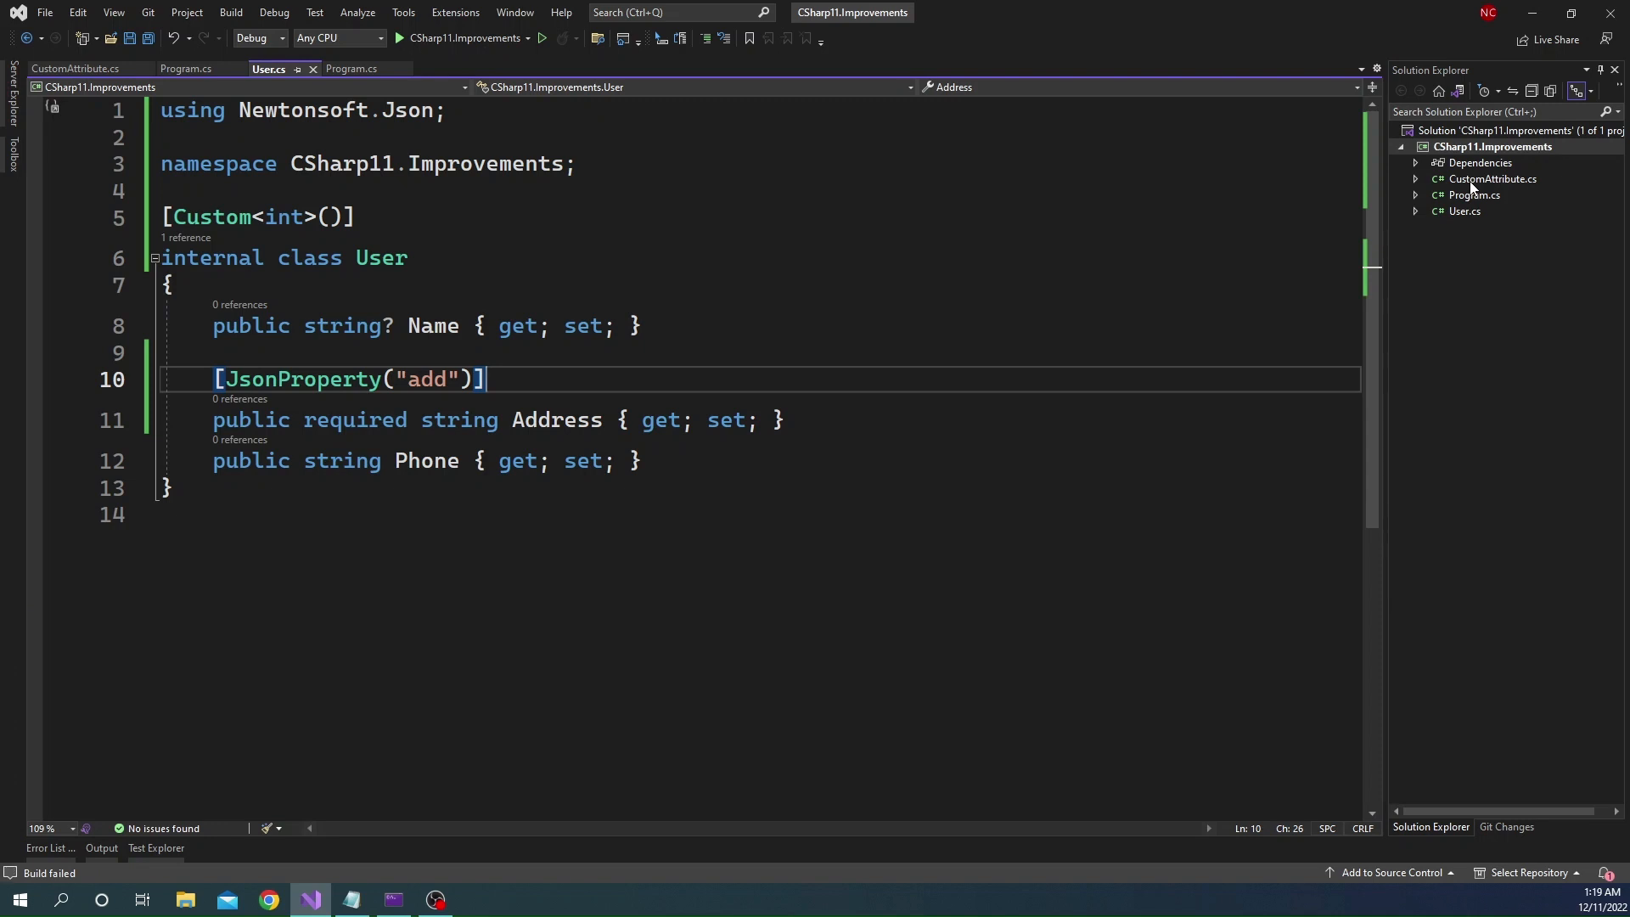
{"action": "left_click", "coordinate": [75, 68]}
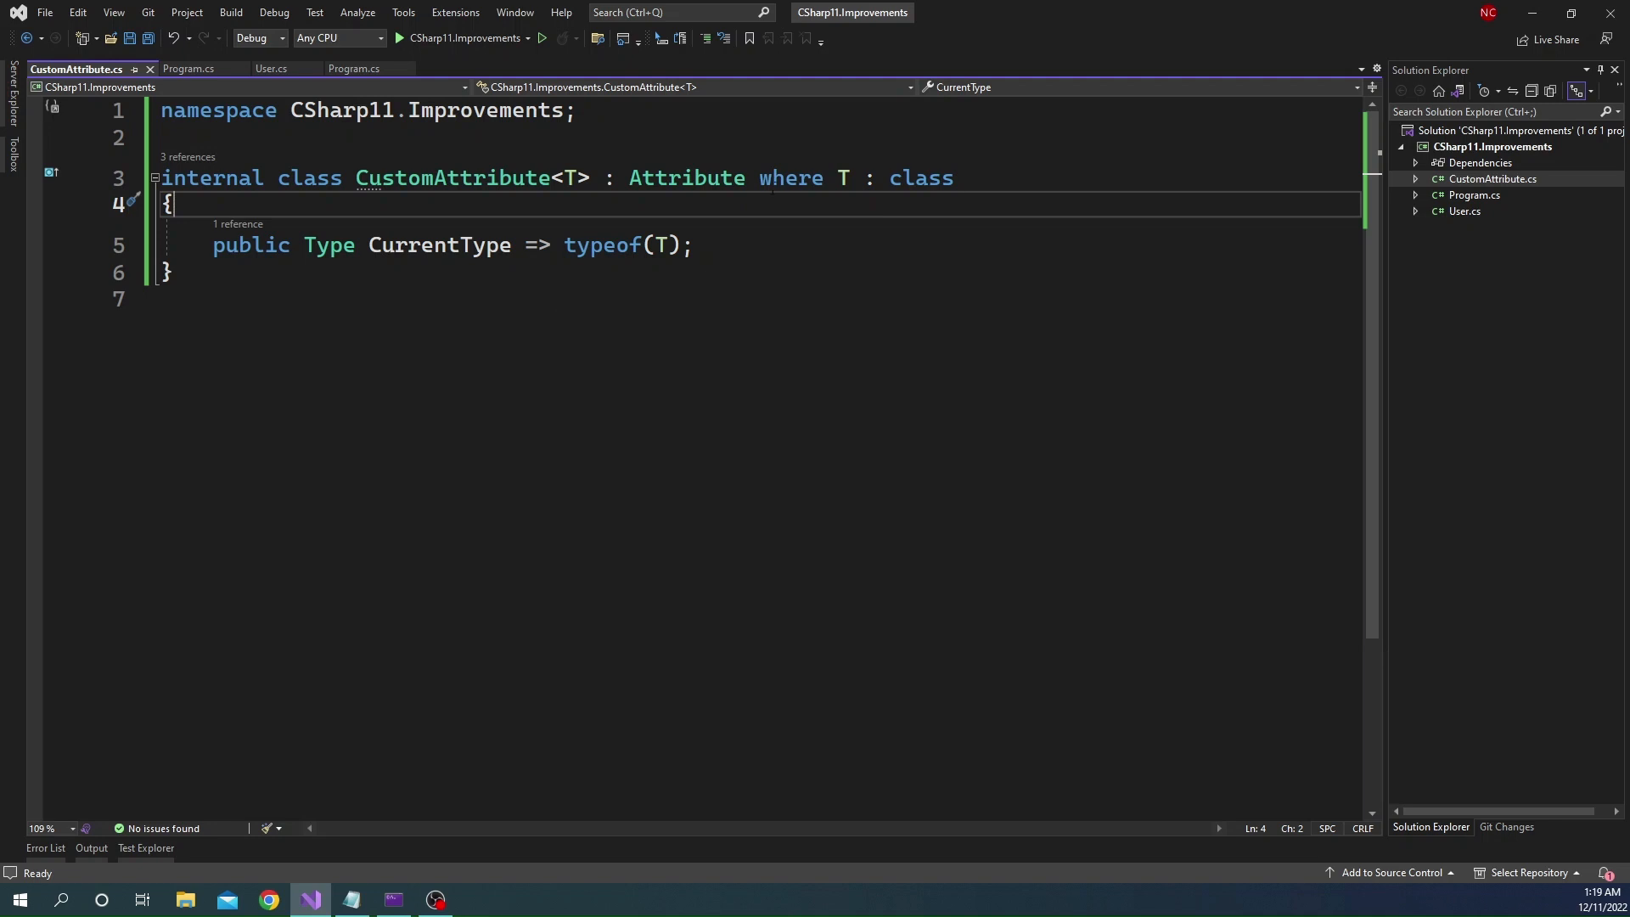
{"action": "left_click_drag", "start_coordinate": [630, 179], "coordinate": [953, 178]}
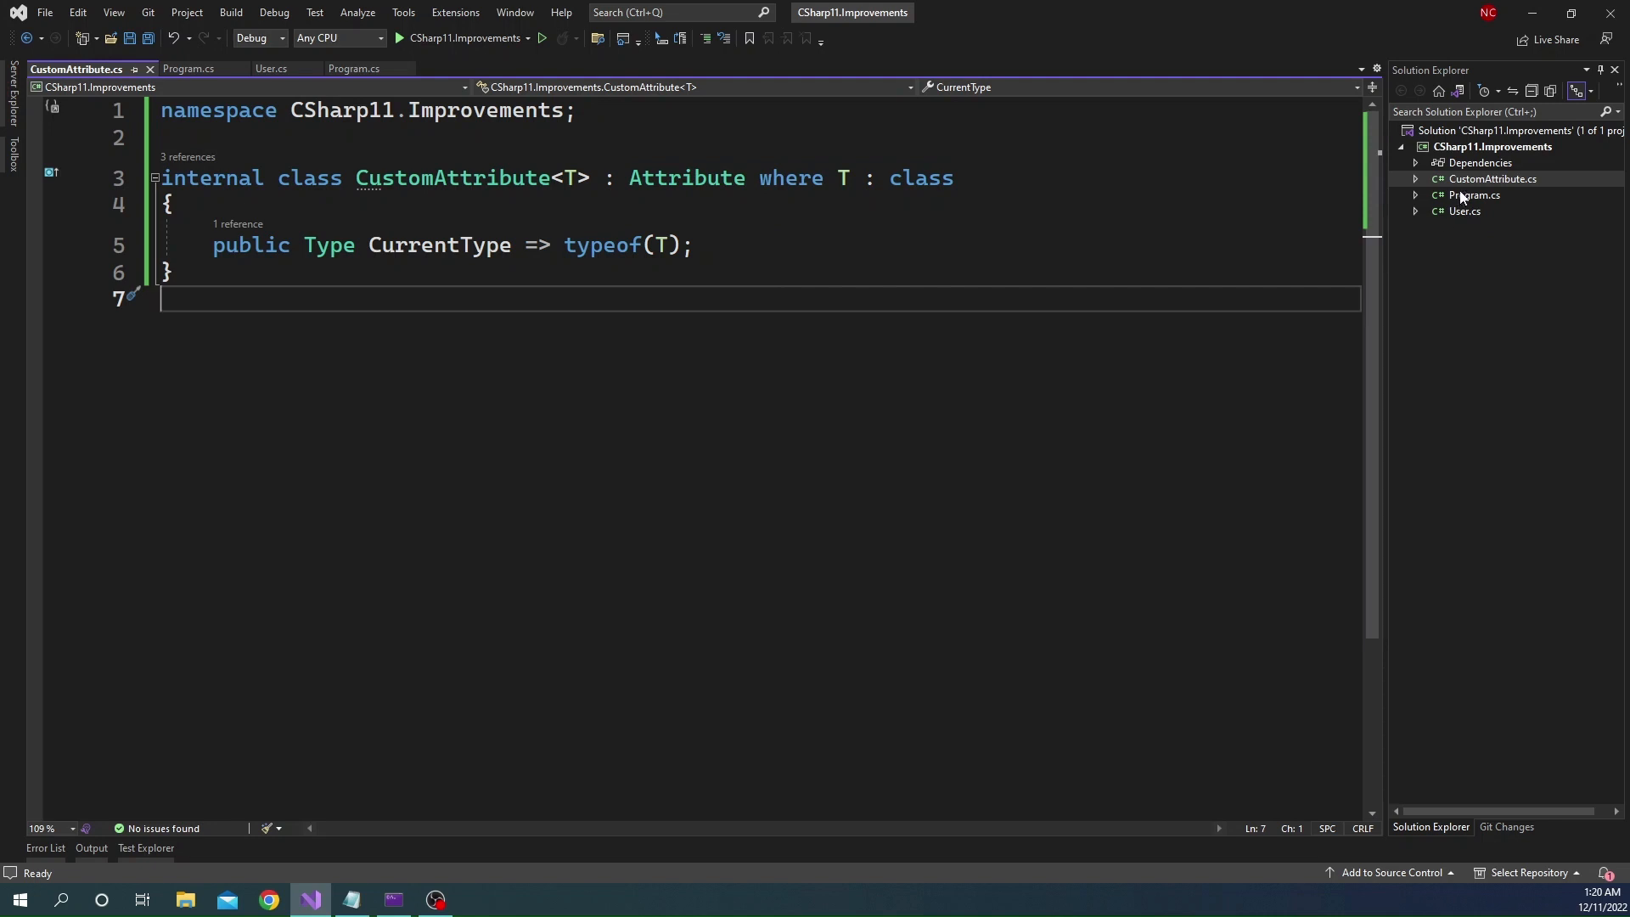
Add an internal GenericUser<T> class with a string? Name property in User.cs
{"action": "left_click", "coordinate": [270, 68]}
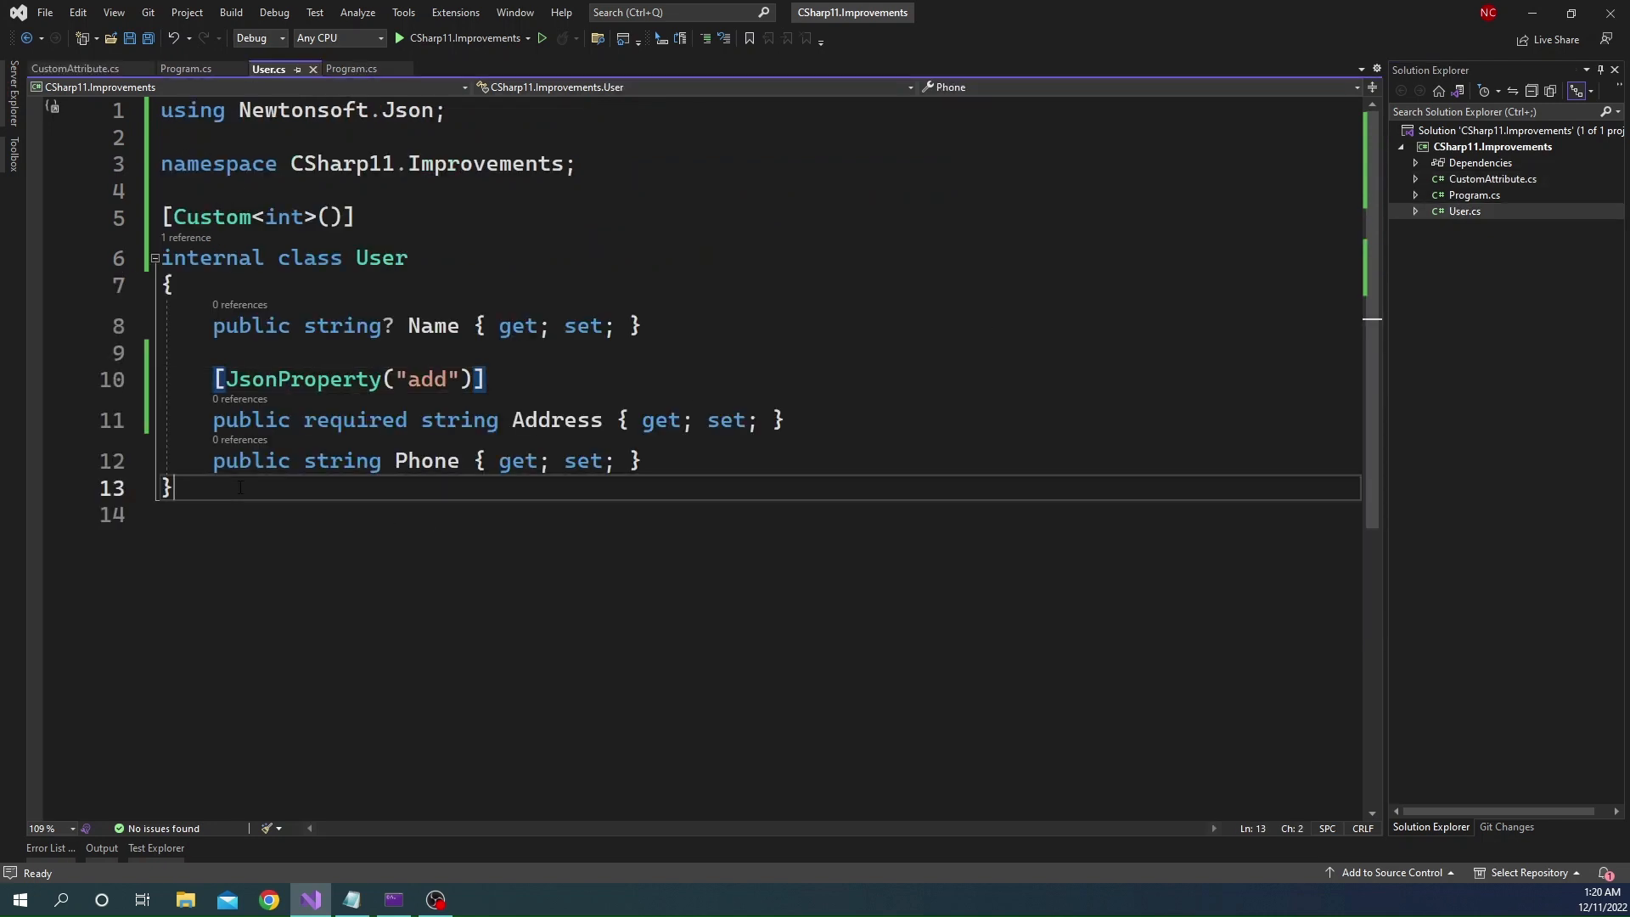
{"action": "type", "text": "i"}
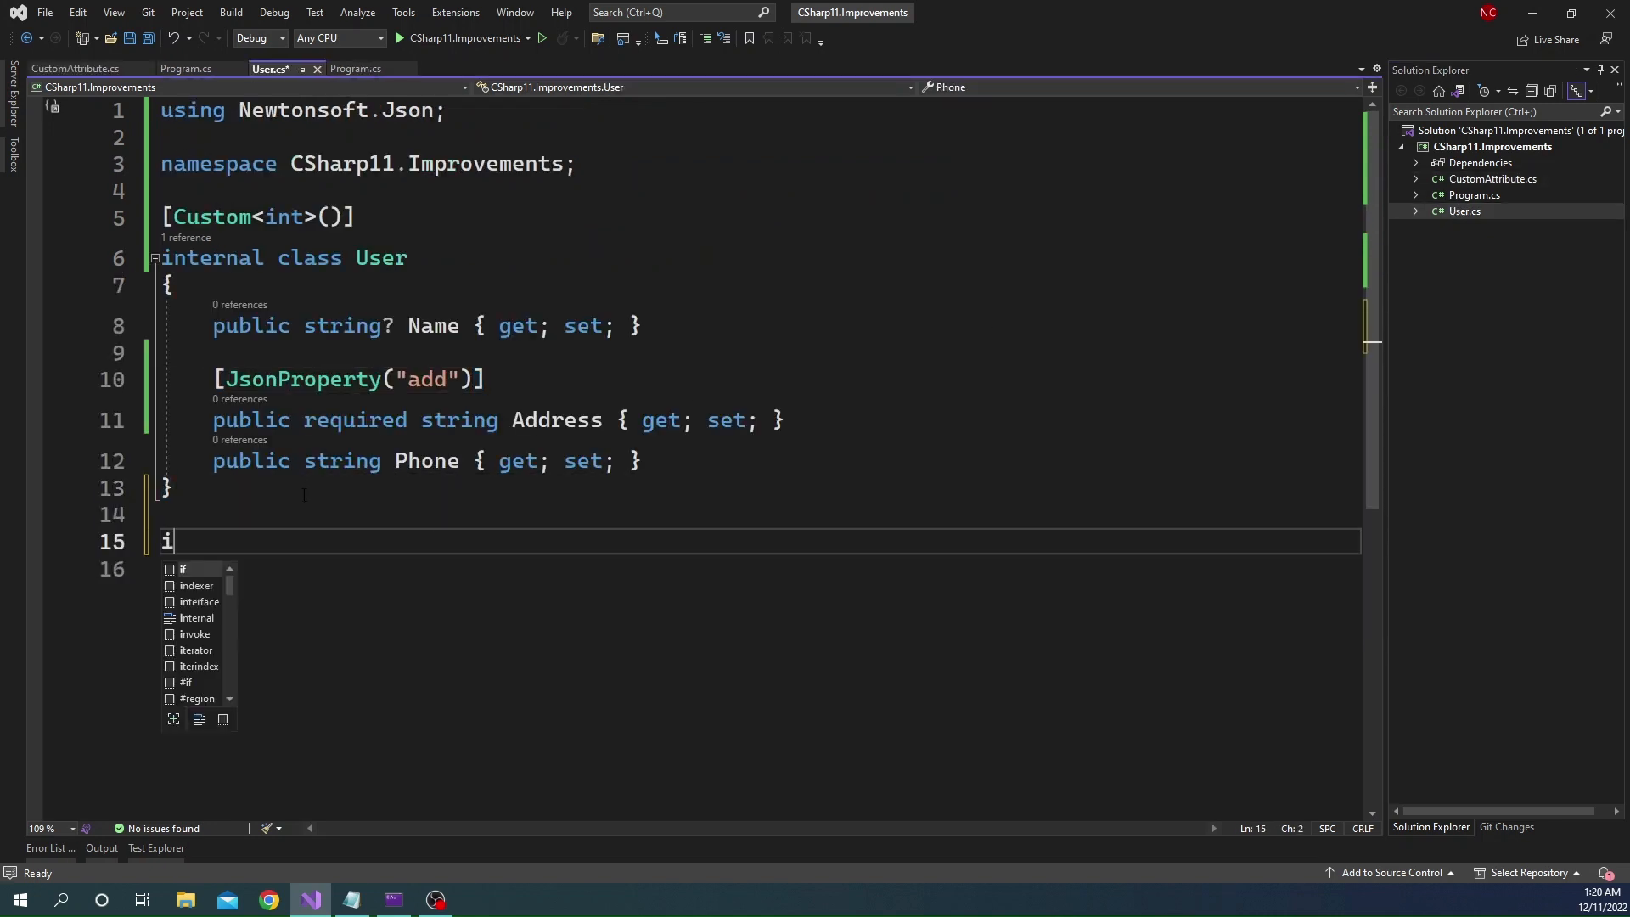
{"action": "type", "text": "nternal class"}
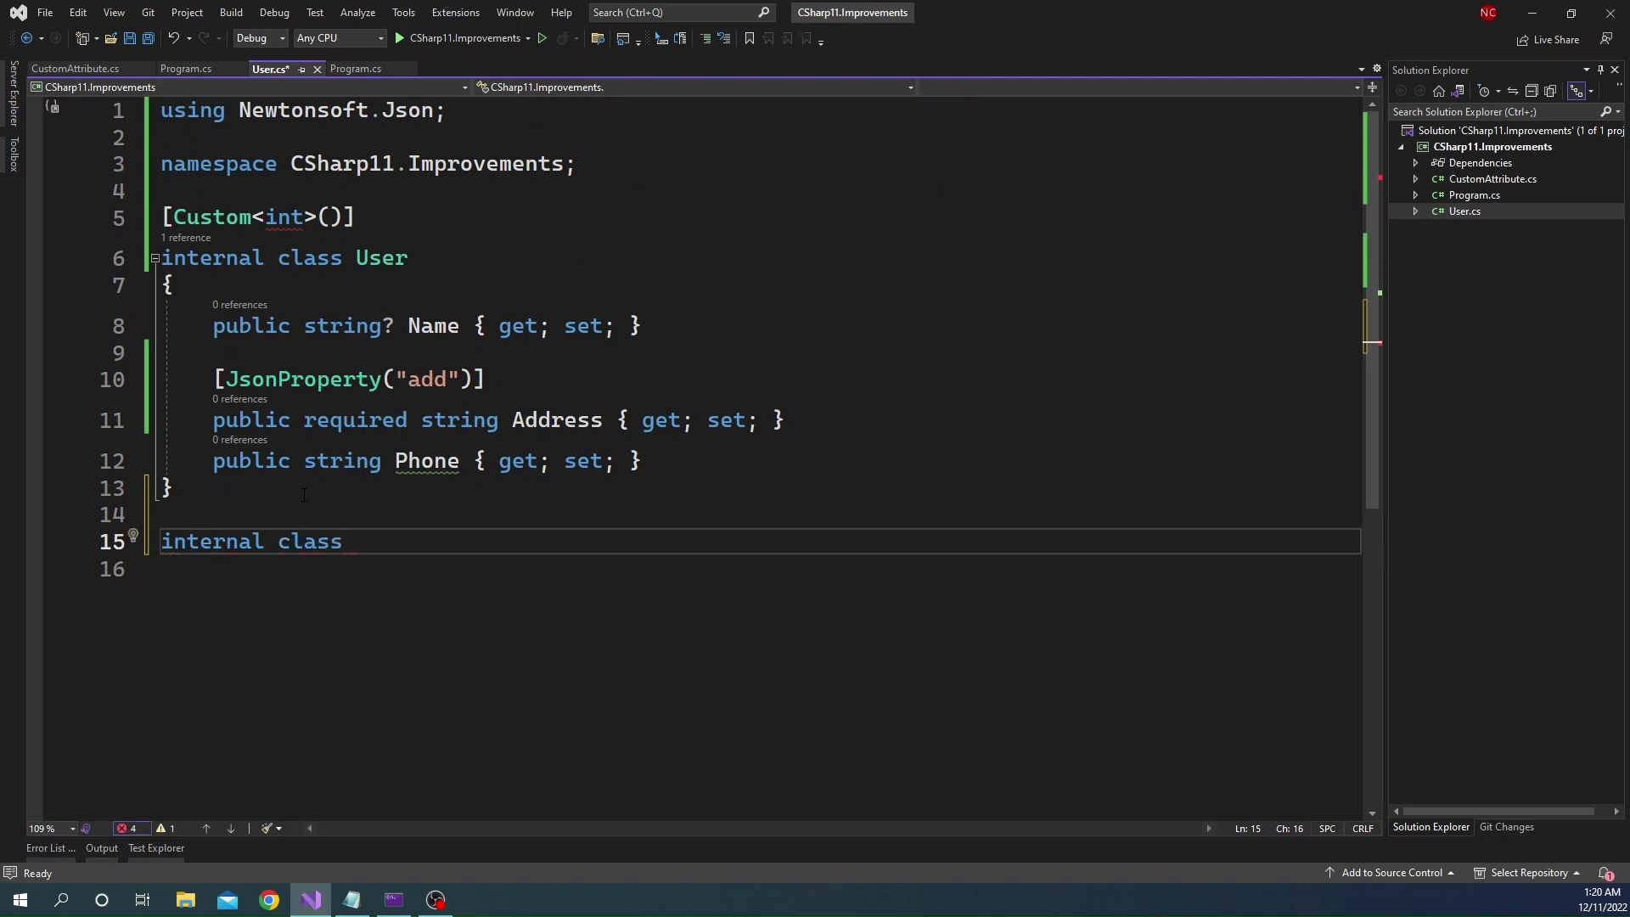
{"action": "type", "text": "GenericUs"}
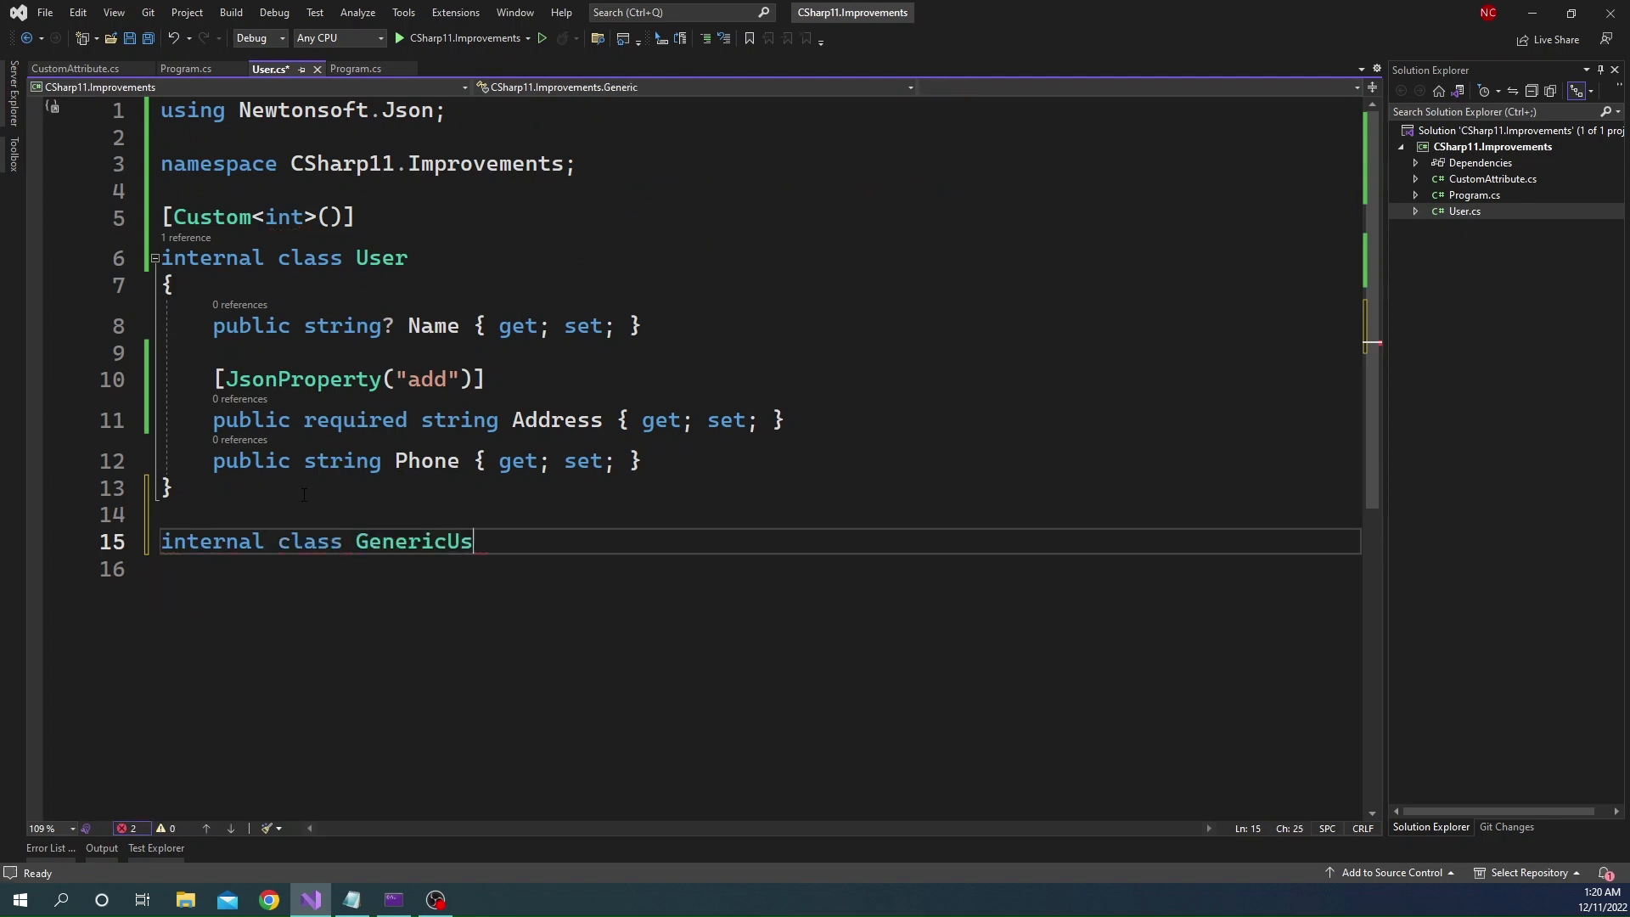
{"action": "type", "text": "er<T>"}
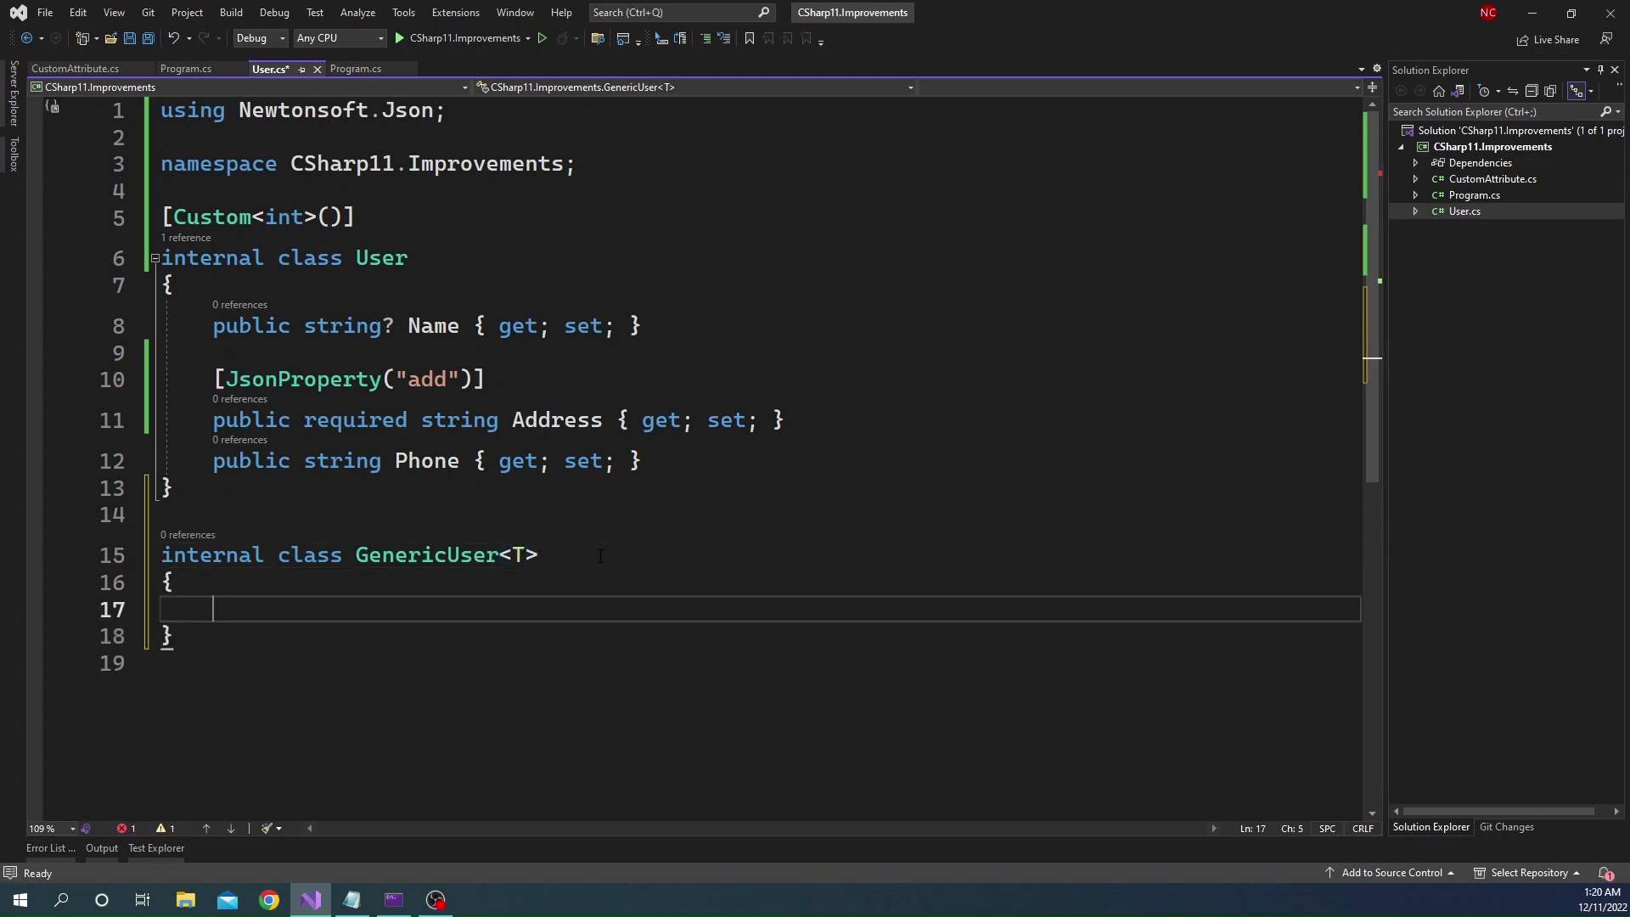
{"action": "type", "text": "public string? Name { get; set; }"}
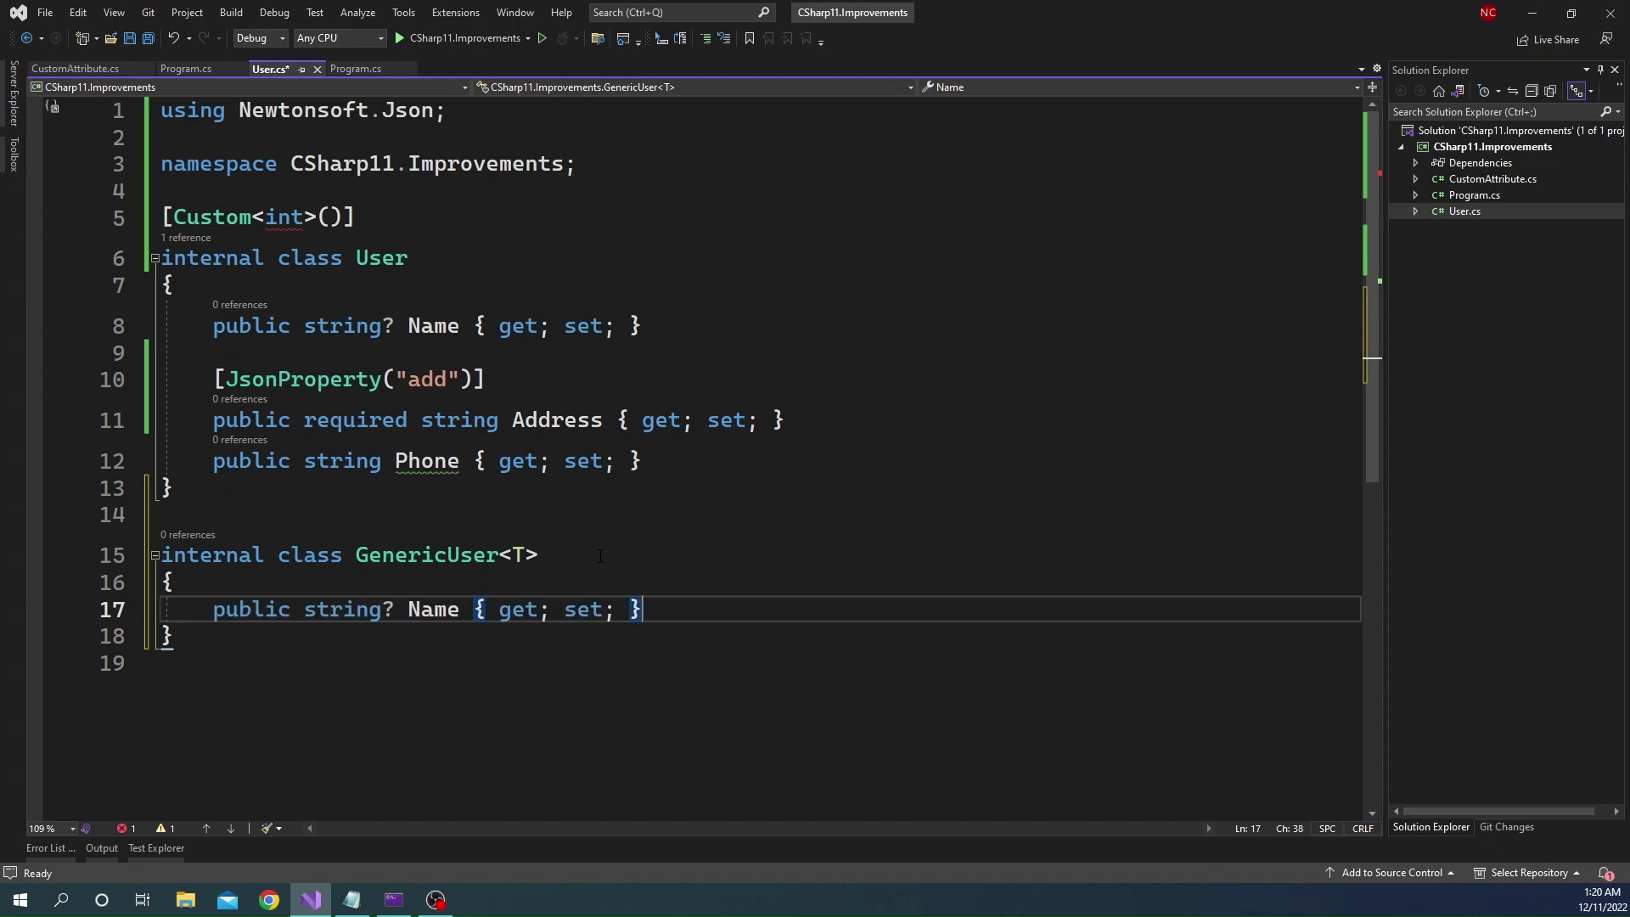
Decorate GenericUser<T> with a [Custom<T>()] attribute on the line above it
{"action": "key", "text": "Enter"}
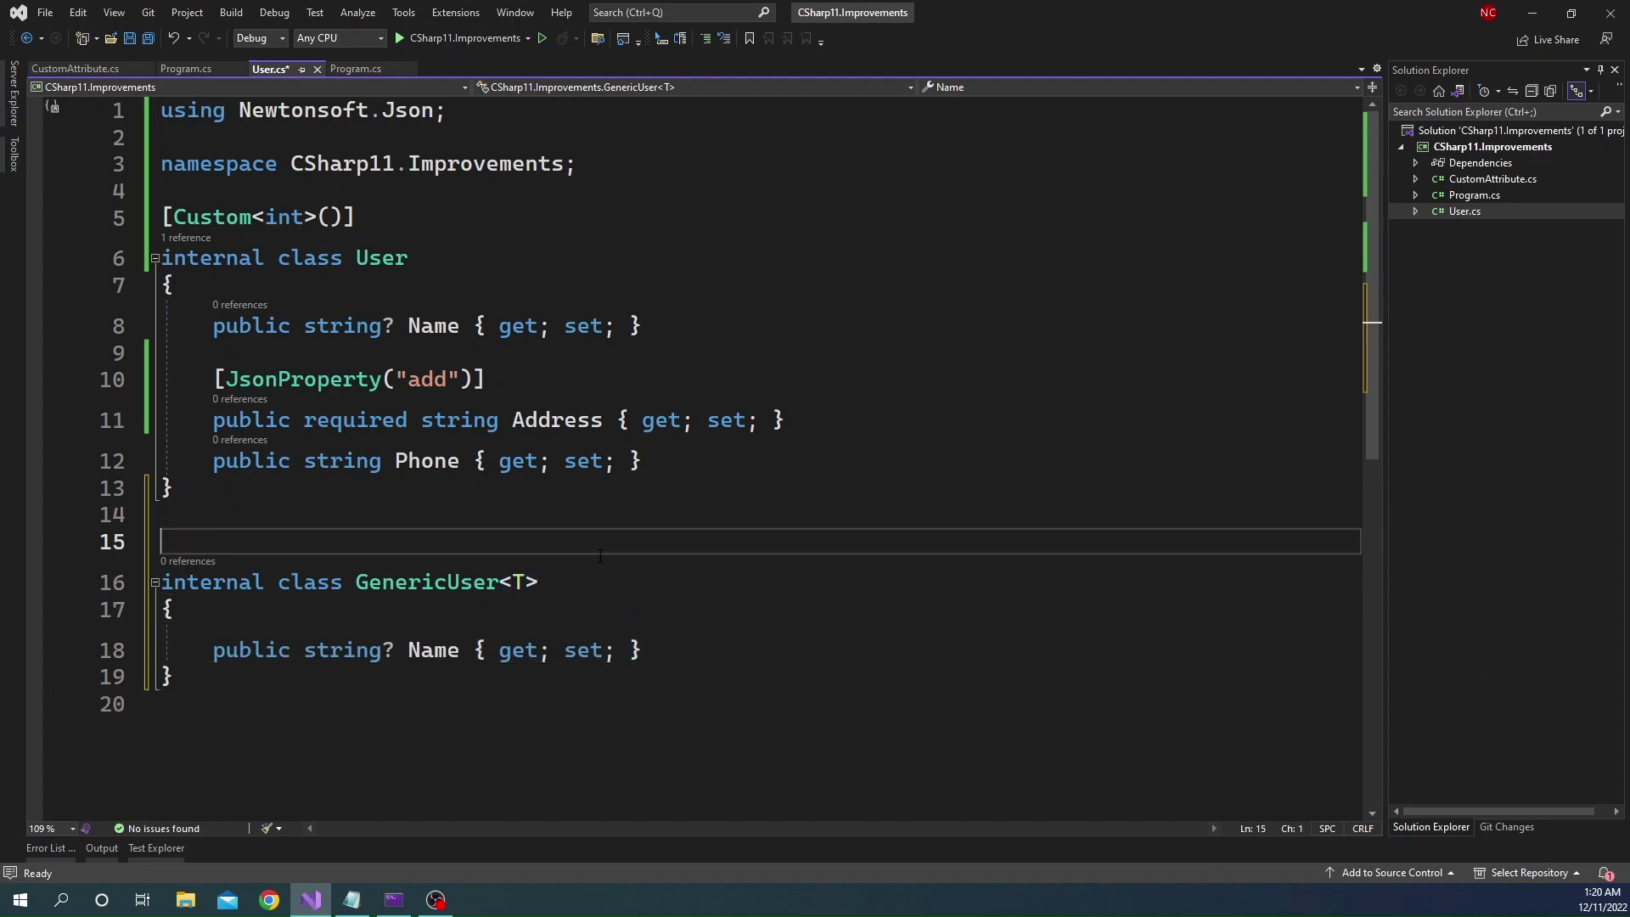
{"action": "type", "text": "[]"}
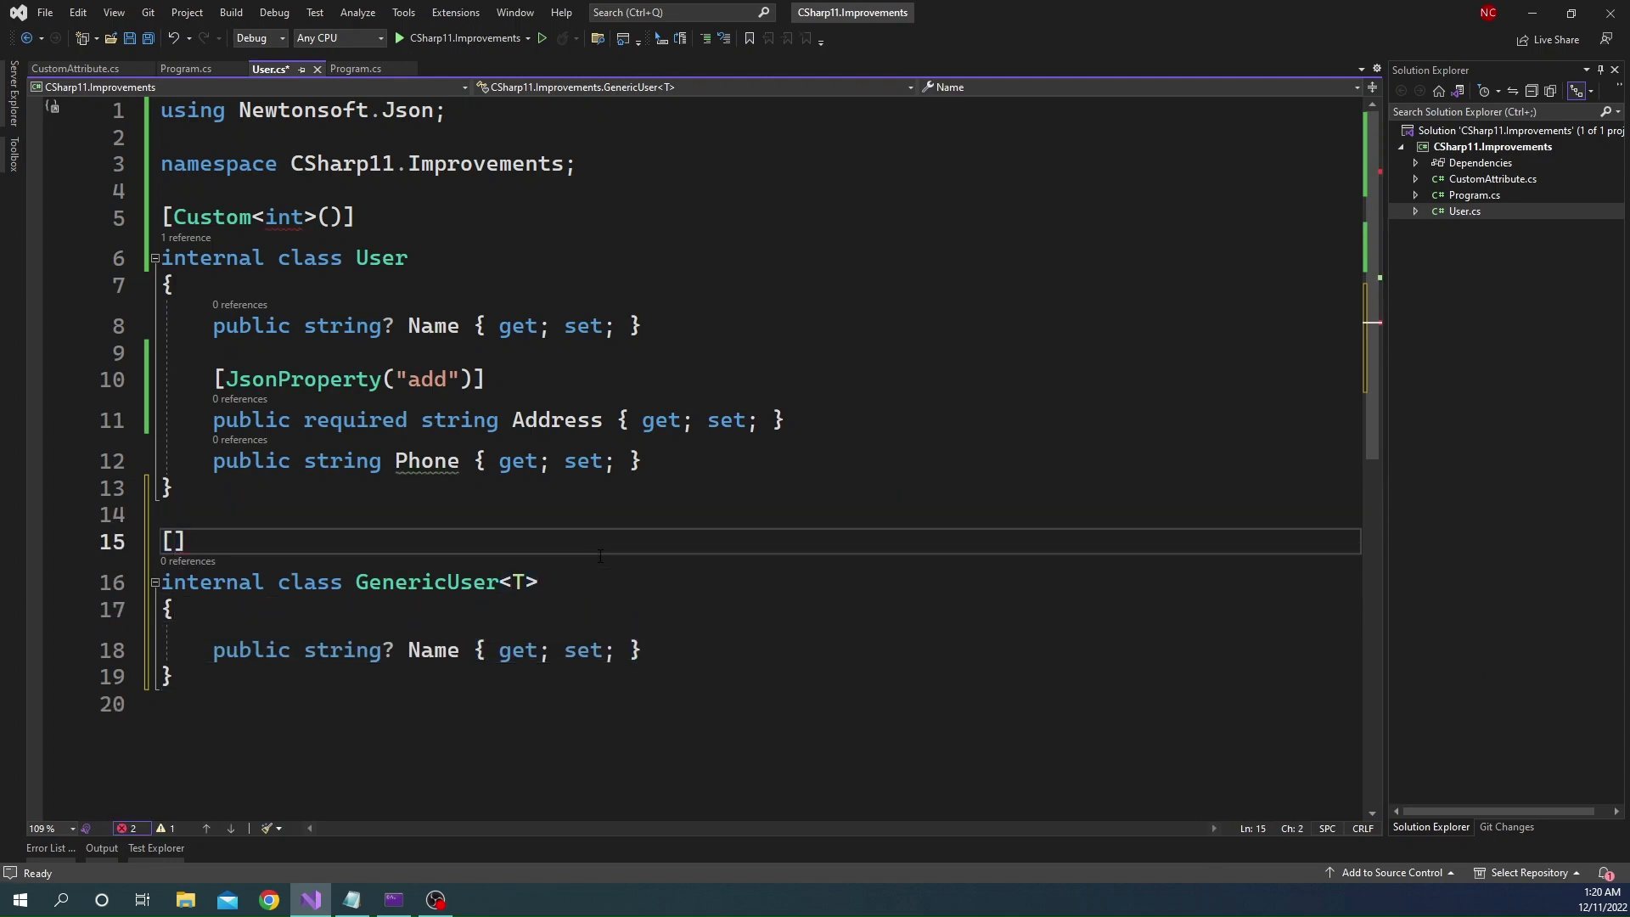
{"action": "type", "text": "Custom"}
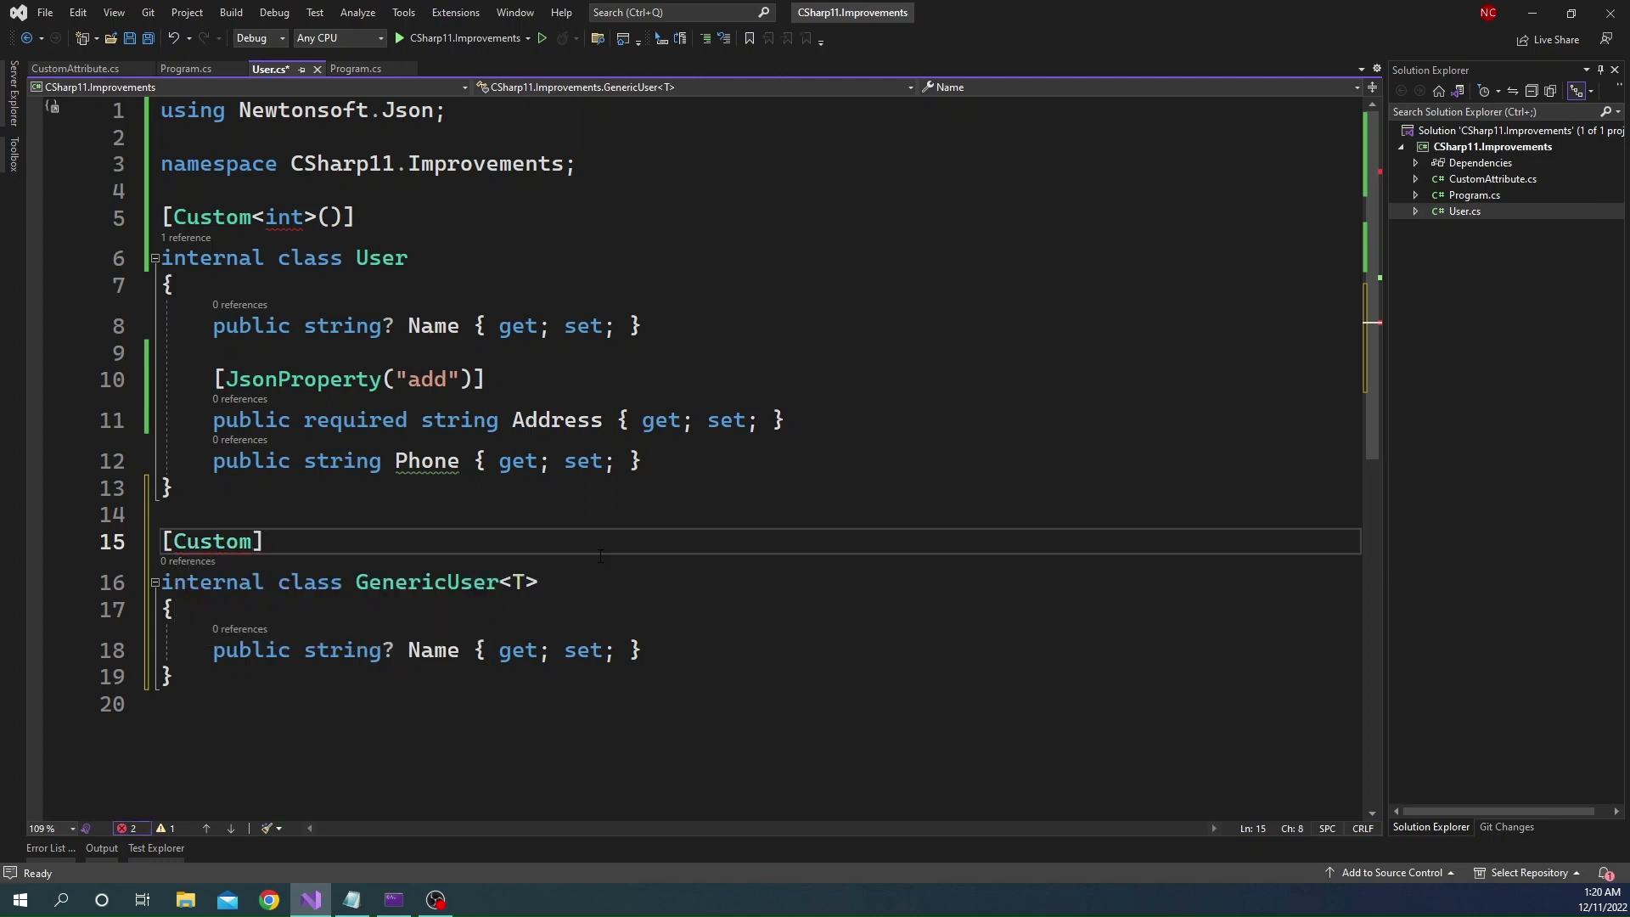
{"action": "type", "text": "<T>"}
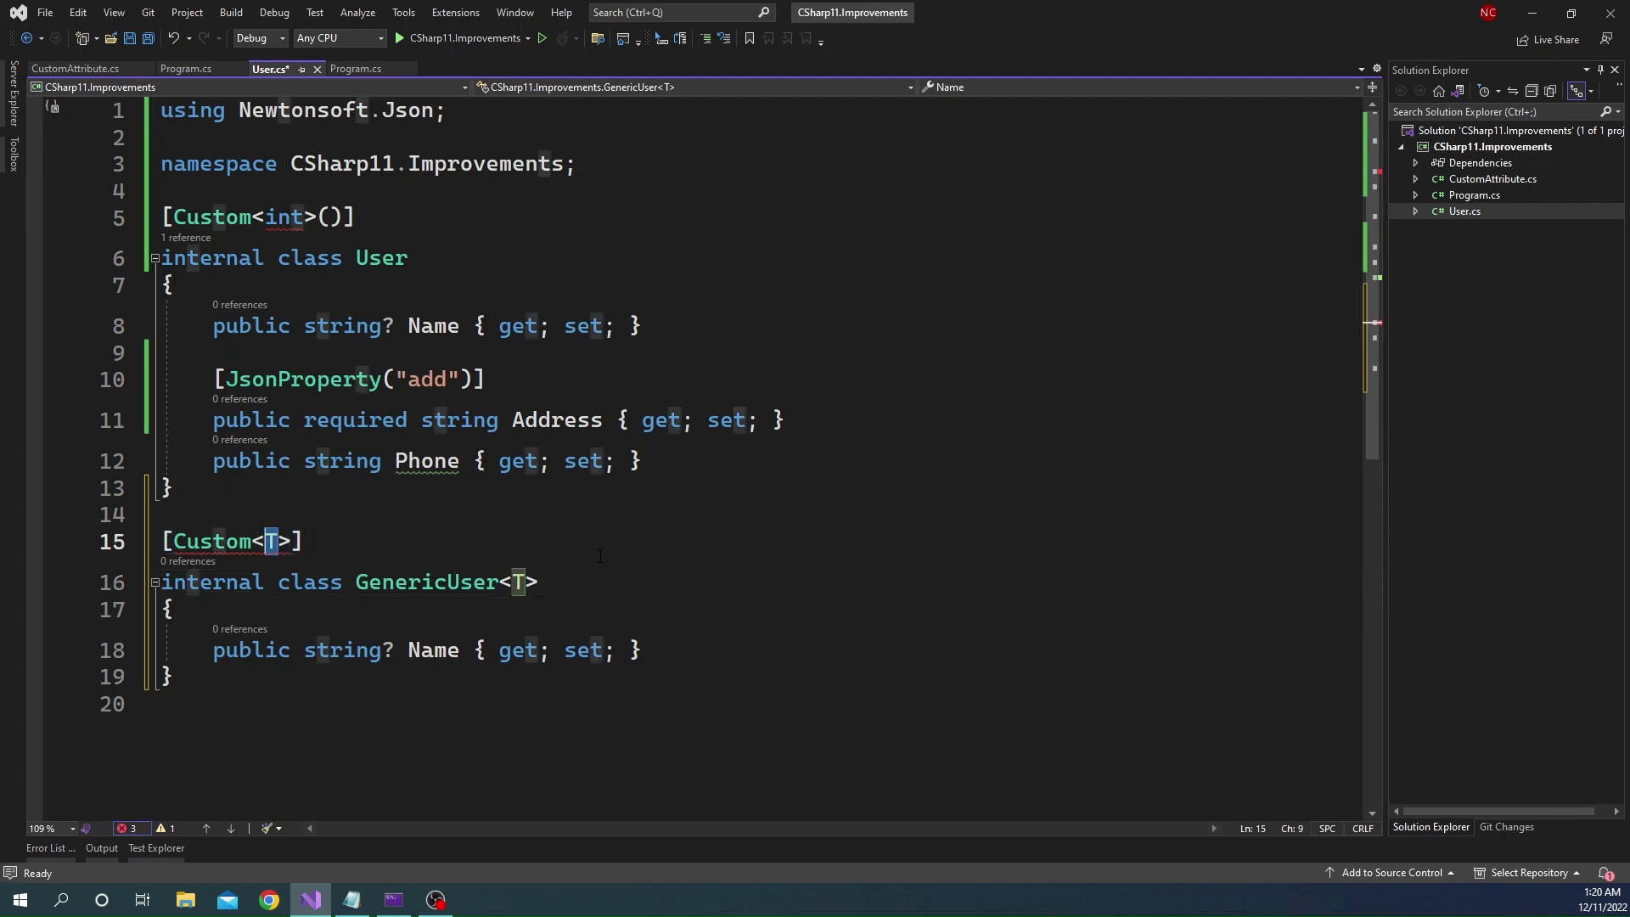
{"action": "type", "text": "string"}
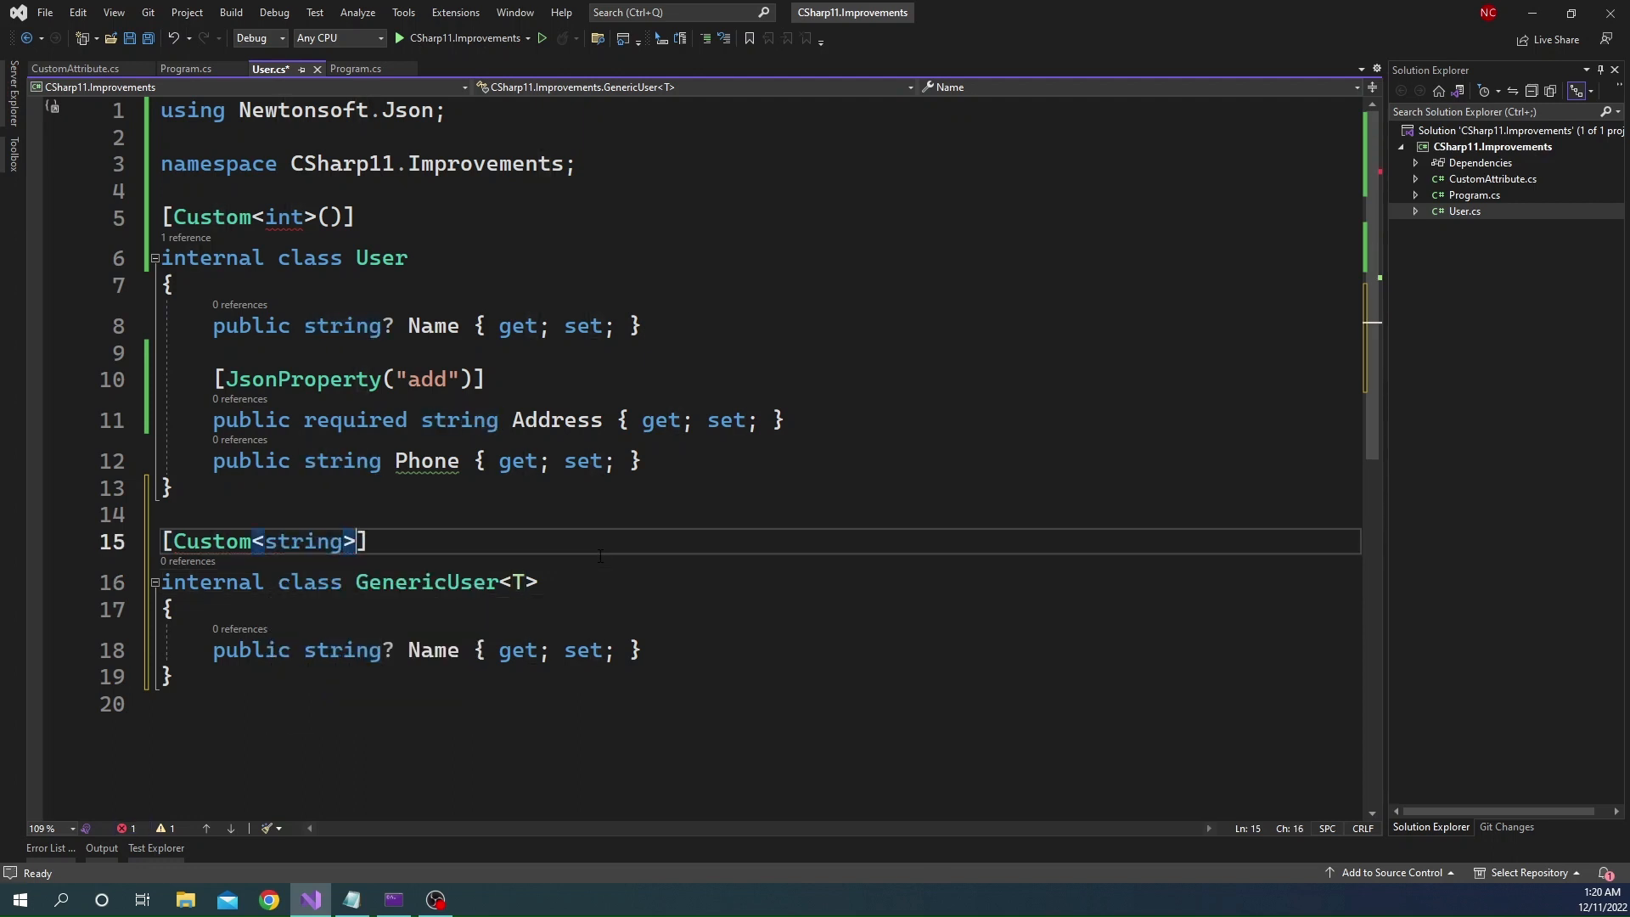
{"action": "type", "text": "()"}
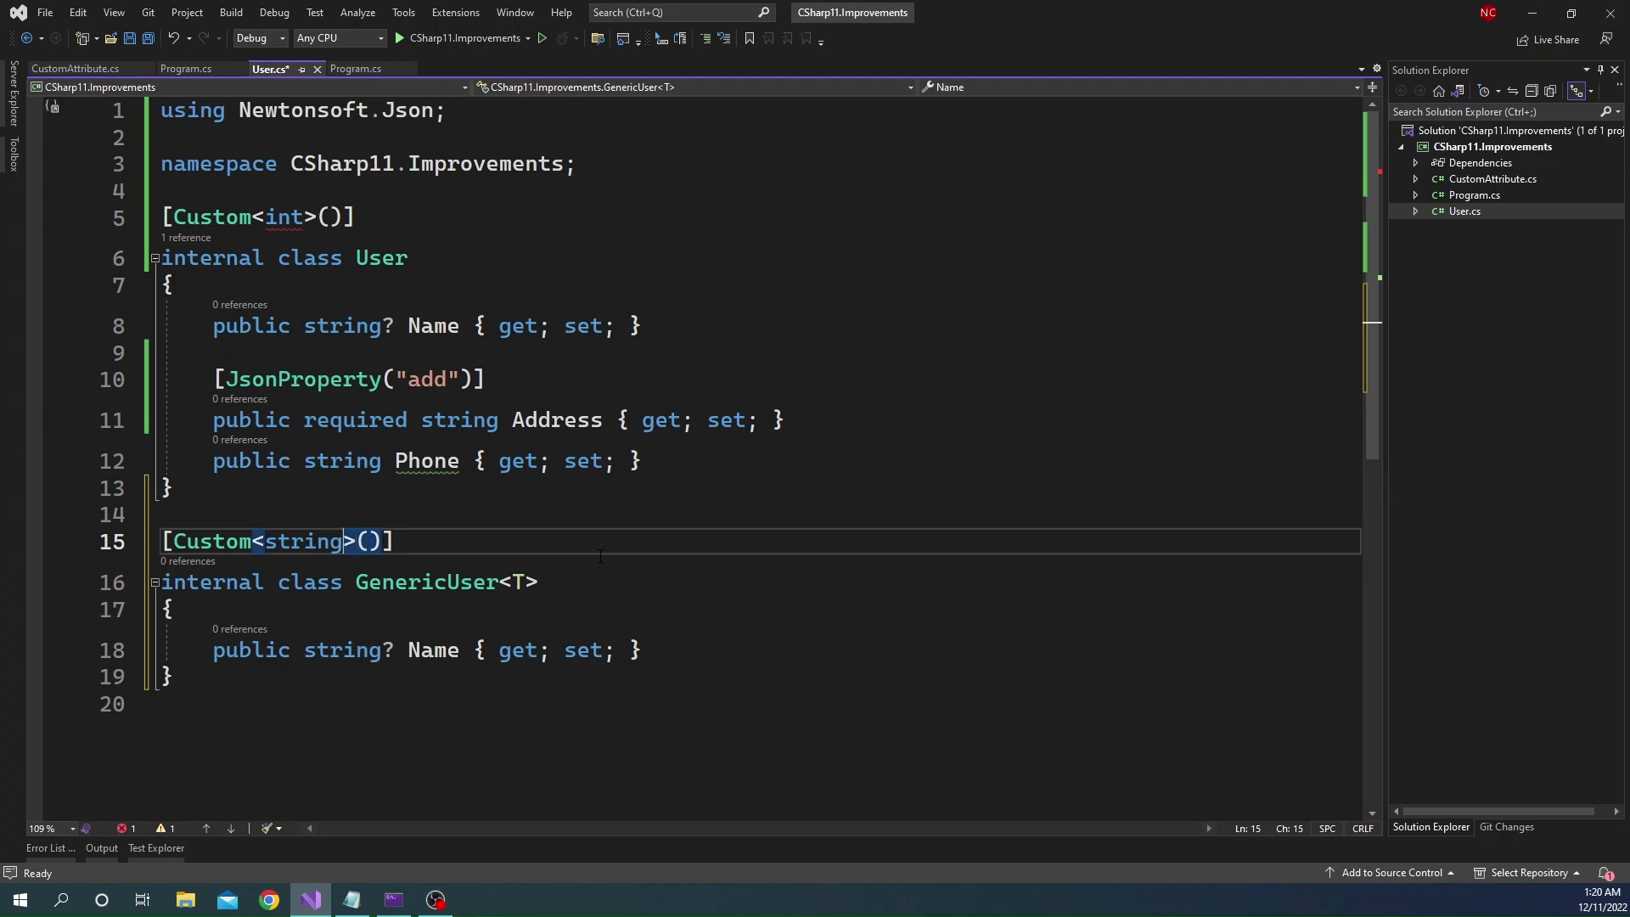
{"action": "type", "text": "T"}
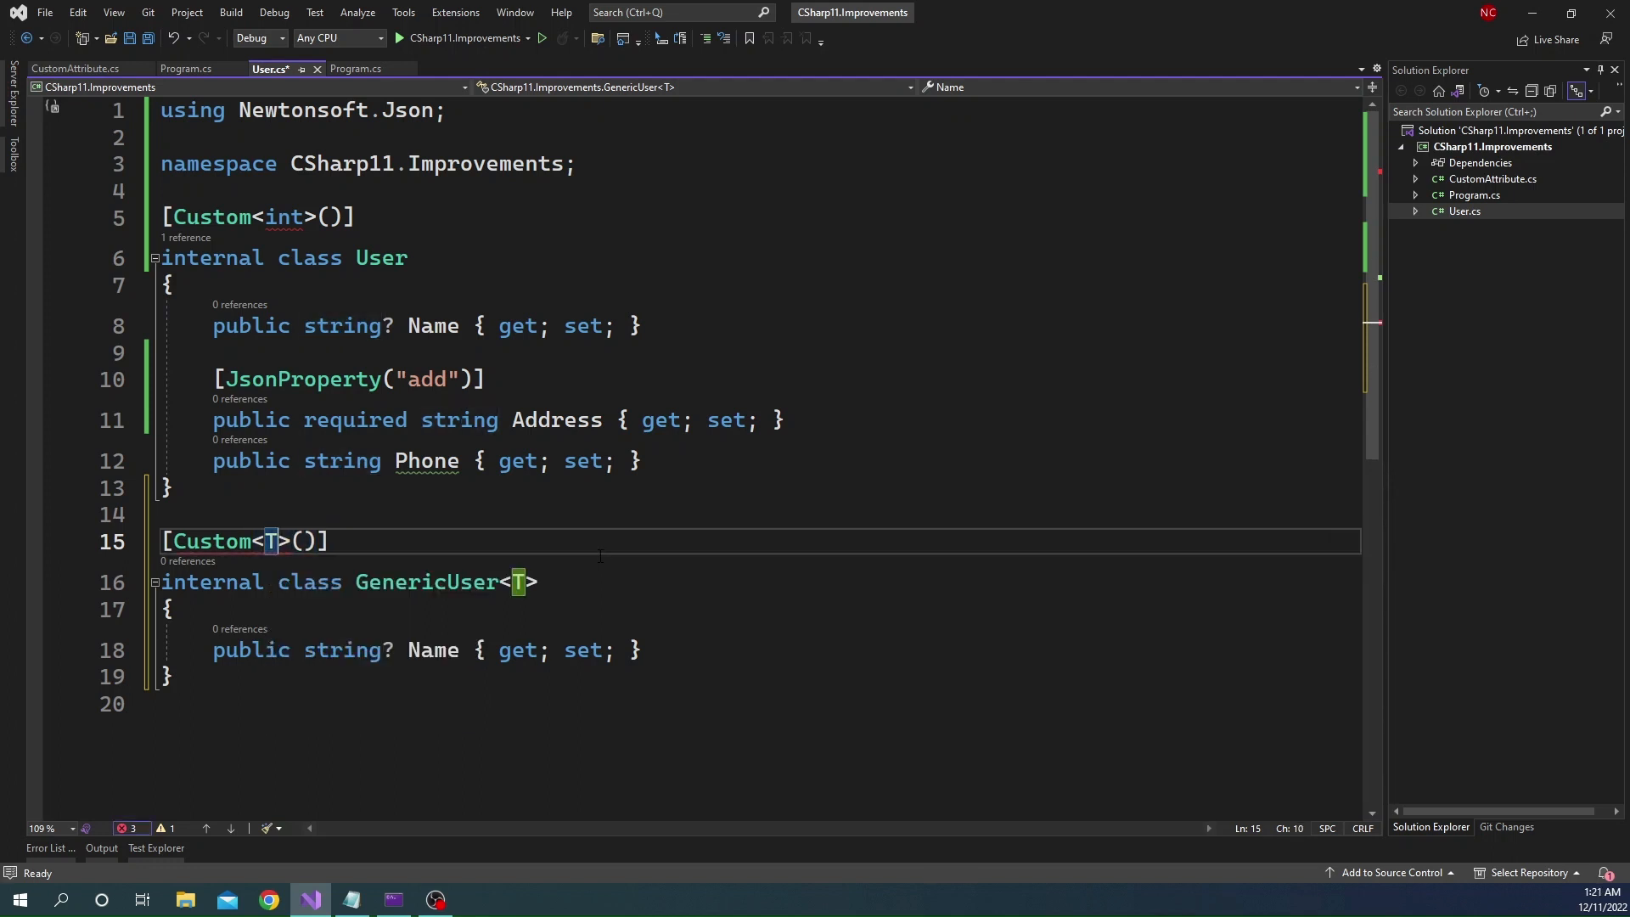
Change the attribute to [Custom<dynamic>()], save, build, and restore User's Custom<string>
{"action": "key", "text": "Backspace"}
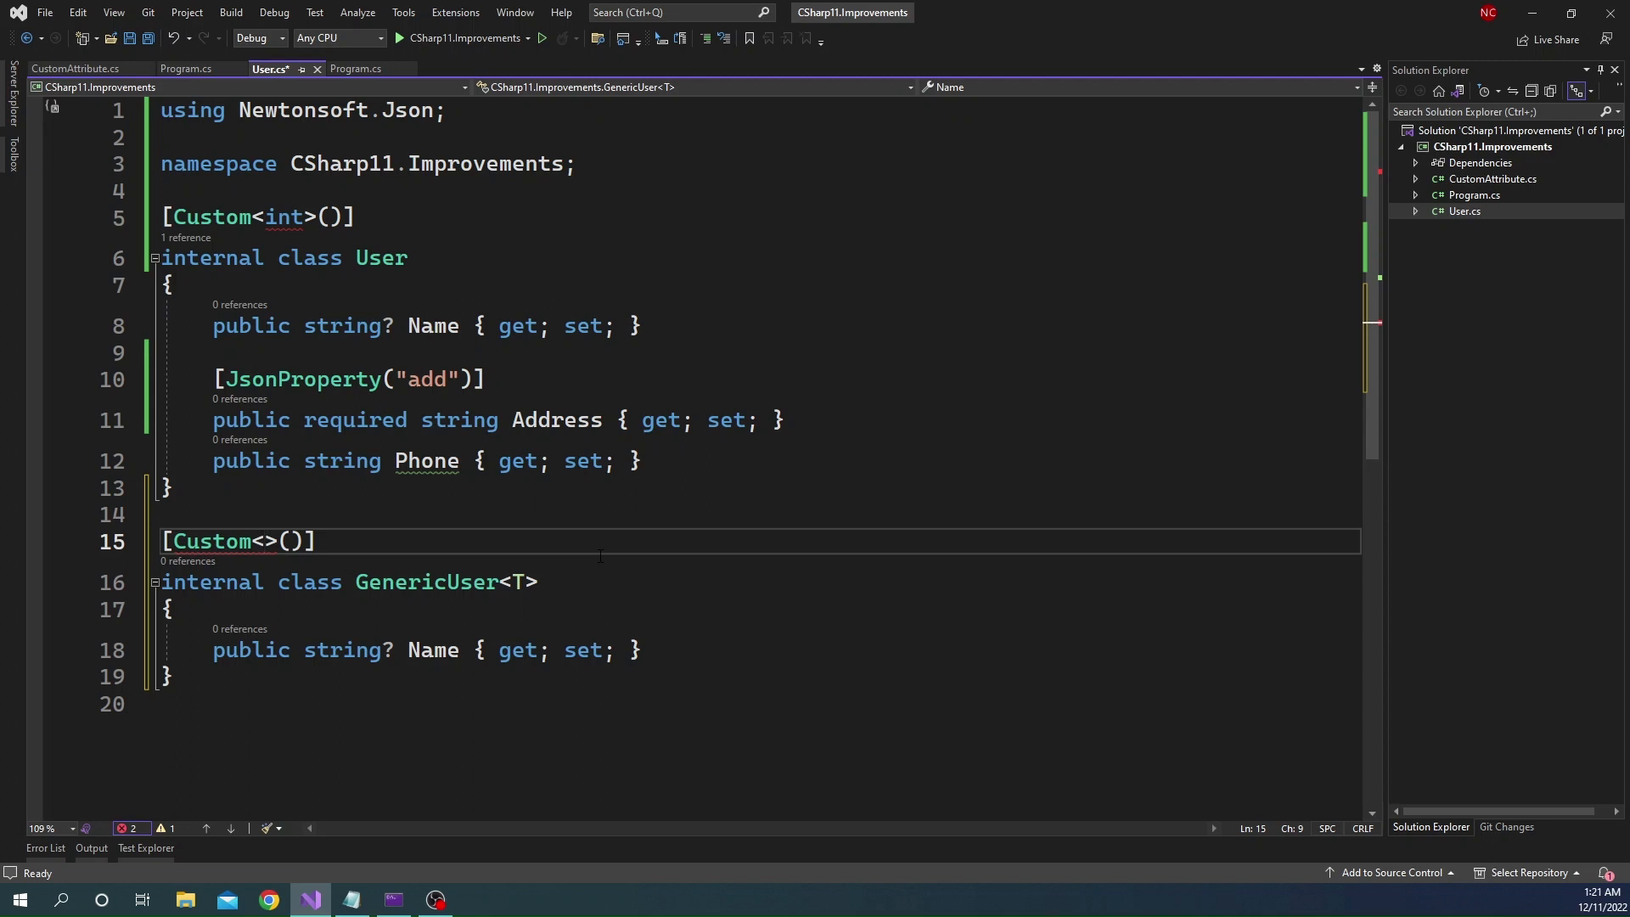
{"action": "type", "text": "dynamic"}
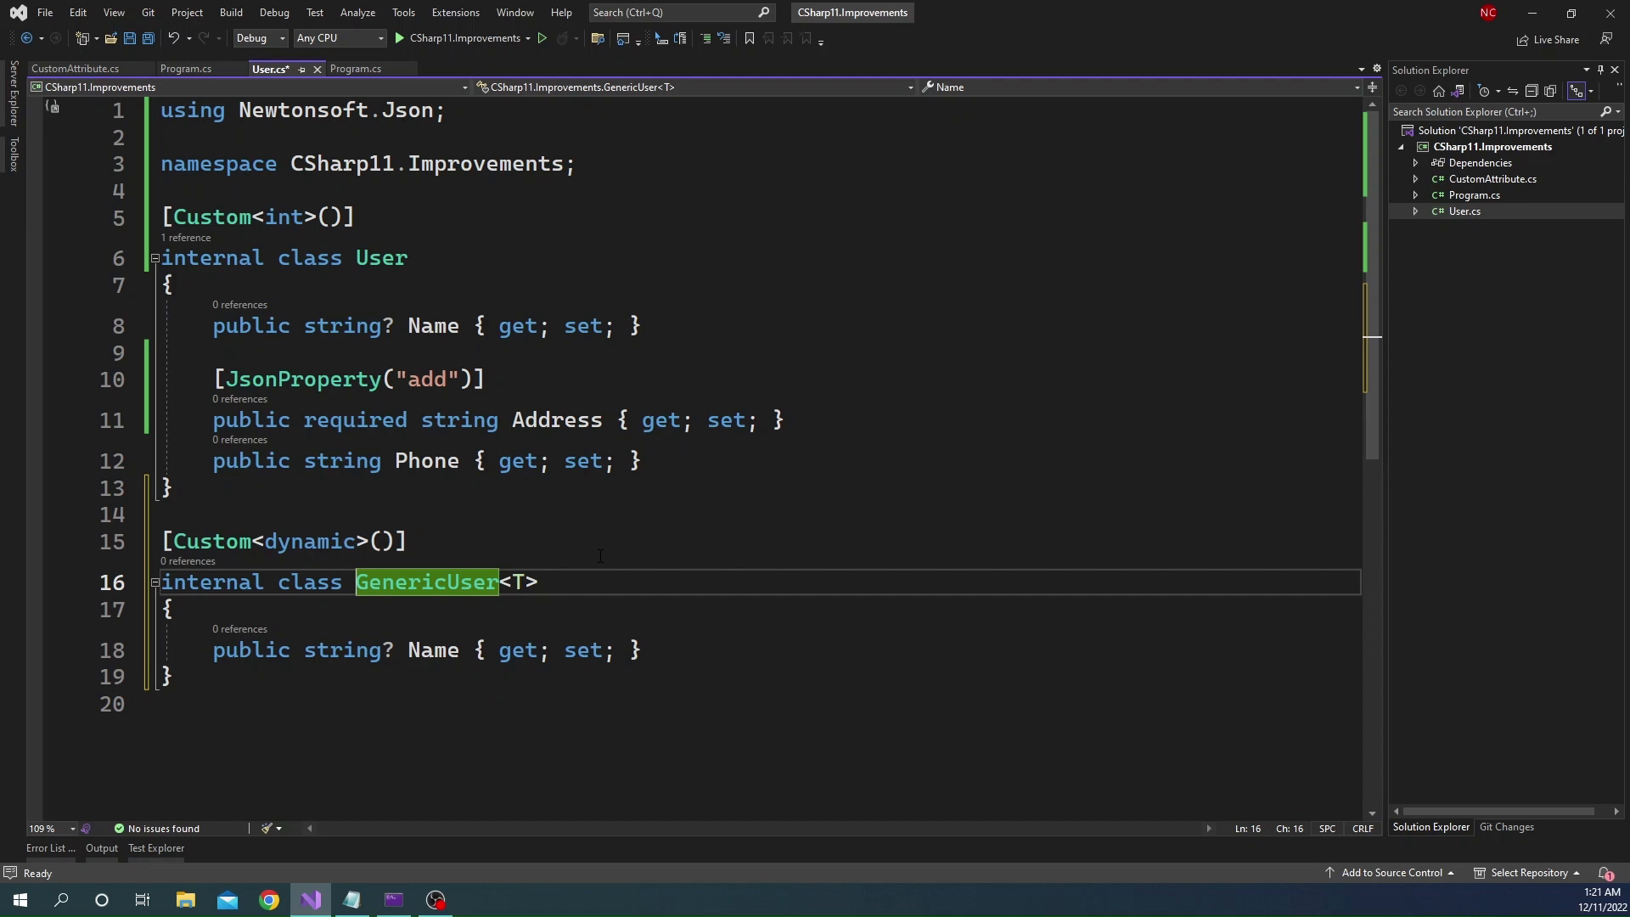
{"action": "key", "text": "ctrl+s"}
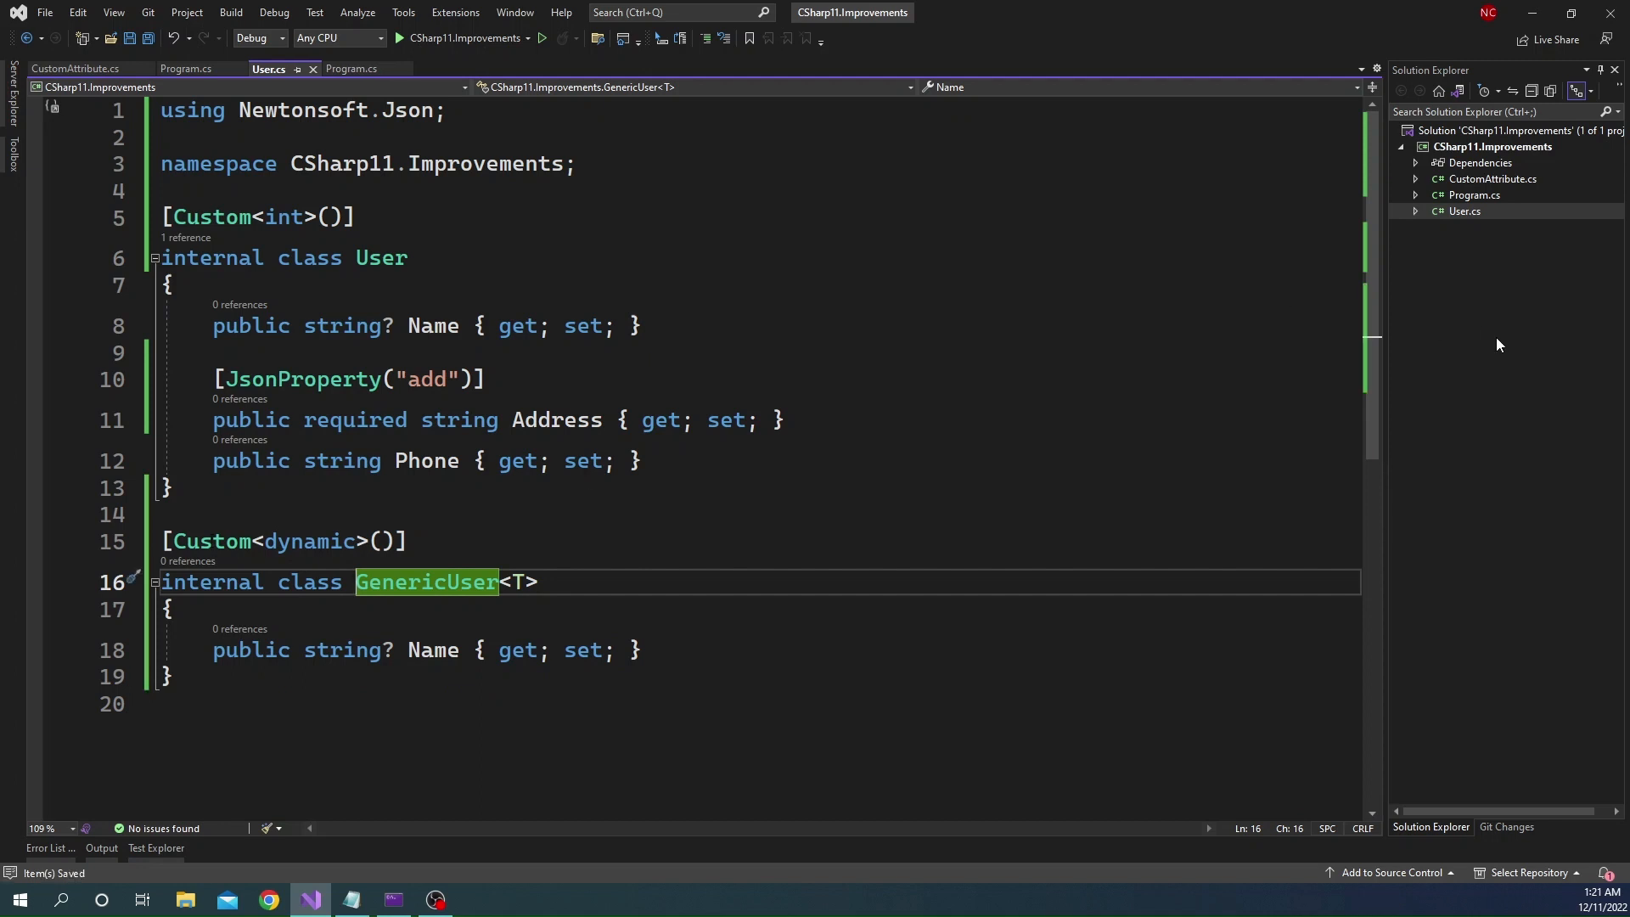
{"action": "right_click", "coordinate": [1492, 146]}
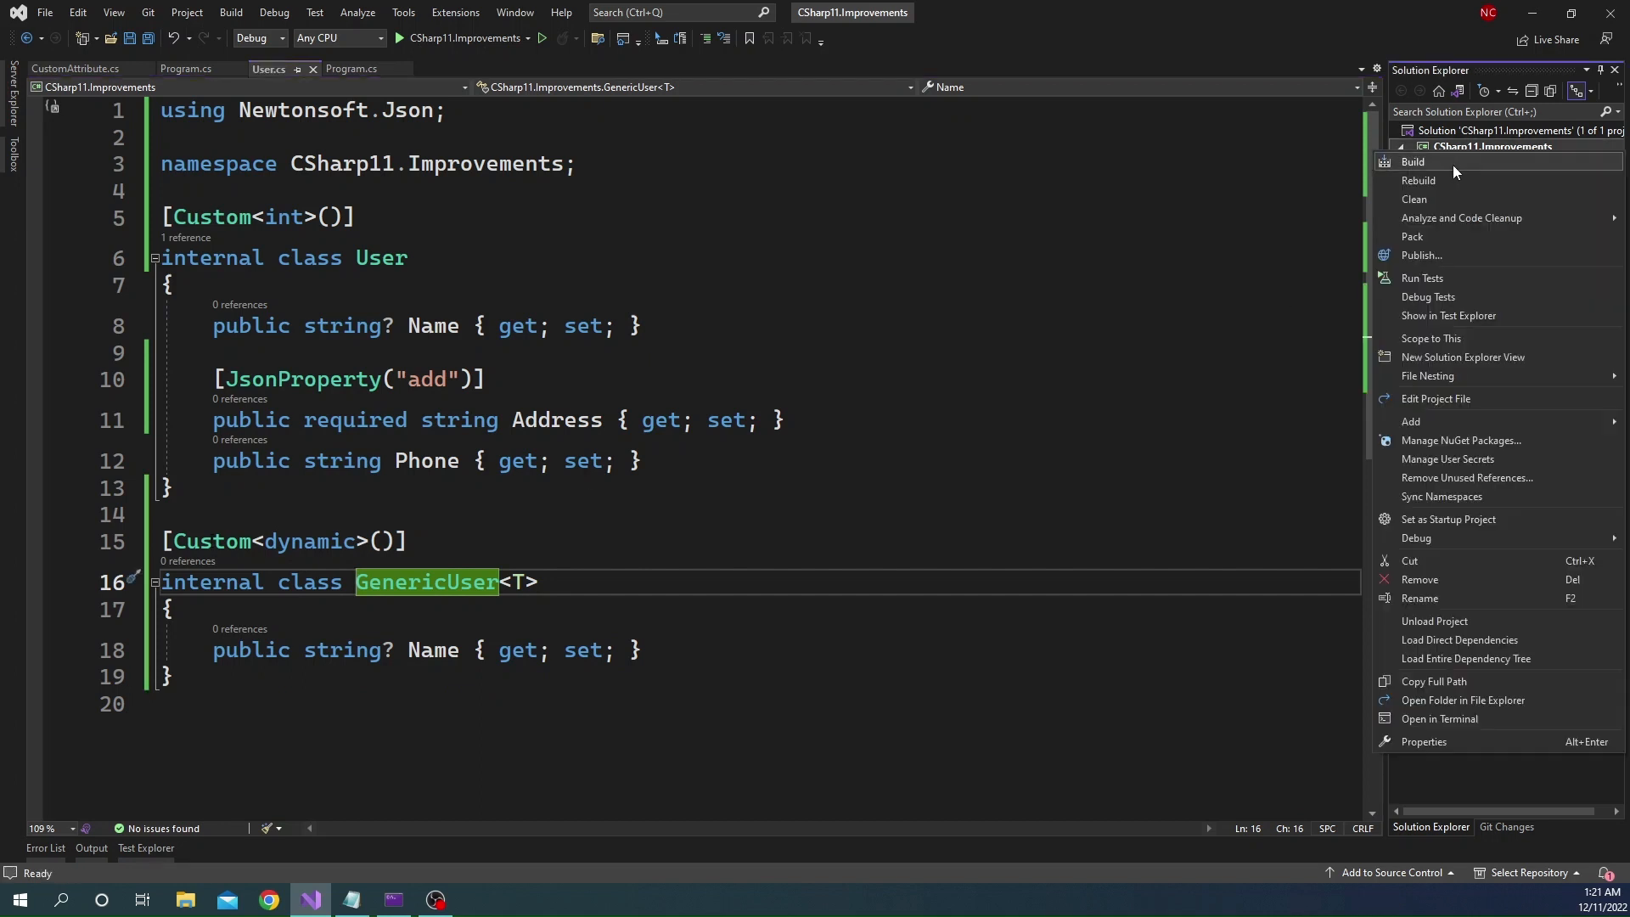
{"action": "left_click", "coordinate": [1412, 163]}
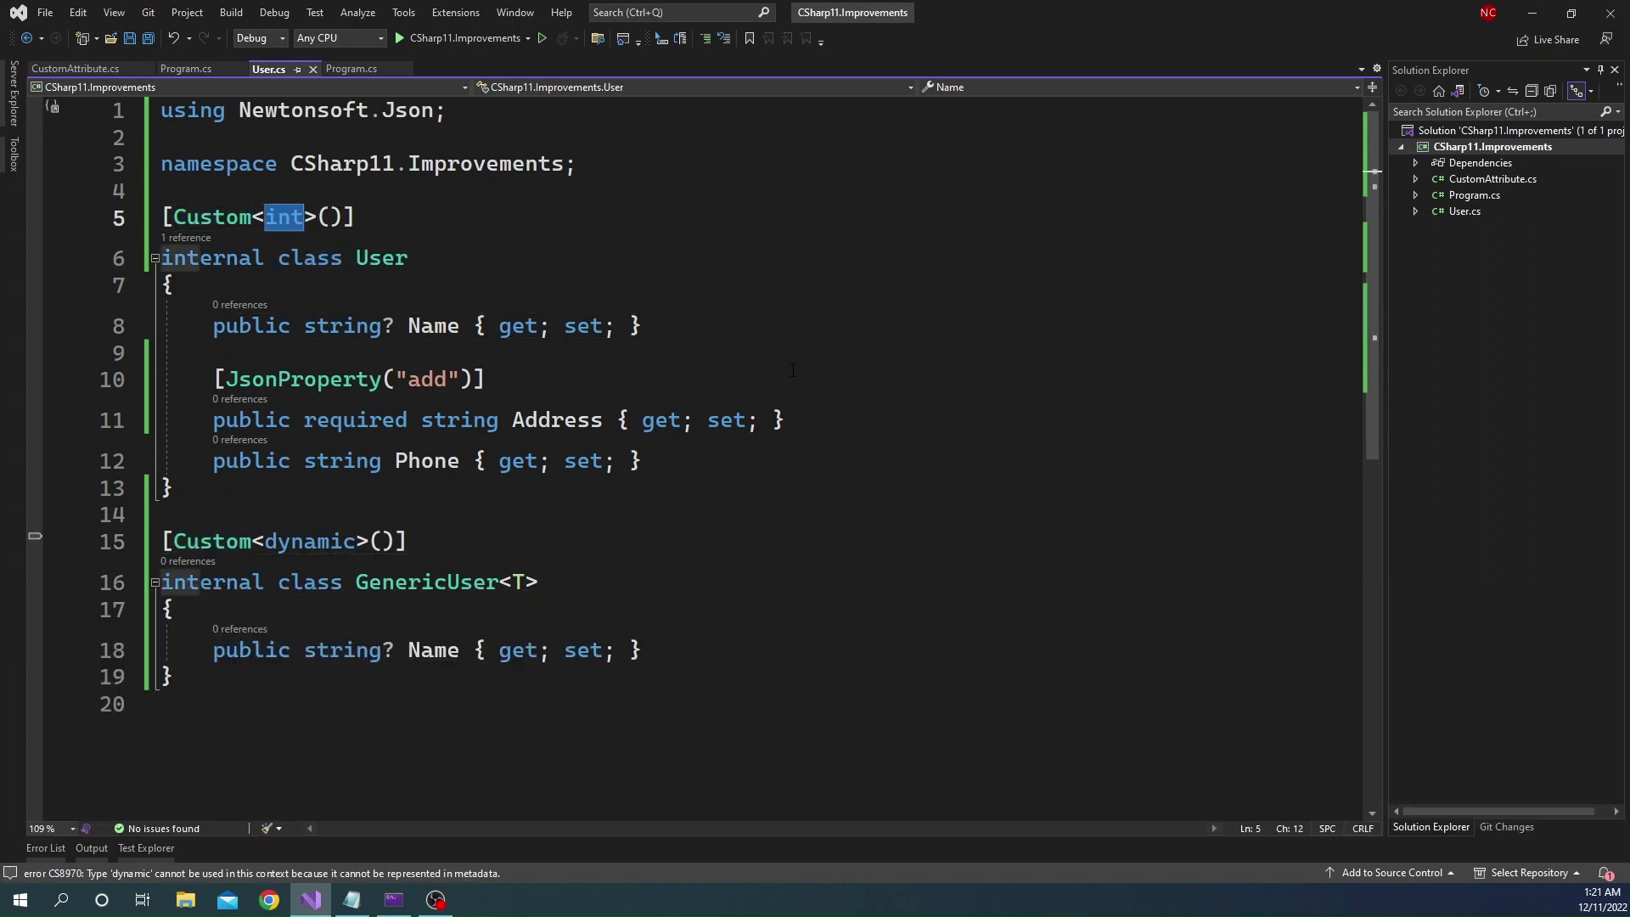
{"action": "type", "text": "string"}
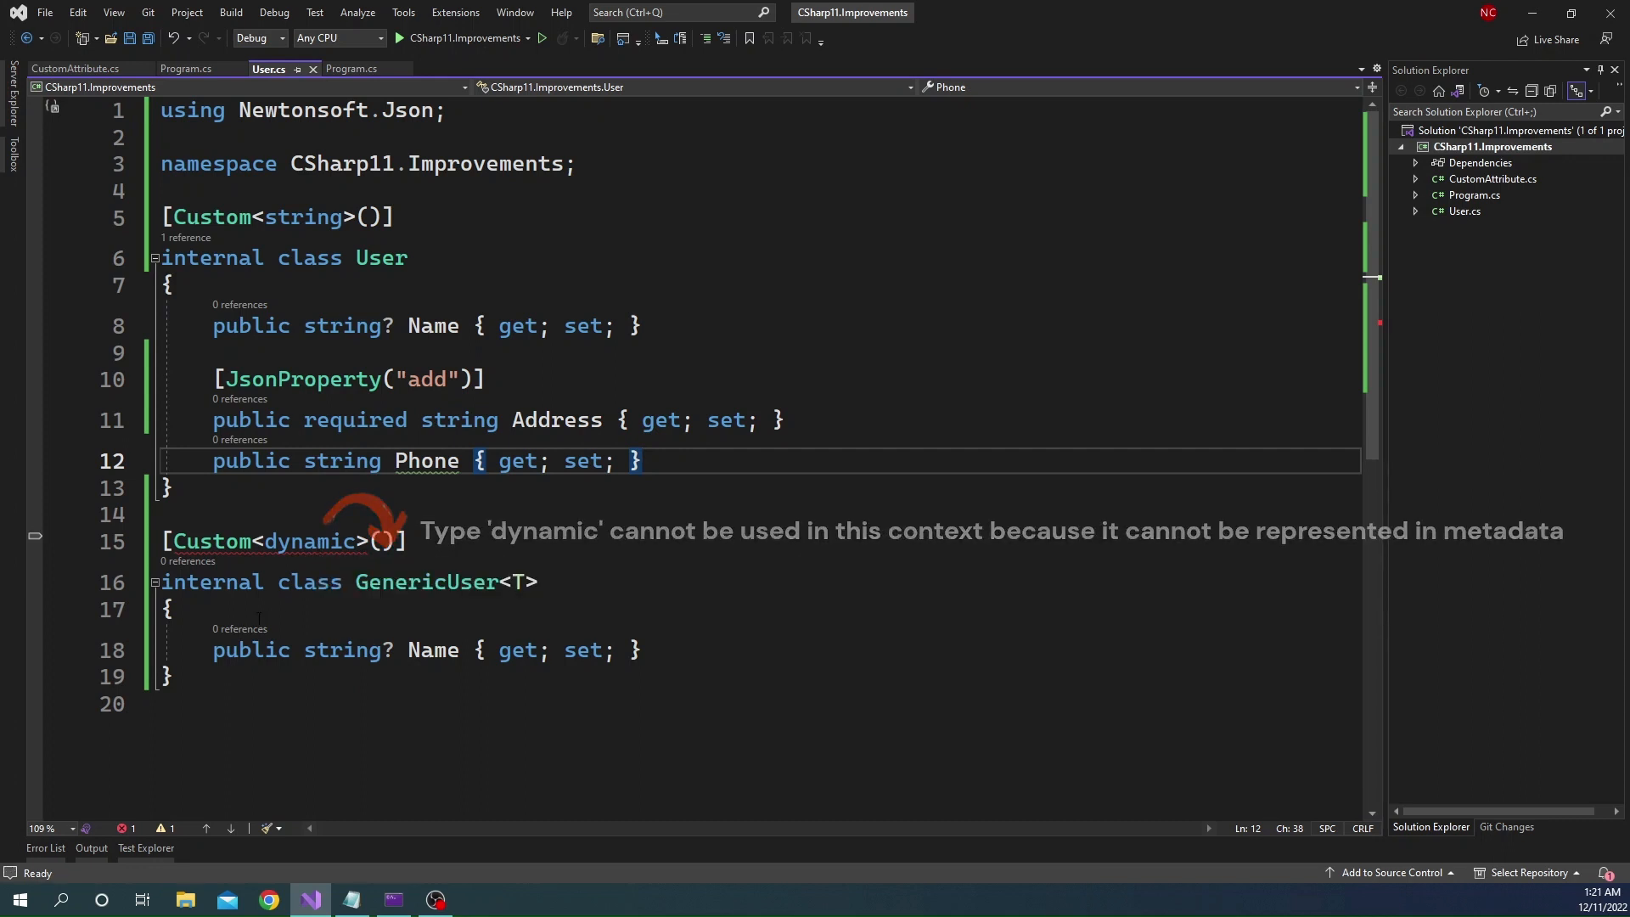
Replace dynamic in GenericUser's attribute with string, then with the tuple (int a, int b)
{"action": "double_click", "coordinate": [307, 540]}
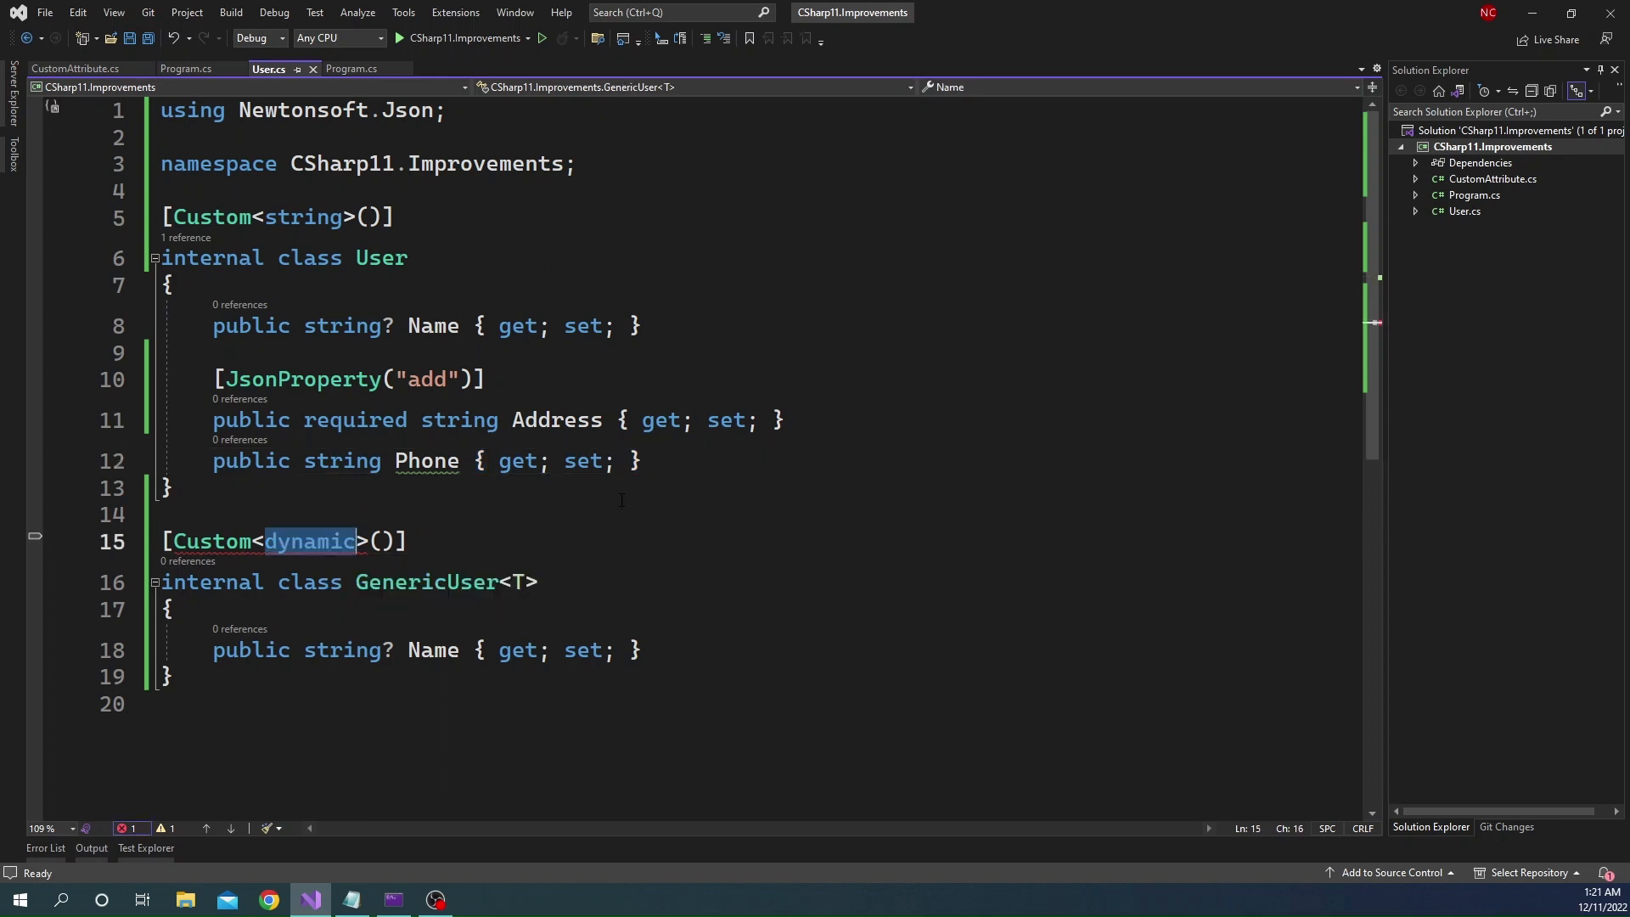
{"action": "type", "text": "string"}
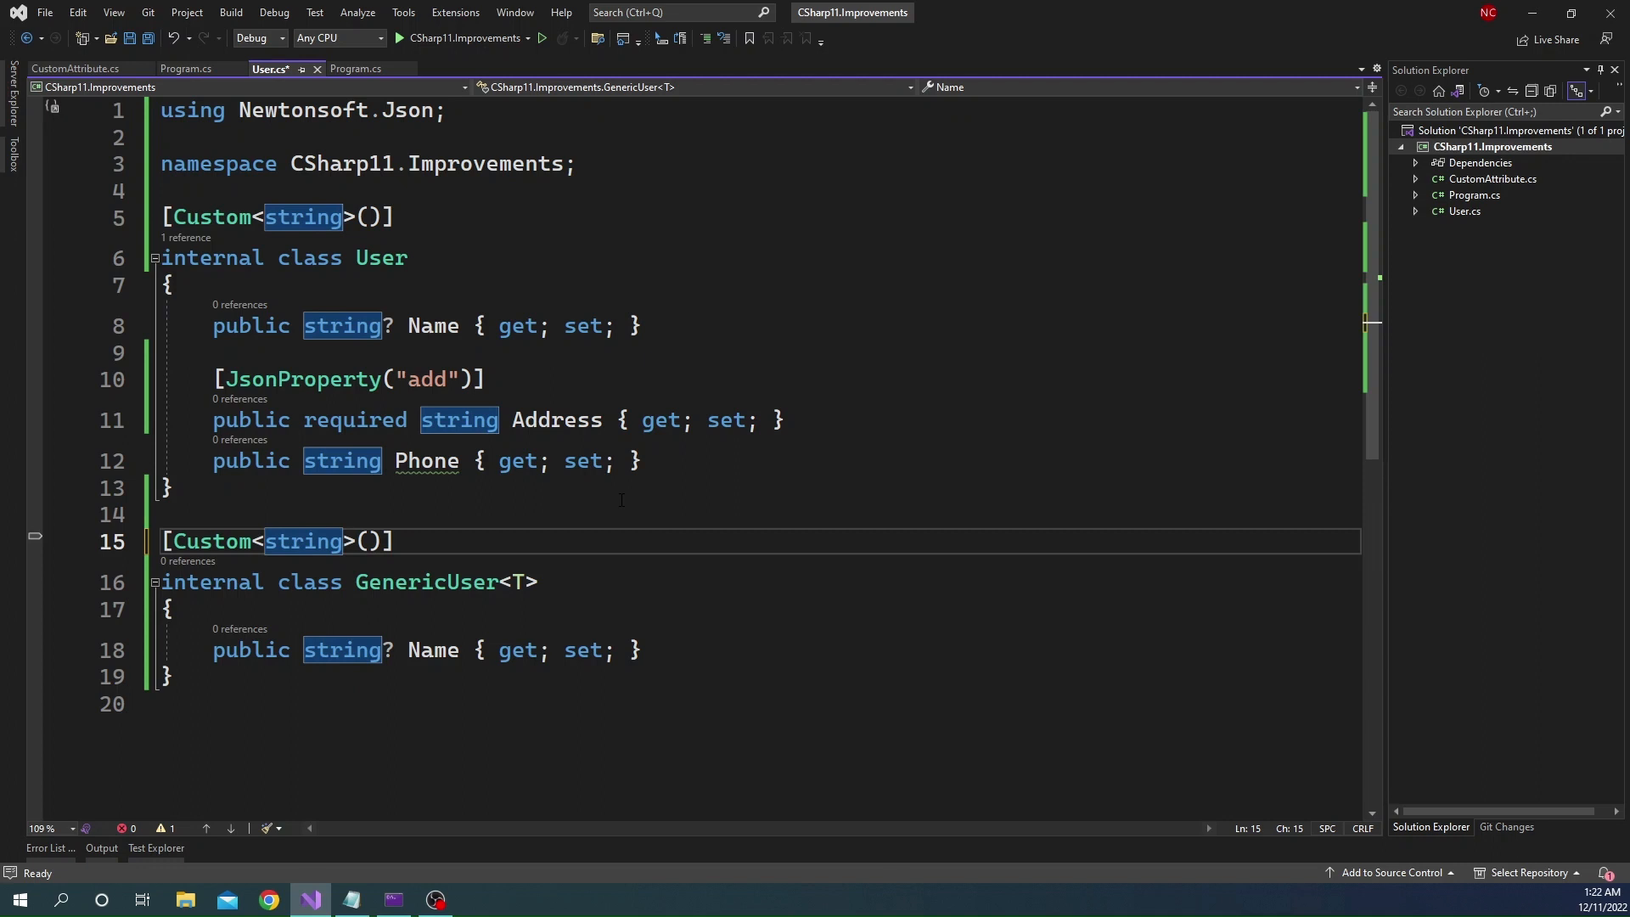
{"action": "type", "text": "?"}
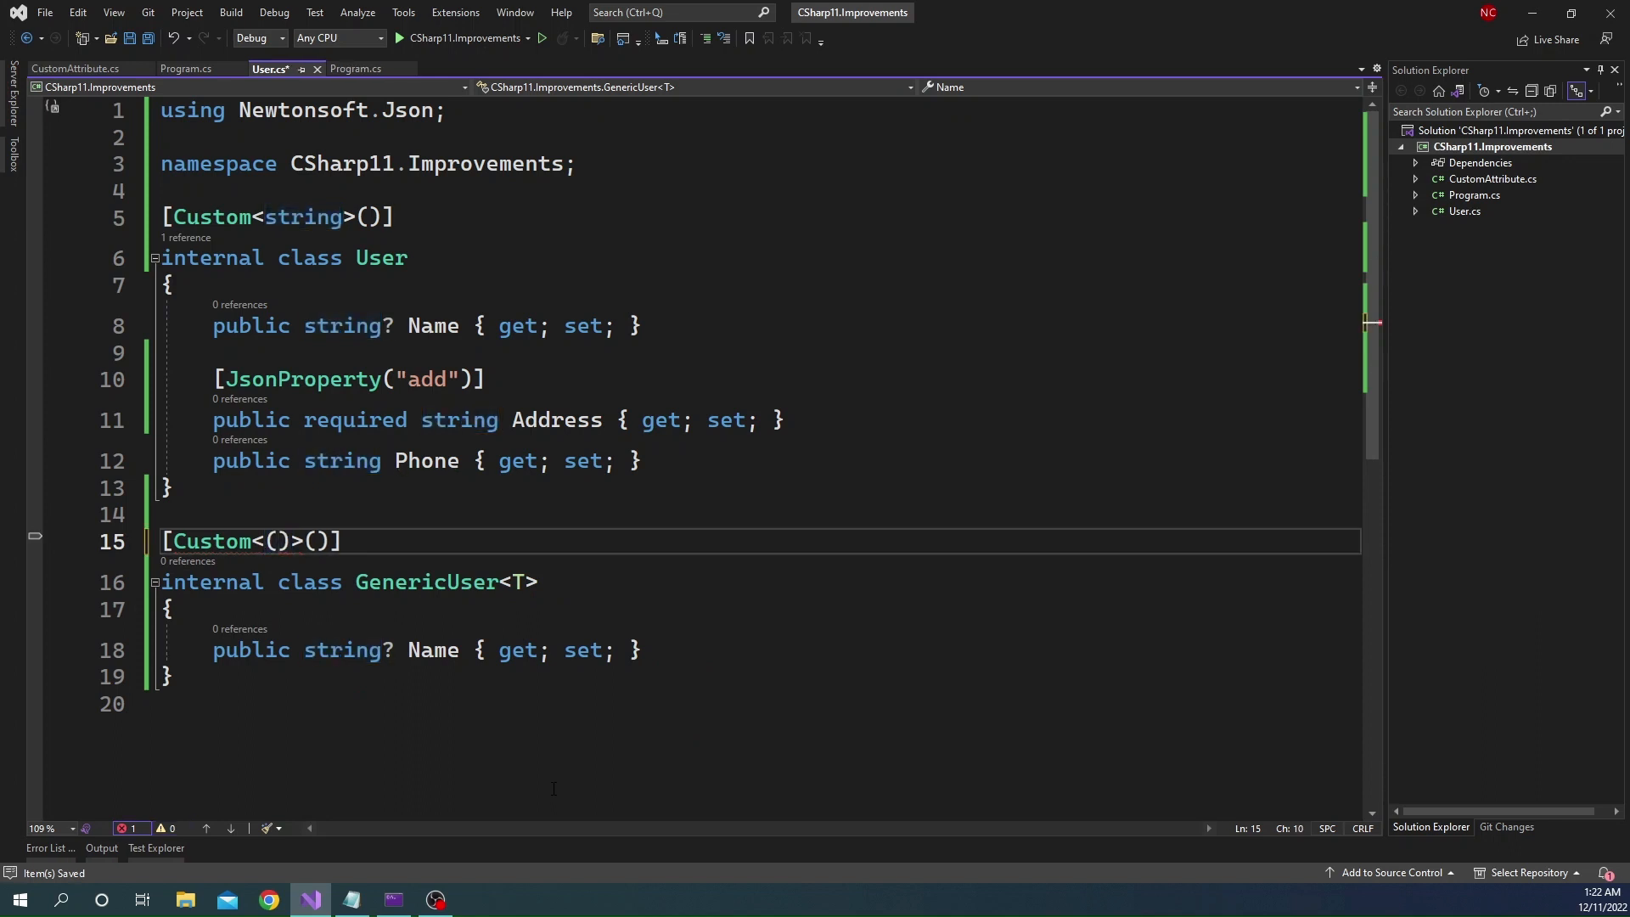
{"action": "type", "text": "int a, int b"}
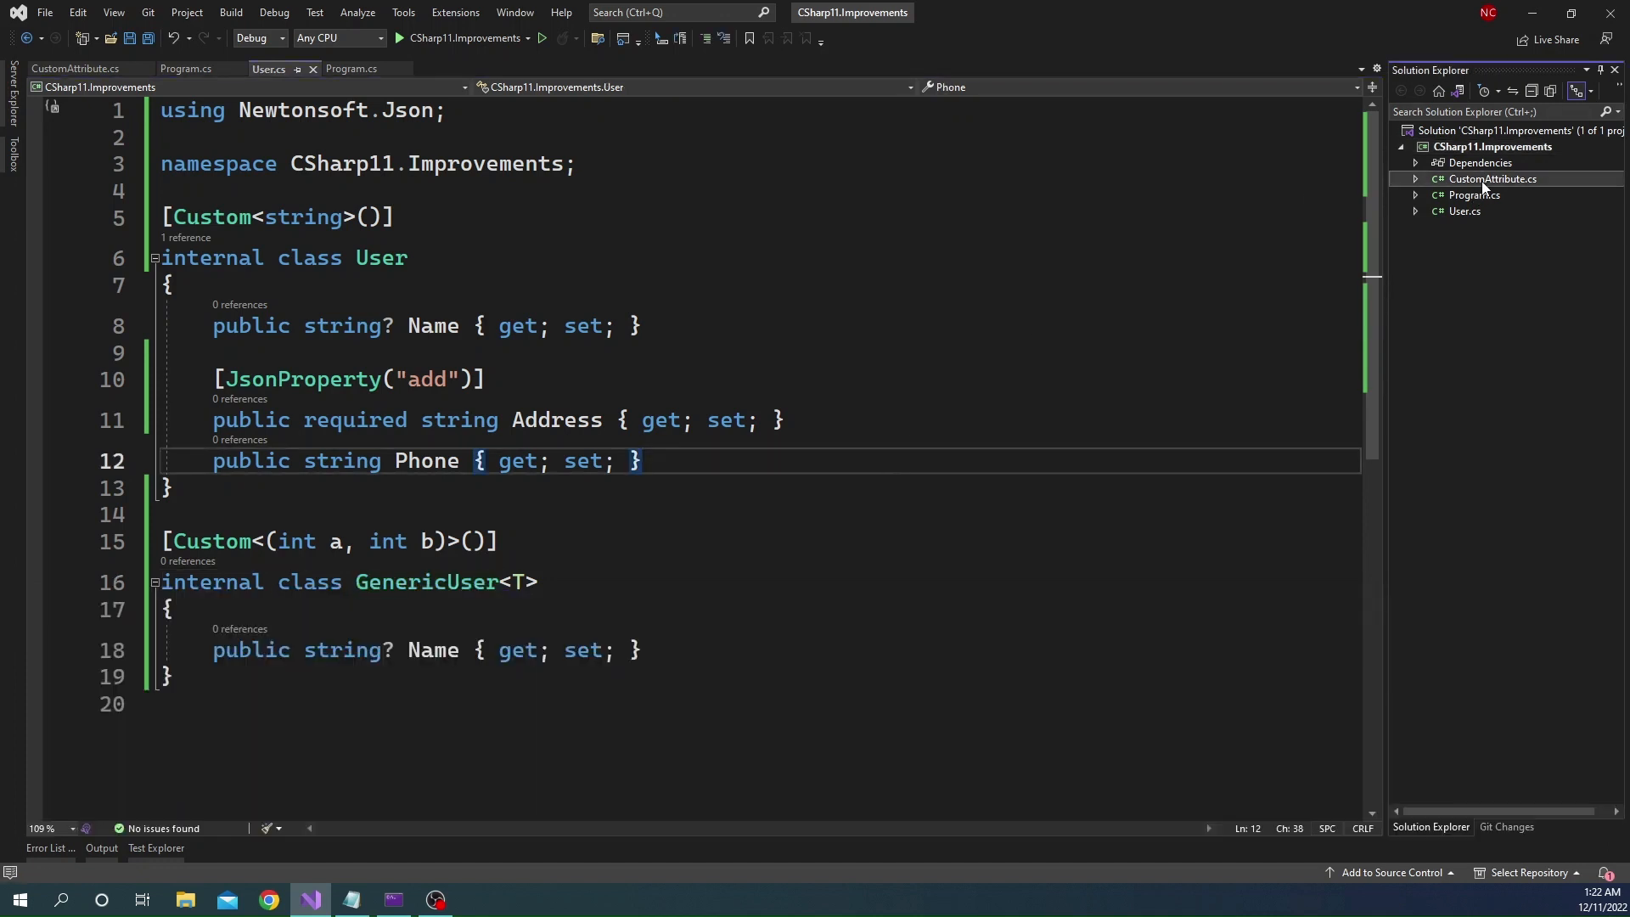
Review CustomAttribute.cs, return to User.cs and build the project, which fails
{"action": "left_click", "coordinate": [78, 68]}
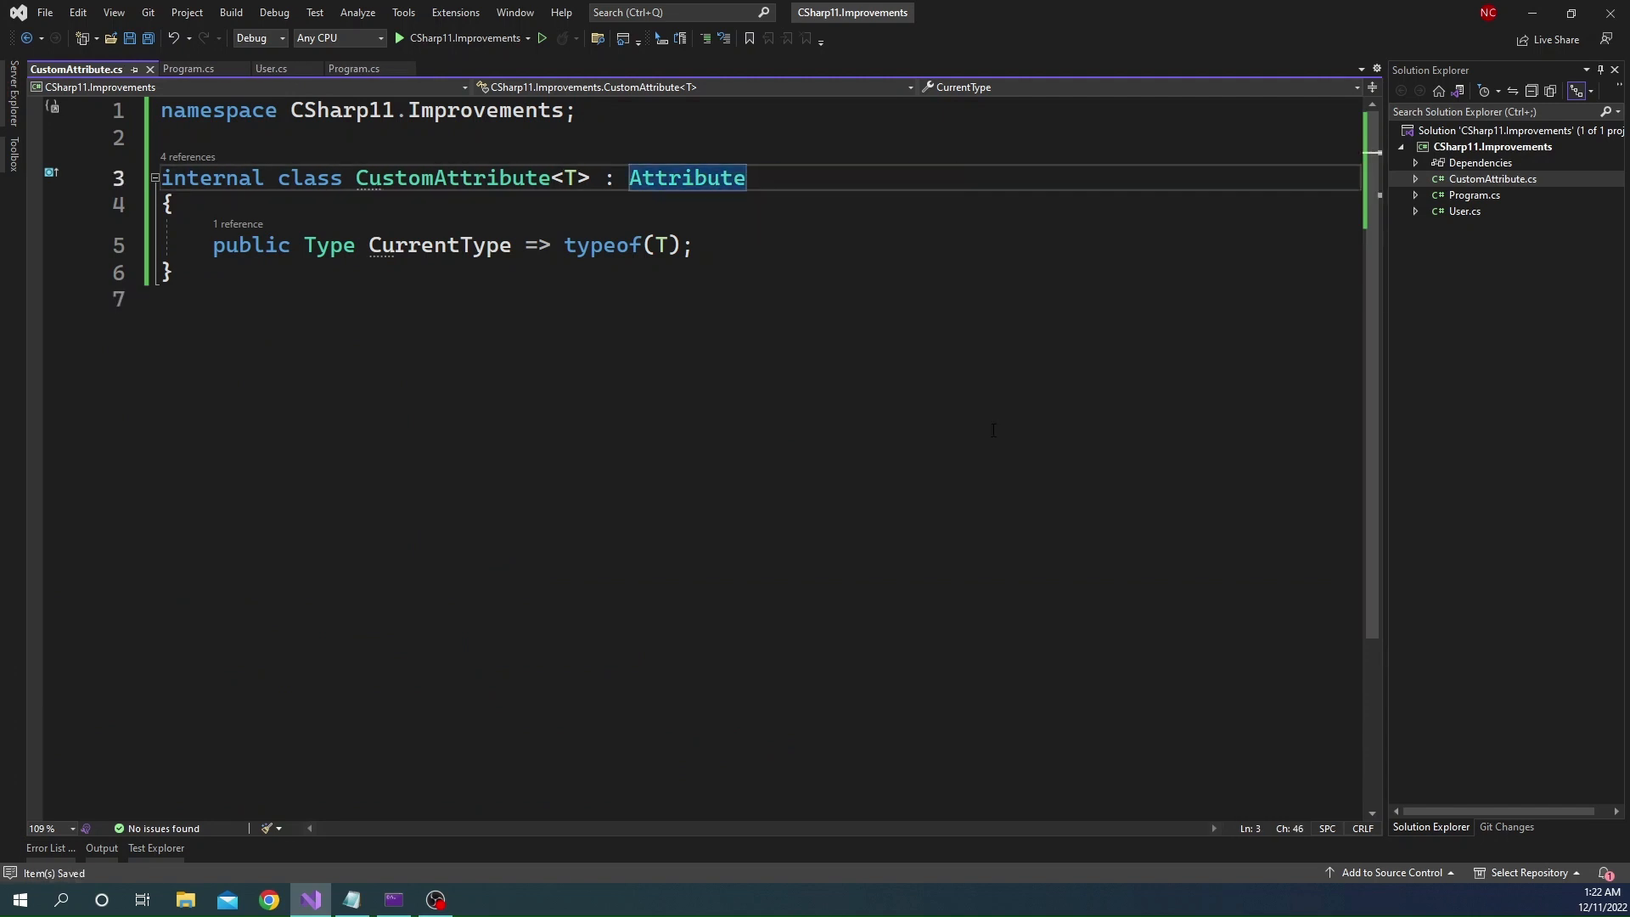
{"action": "left_click", "coordinate": [270, 68]}
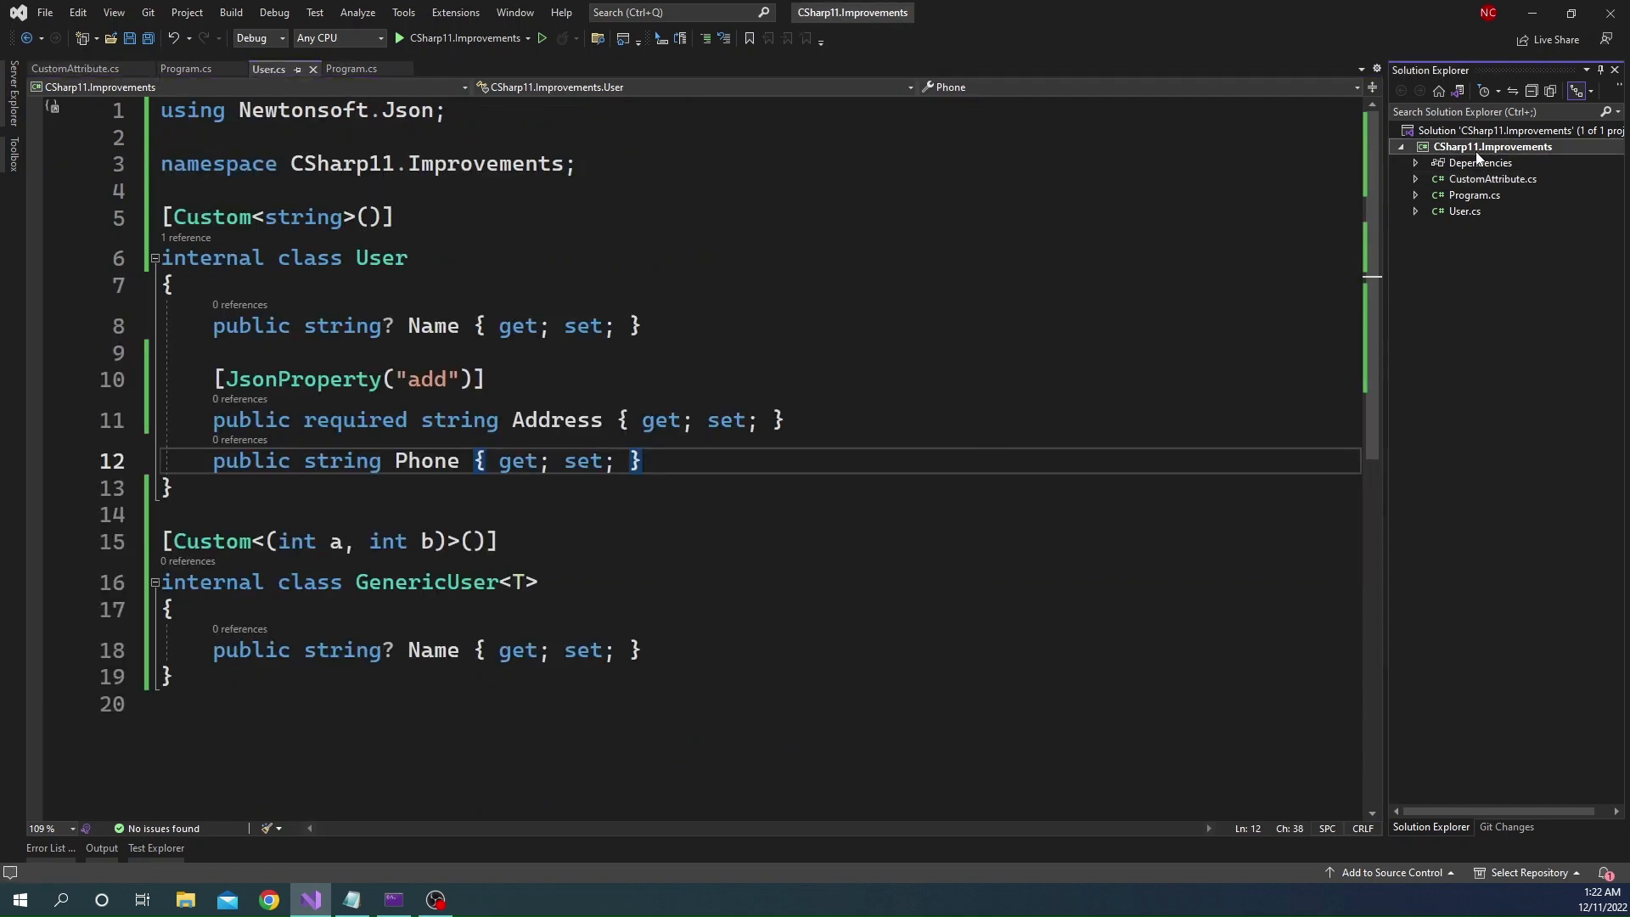
{"action": "left_click", "coordinate": [397, 39]}
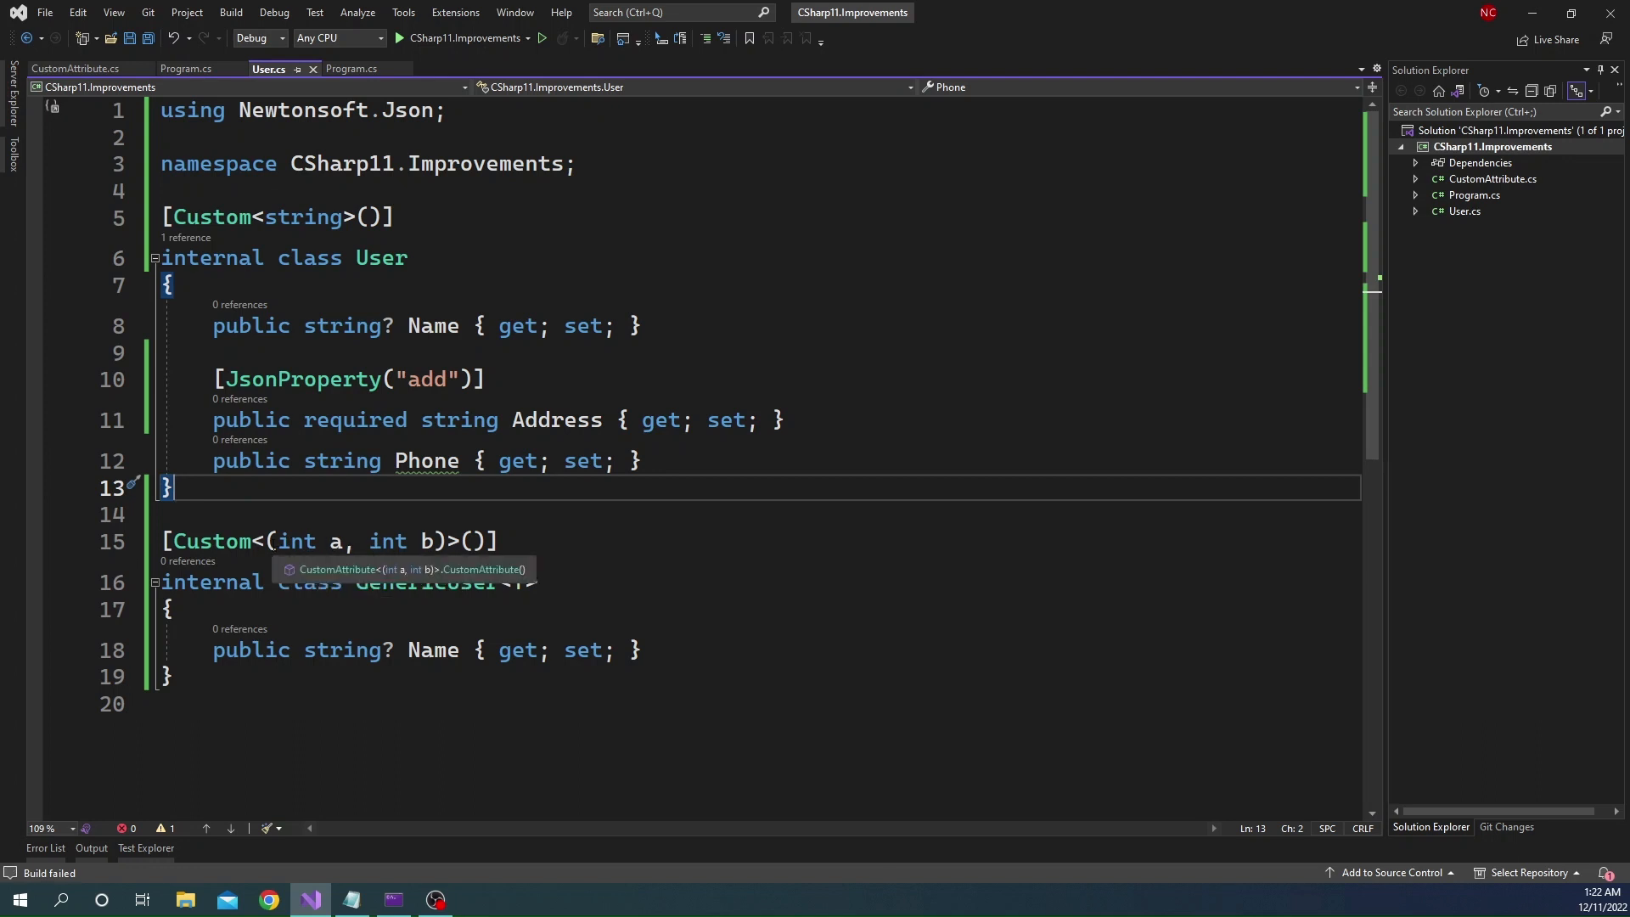
Rewrite the attribute as [Custom<Tuple<int, int>>()] and rebuild with 0 failed
{"action": "type", "text": "T"}
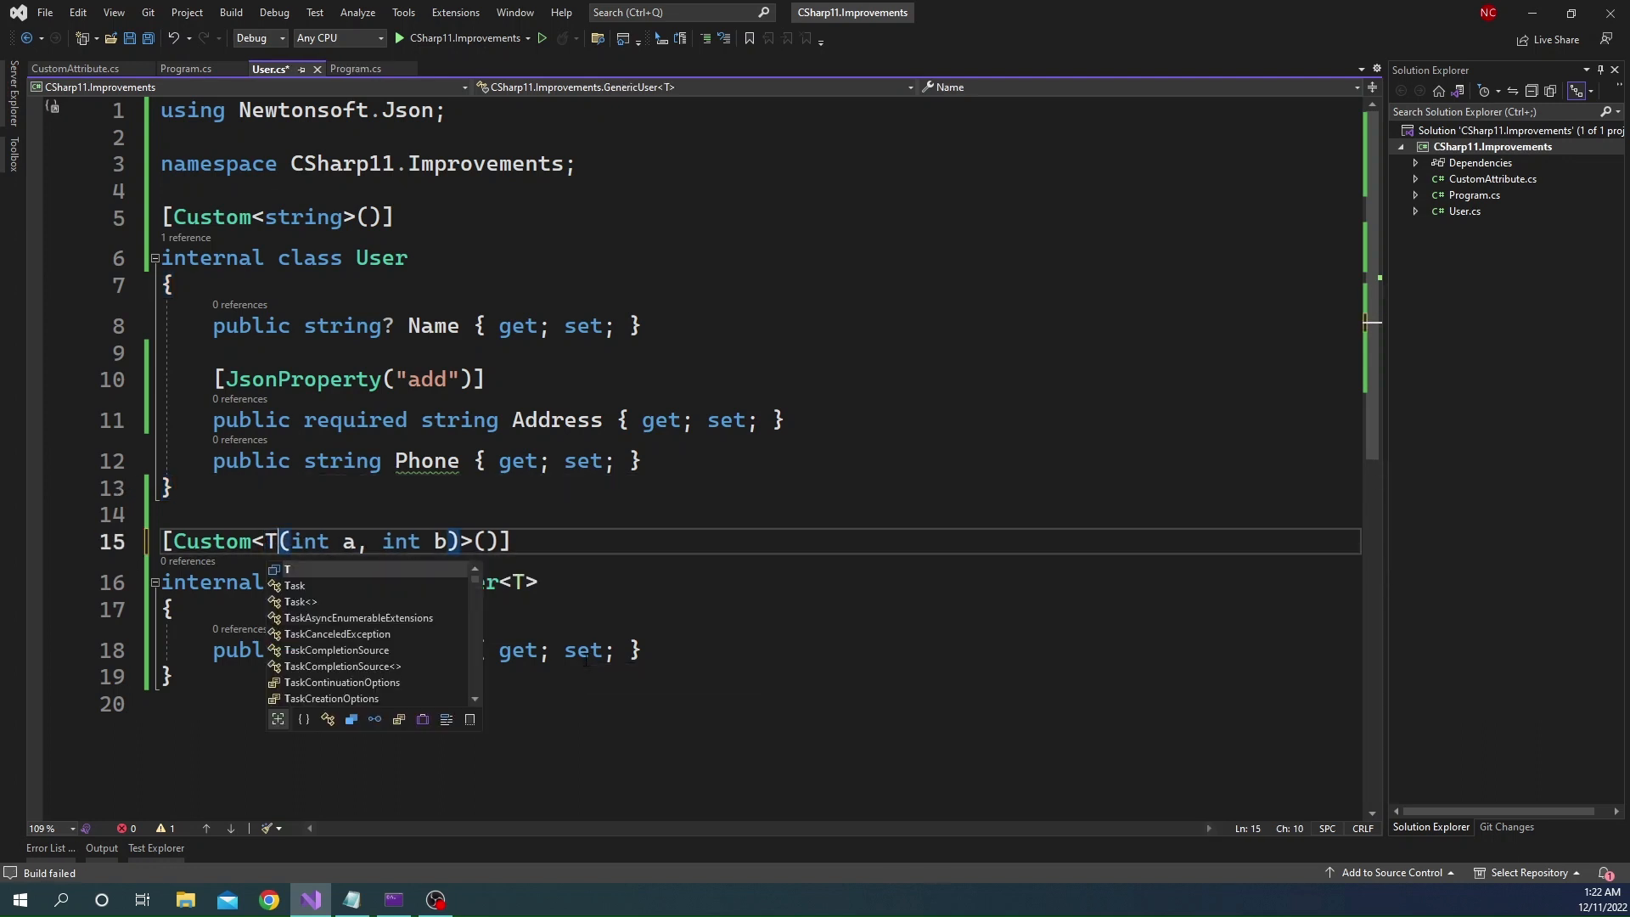
{"action": "type", "text": "uple"}
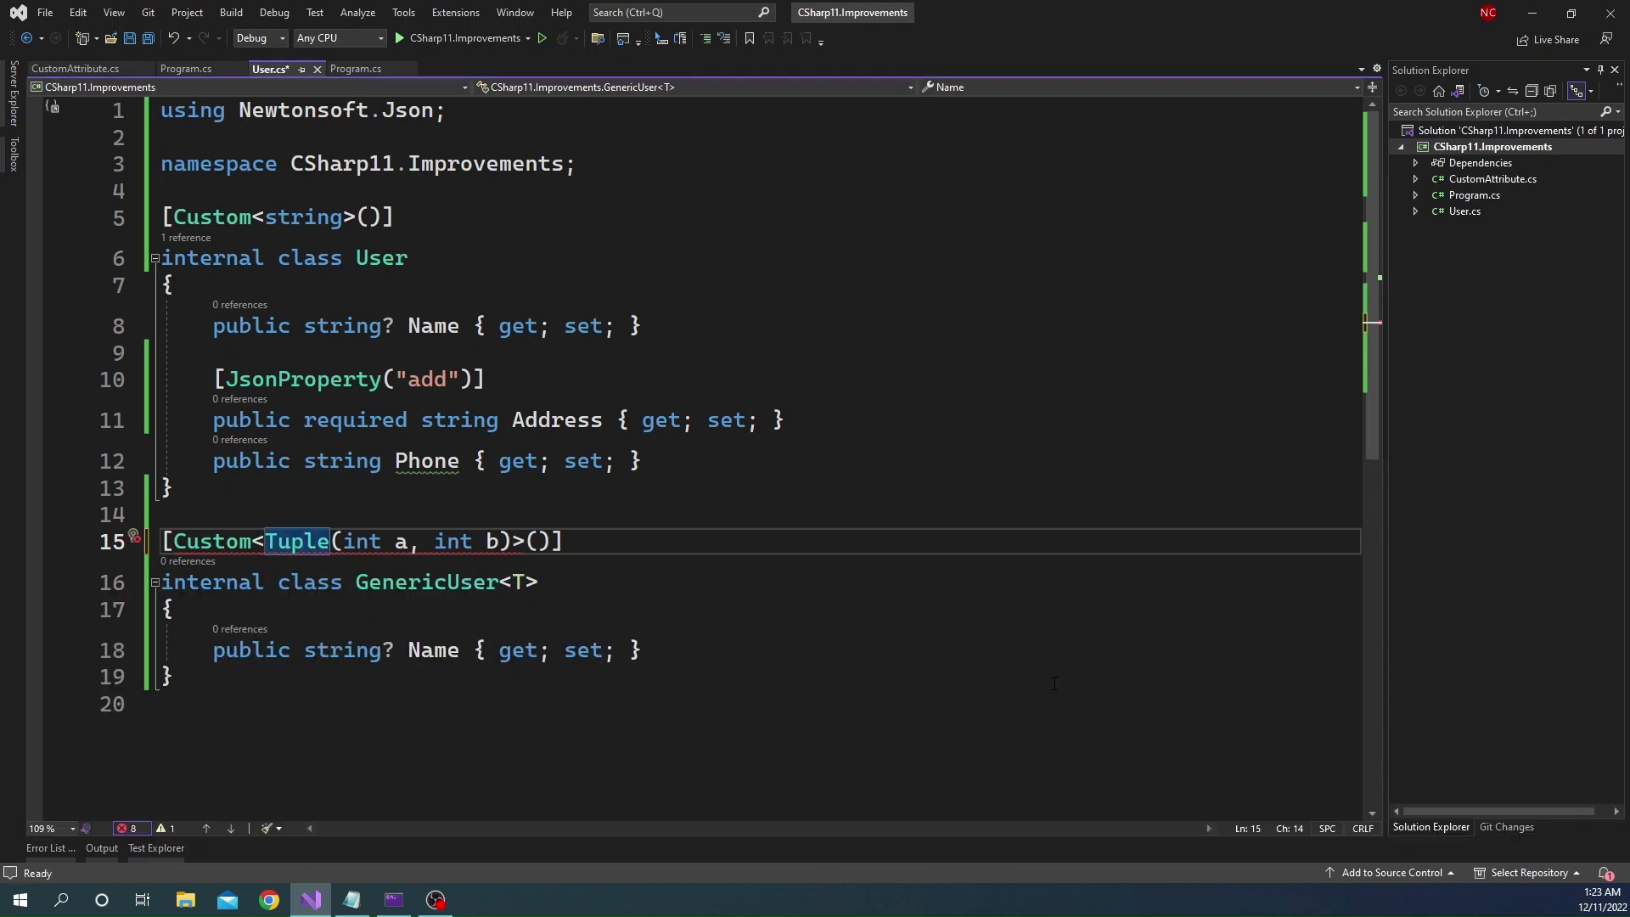
{"action": "type", "text": "<int,>"}
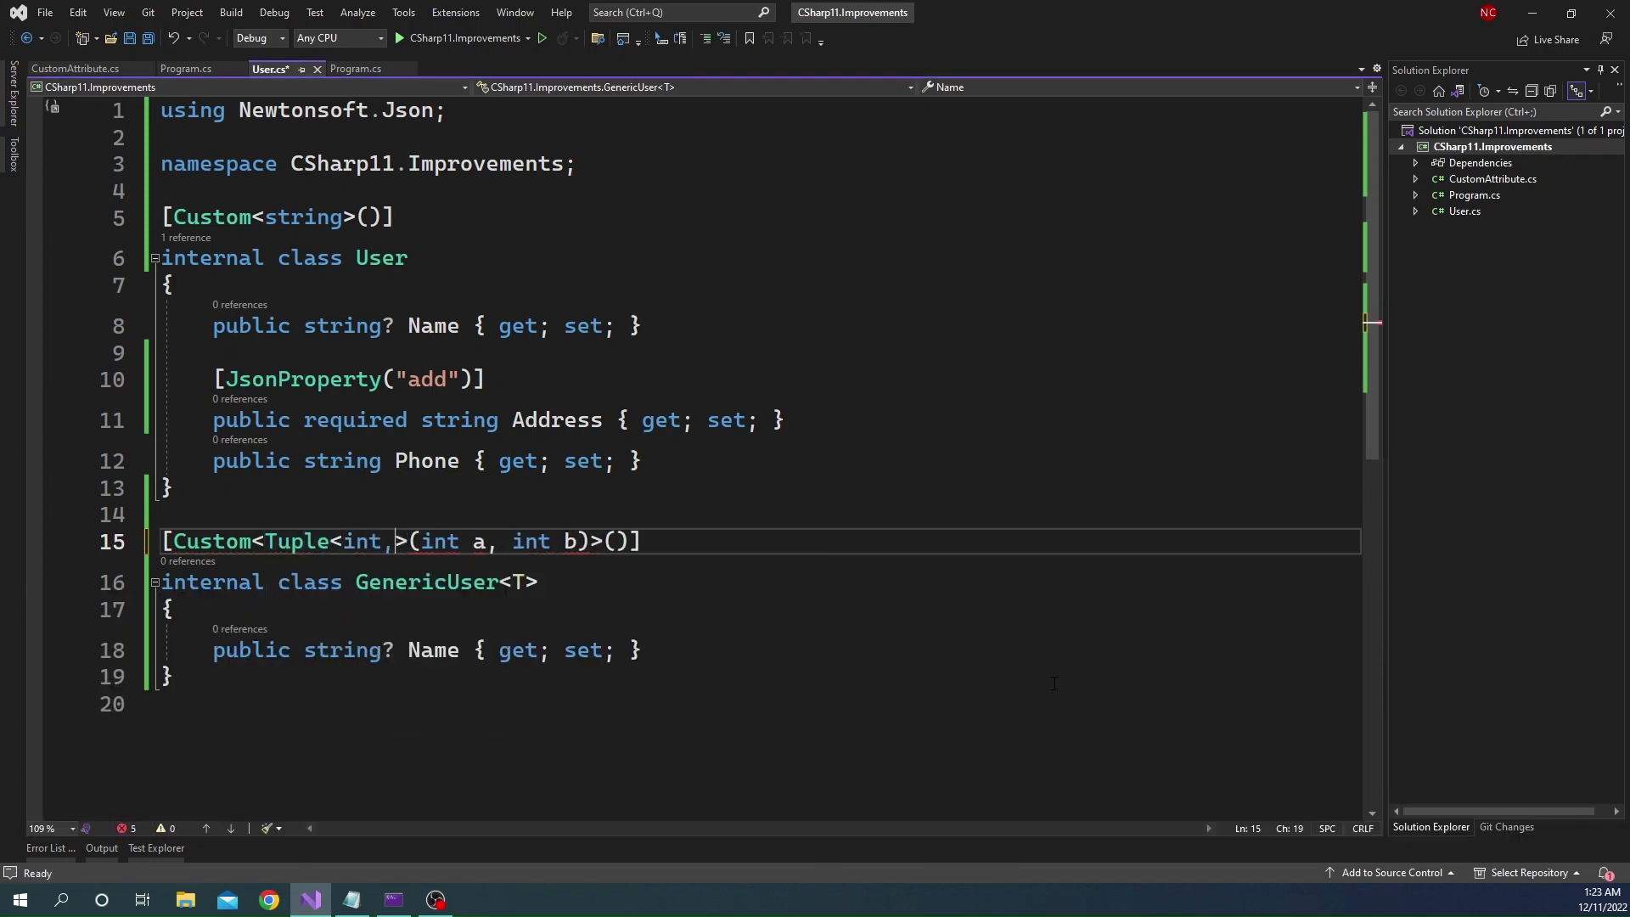
{"action": "type", "text": "int>"}
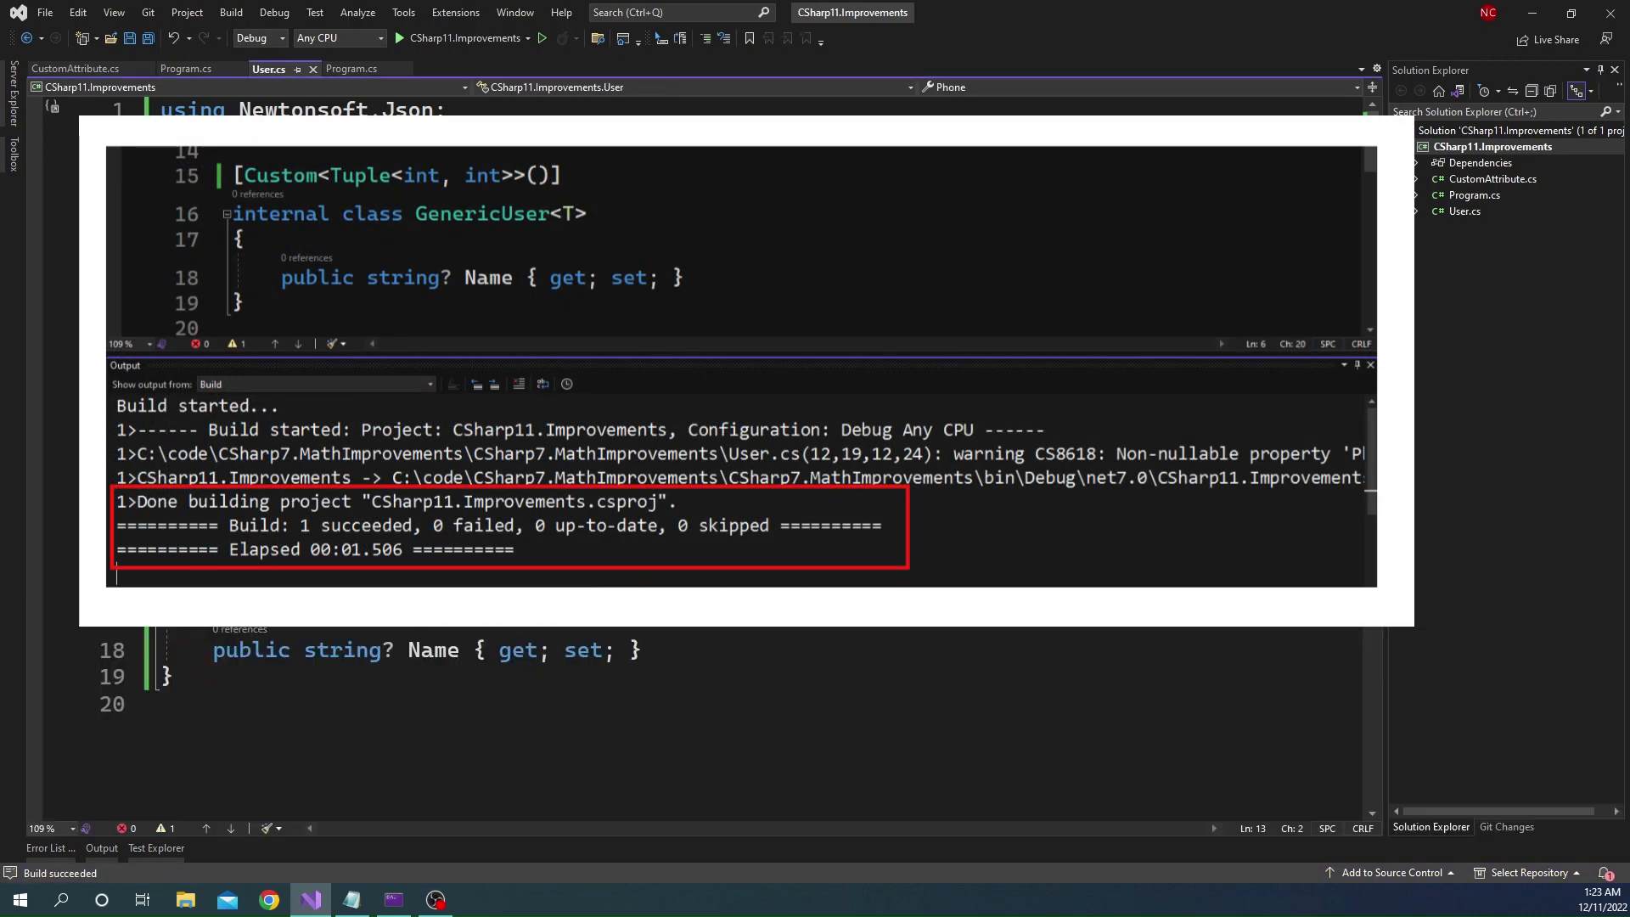
{"action": "left_click", "coordinate": [1370, 365]}
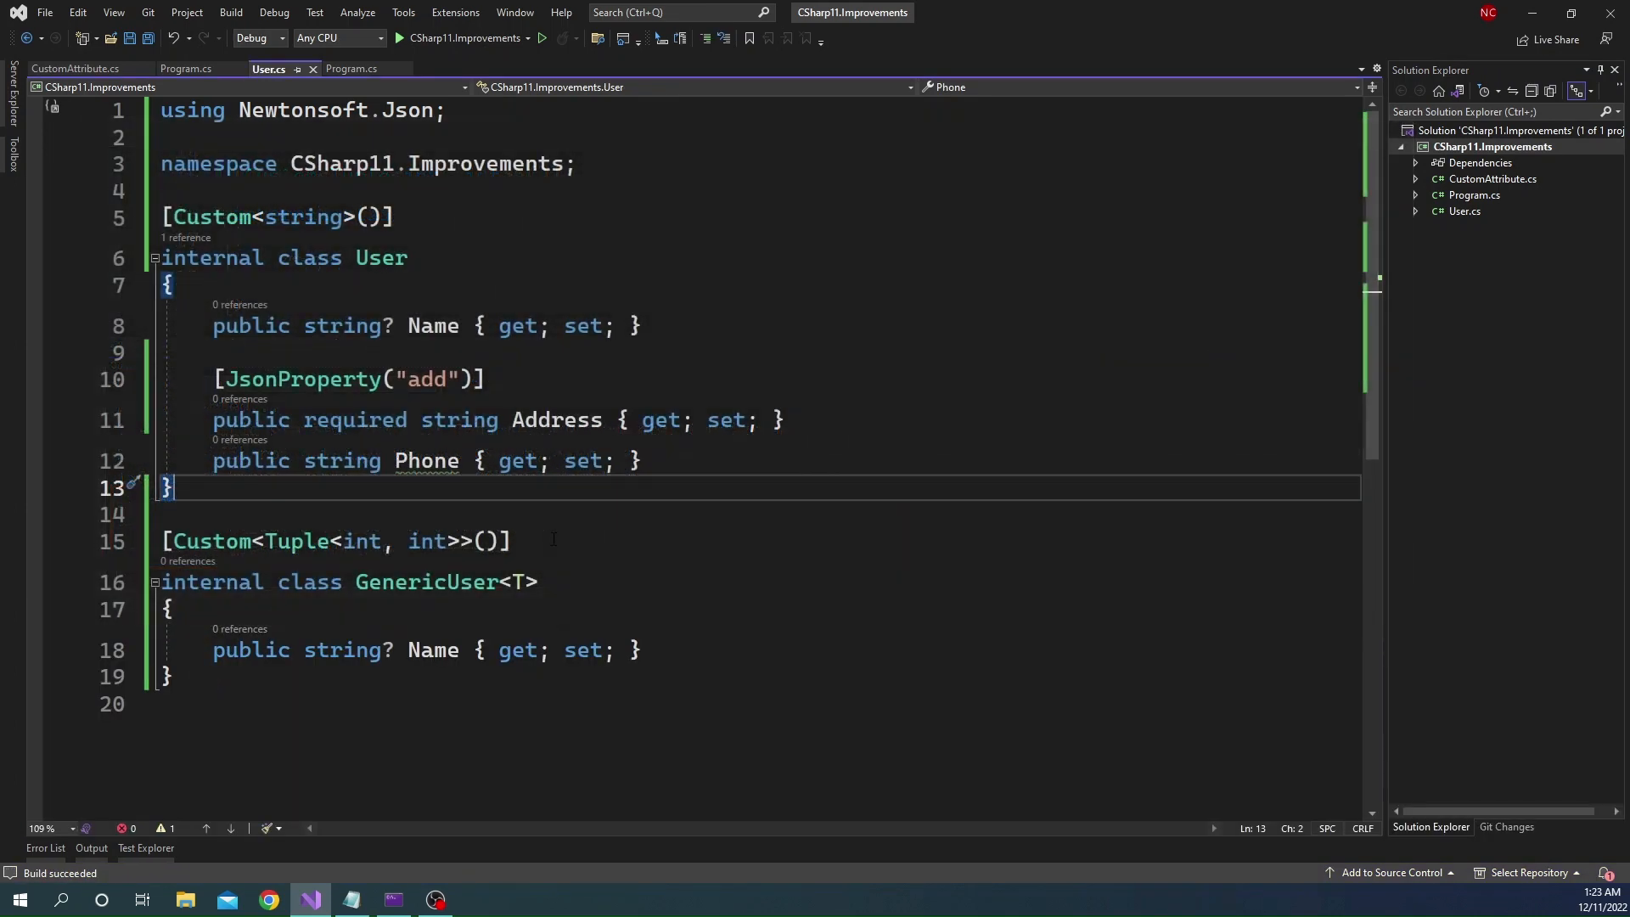